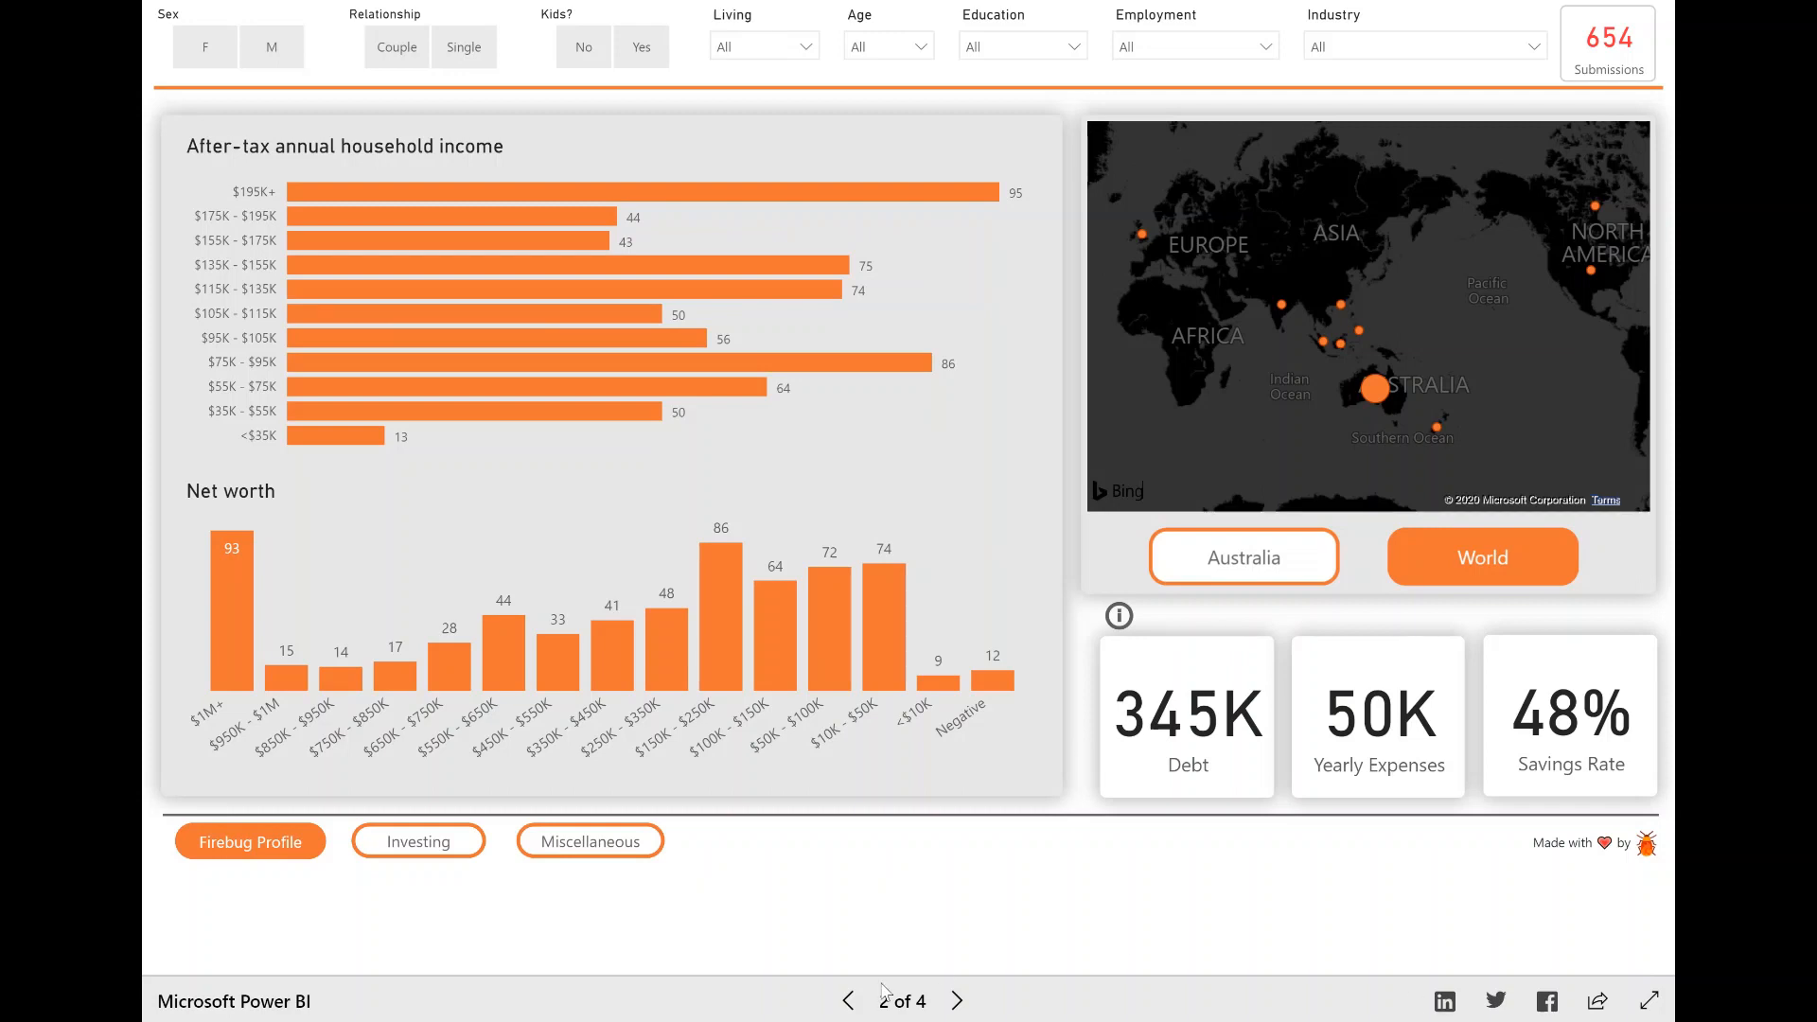
# - Return to page 1 of 4, the Aussie FIRE Survey welcome page
pyautogui.click(848, 1000)
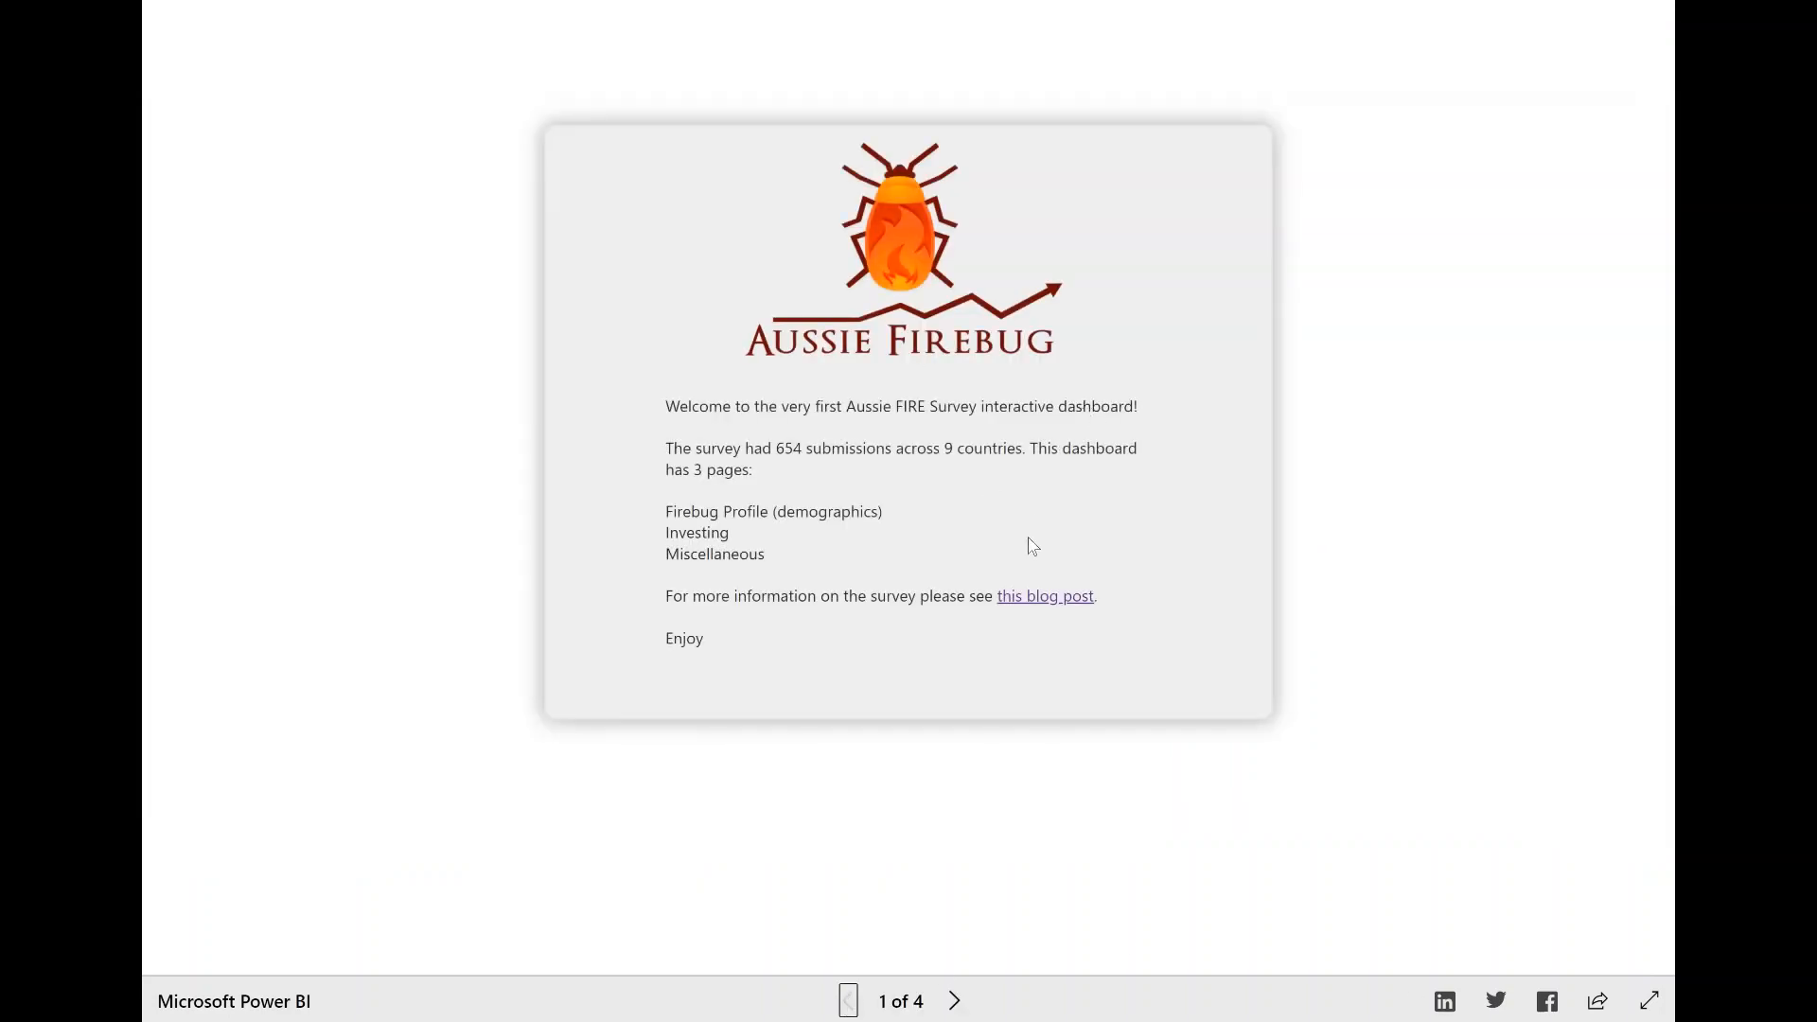
pyautogui.moveTo(953, 954)
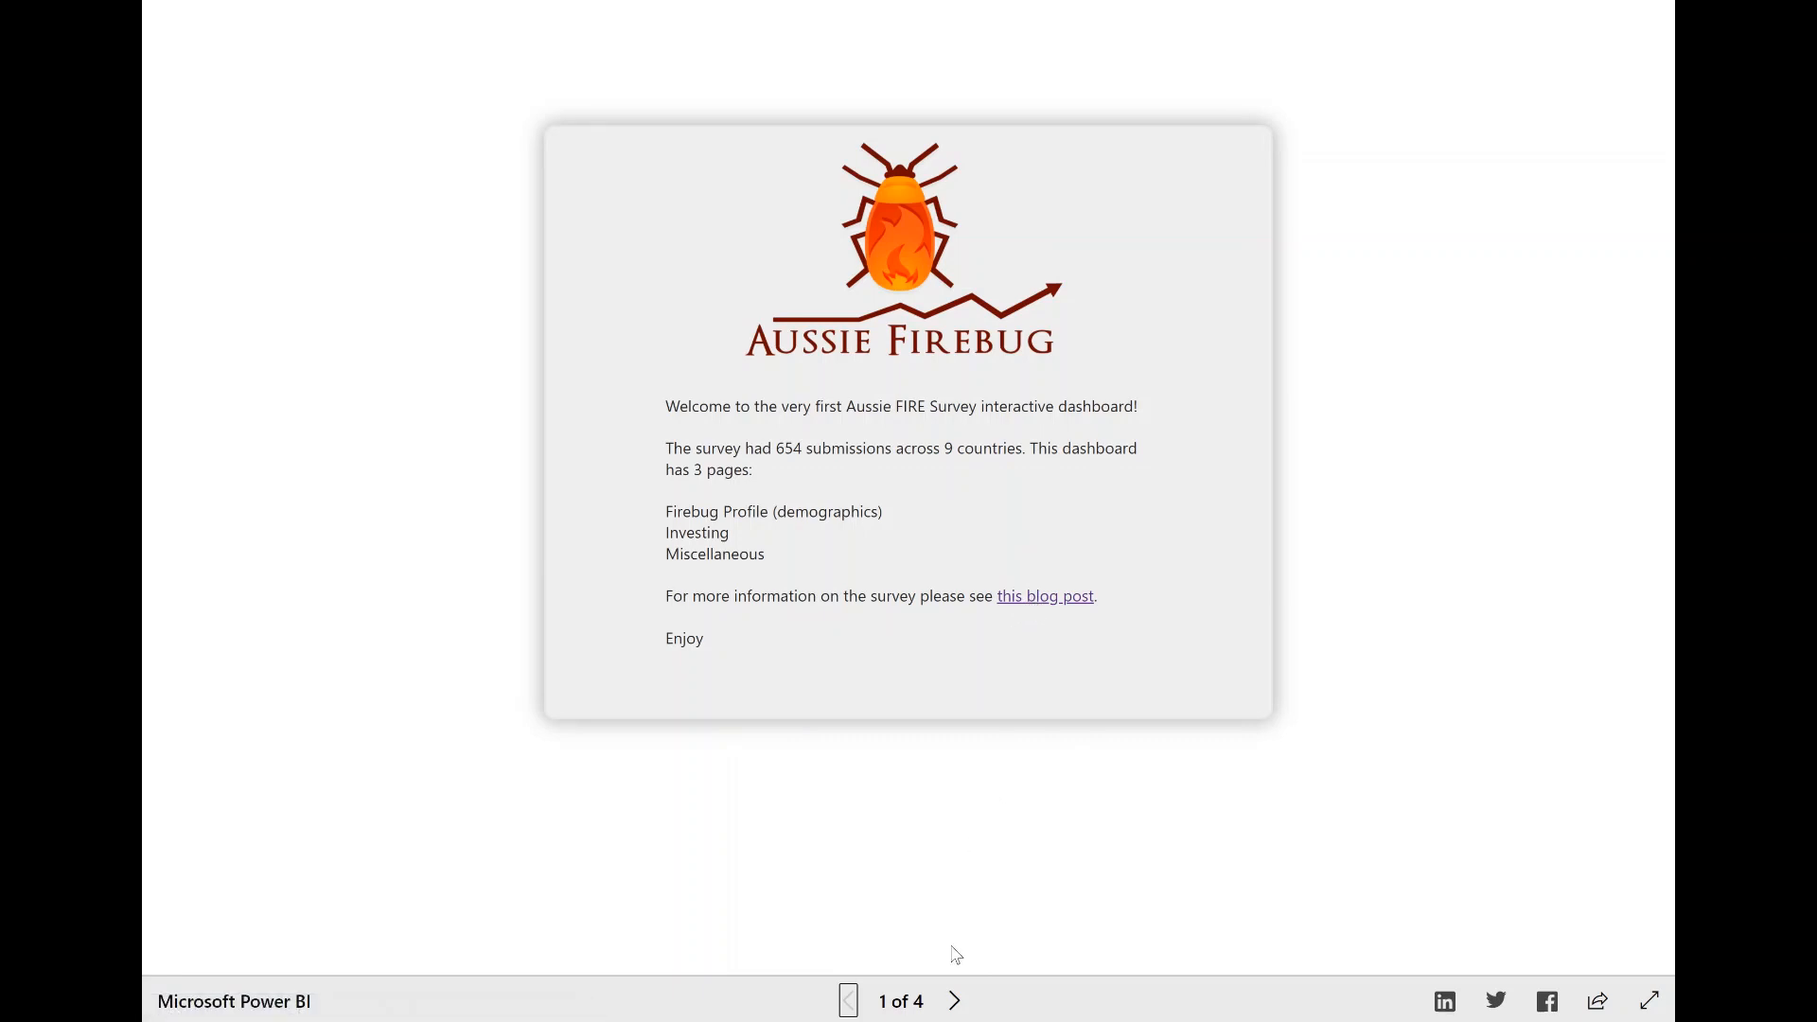
# - Advance to page 2, Firebug Profile, with income, net worth and map visuals
pyautogui.click(953, 1000)
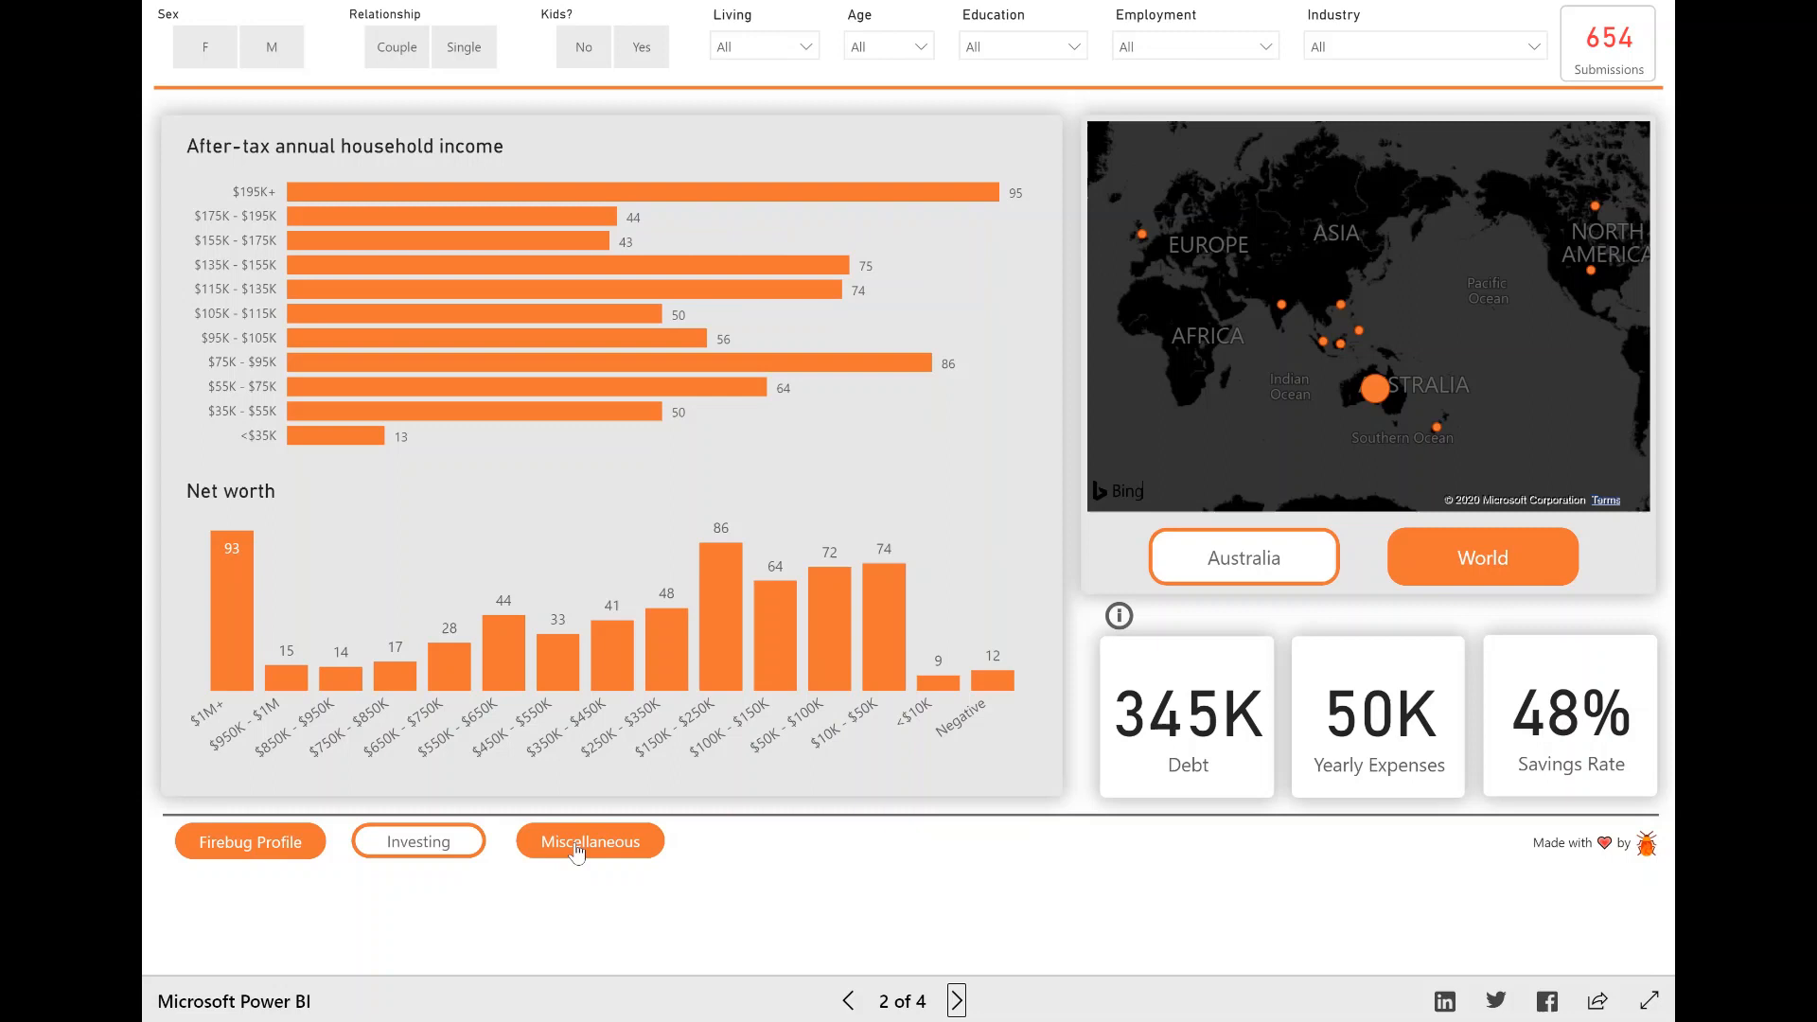
pyautogui.moveTo(589, 840)
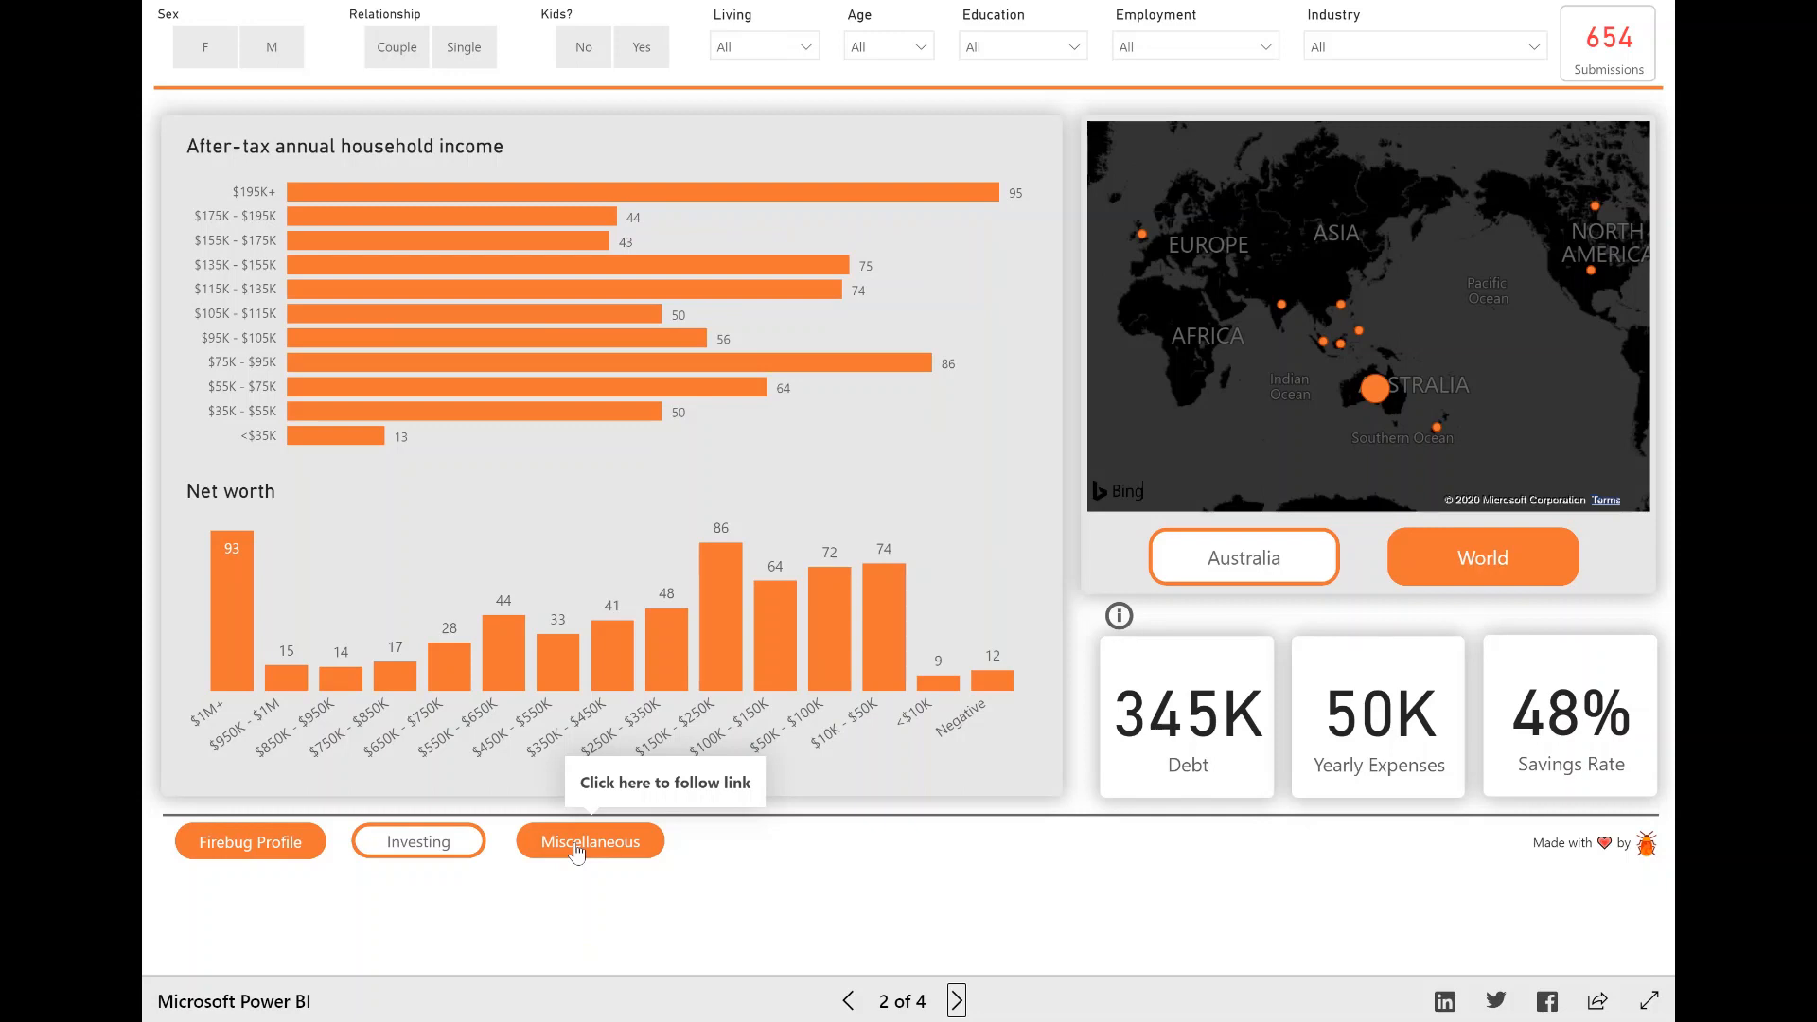
pyautogui.moveTo(920, 275)
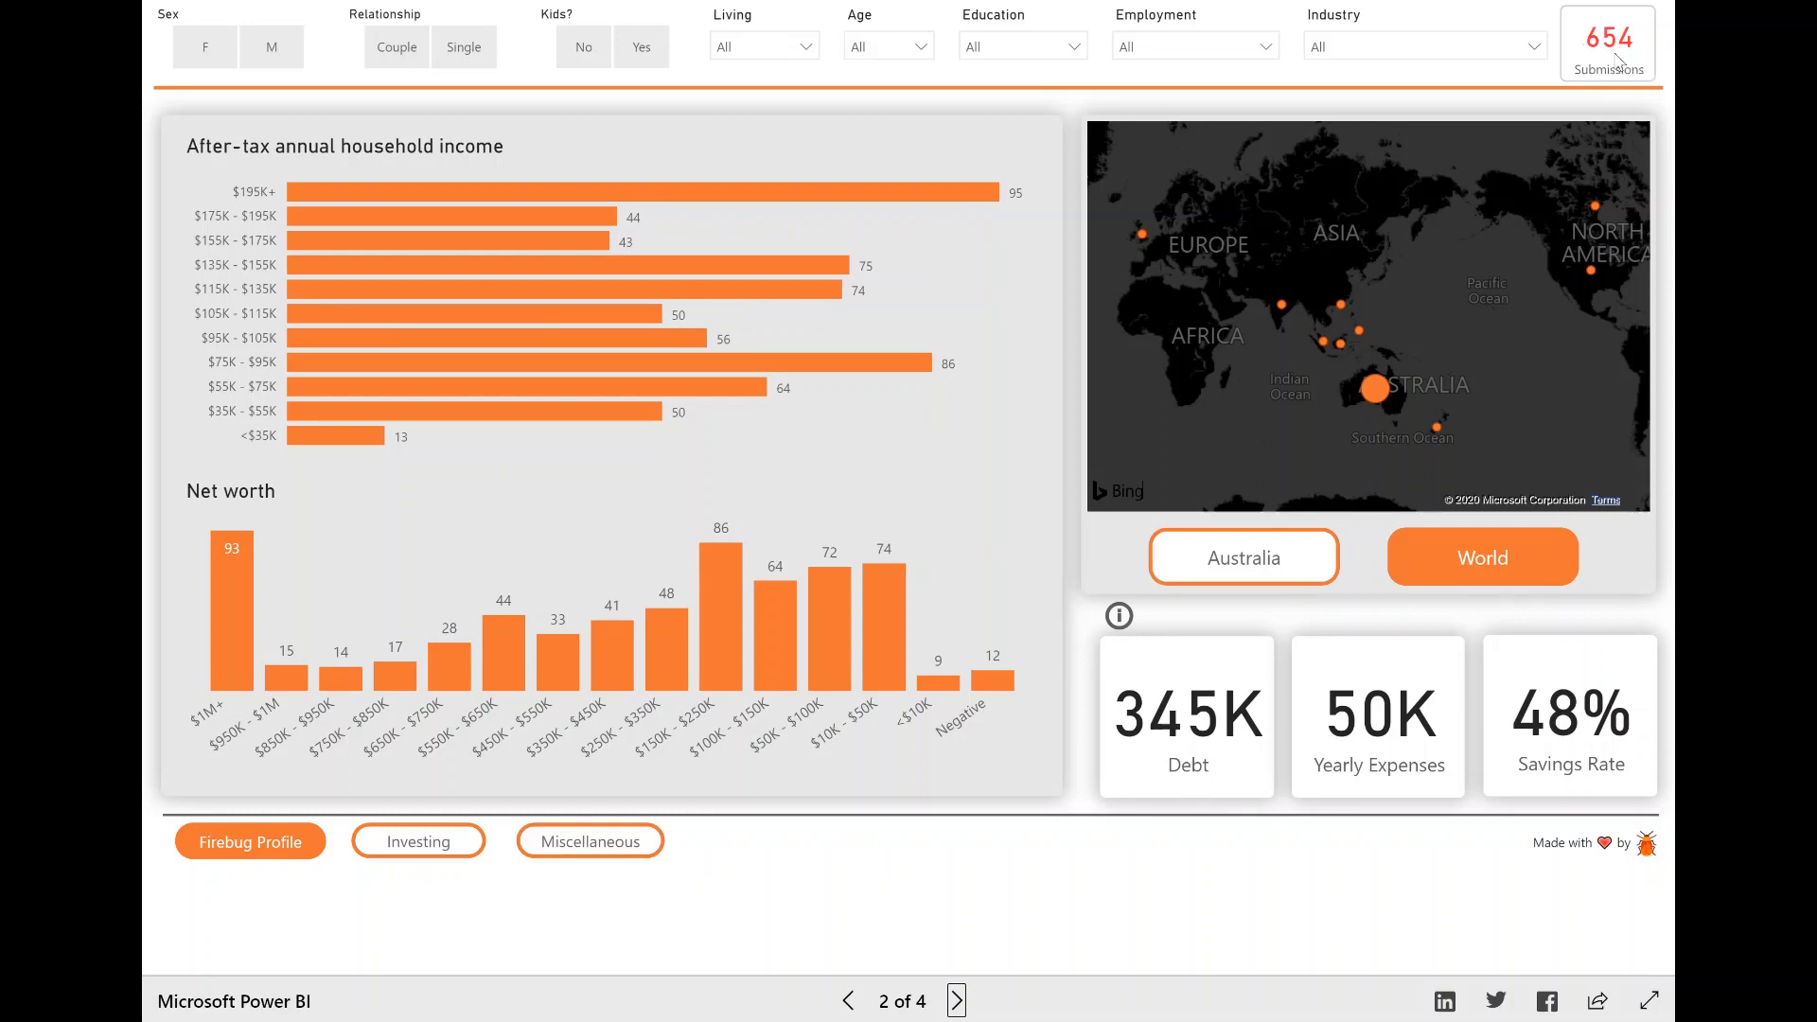
pyautogui.moveTo(1606, 42)
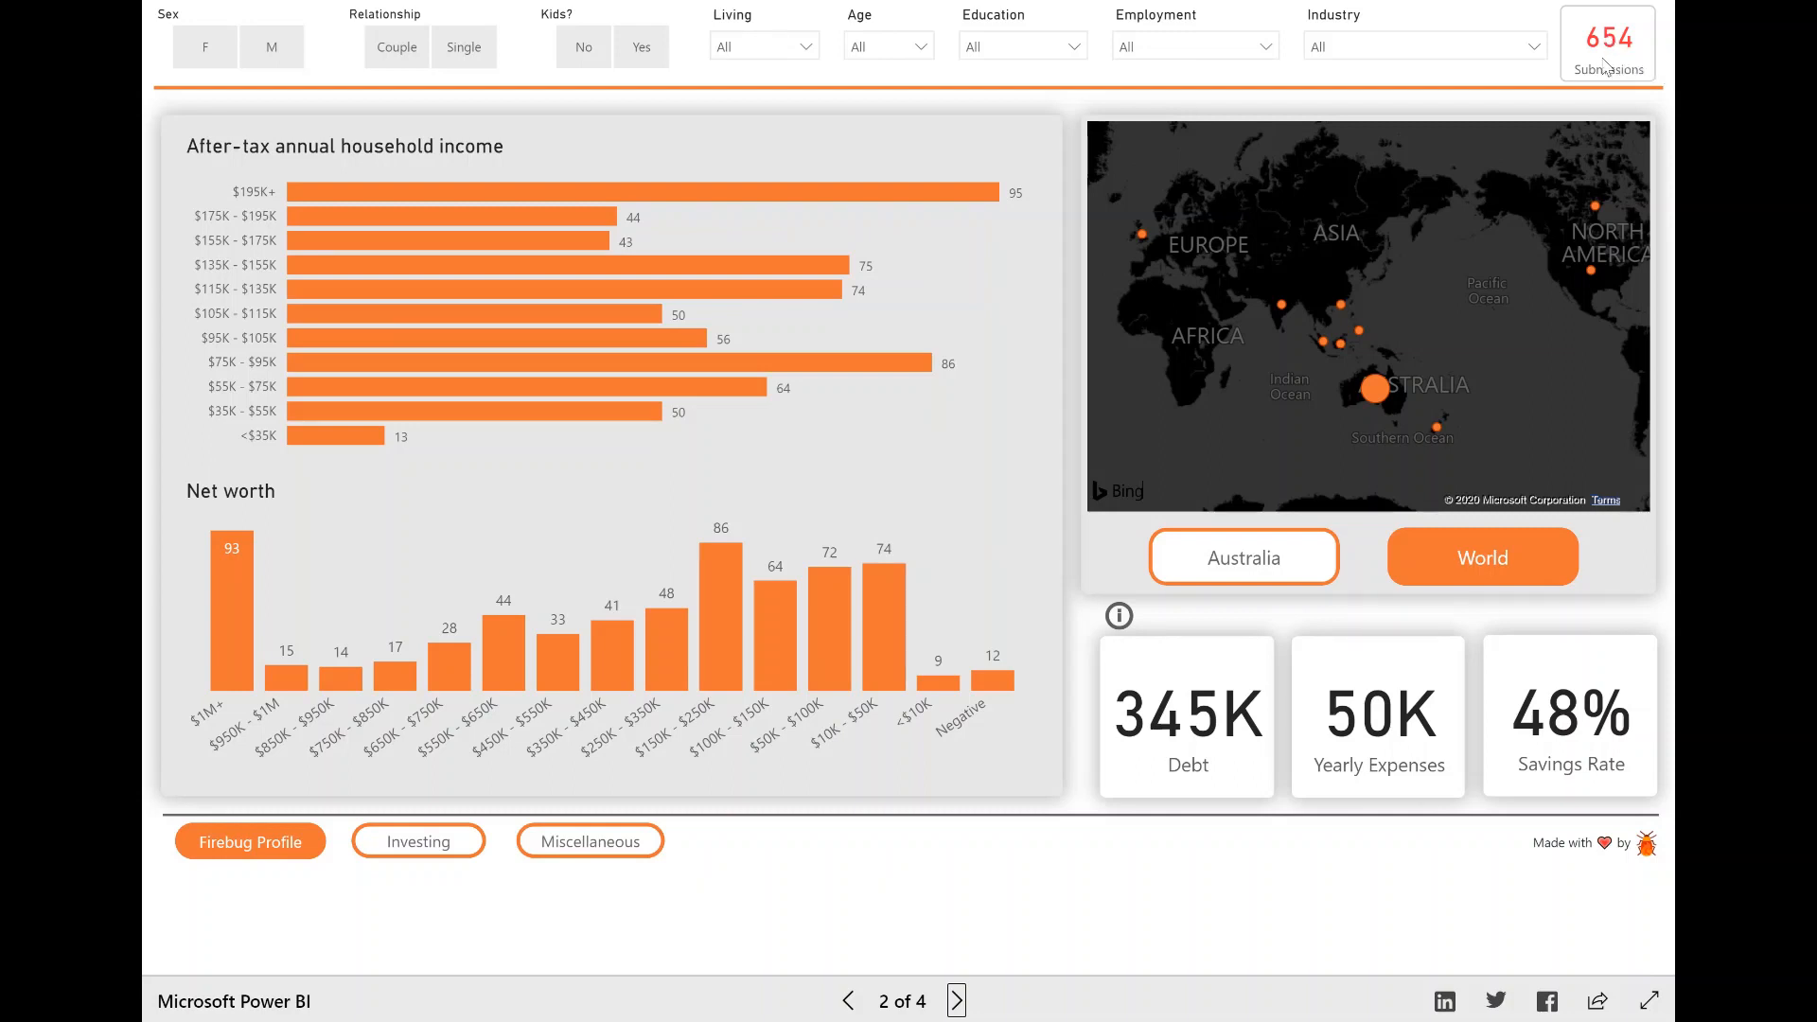
pyautogui.moveTo(1639, 58)
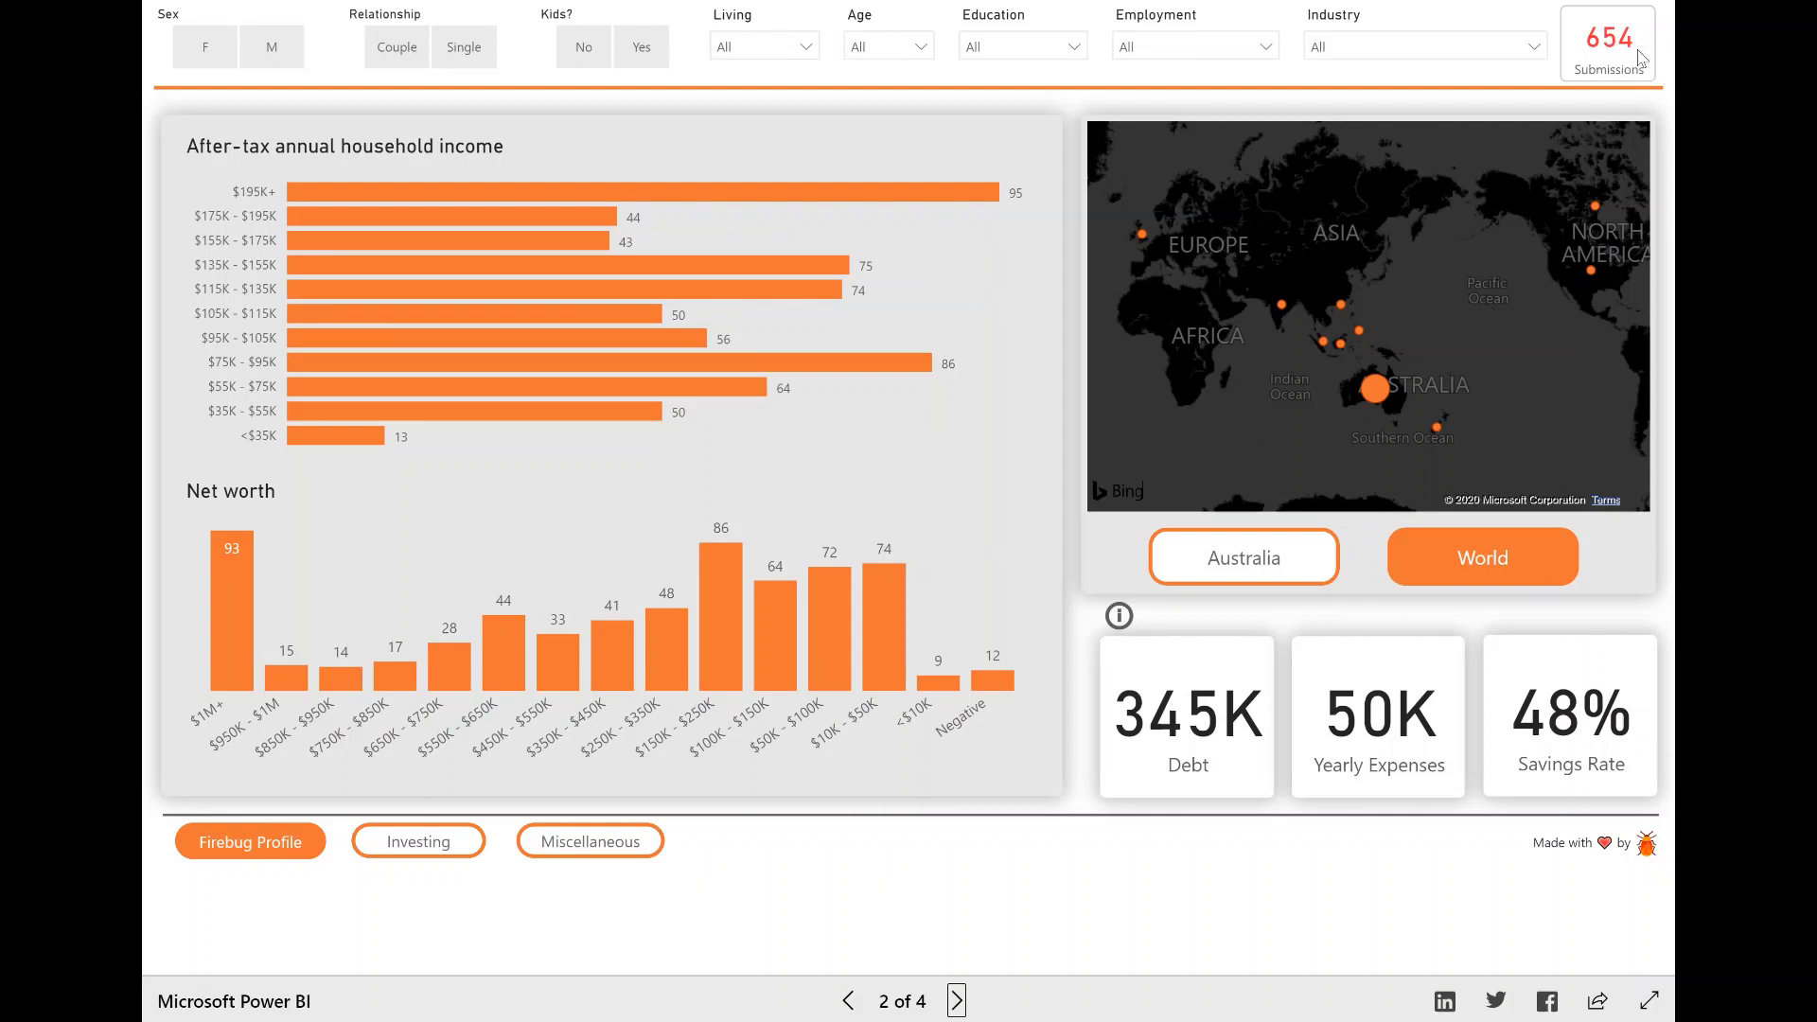
pyautogui.moveTo(660, 66)
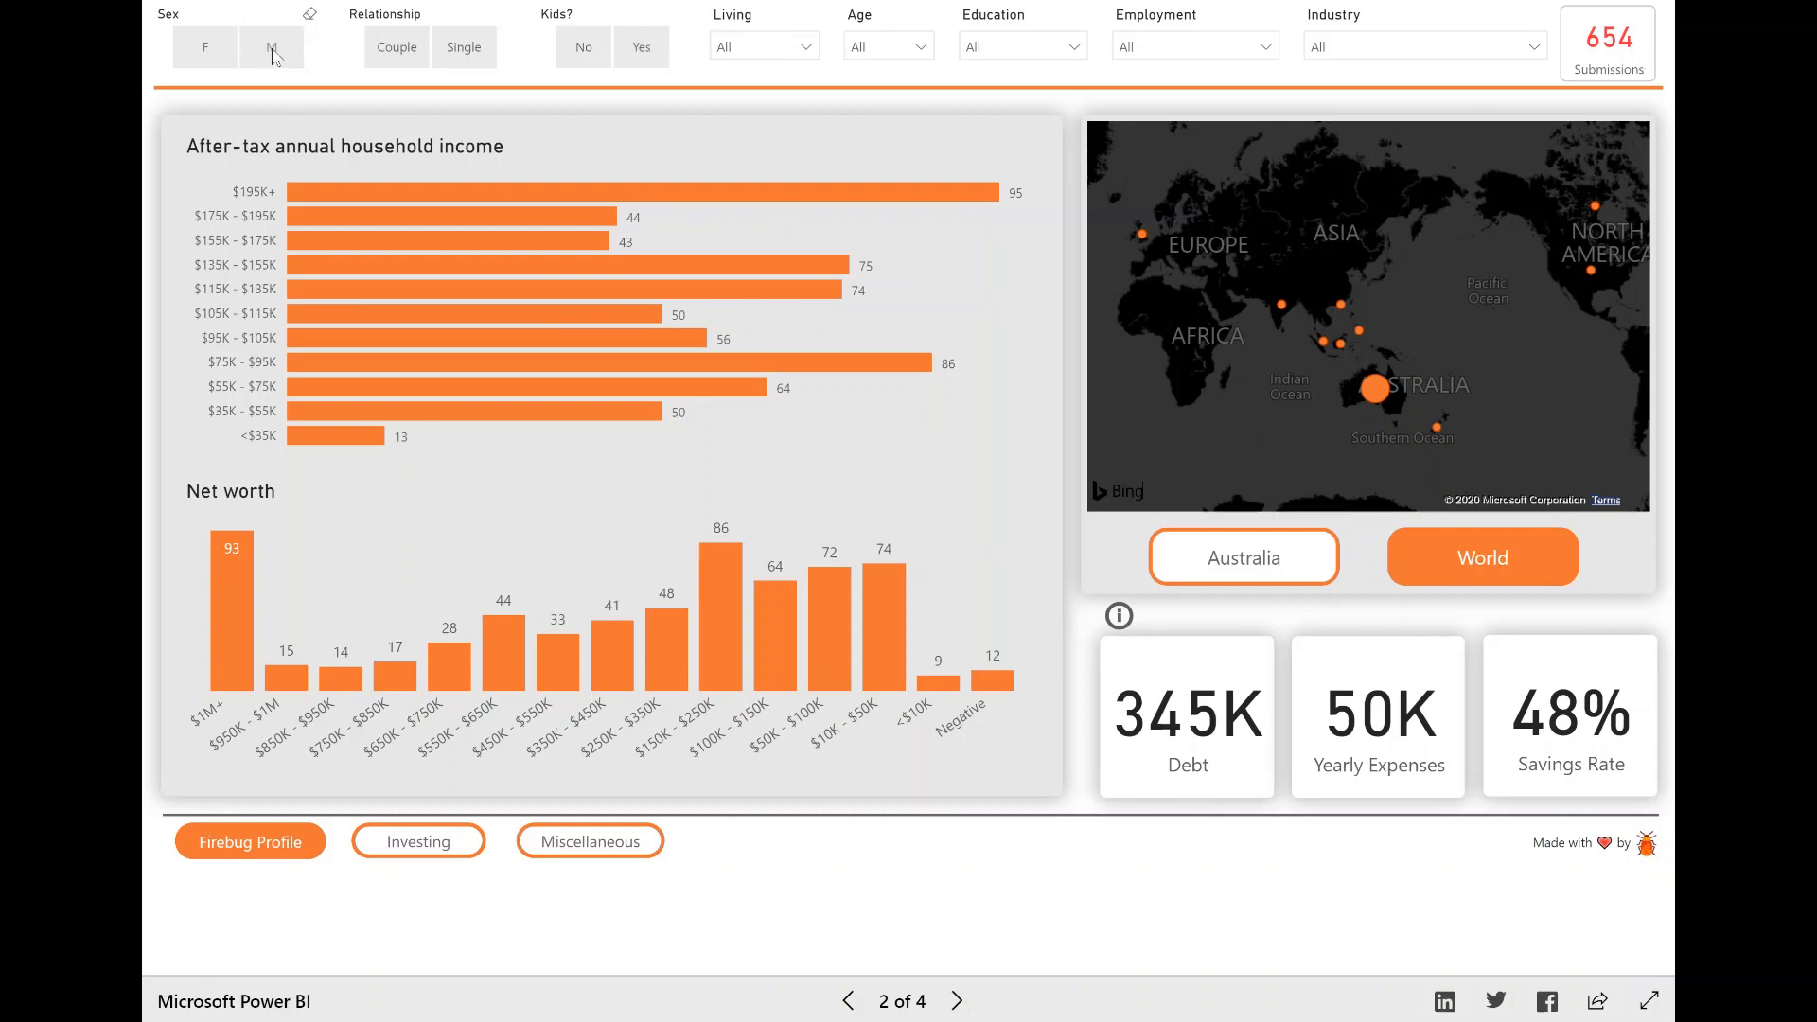
pyautogui.click(270, 48)
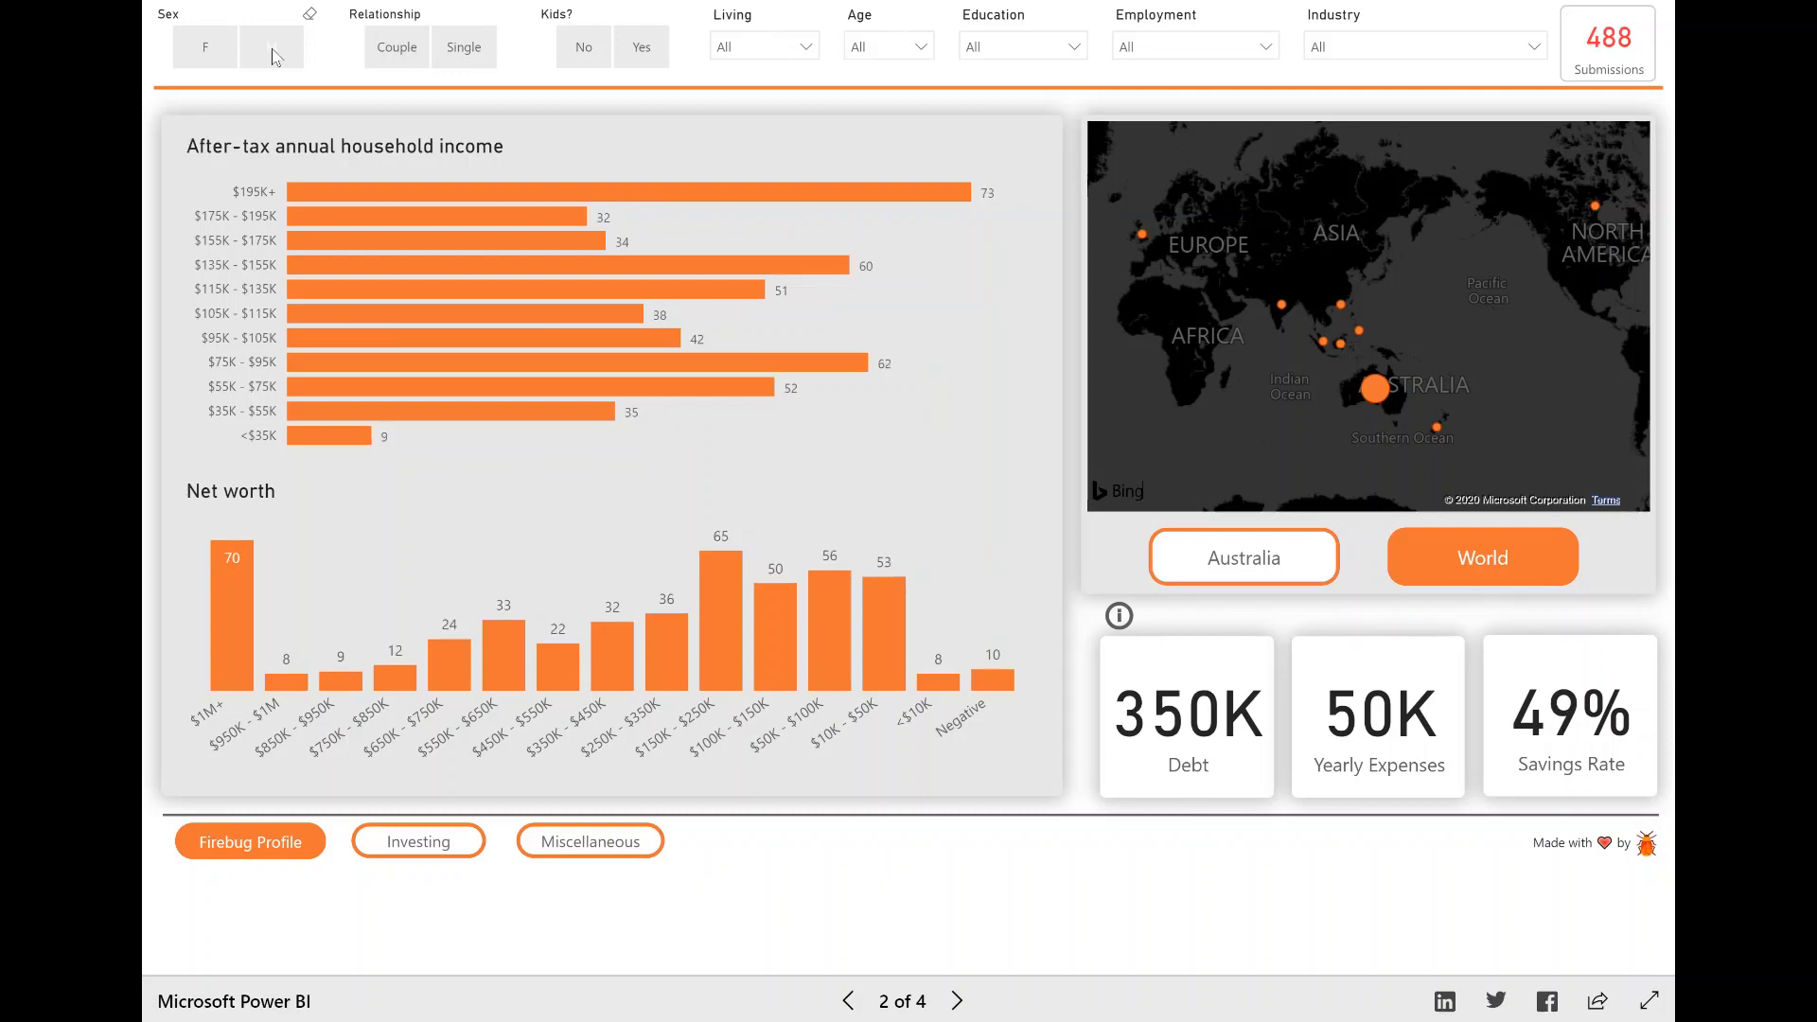
pyautogui.click(271, 46)
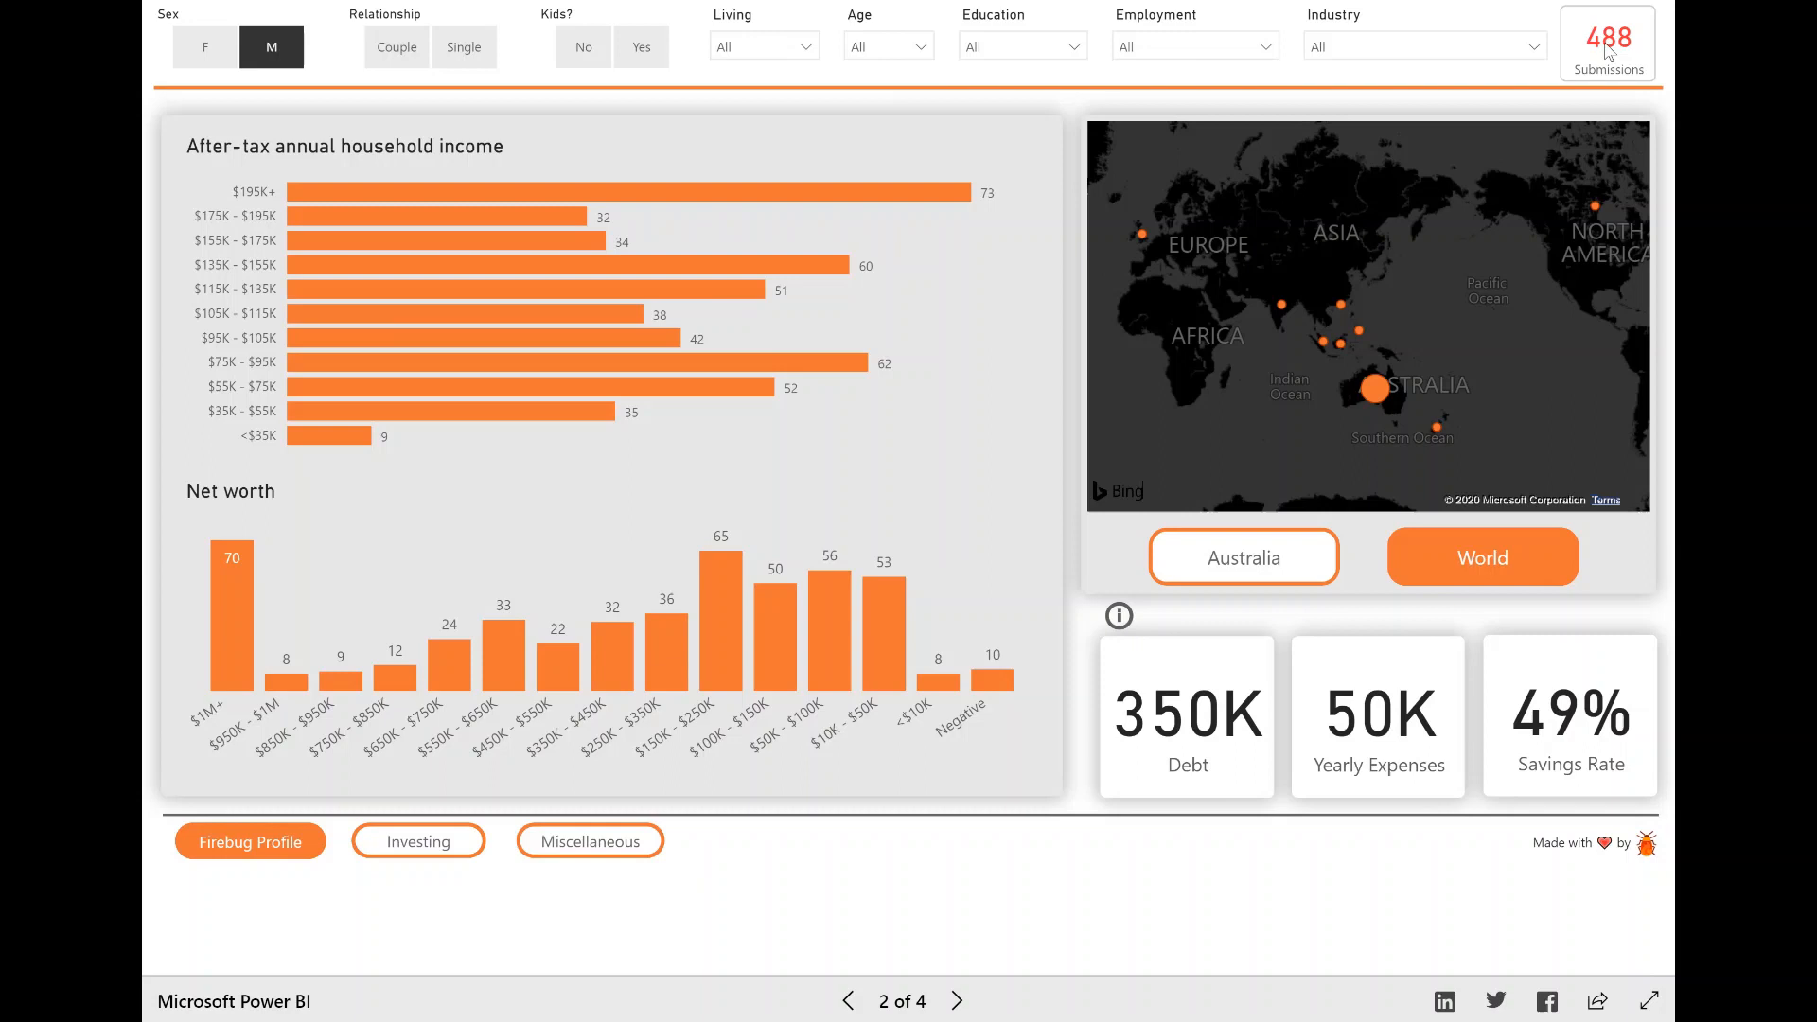
pyautogui.moveTo(1312, 219)
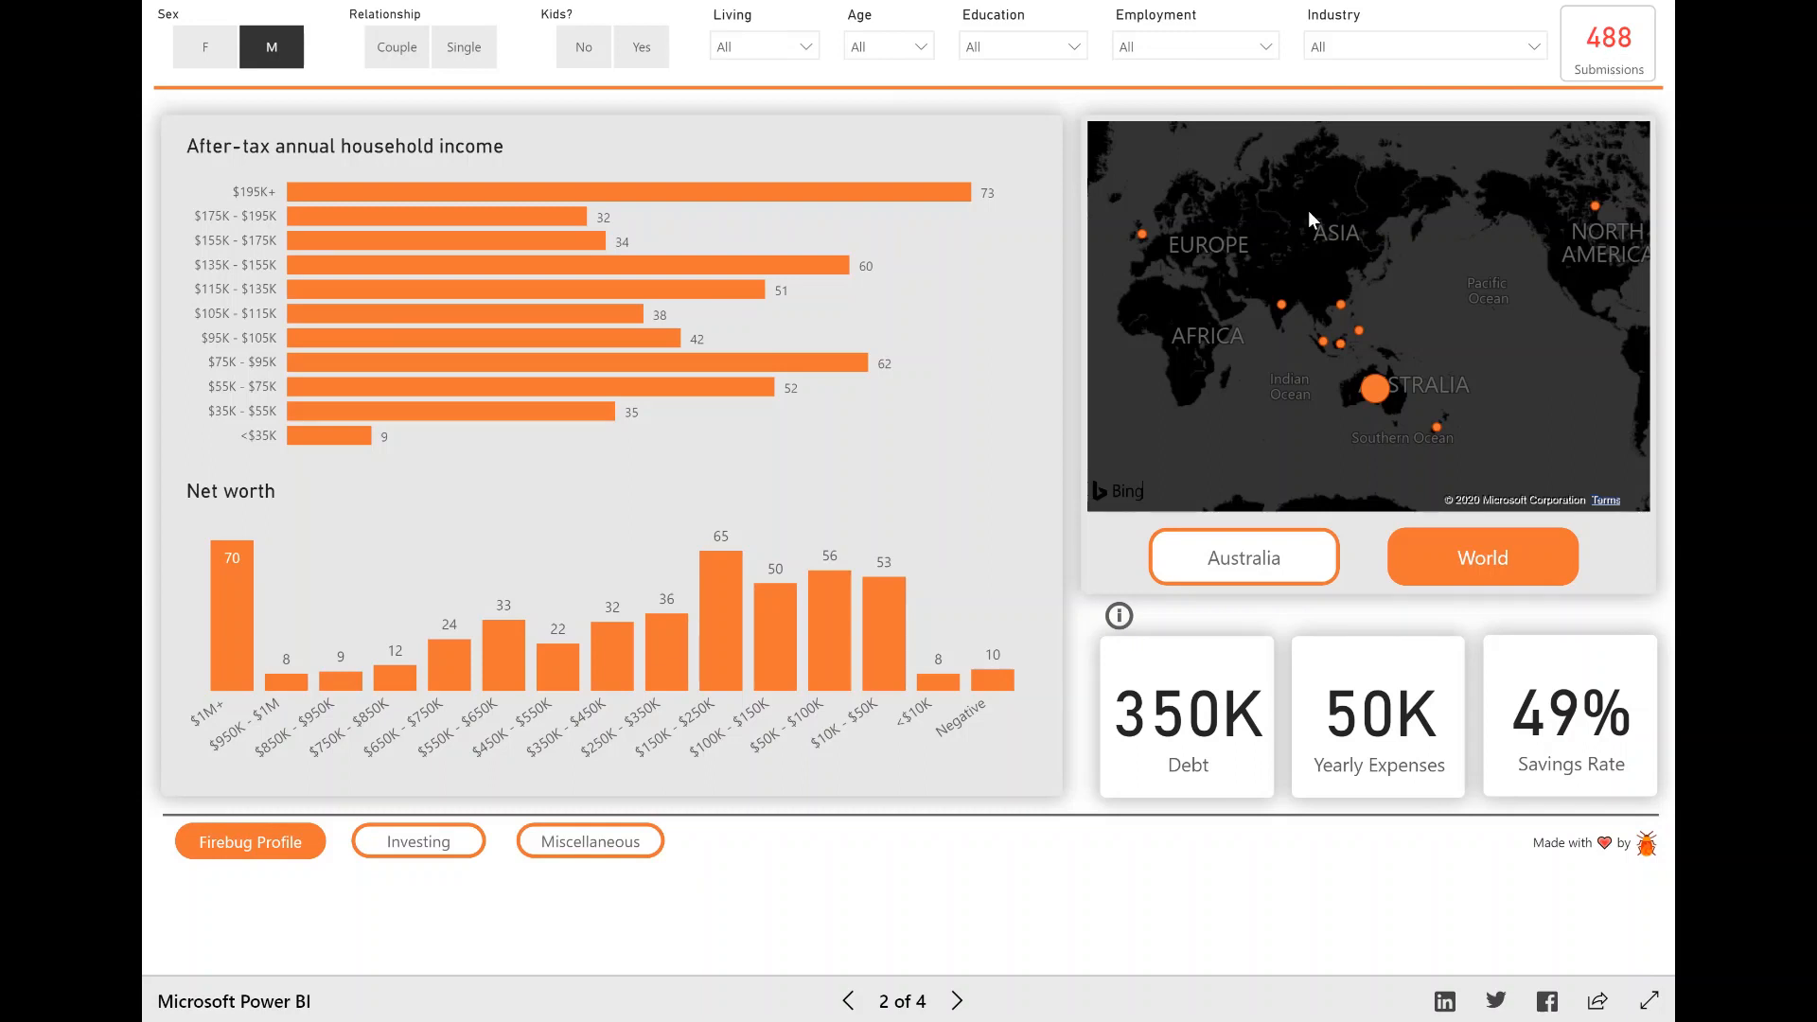
pyautogui.moveTo(716, 614)
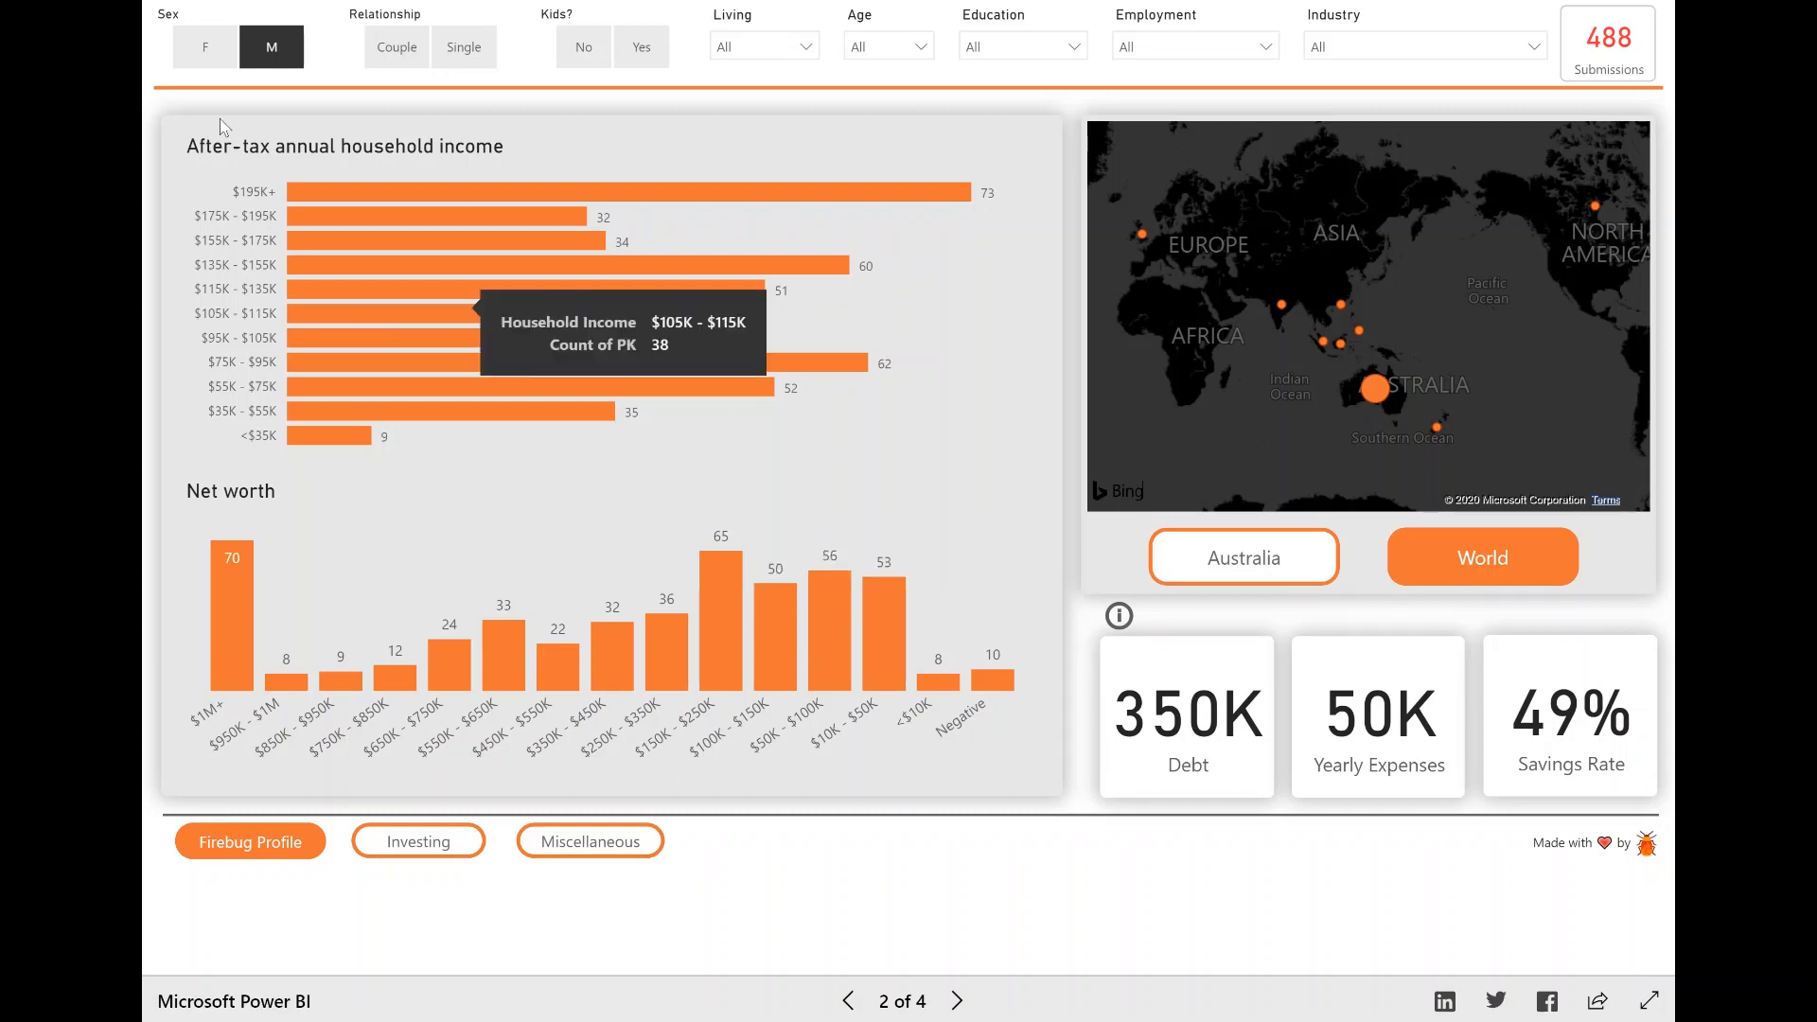
pyautogui.click(272, 46)
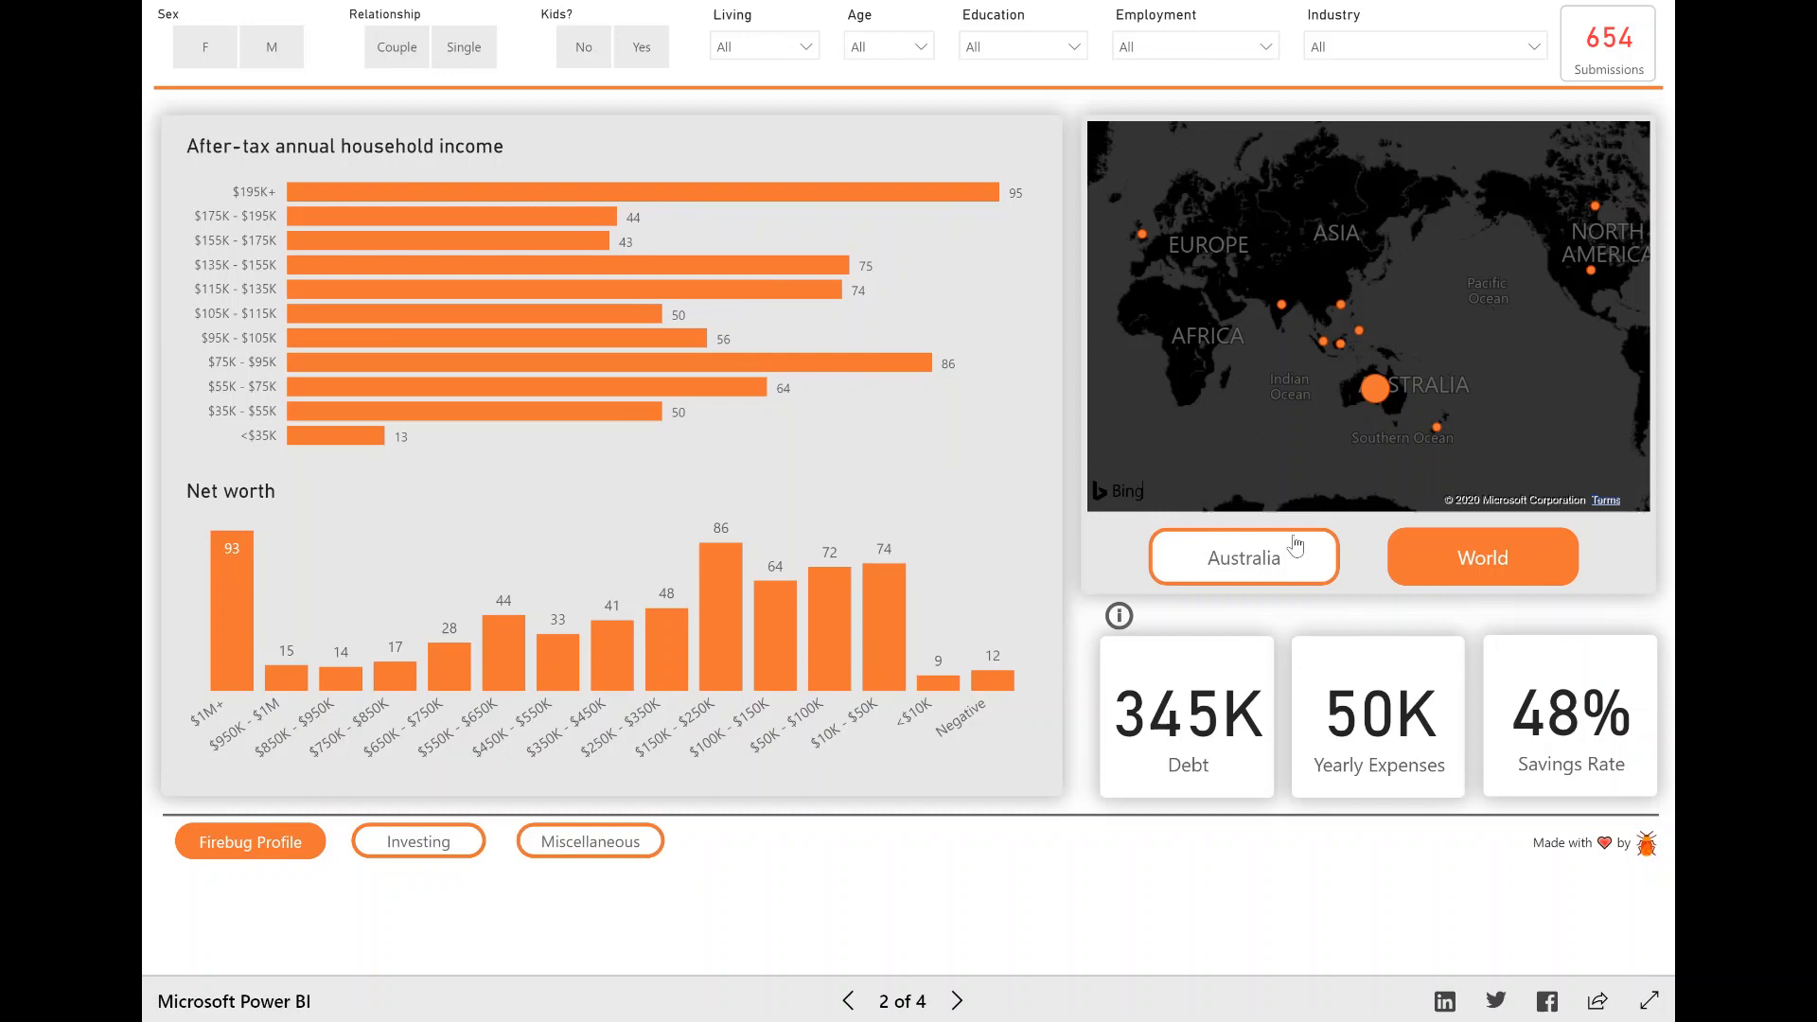
# - Zoom the map to Australia to show submissions by state
pyautogui.click(1243, 558)
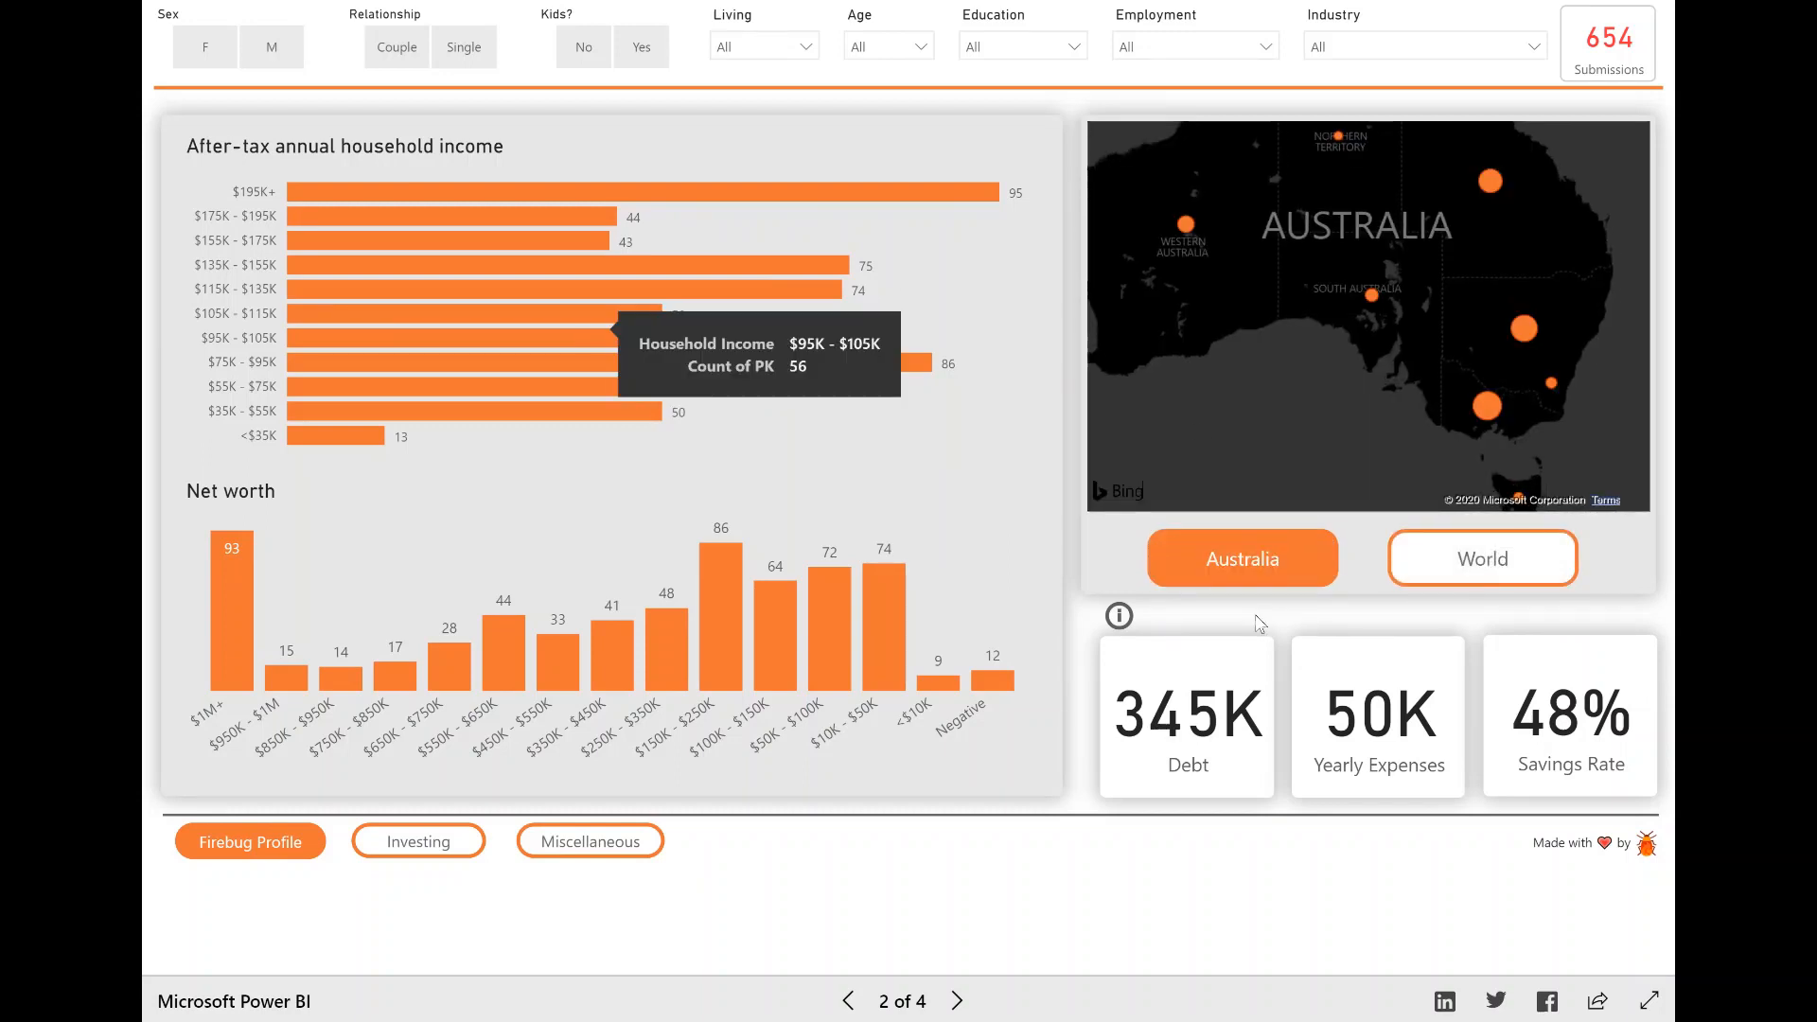
pyautogui.moveTo(1158, 713)
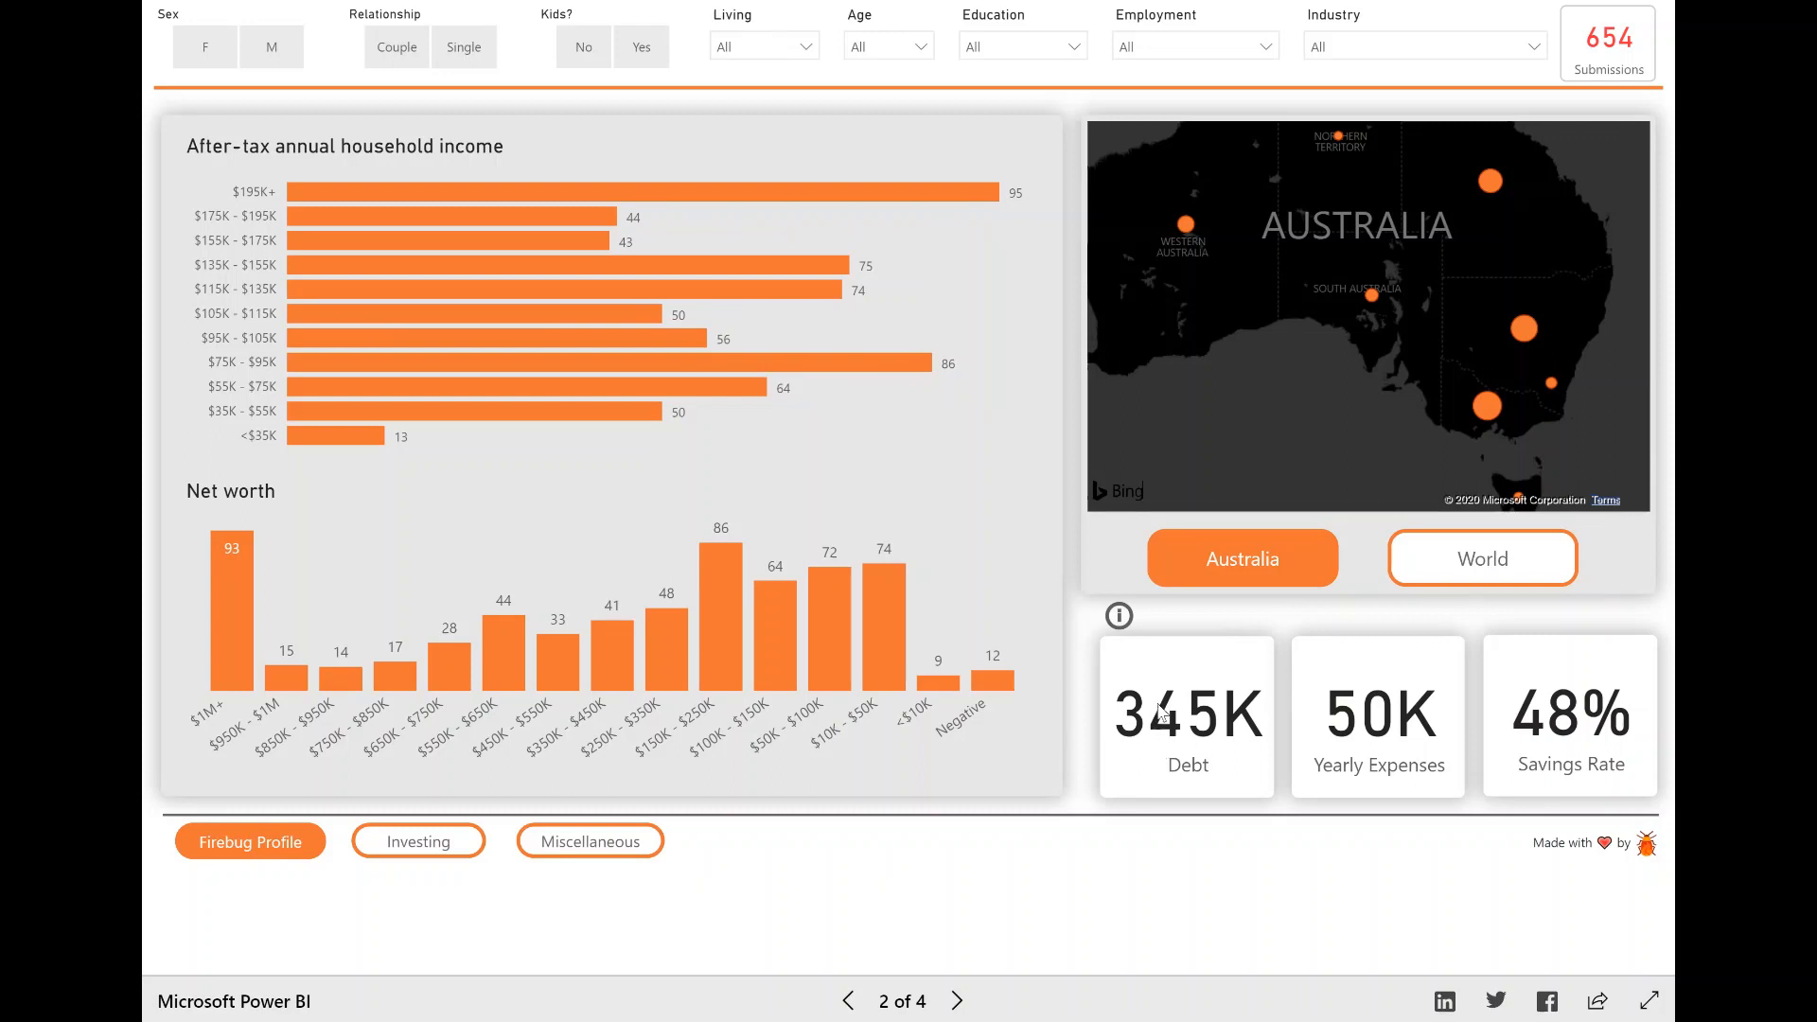
pyautogui.moveTo(1316, 759)
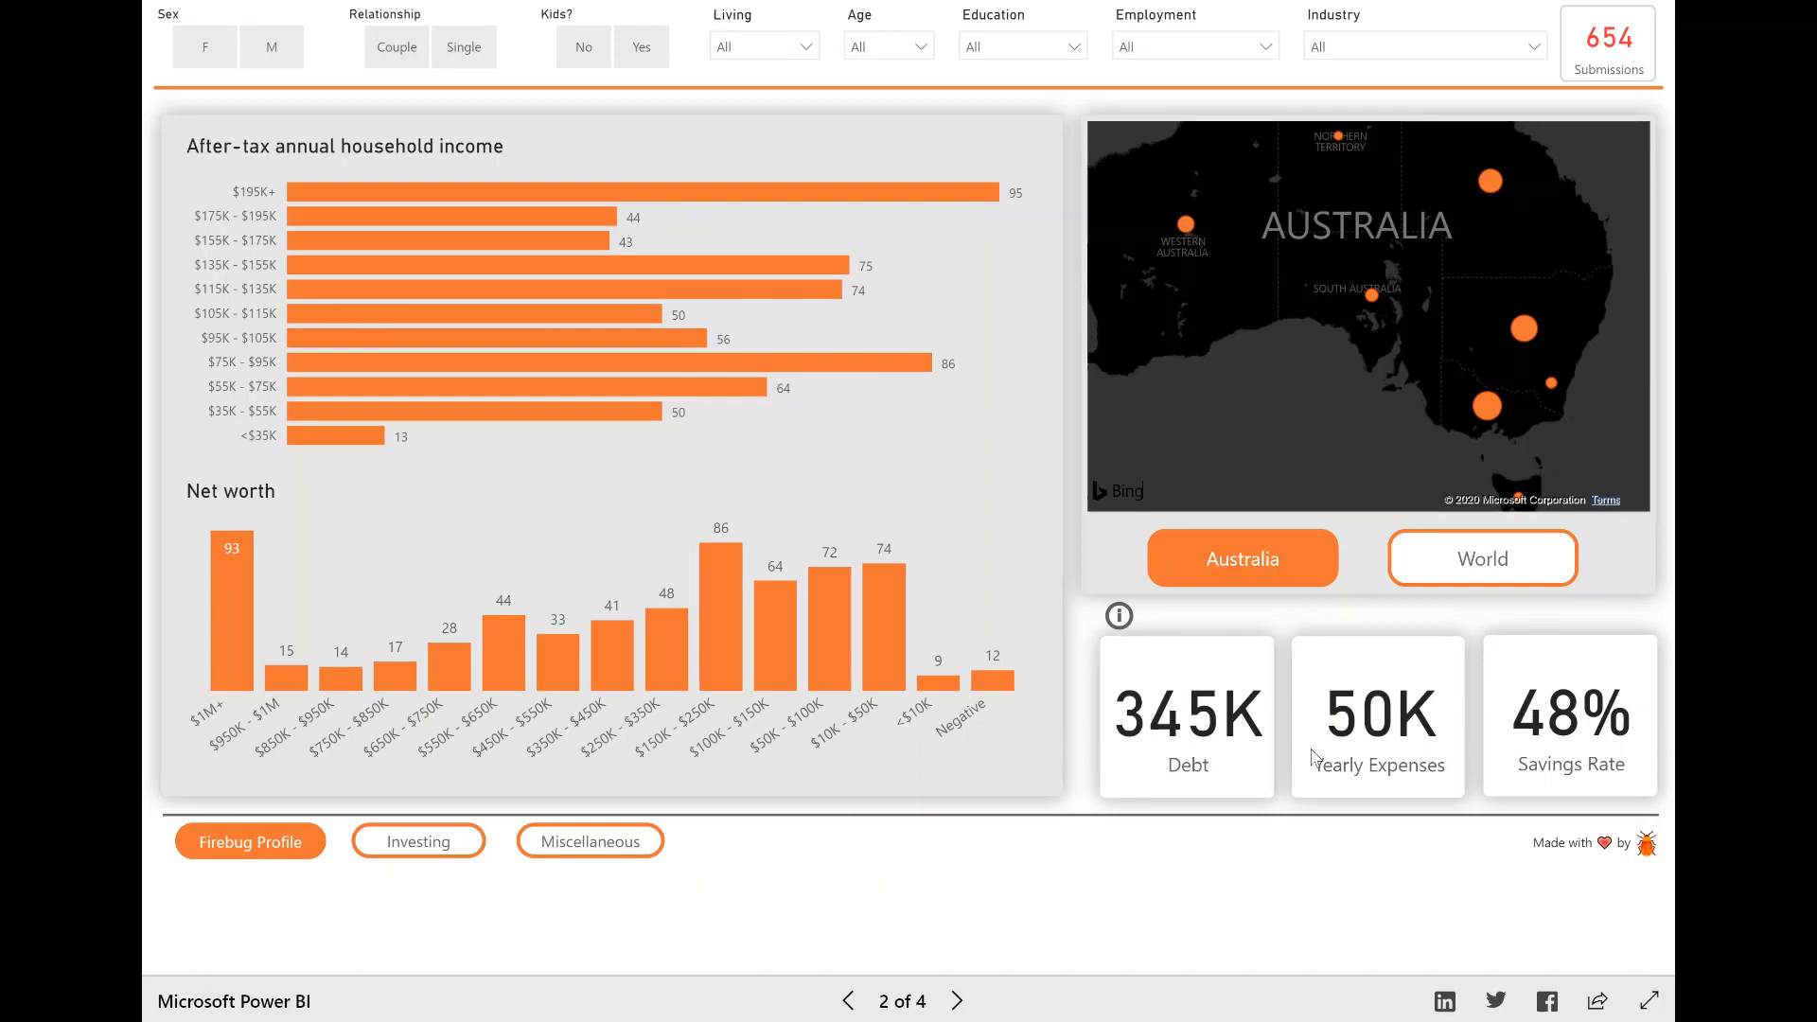
pyautogui.moveTo(1234, 739)
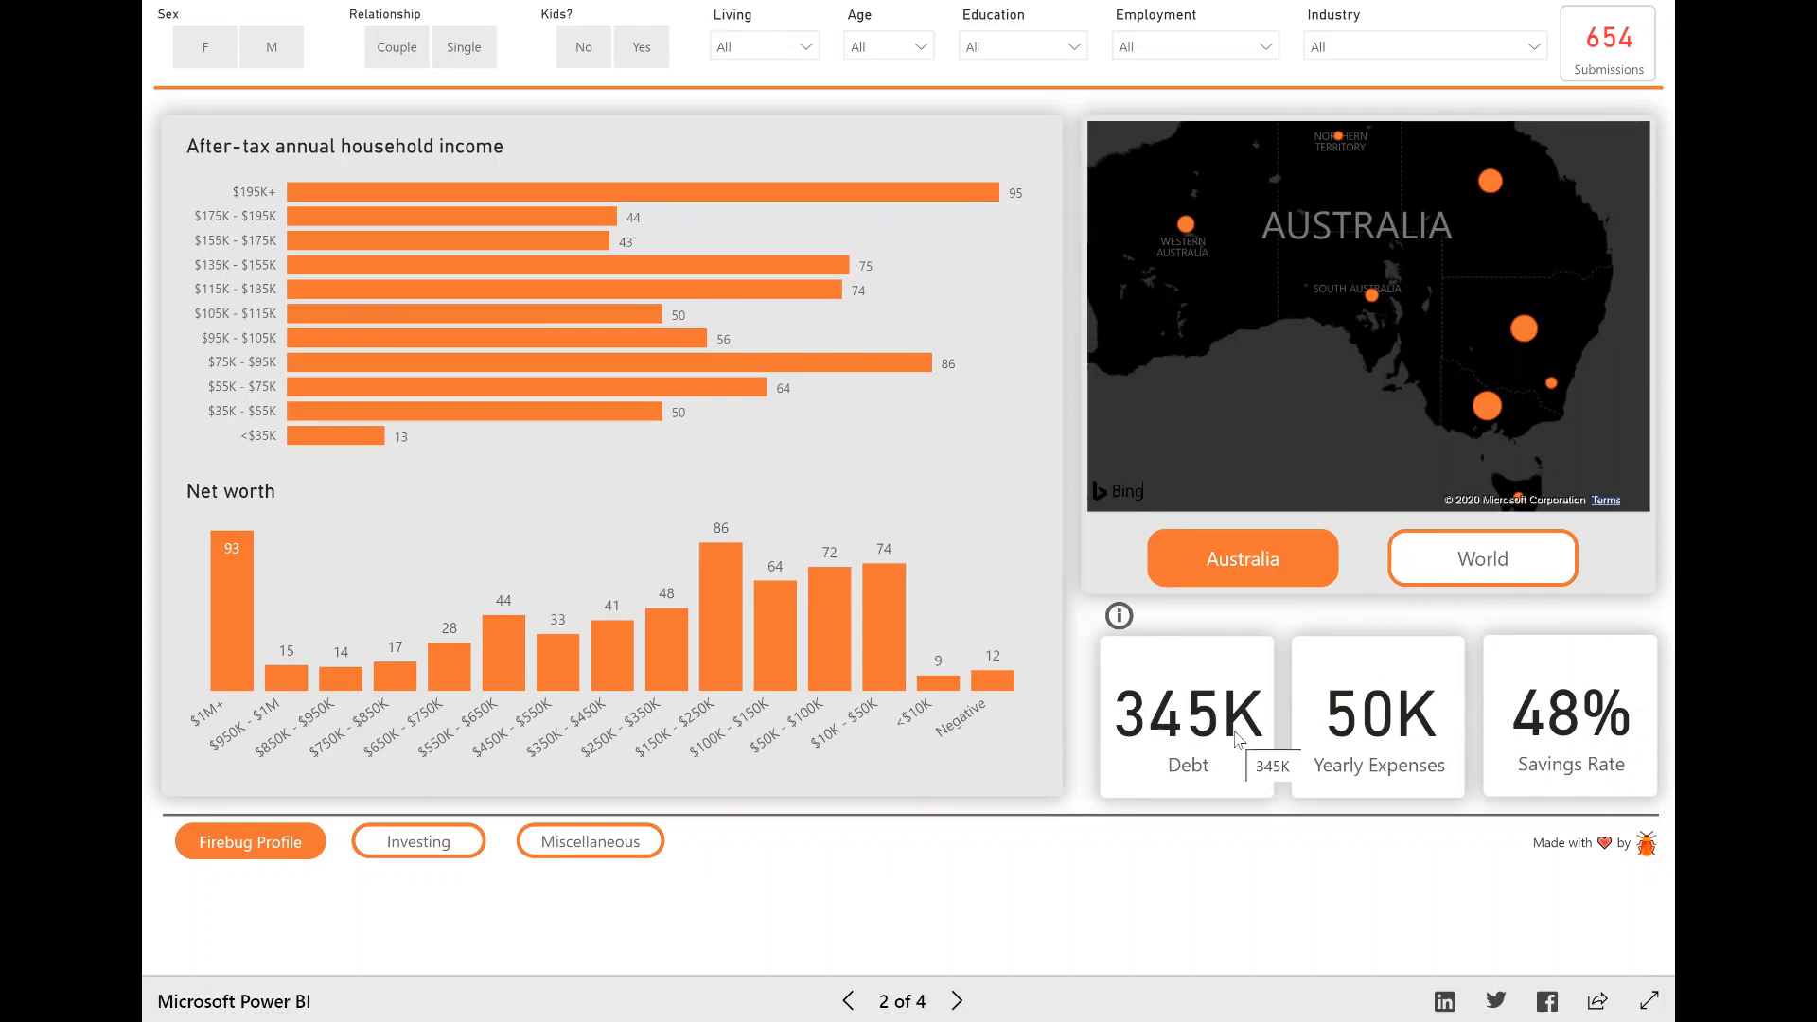
pyautogui.moveTo(1585, 731)
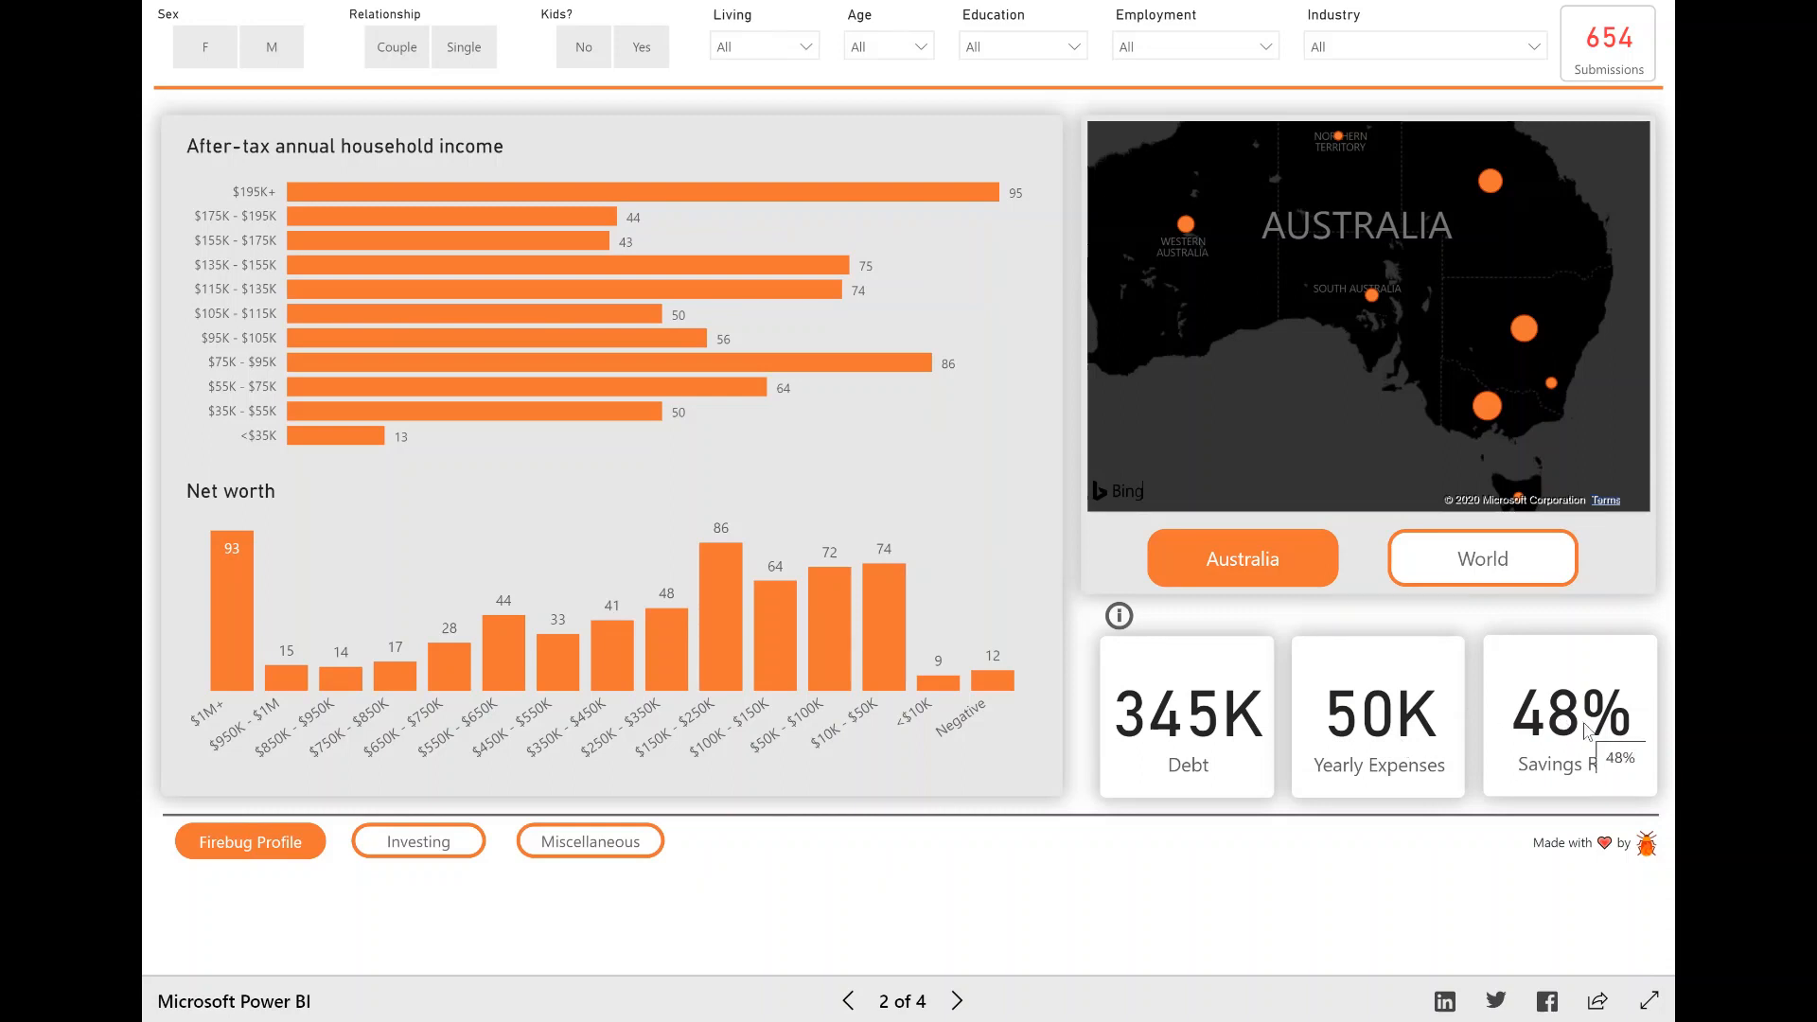
pyautogui.moveTo(1156, 640)
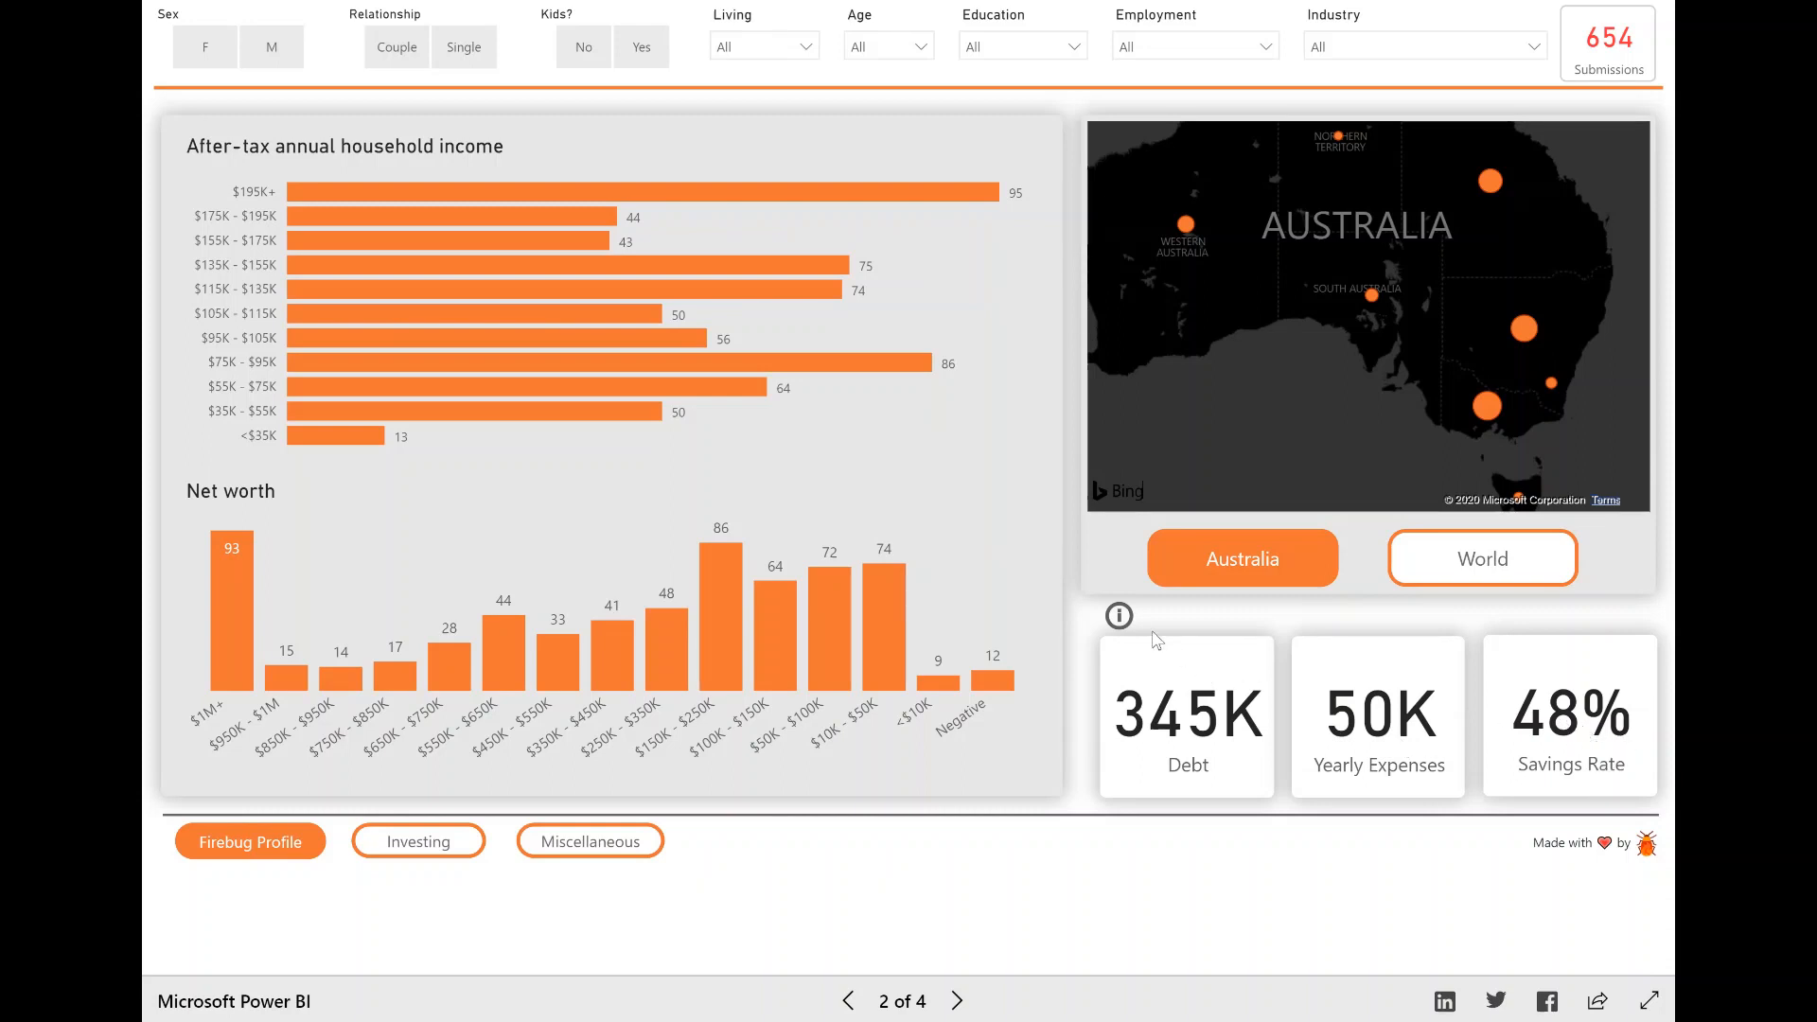
pyautogui.moveTo(1117, 615)
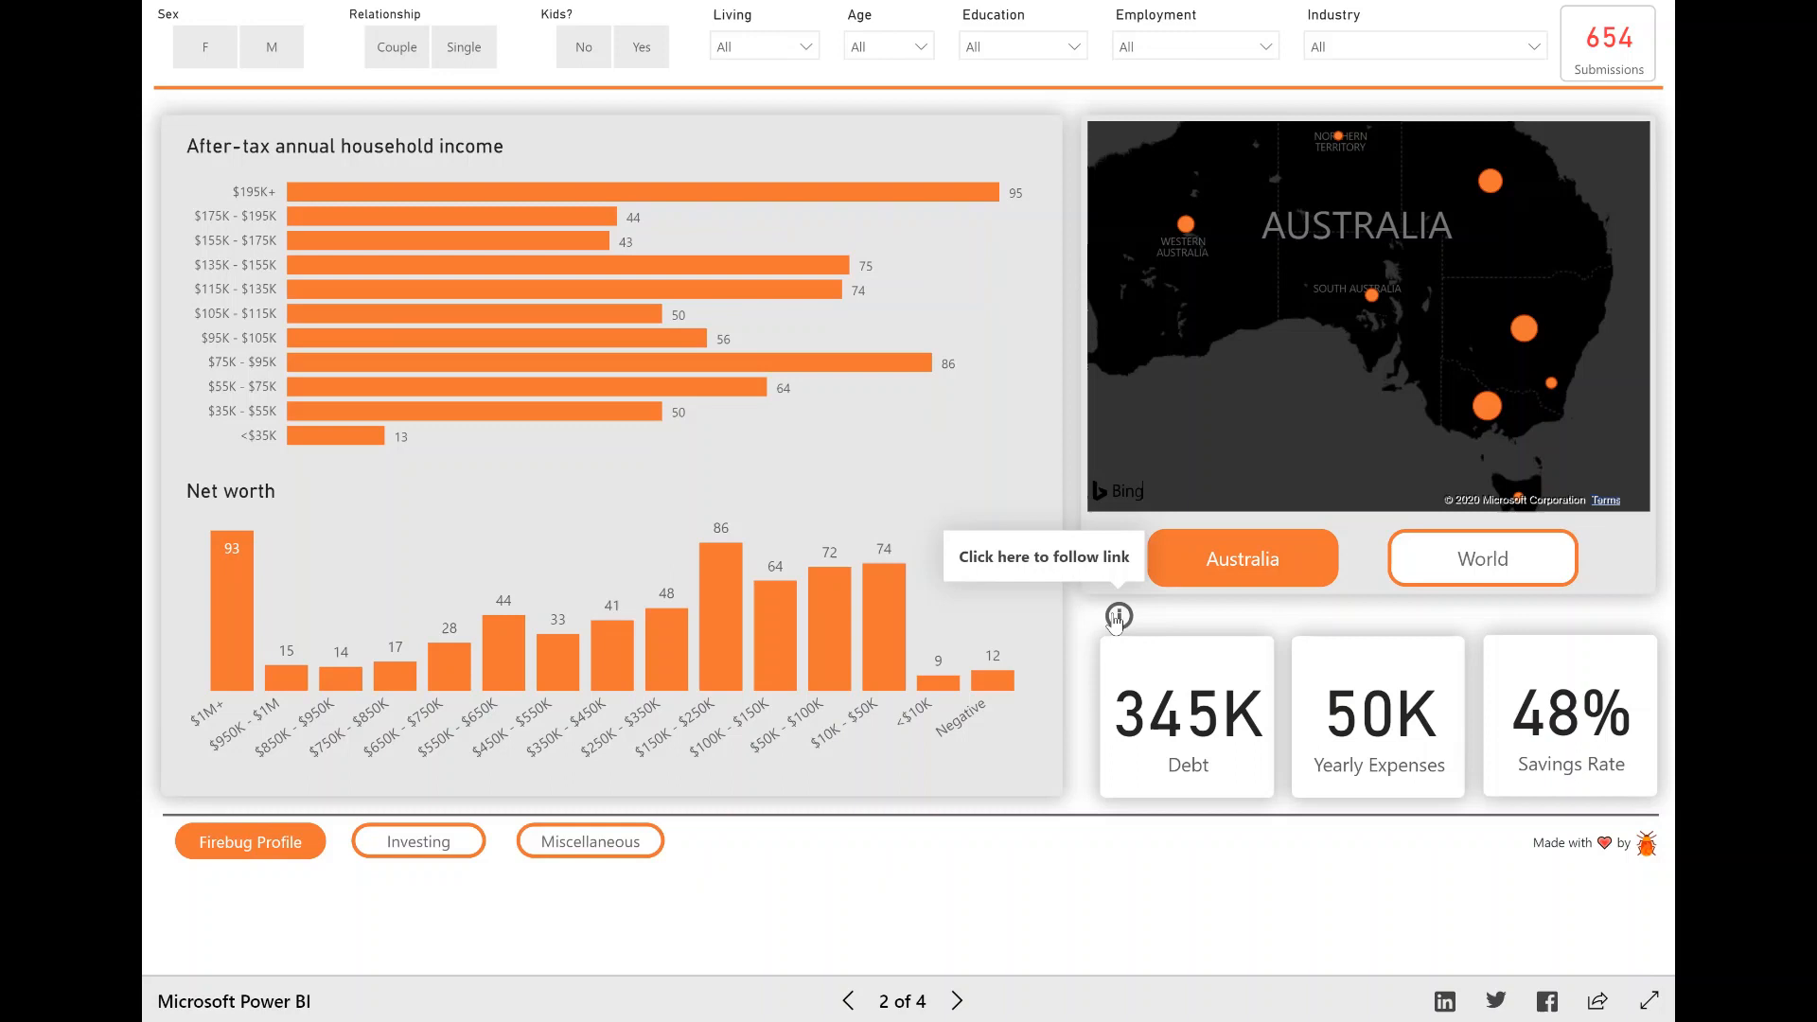
pyautogui.click(1117, 615)
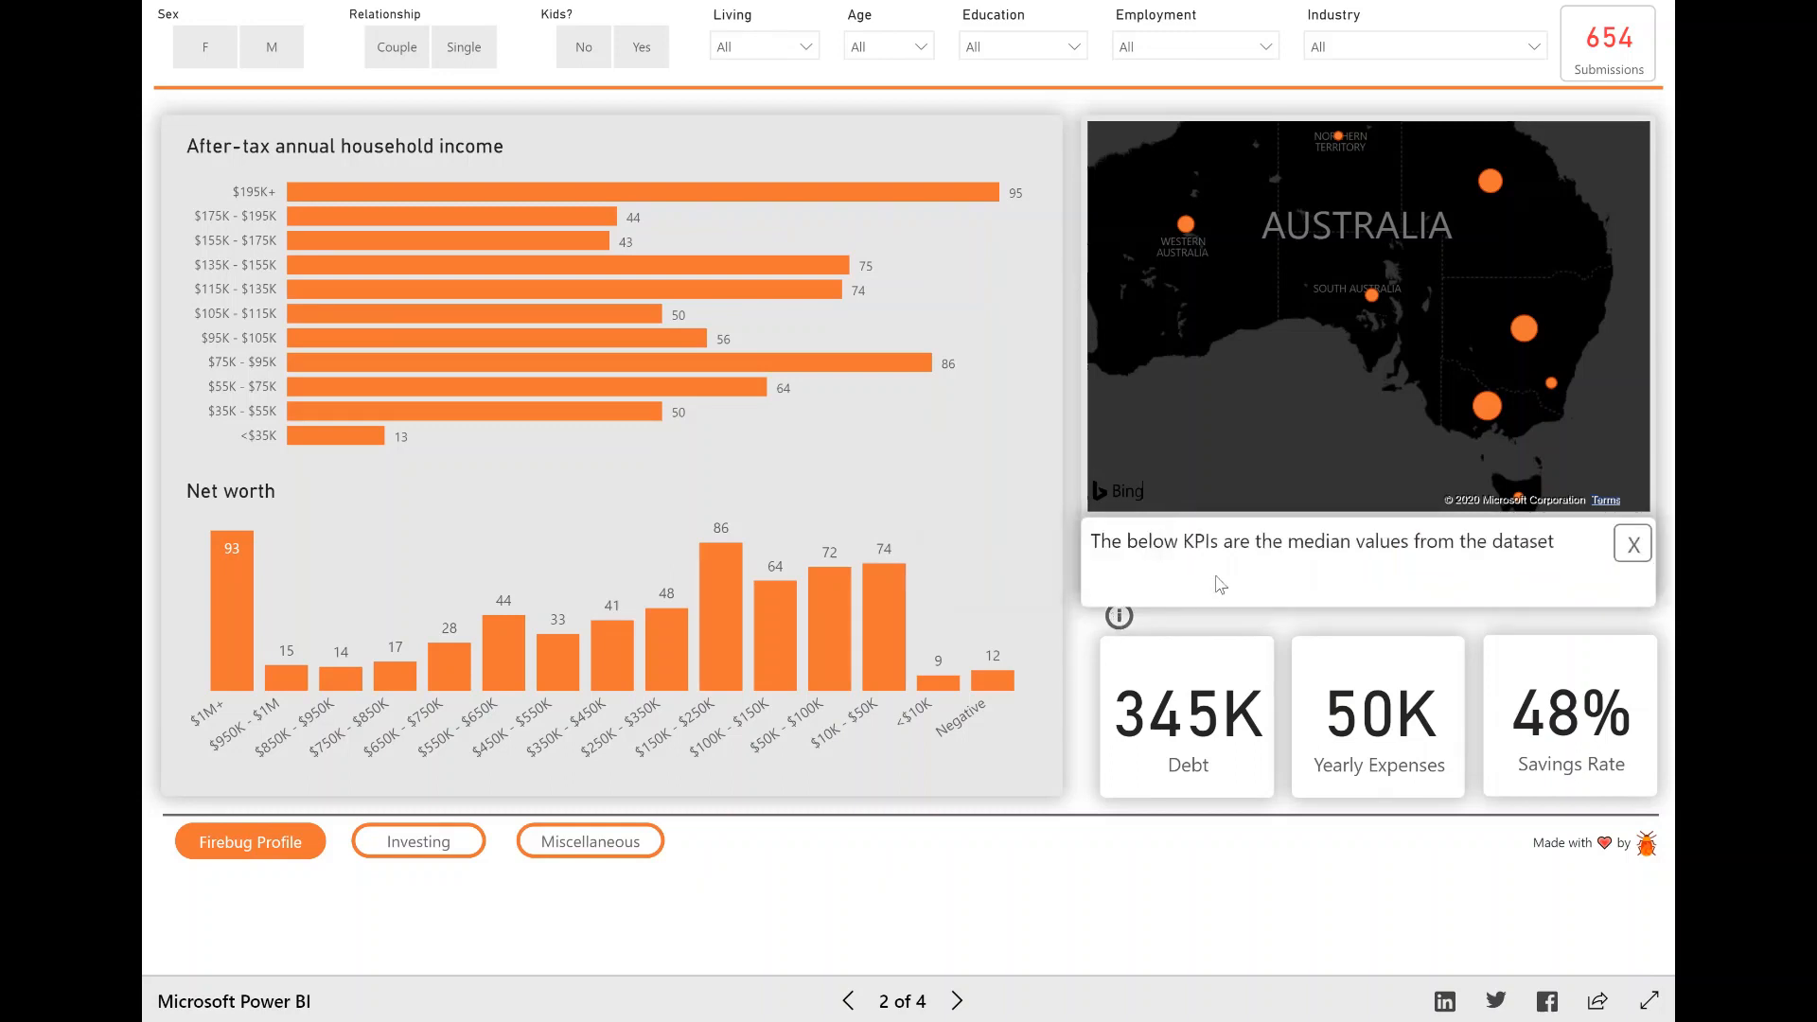
pyautogui.moveTo(1202, 568)
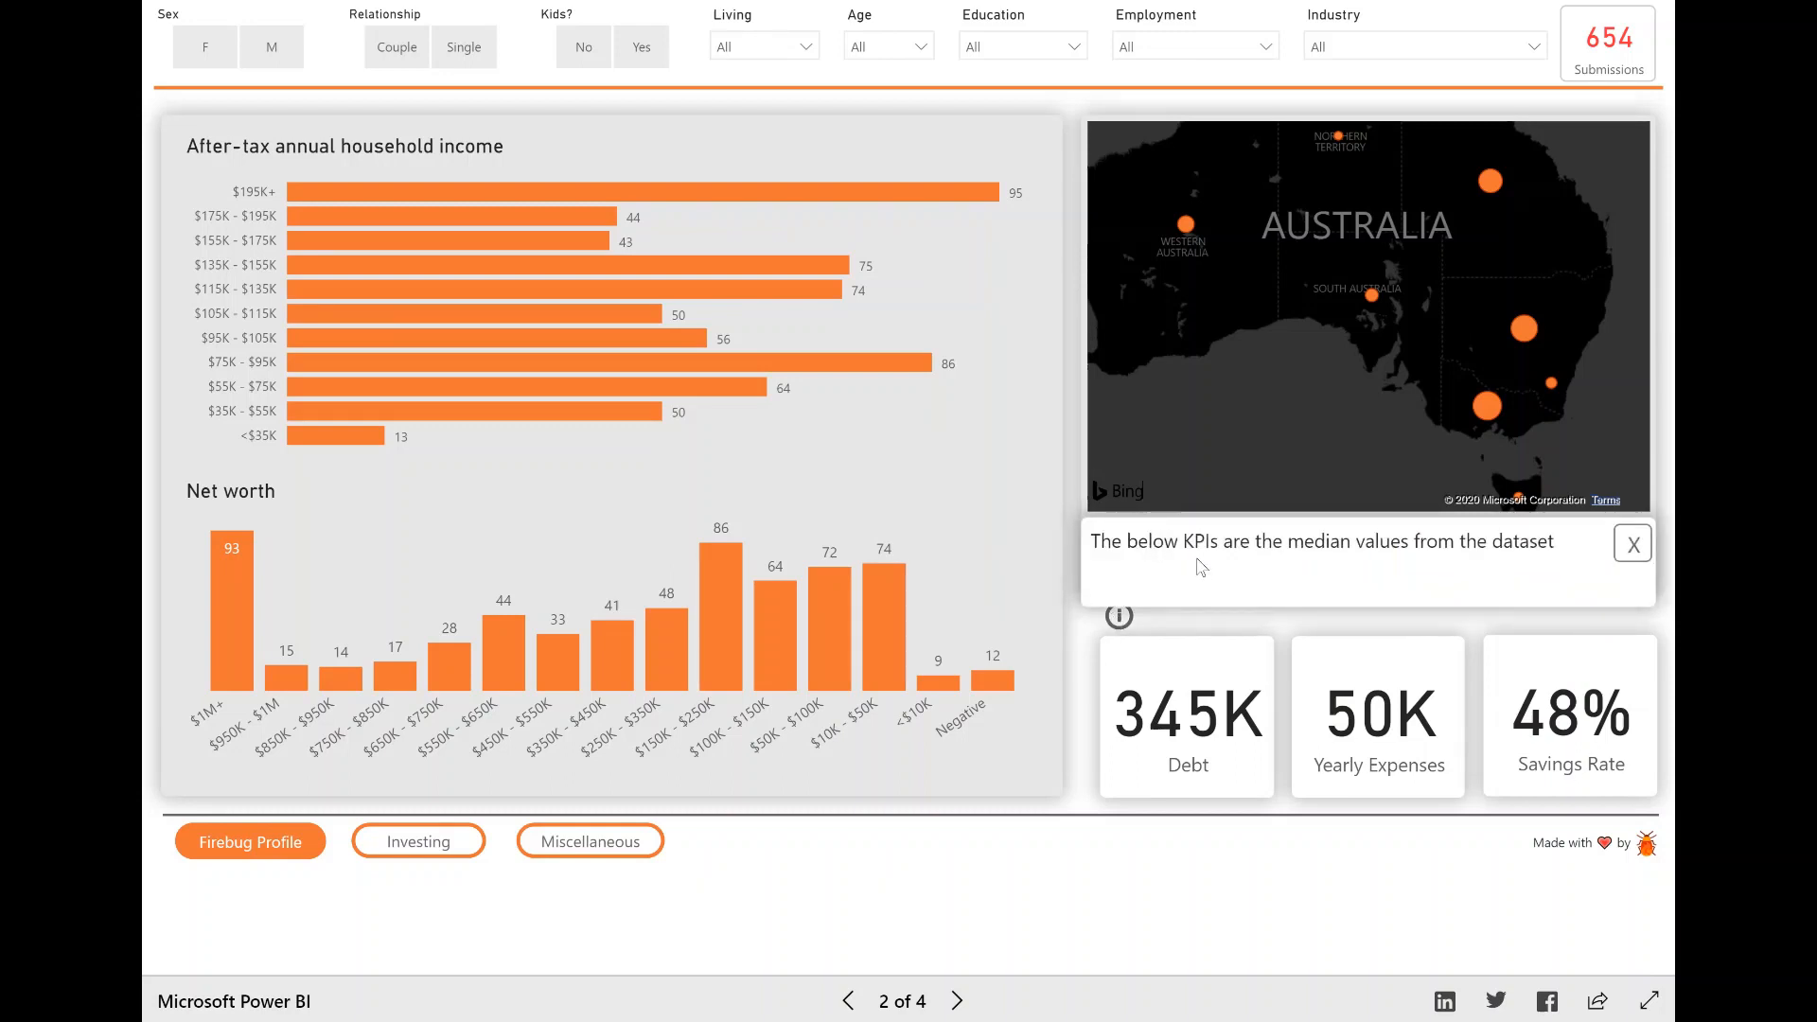
pyautogui.moveTo(1529, 545)
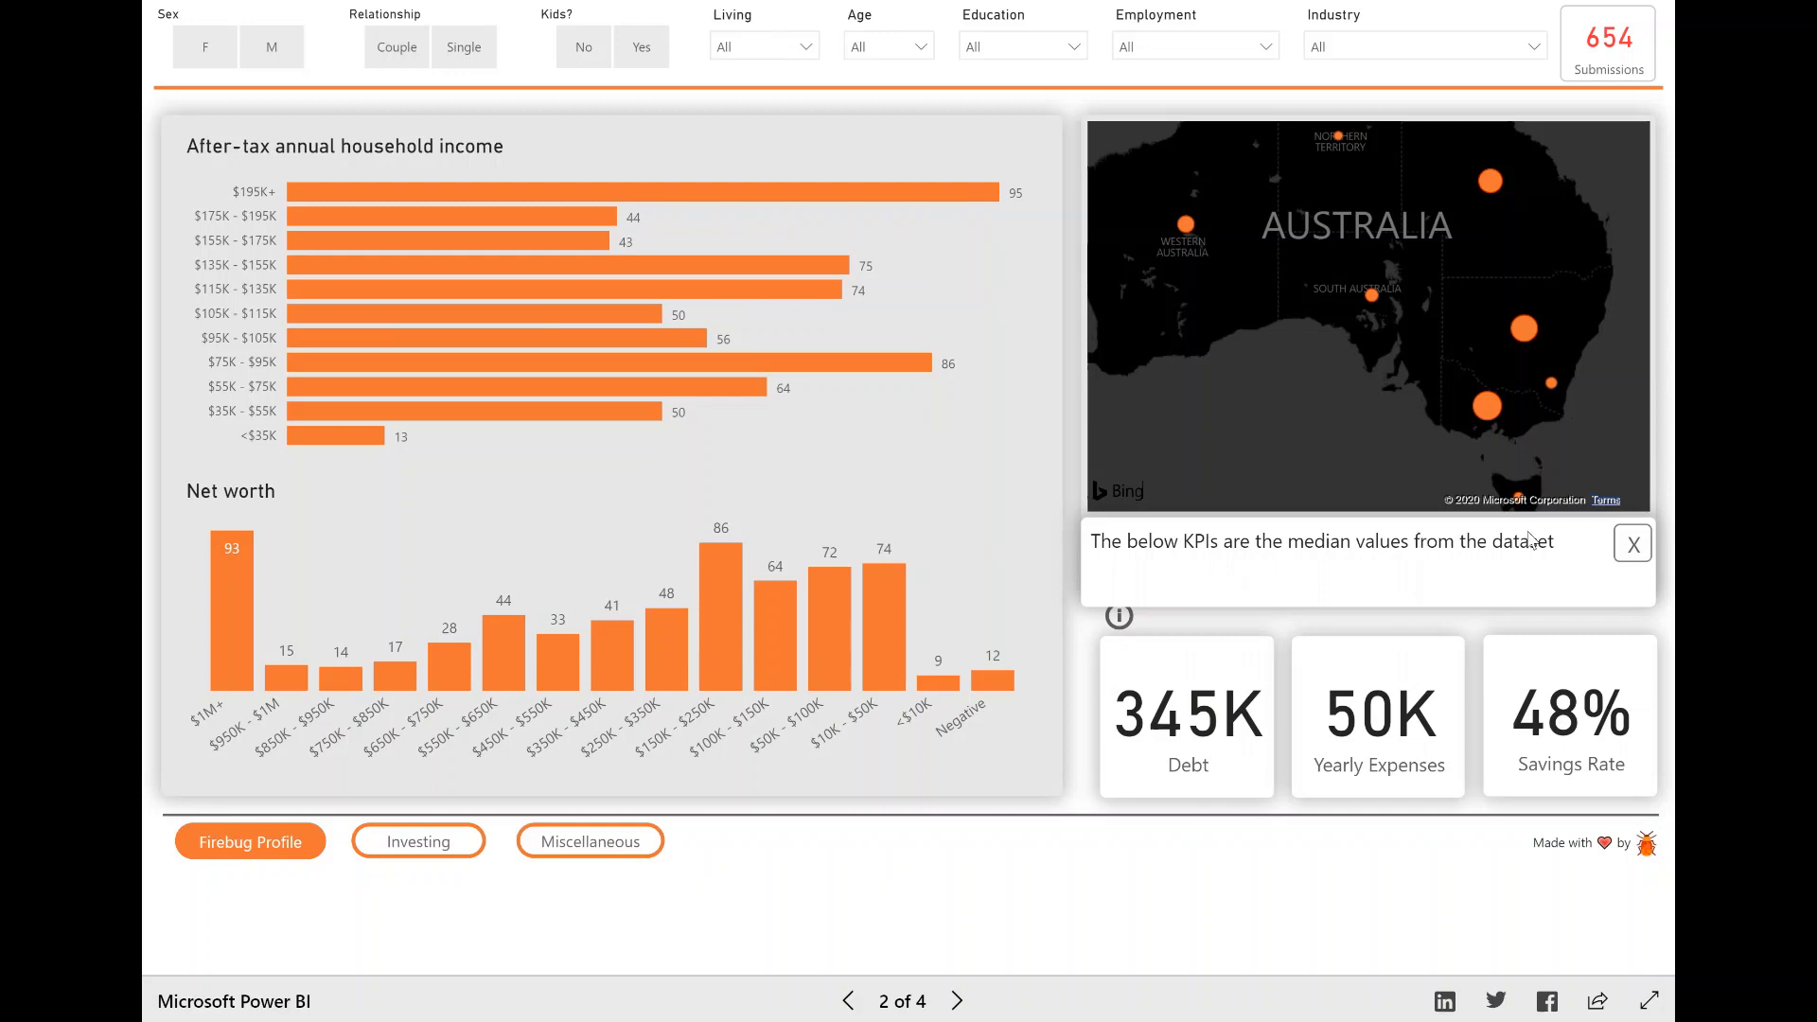
pyautogui.moveTo(1193, 732)
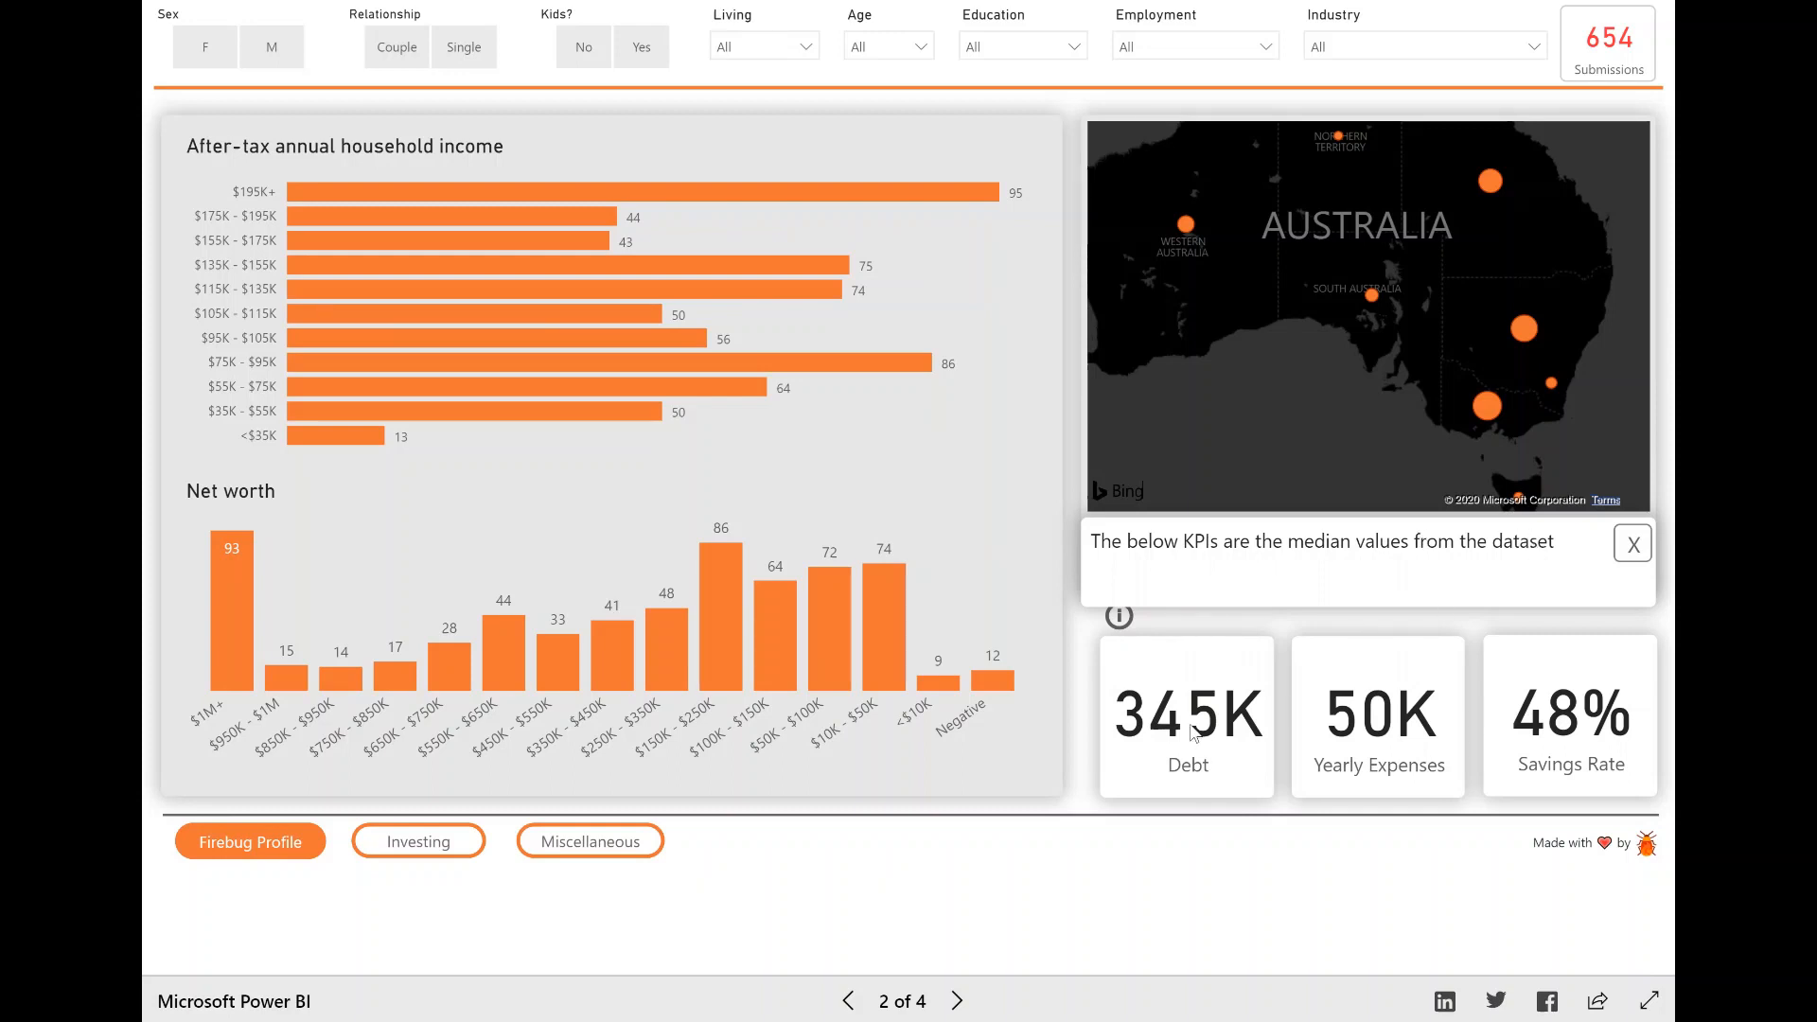
pyautogui.moveTo(1187, 713)
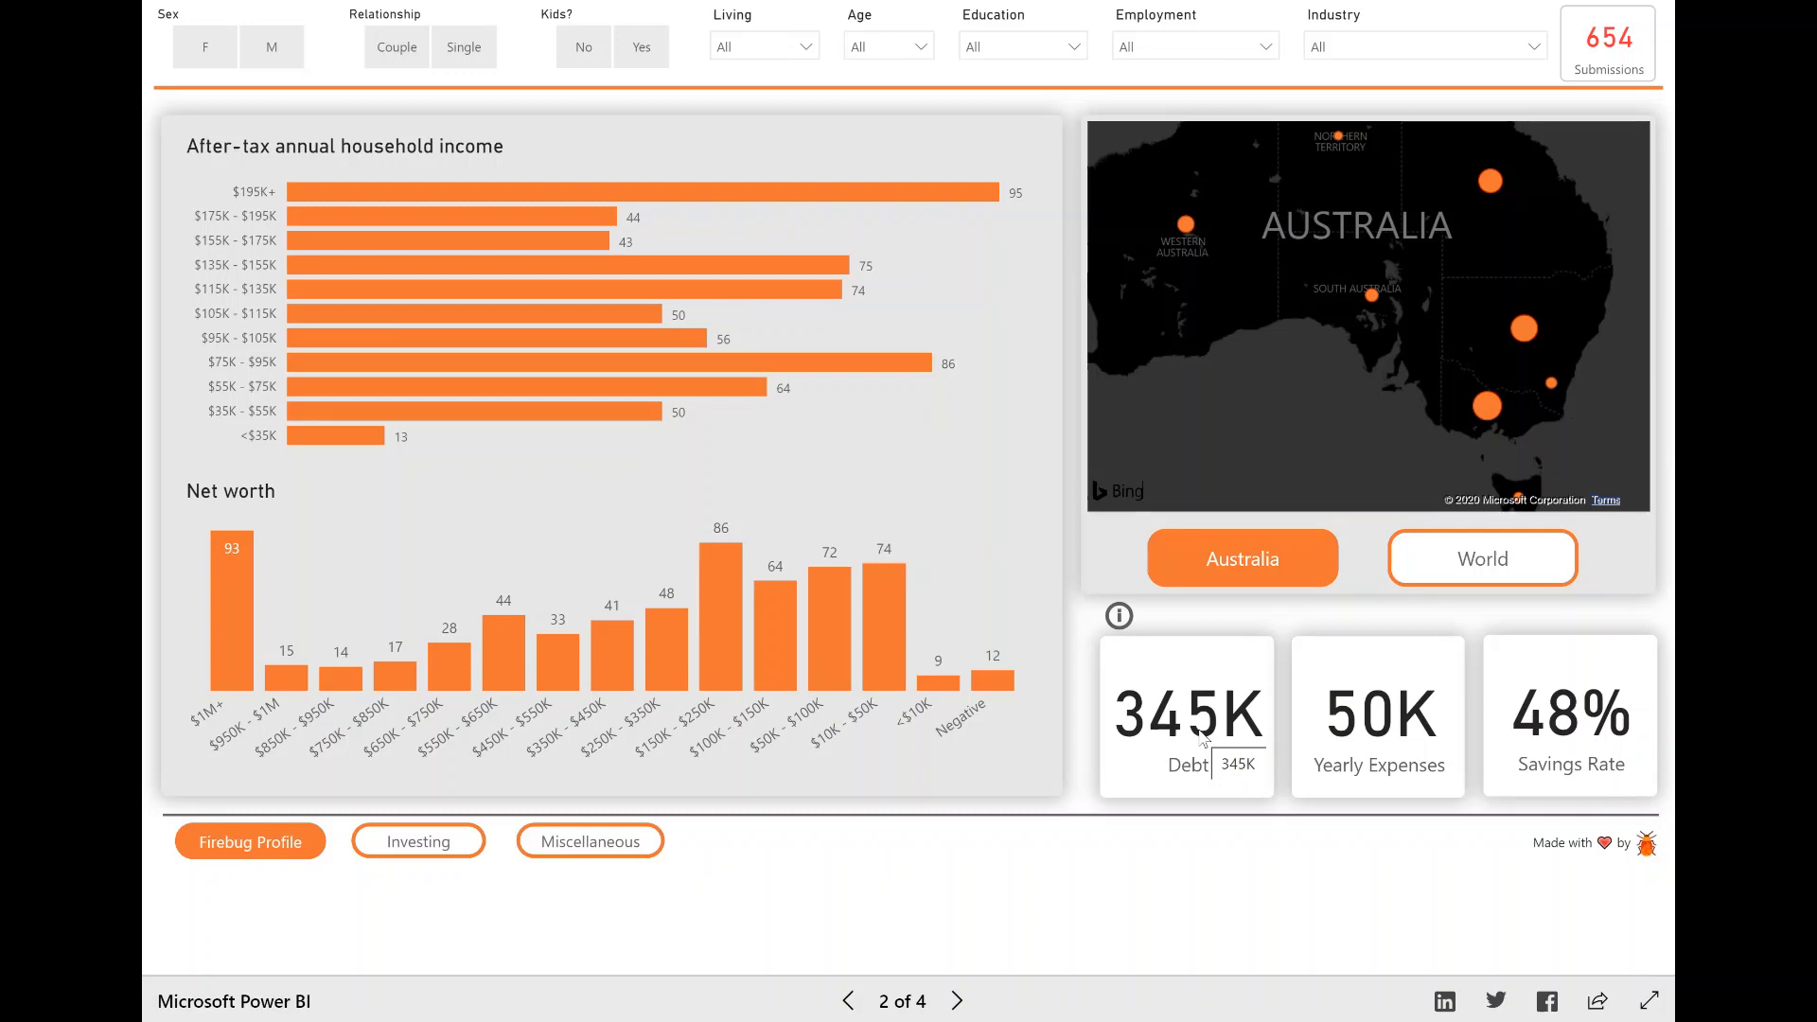
pyautogui.moveTo(719, 402)
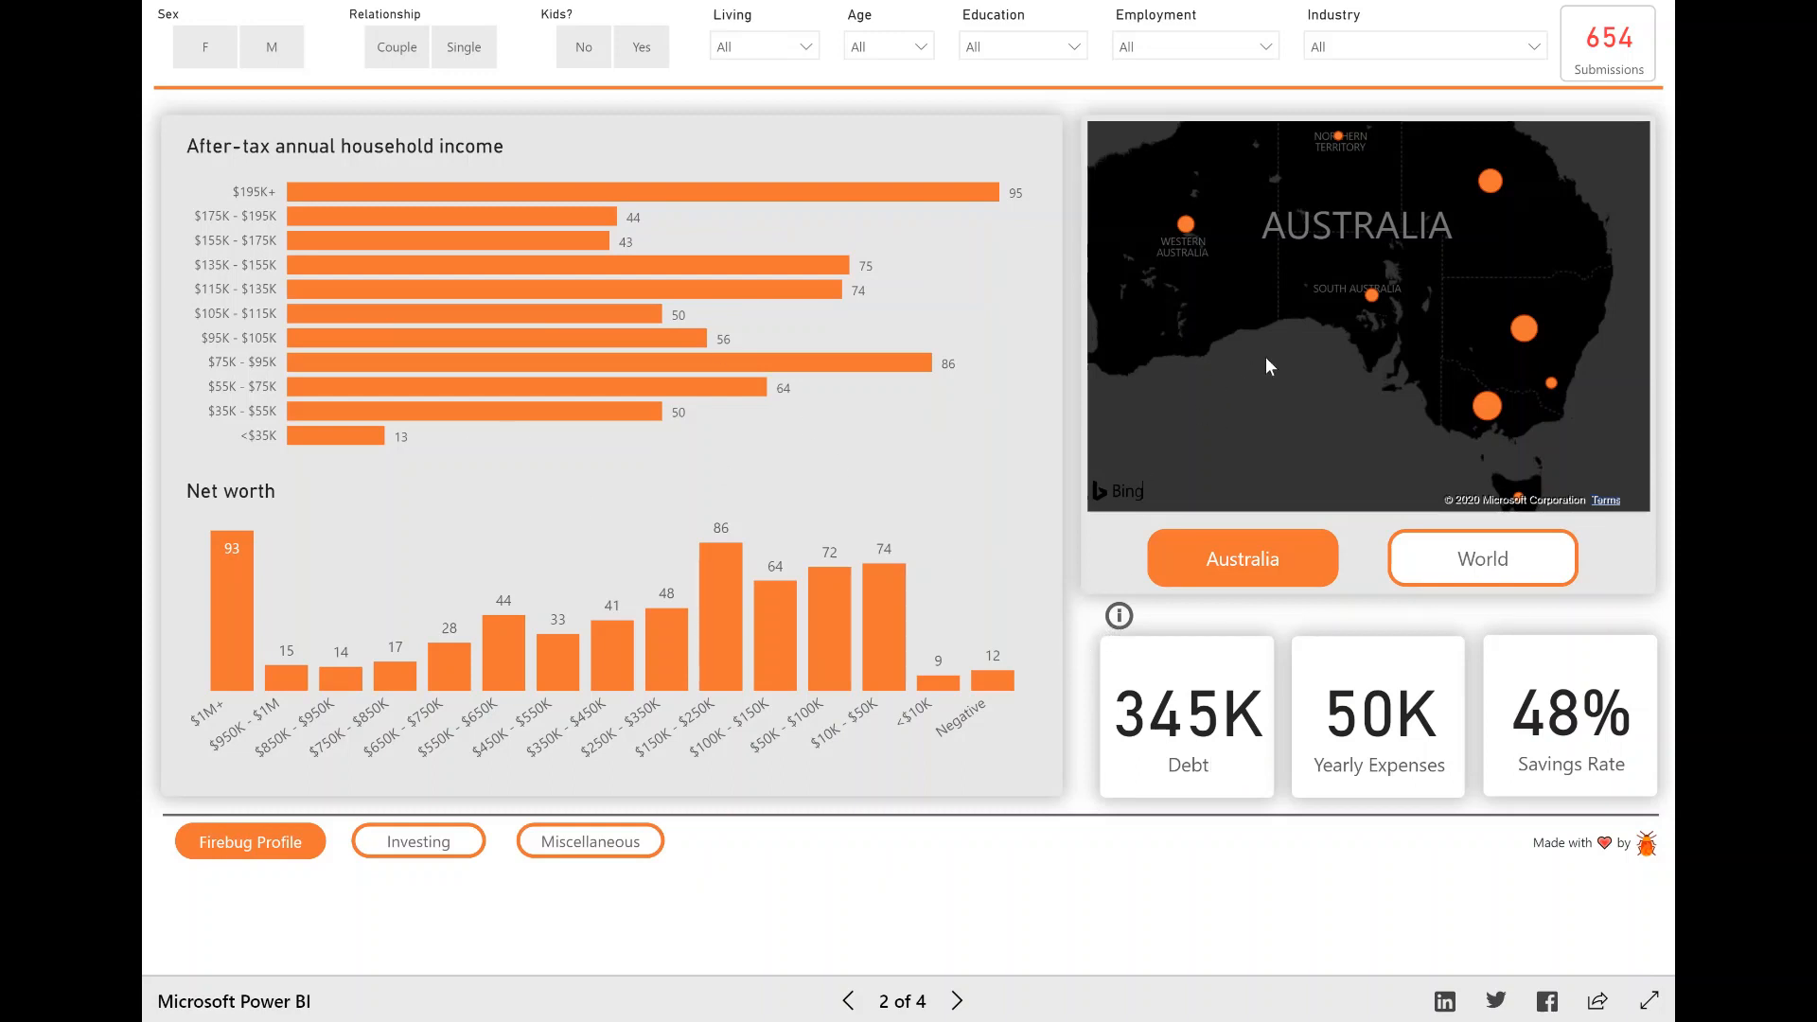
pyautogui.click(763, 45)
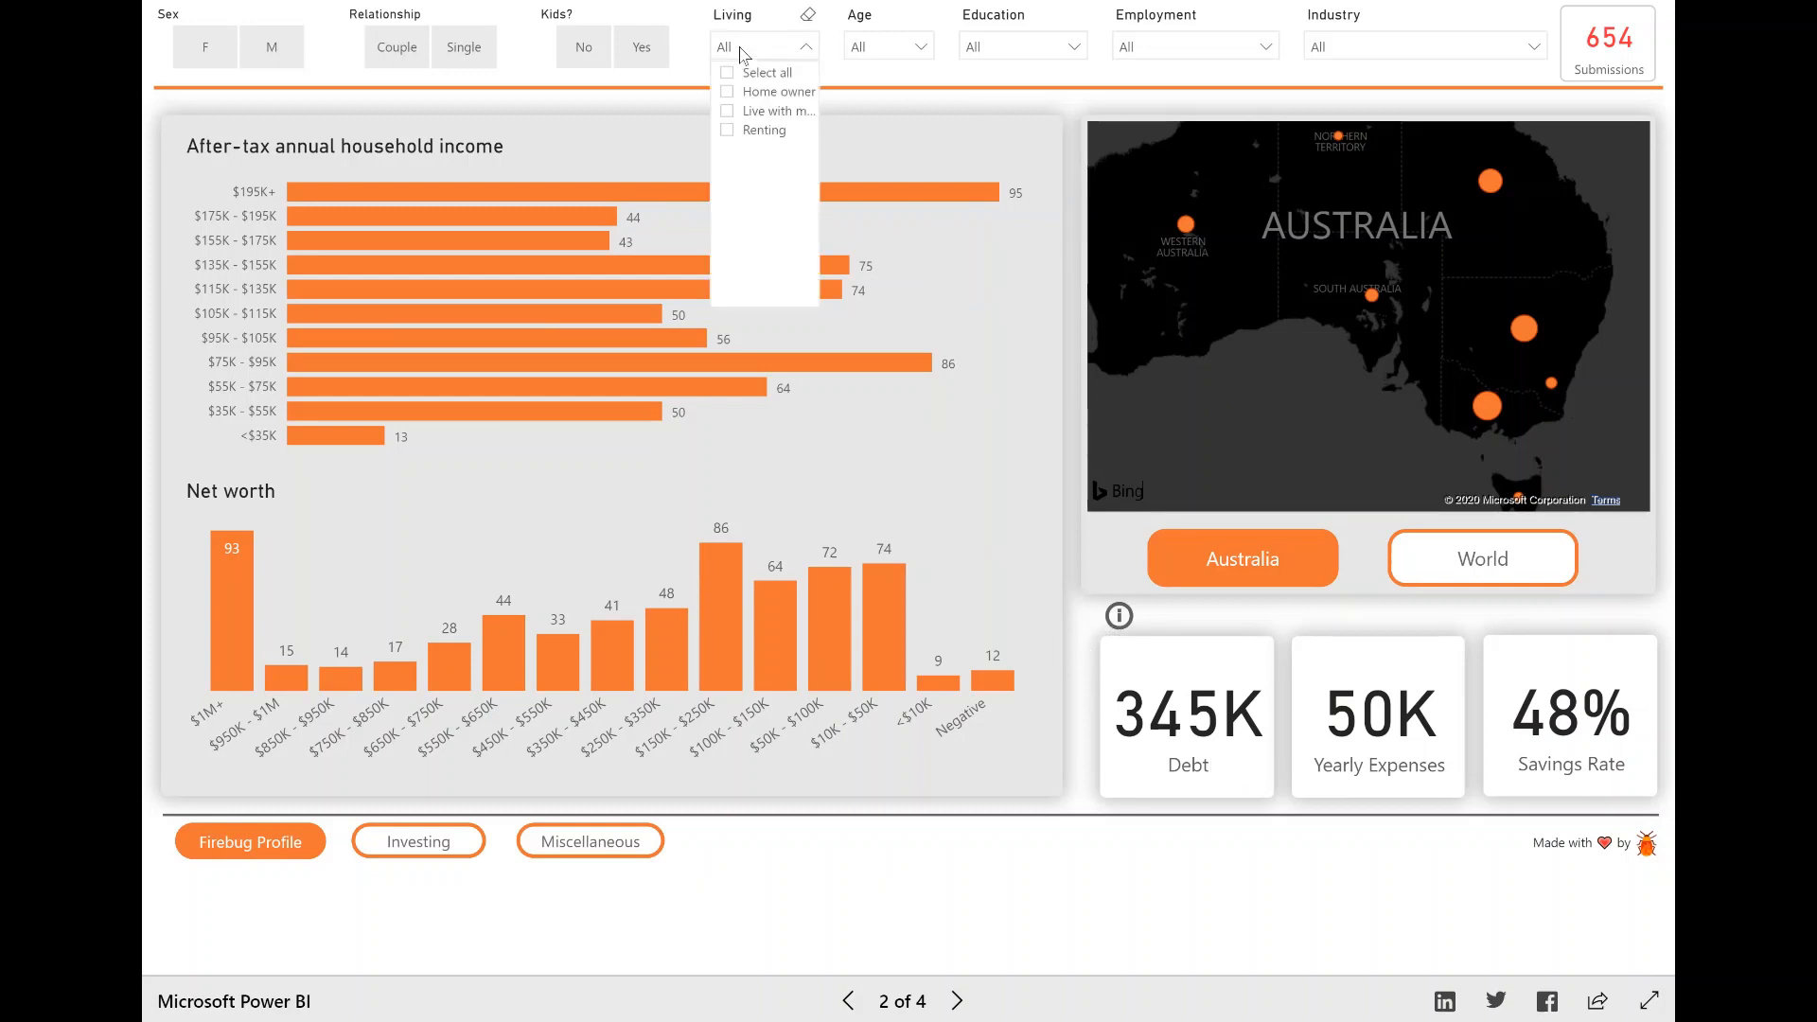
pyautogui.click(921, 73)
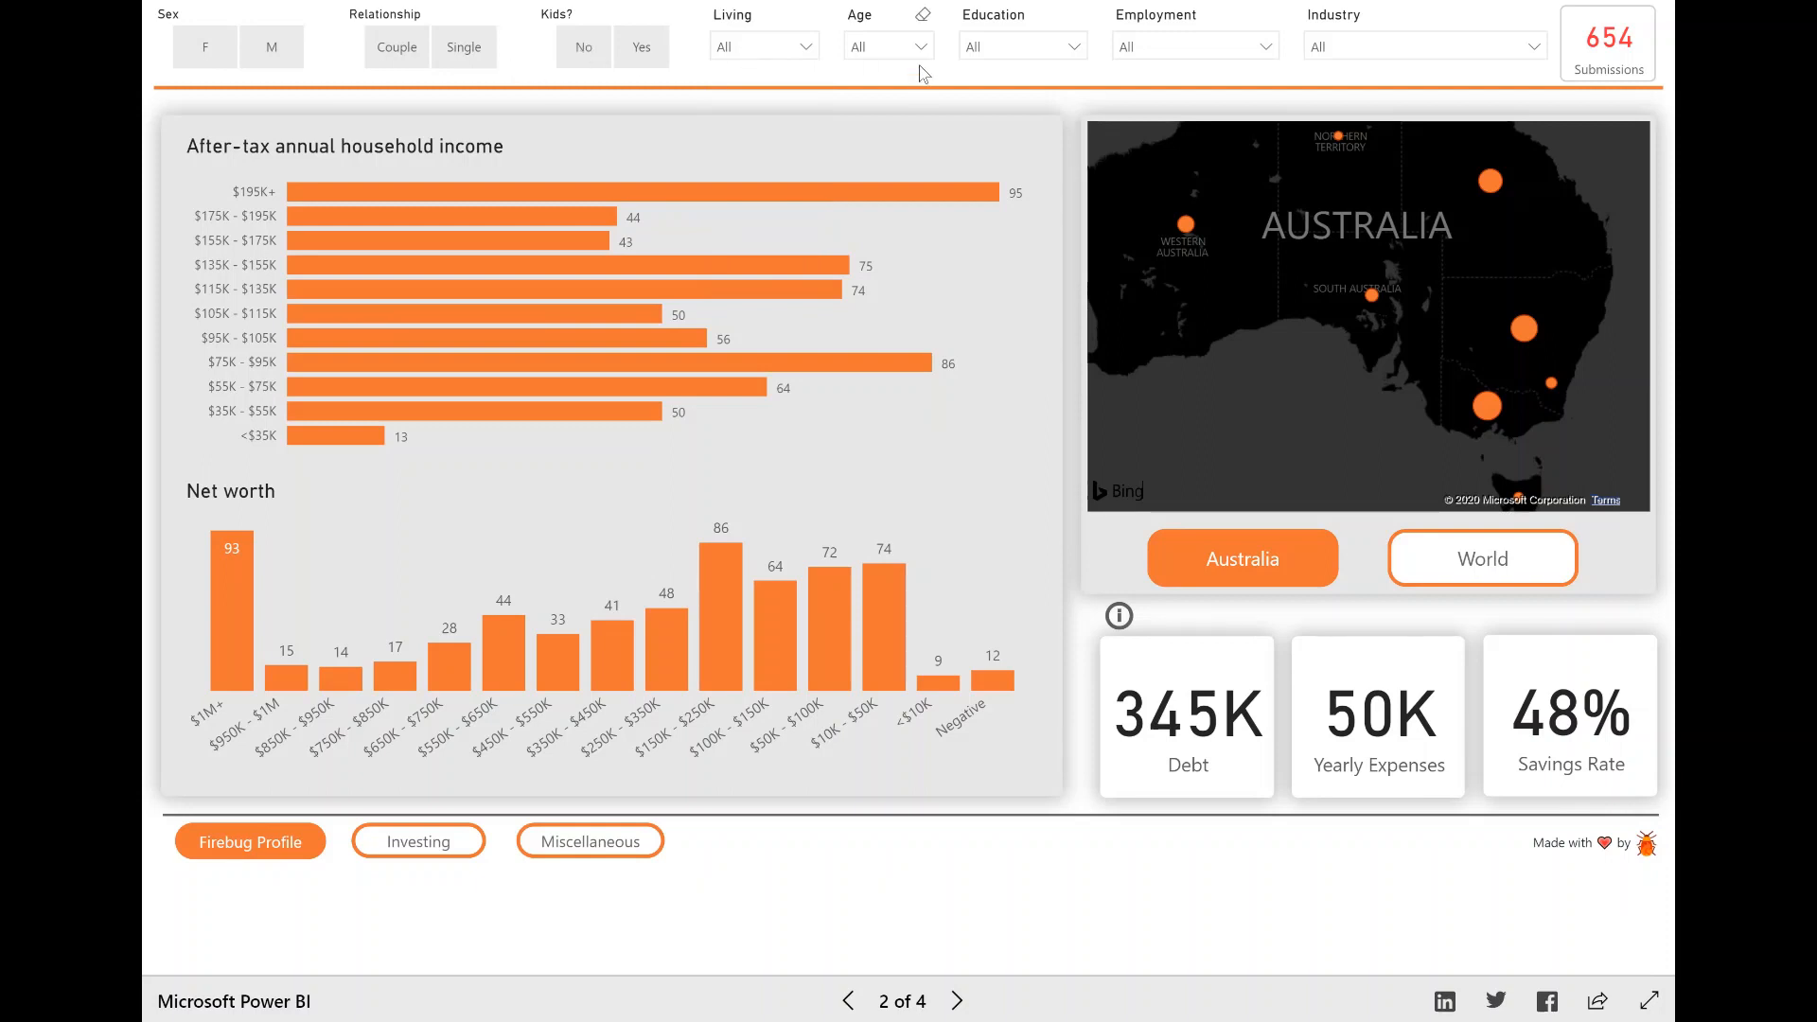
pyautogui.moveTo(1031, 55)
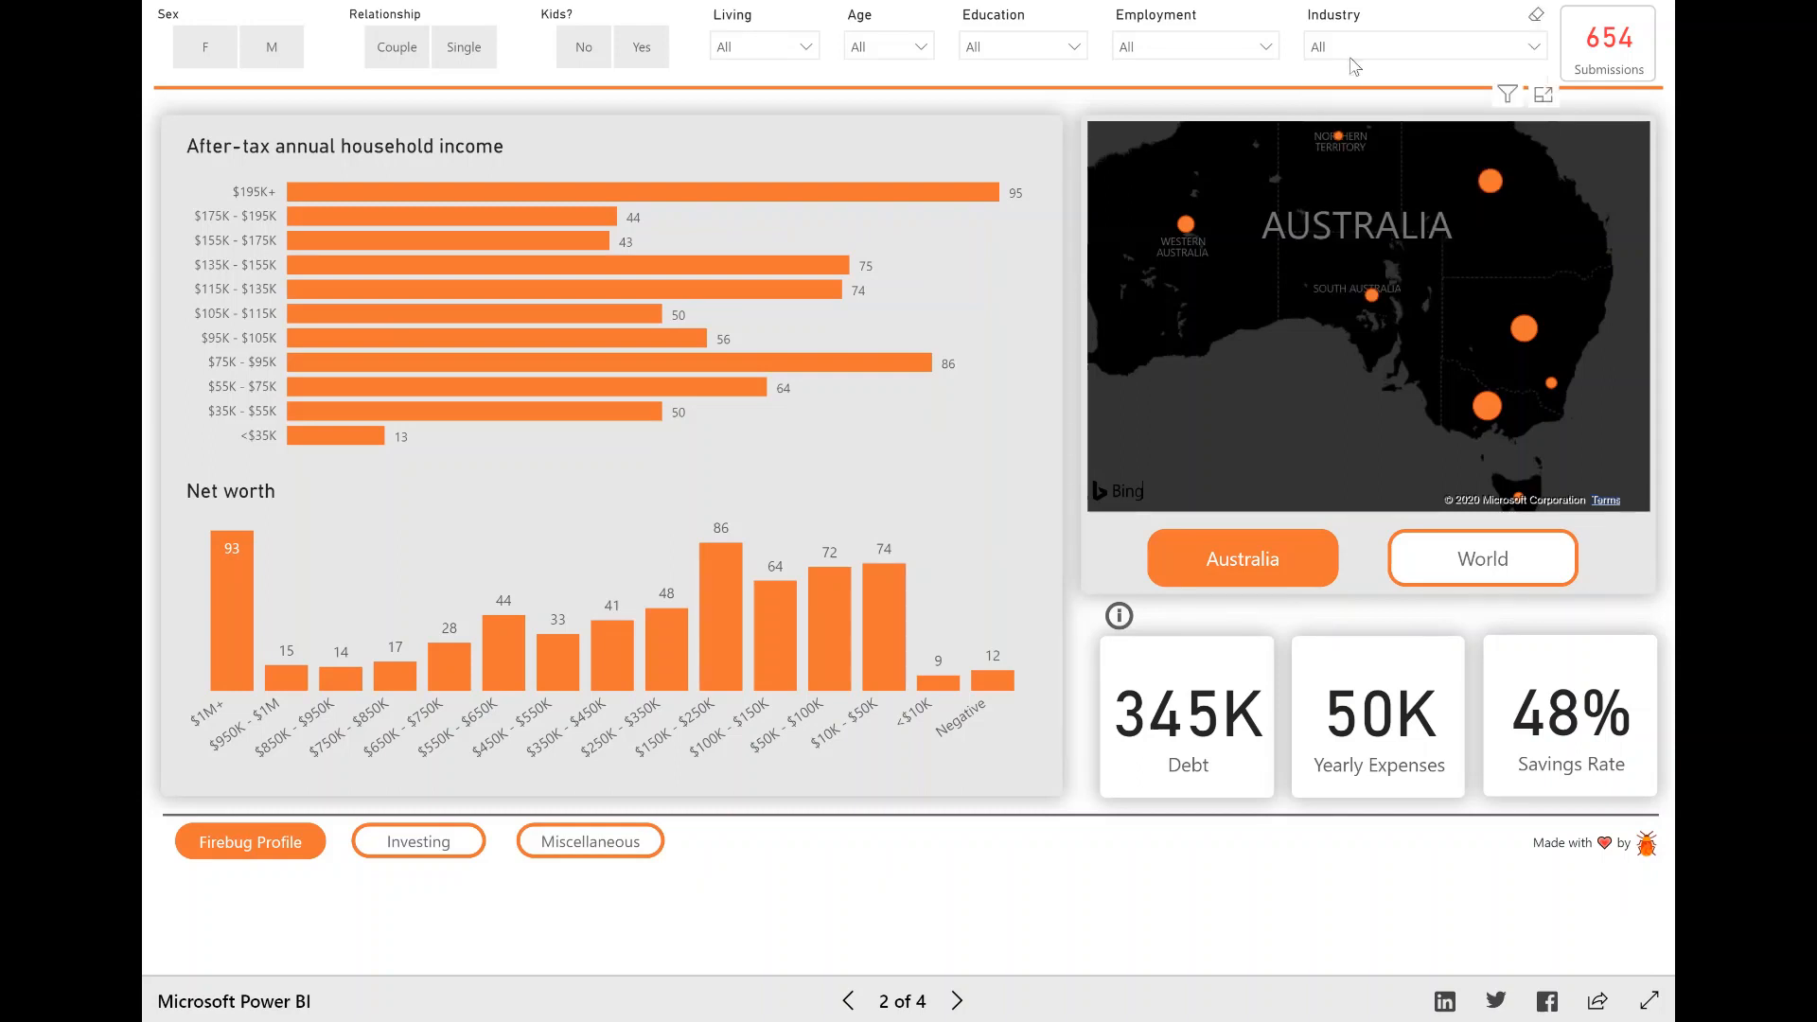
pyautogui.moveTo(1306, 306)
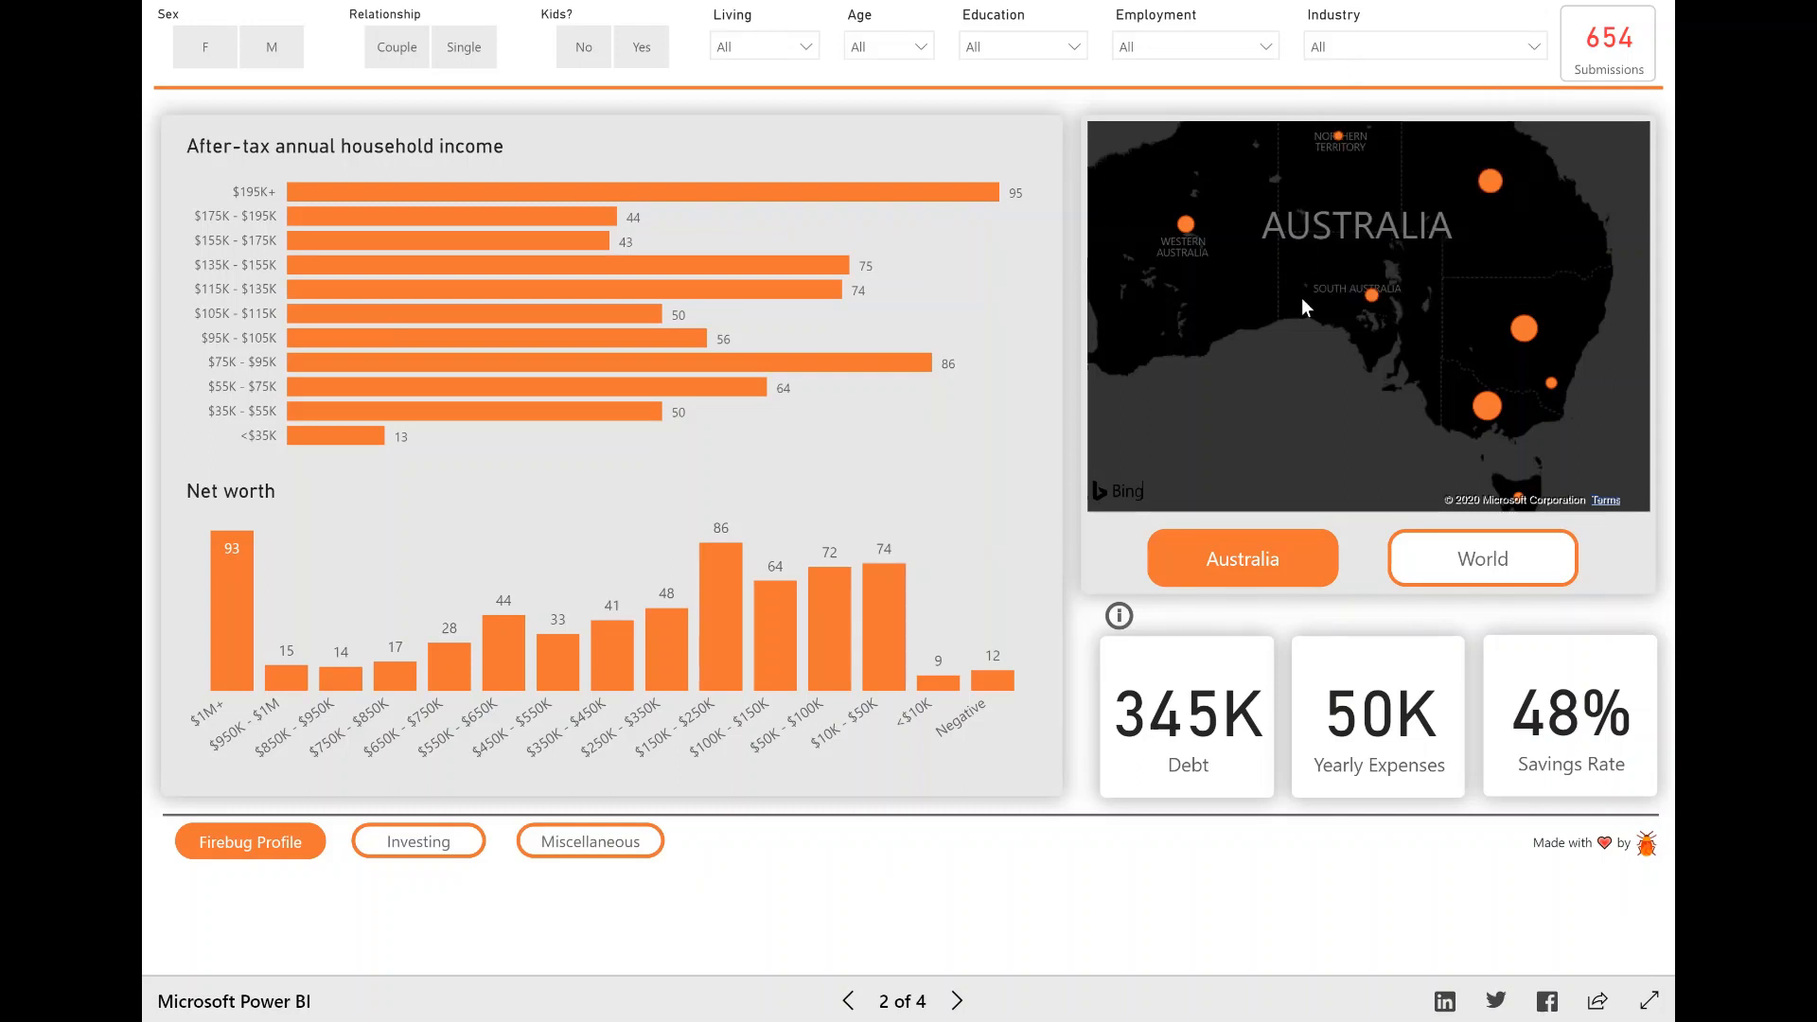
pyautogui.moveTo(1134, 411)
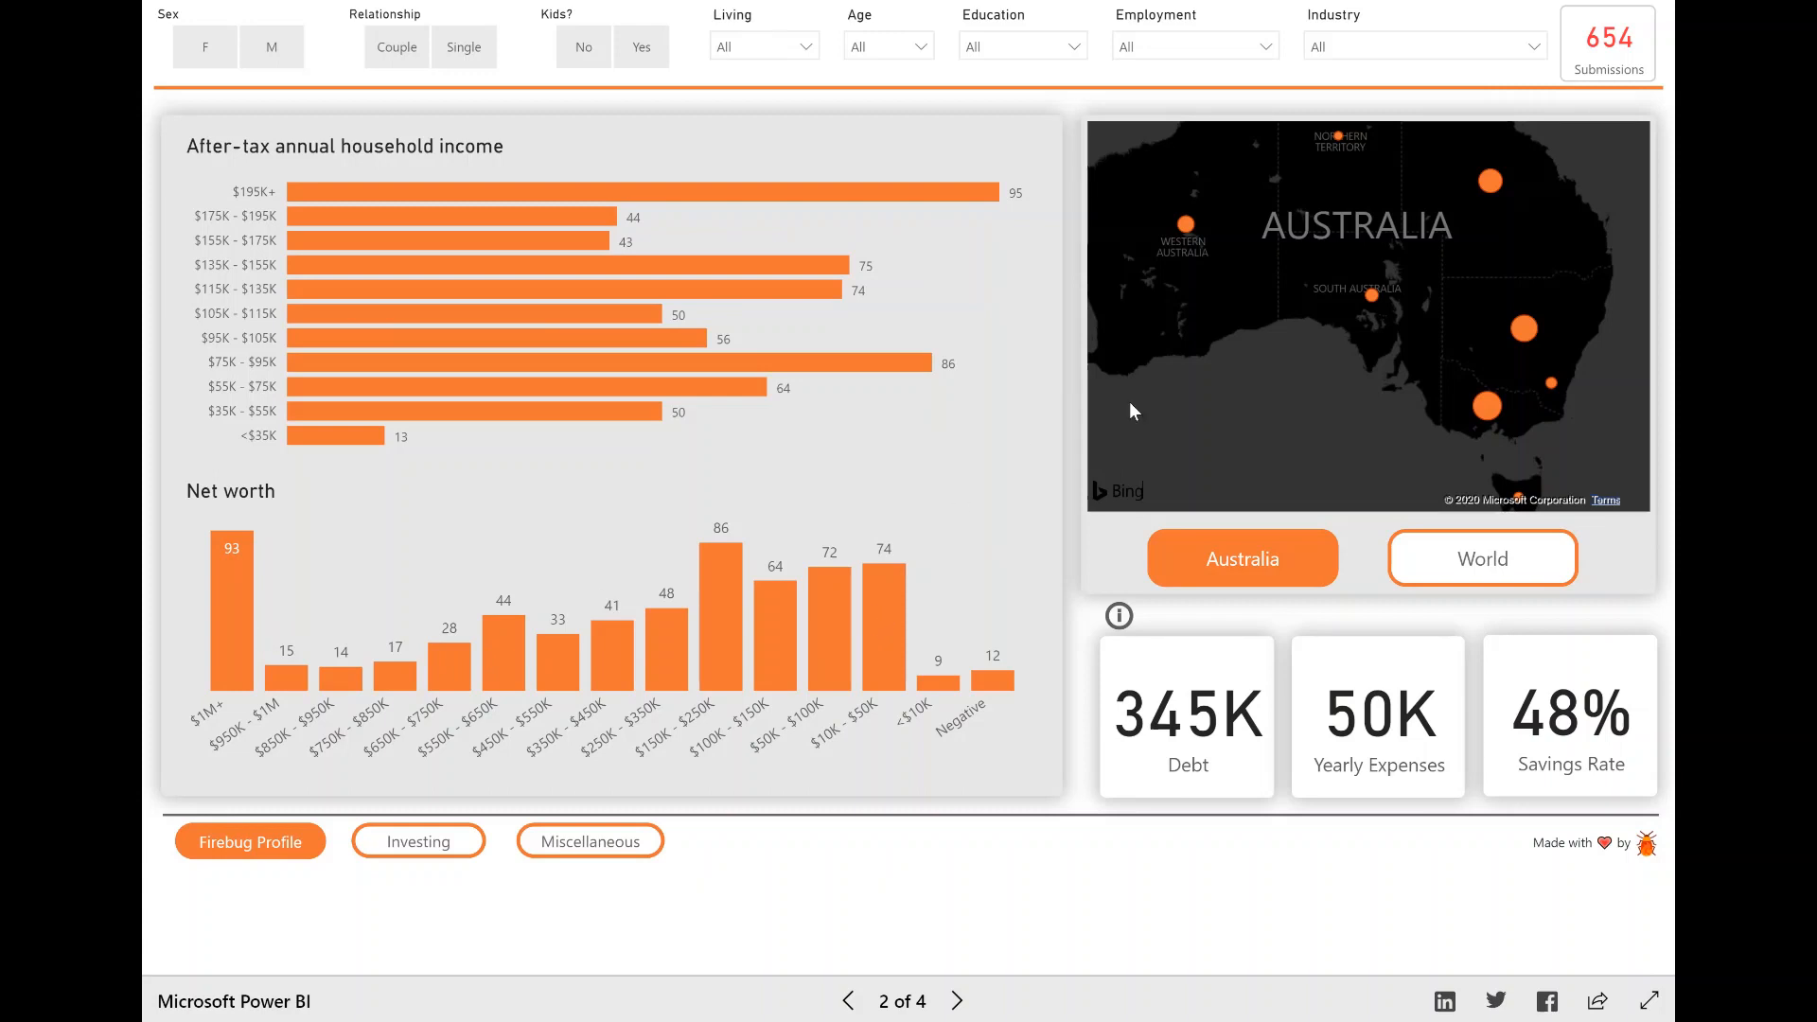
pyautogui.moveTo(1436, 372)
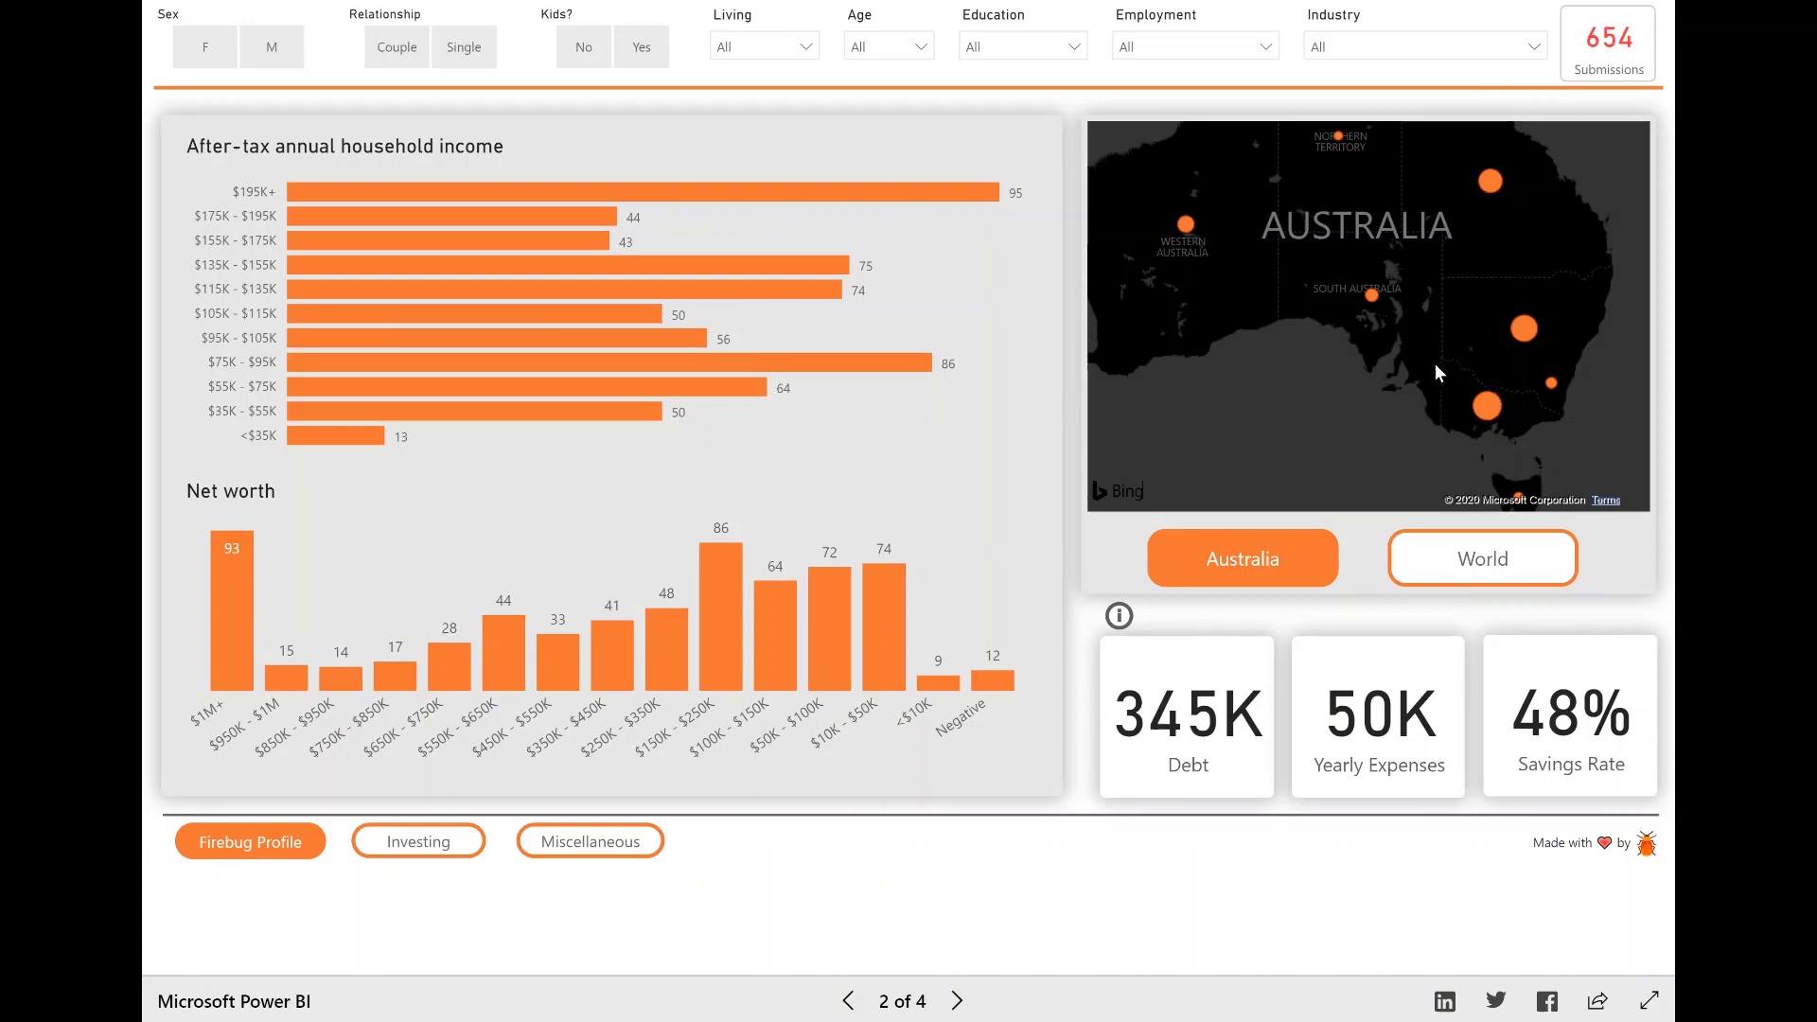
pyautogui.moveTo(1439, 229)
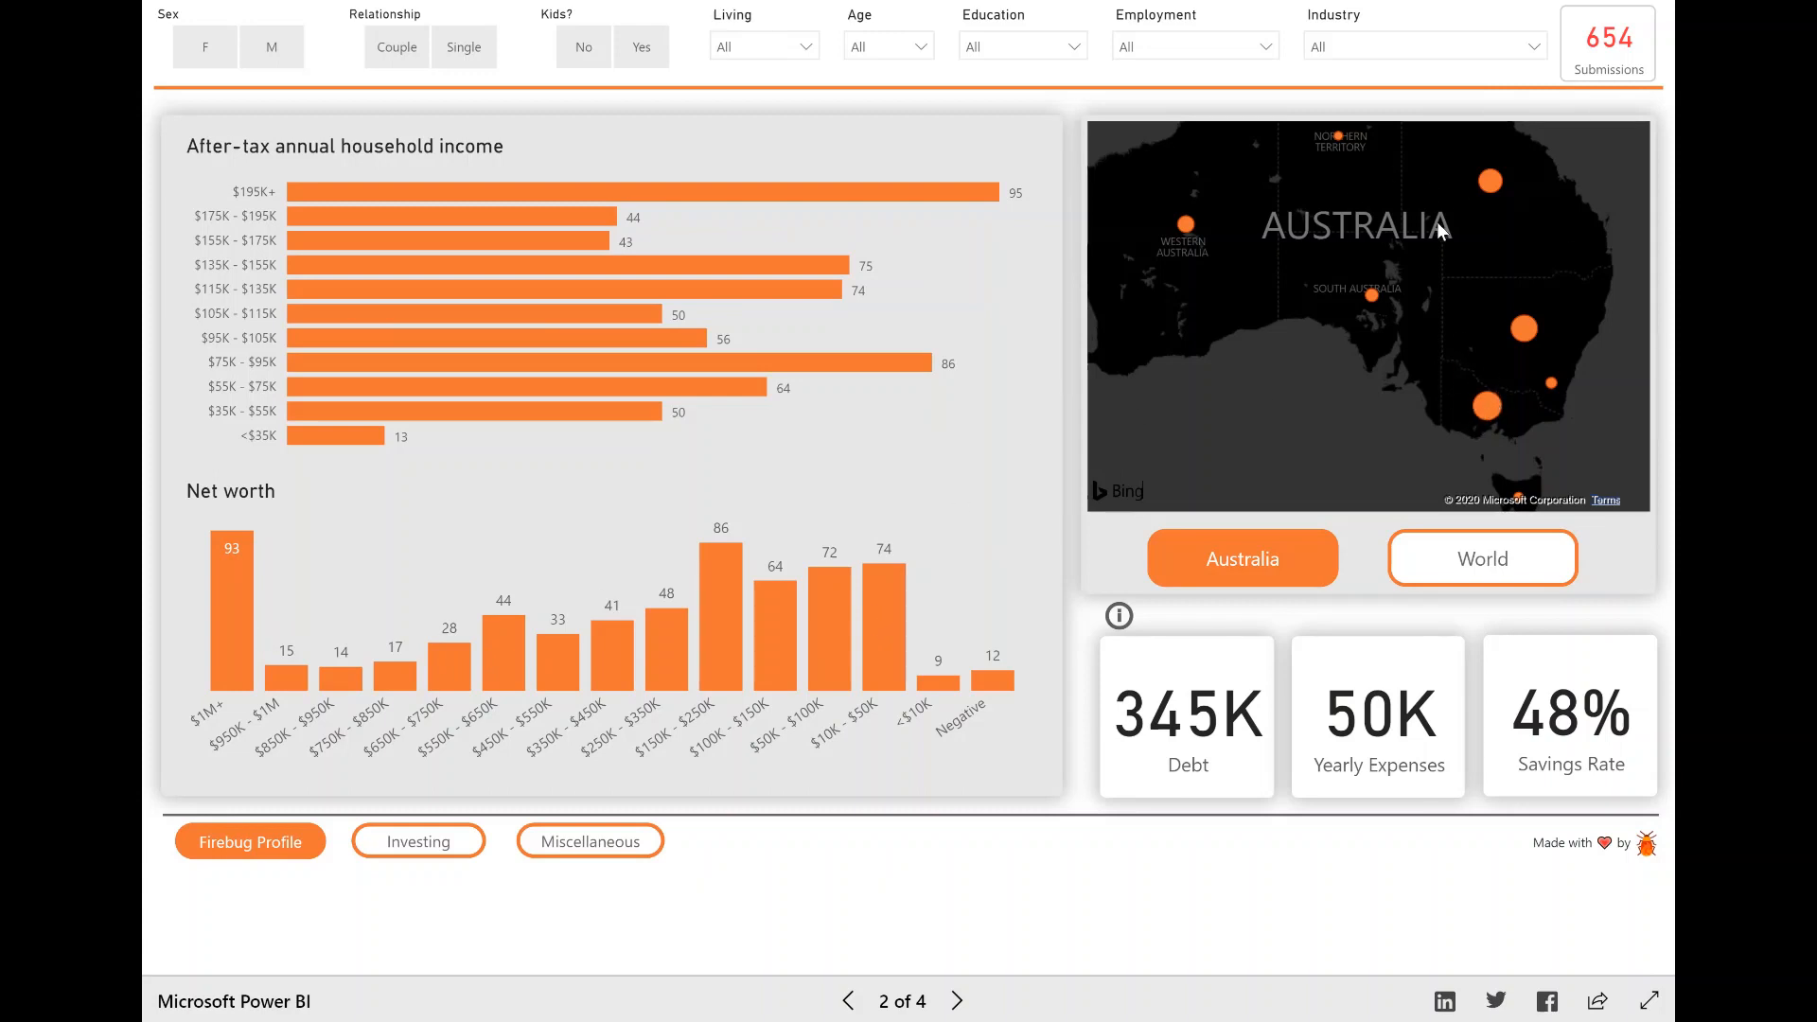
pyautogui.moveTo(1186, 238)
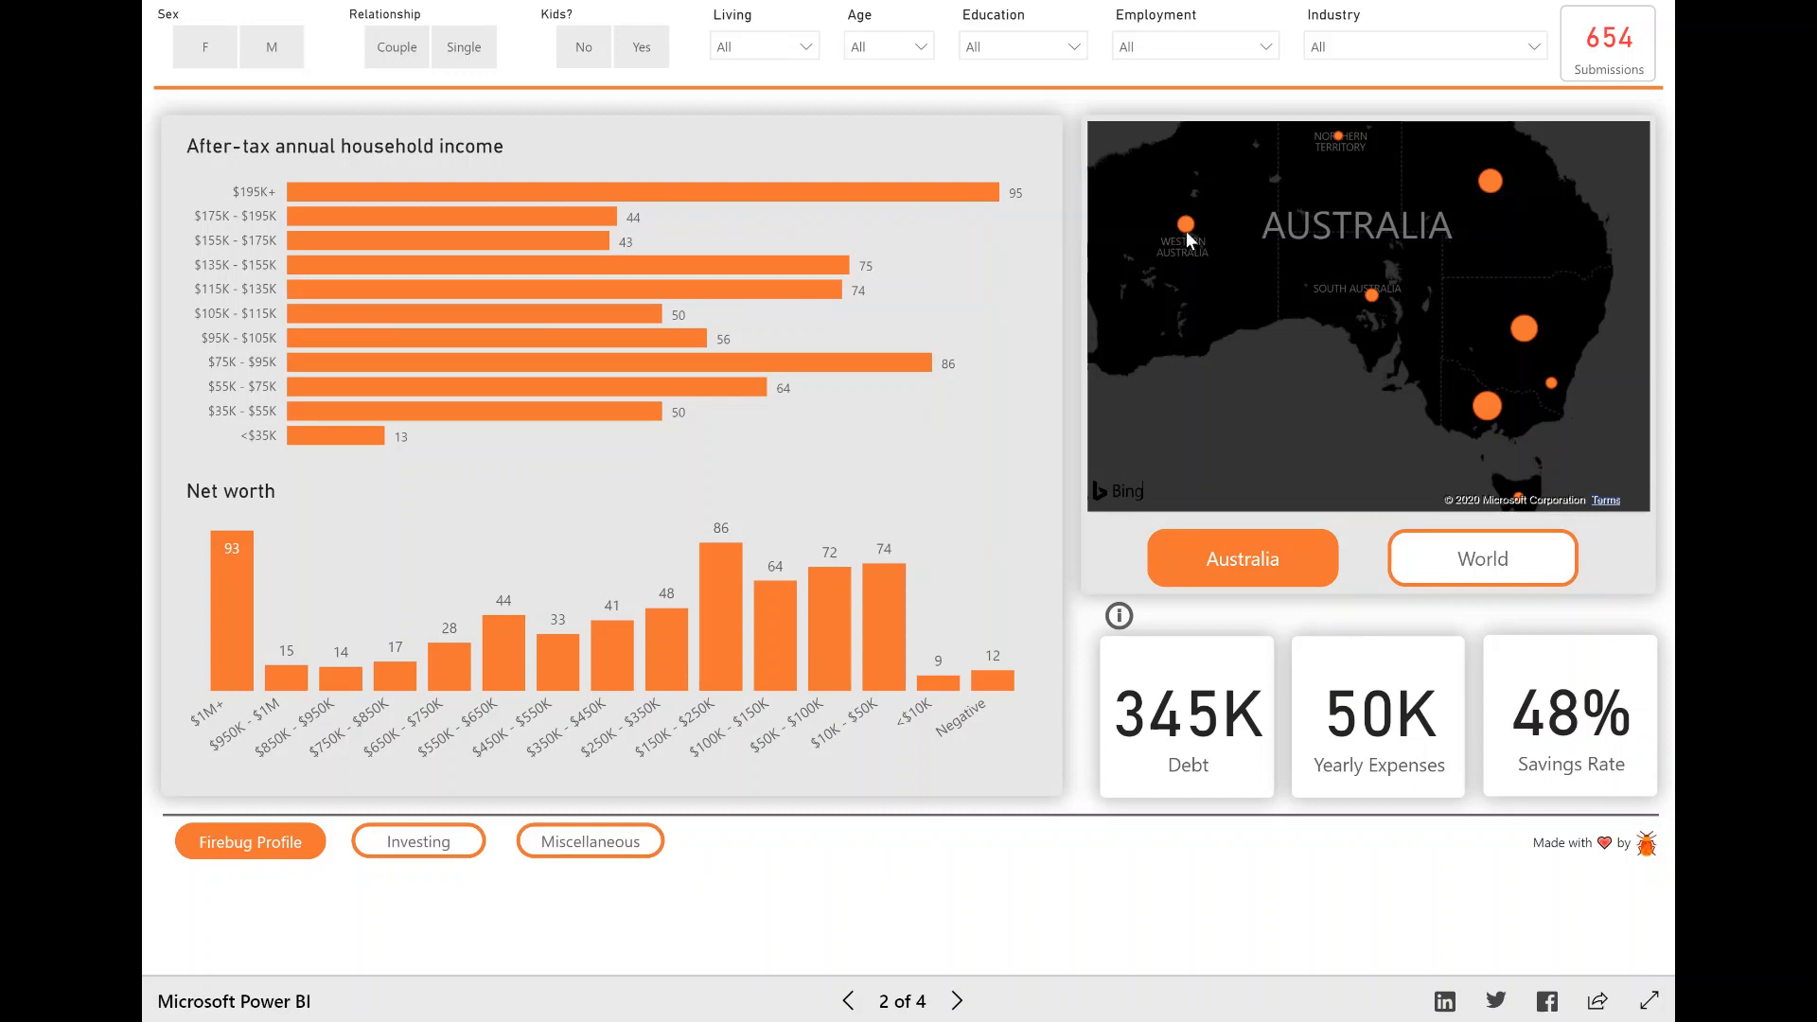
pyautogui.moveTo(1217, 728)
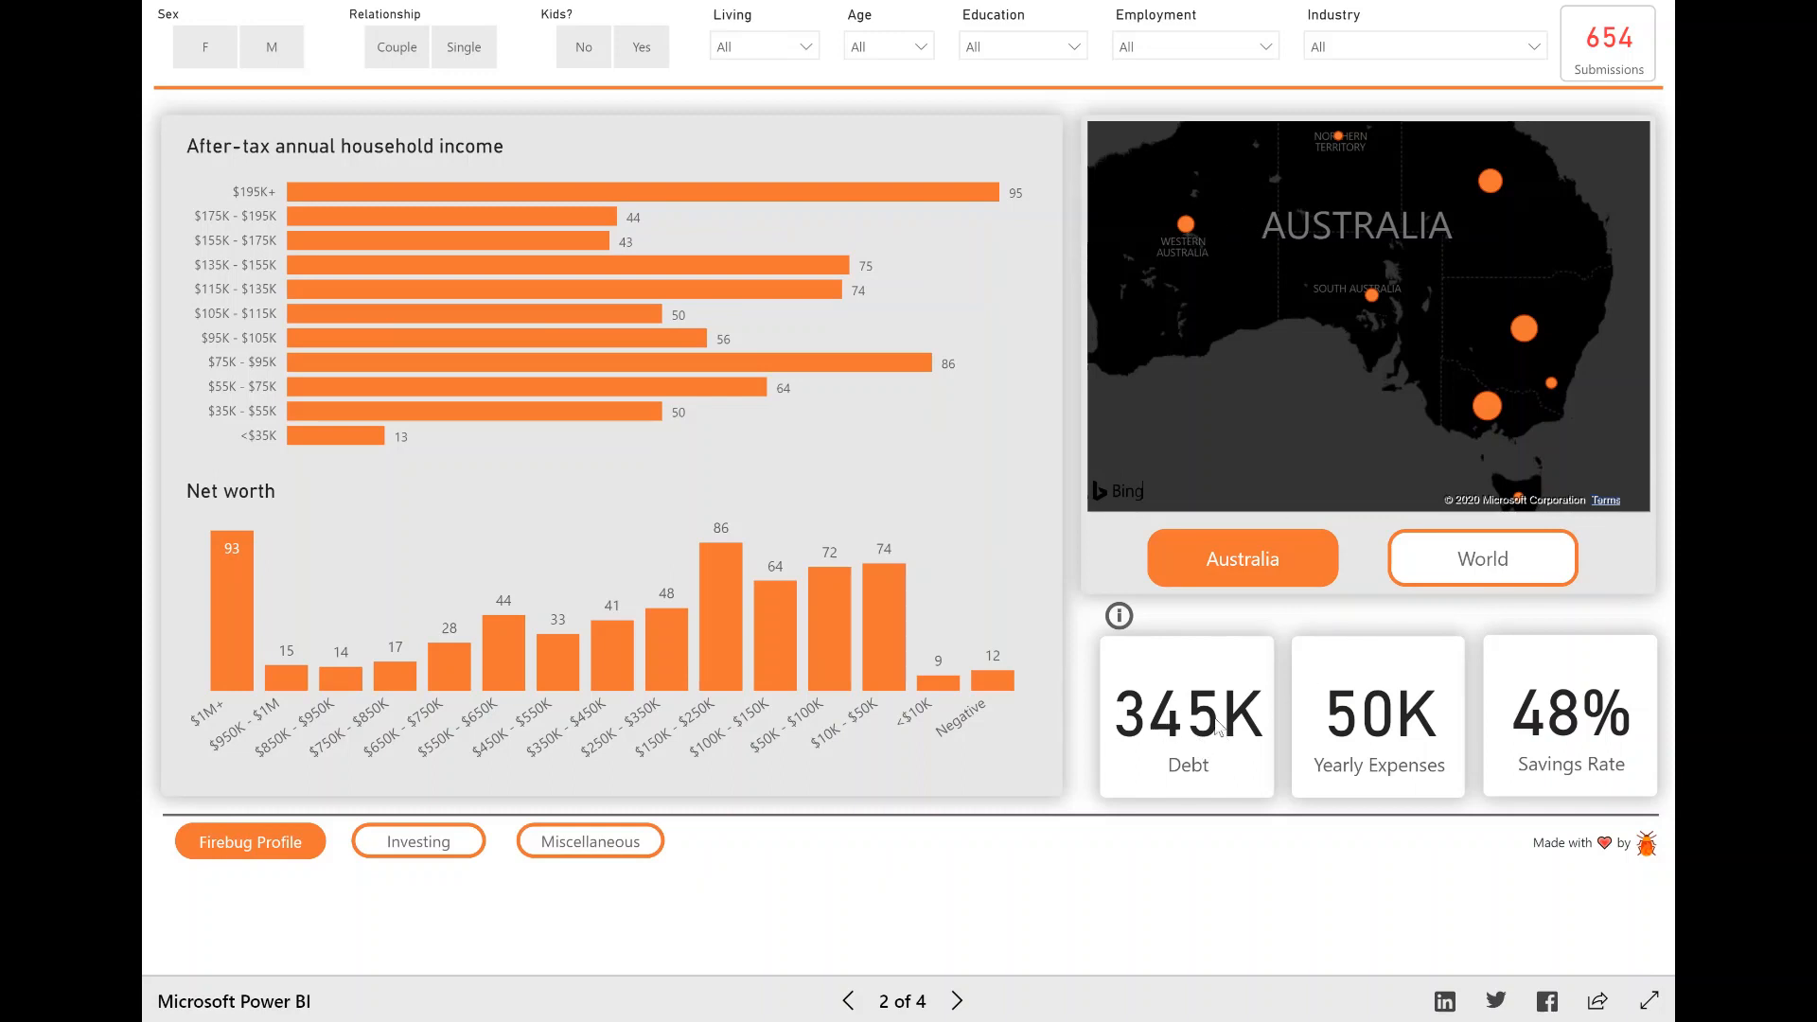
pyautogui.moveTo(1182, 227)
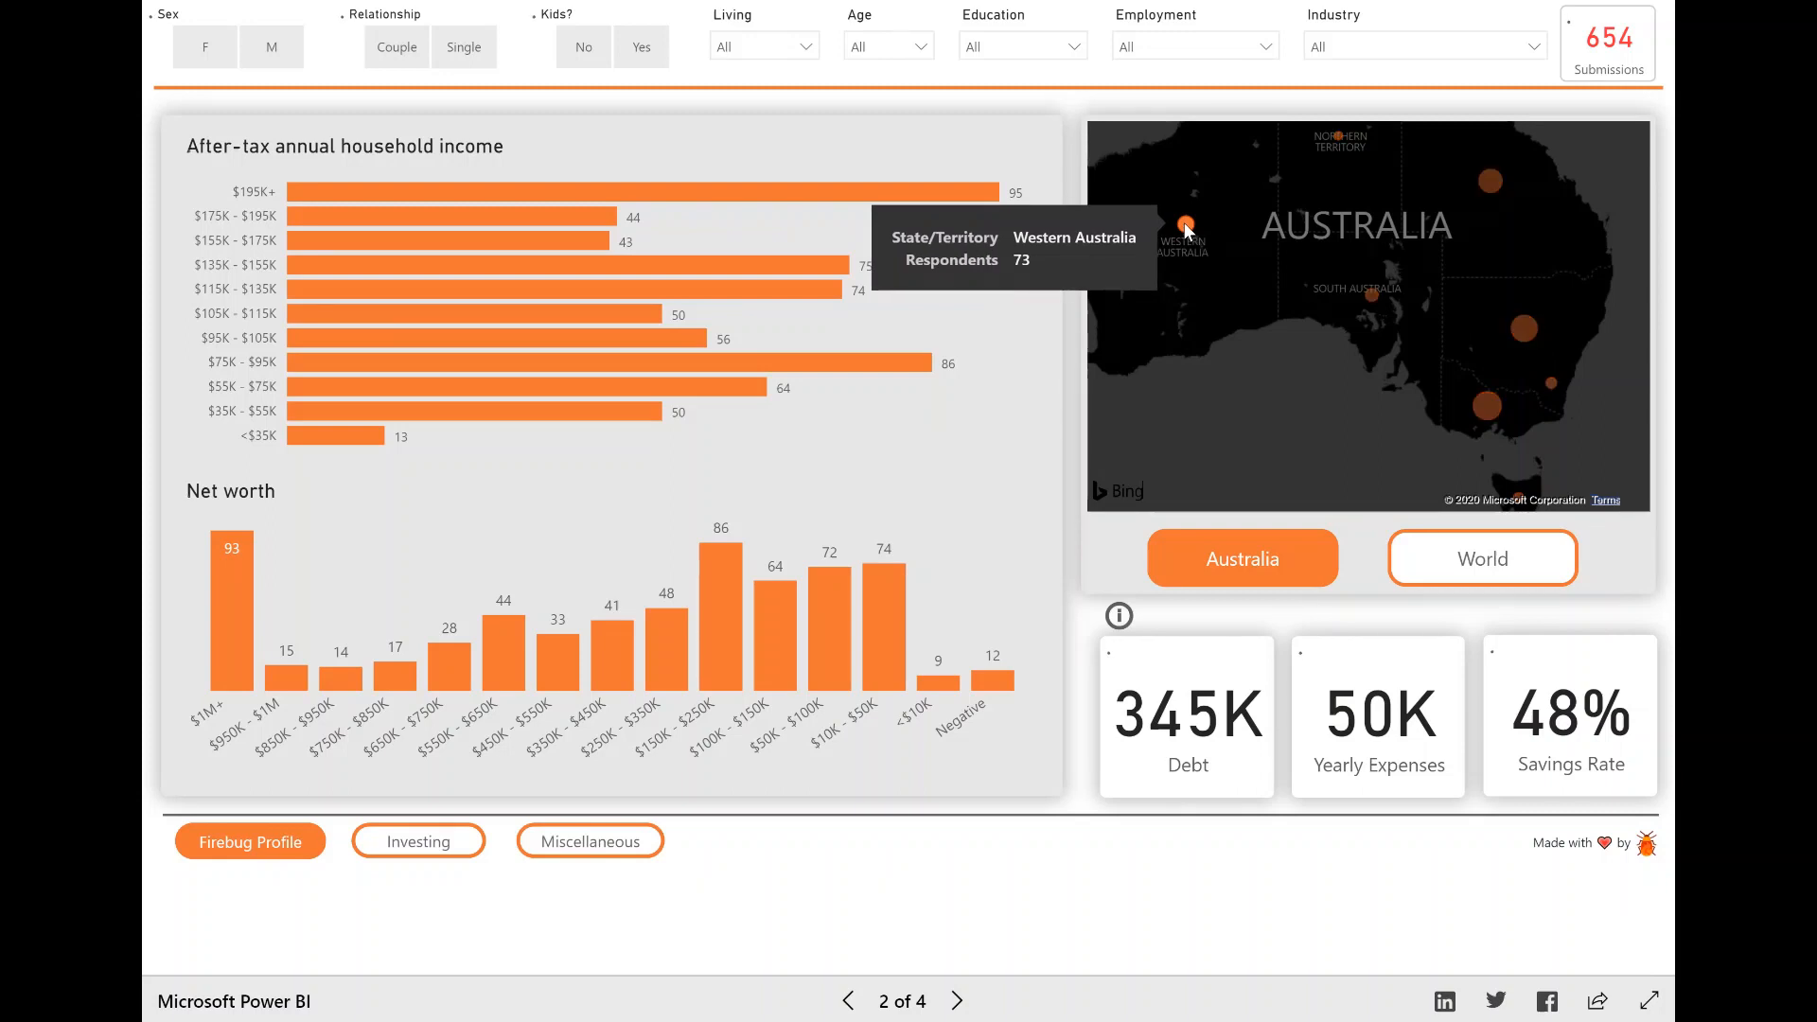
pyautogui.click(1181, 228)
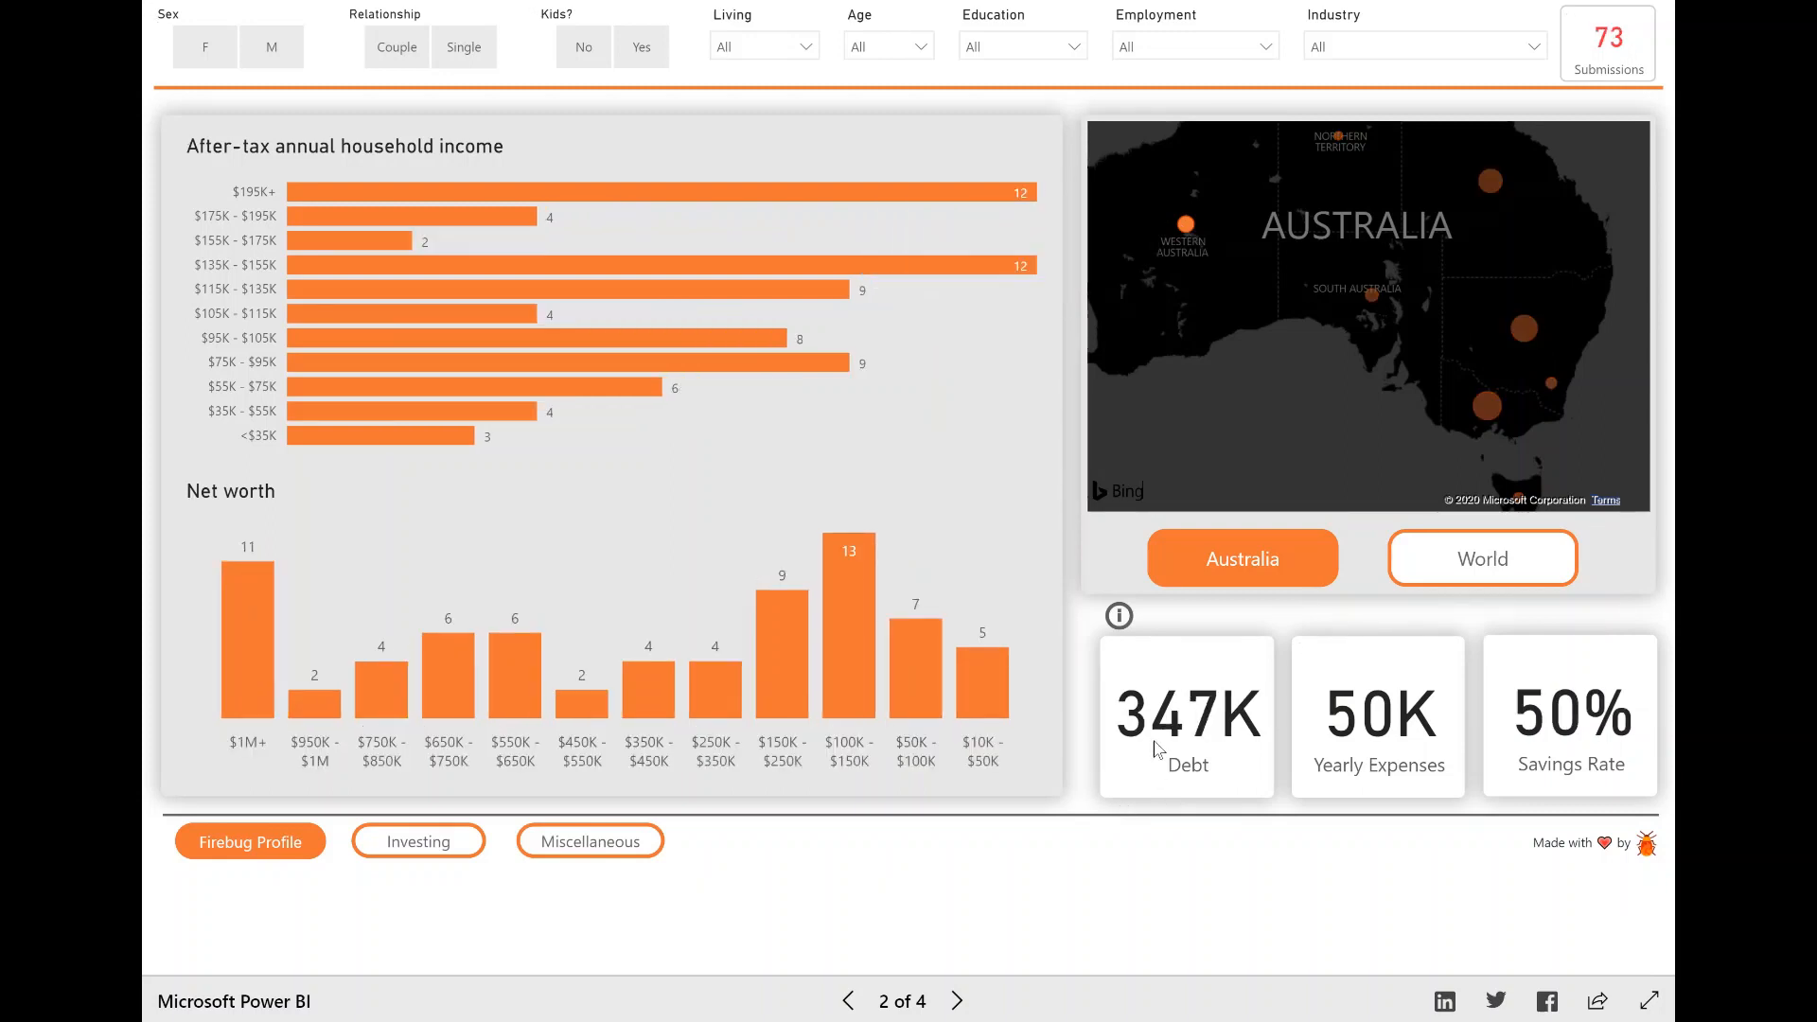
pyautogui.moveTo(807, 548)
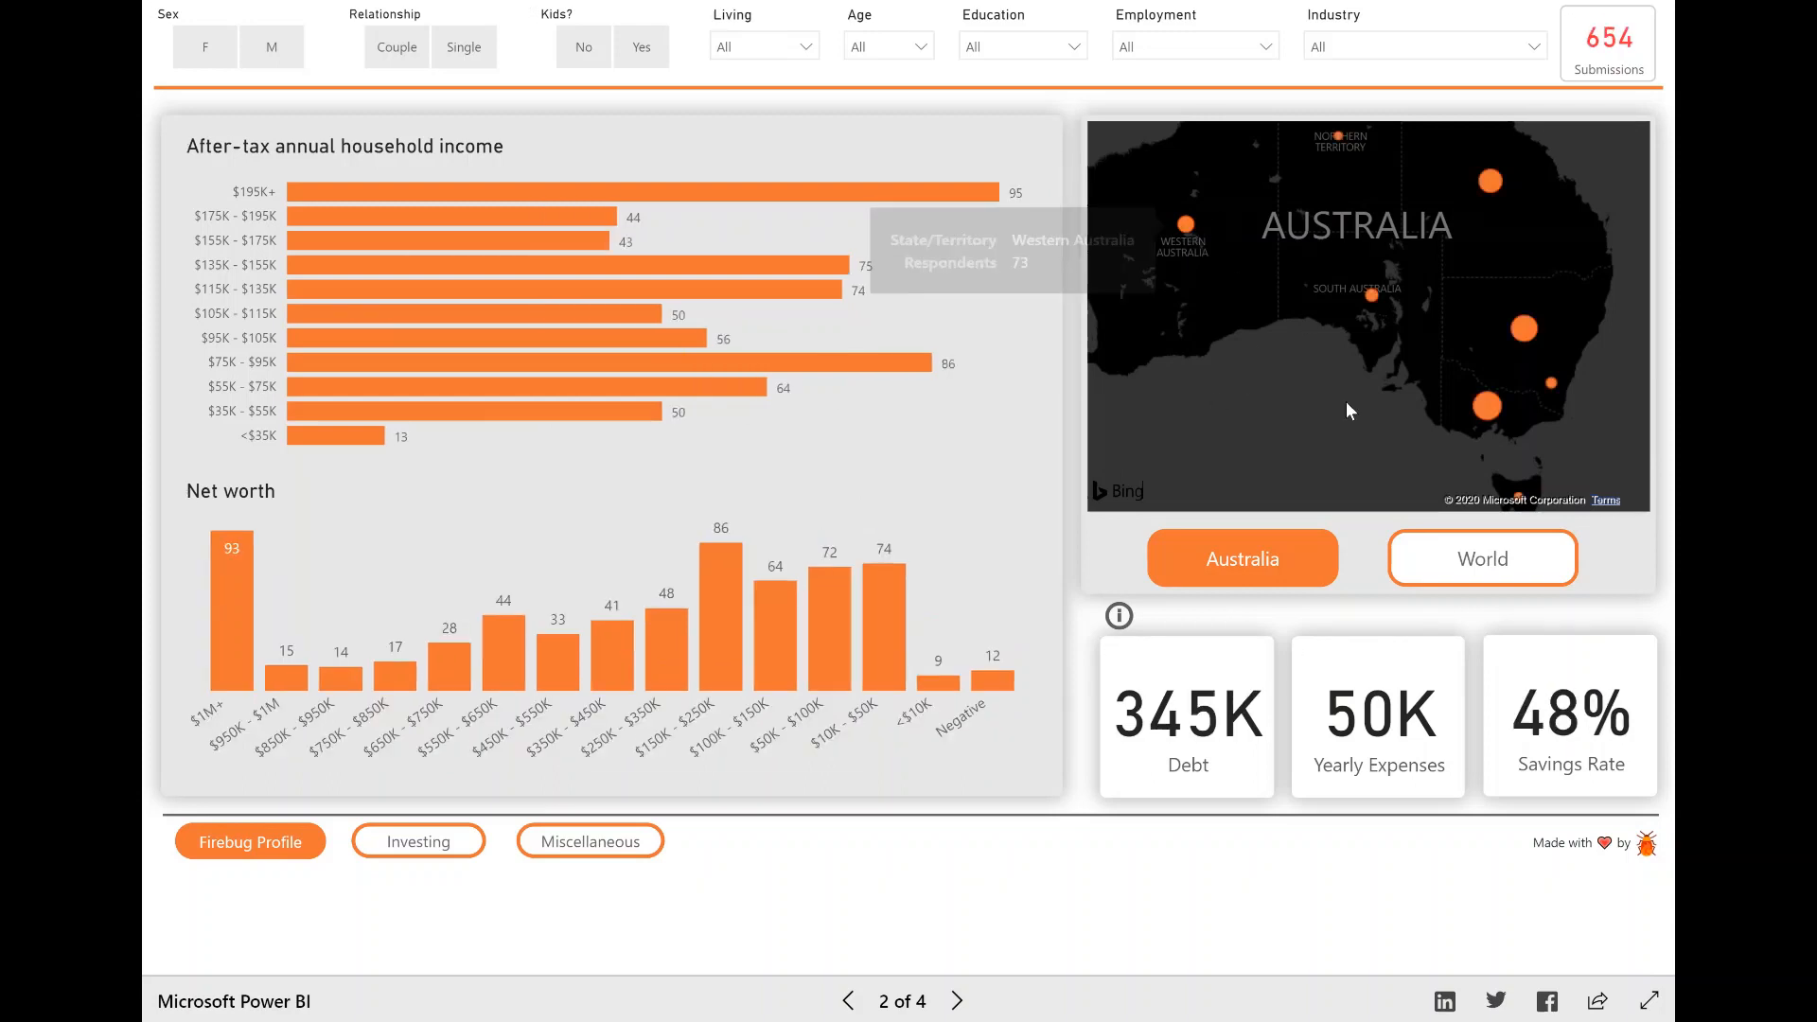
pyautogui.moveTo(1423, 216)
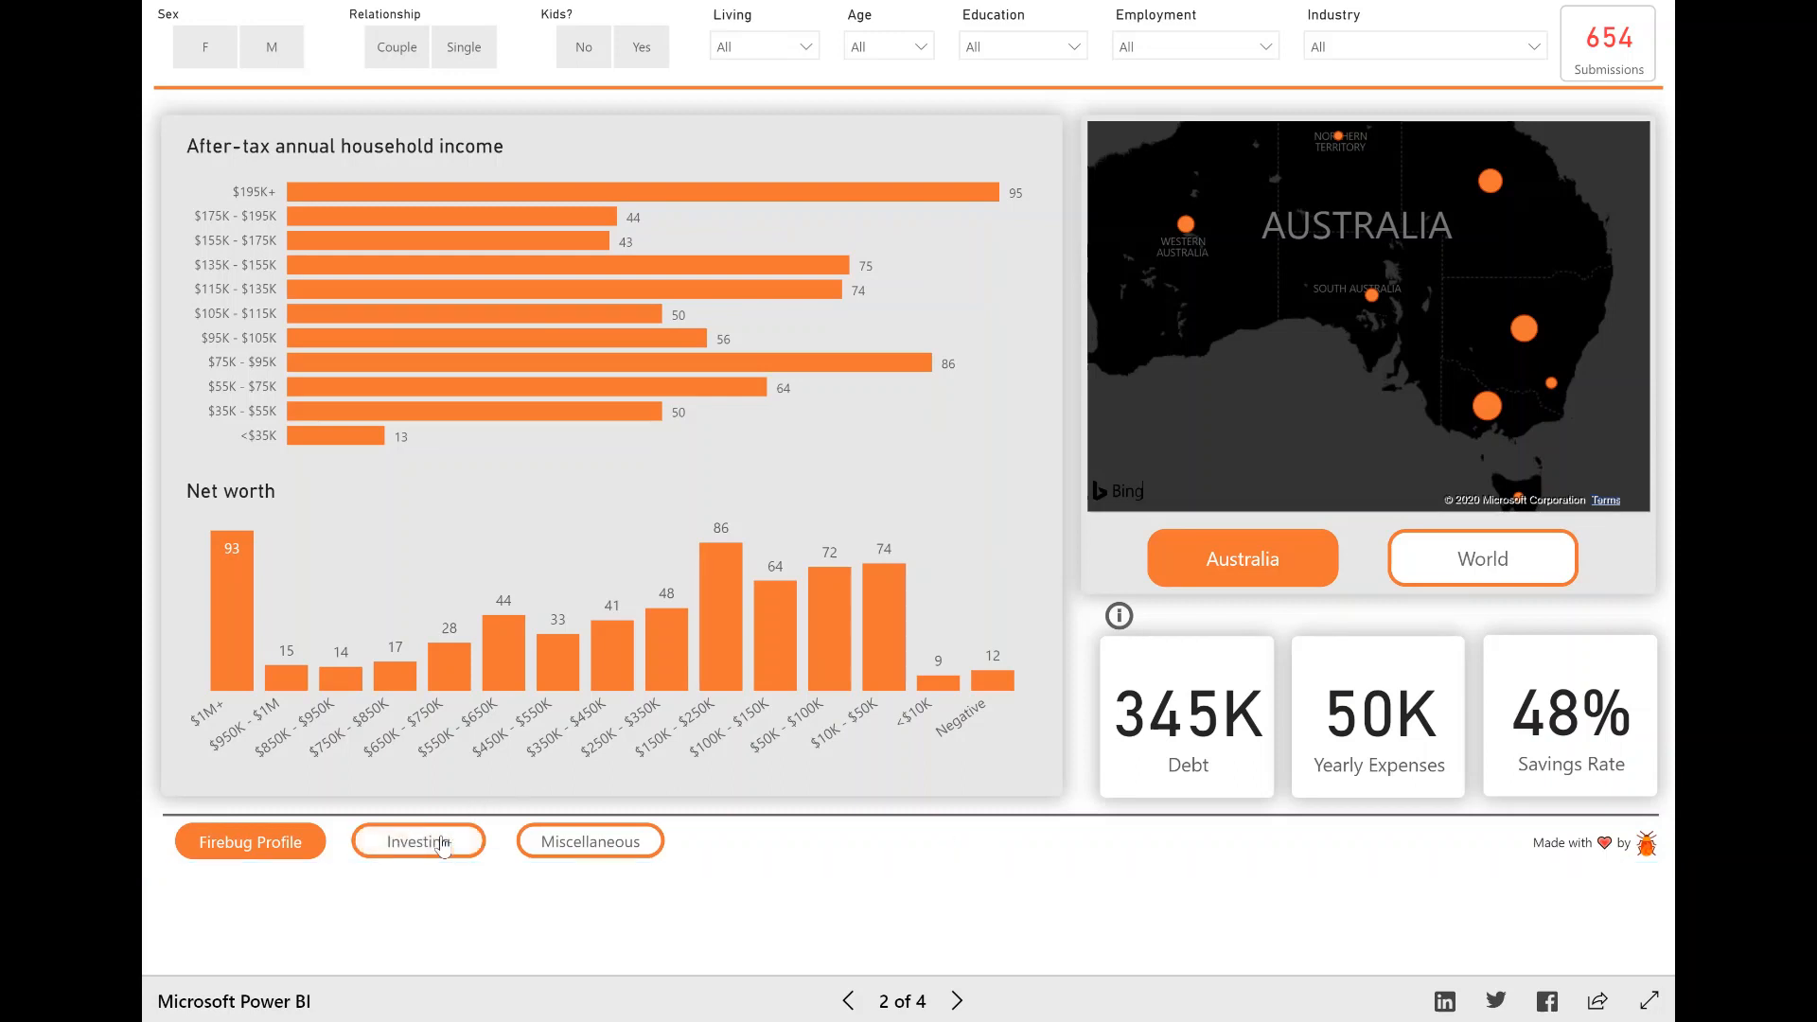
# - Open the Investing page for all 654 submissions and expand the Age slicer
pyautogui.click(418, 840)
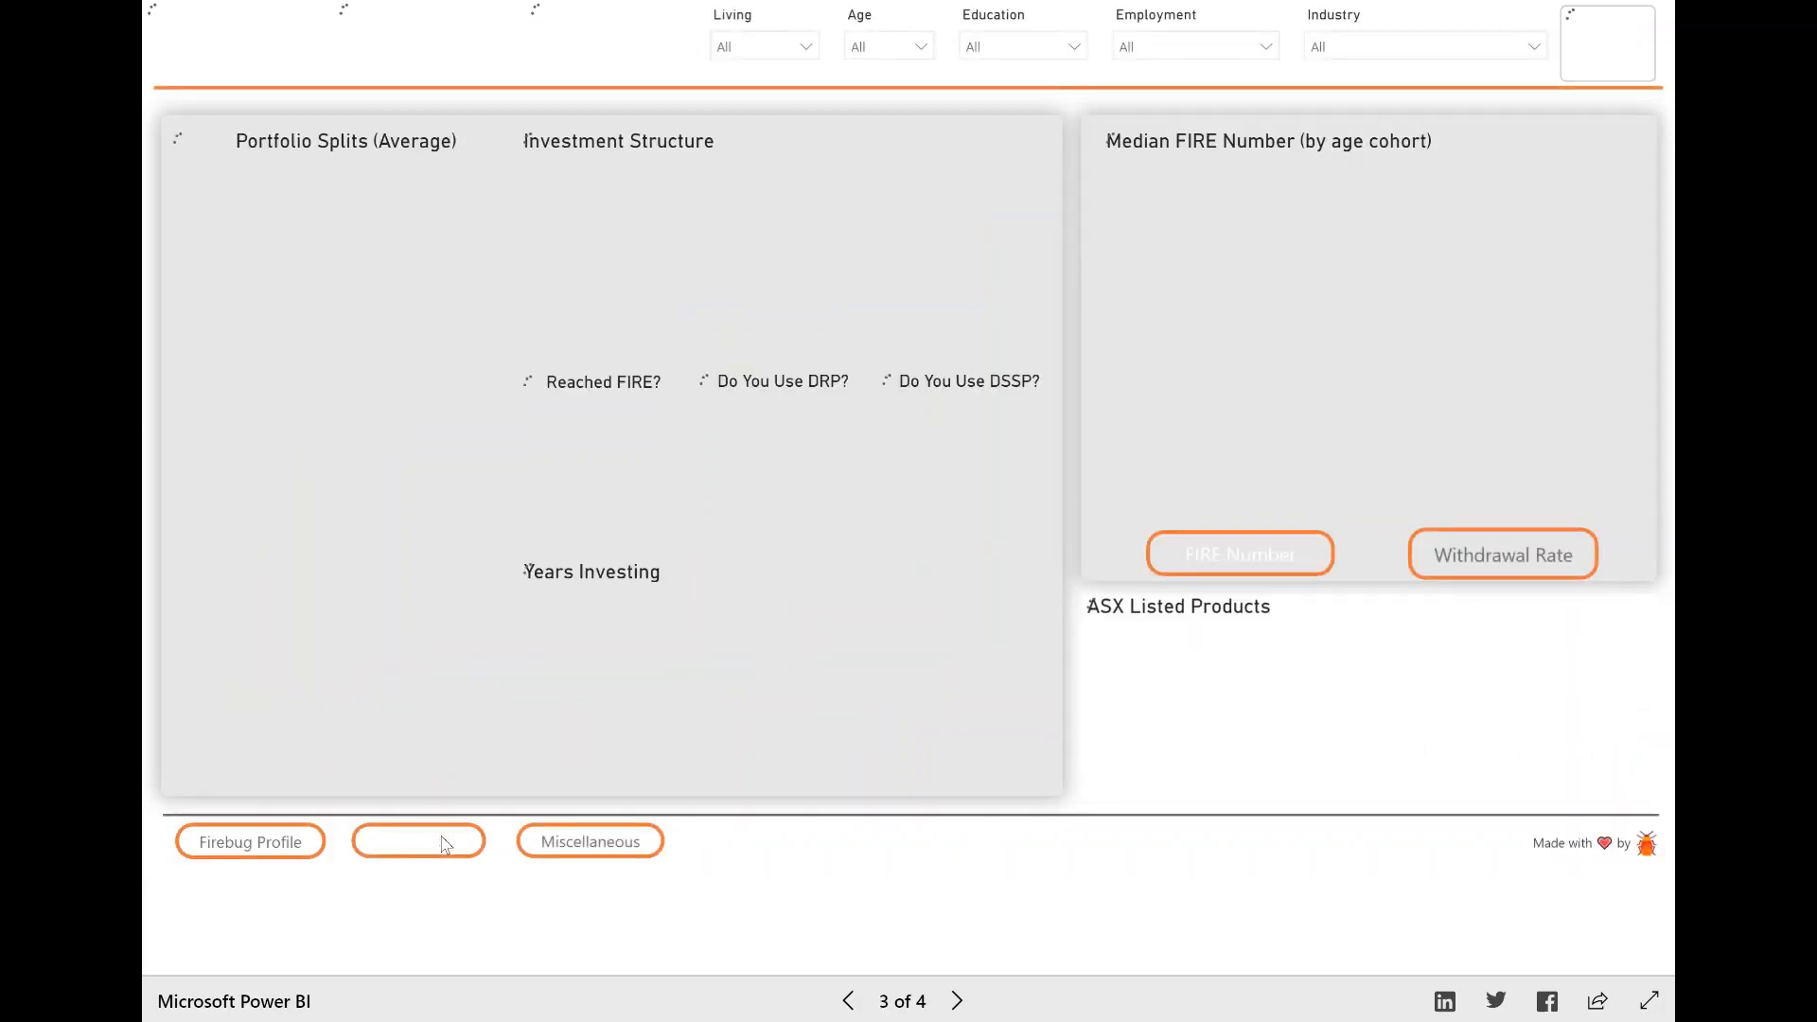
pyautogui.click(417, 840)
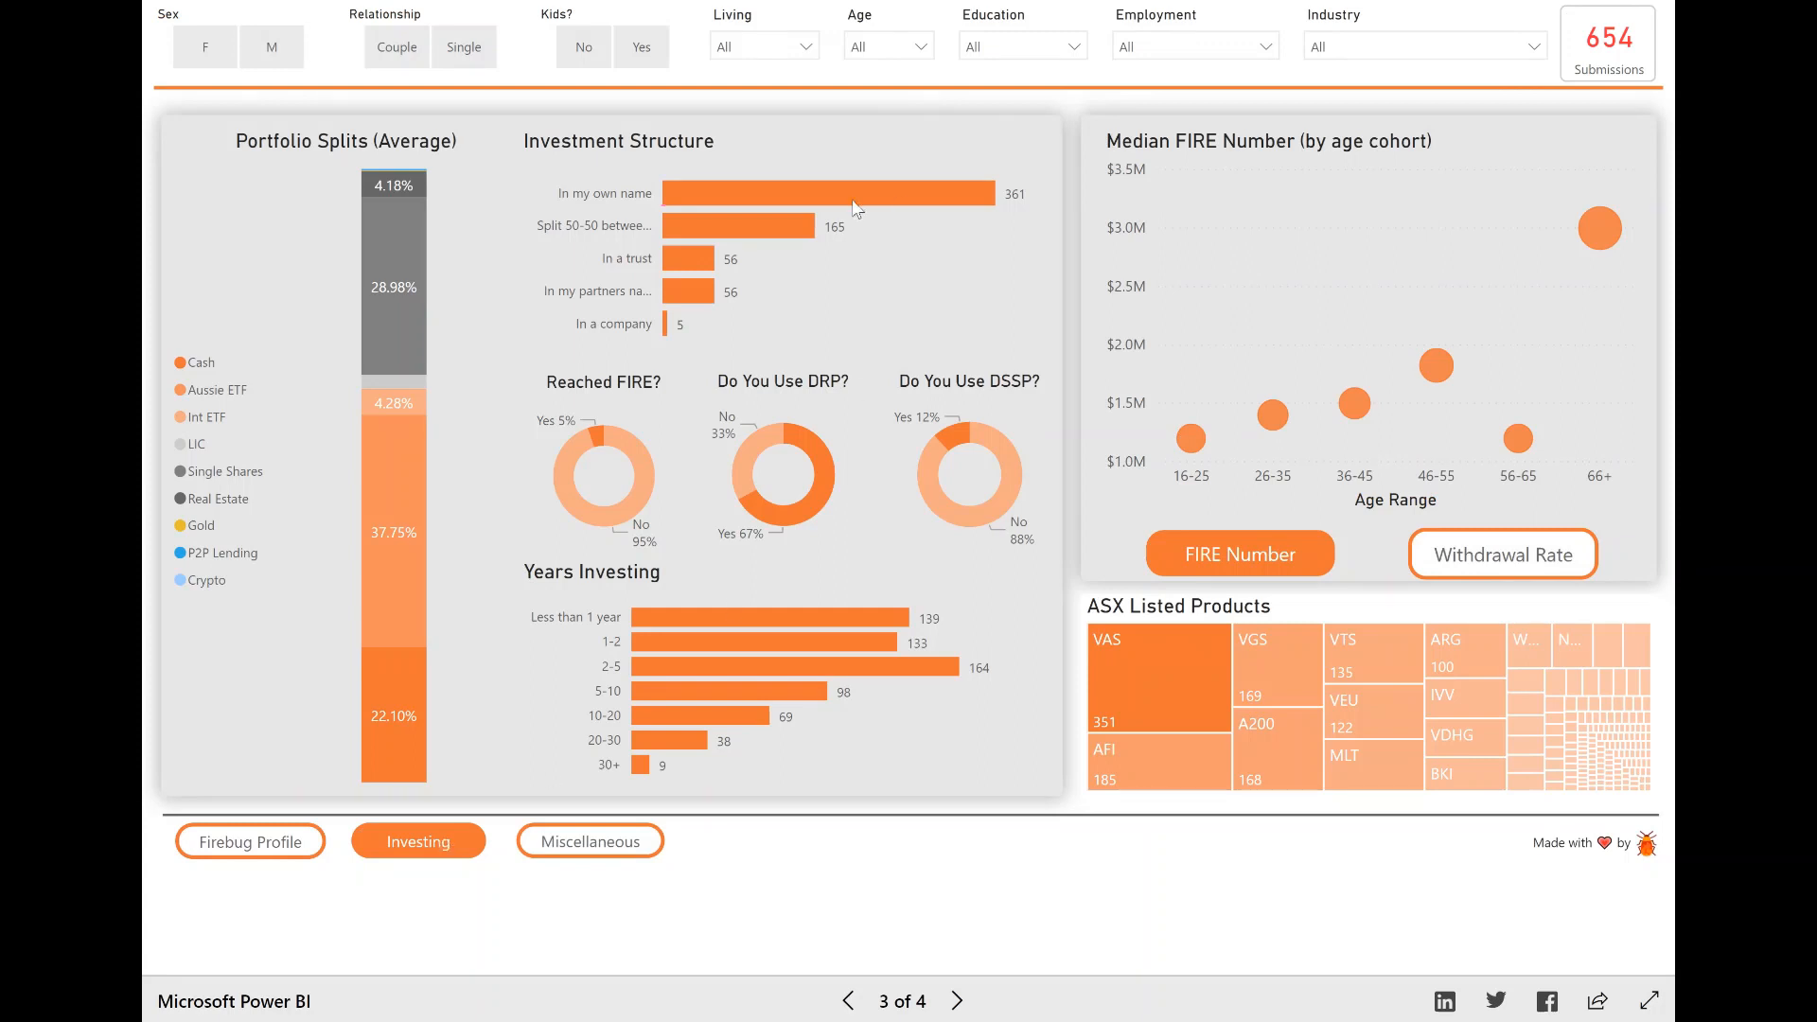
pyautogui.moveTo(1078, 689)
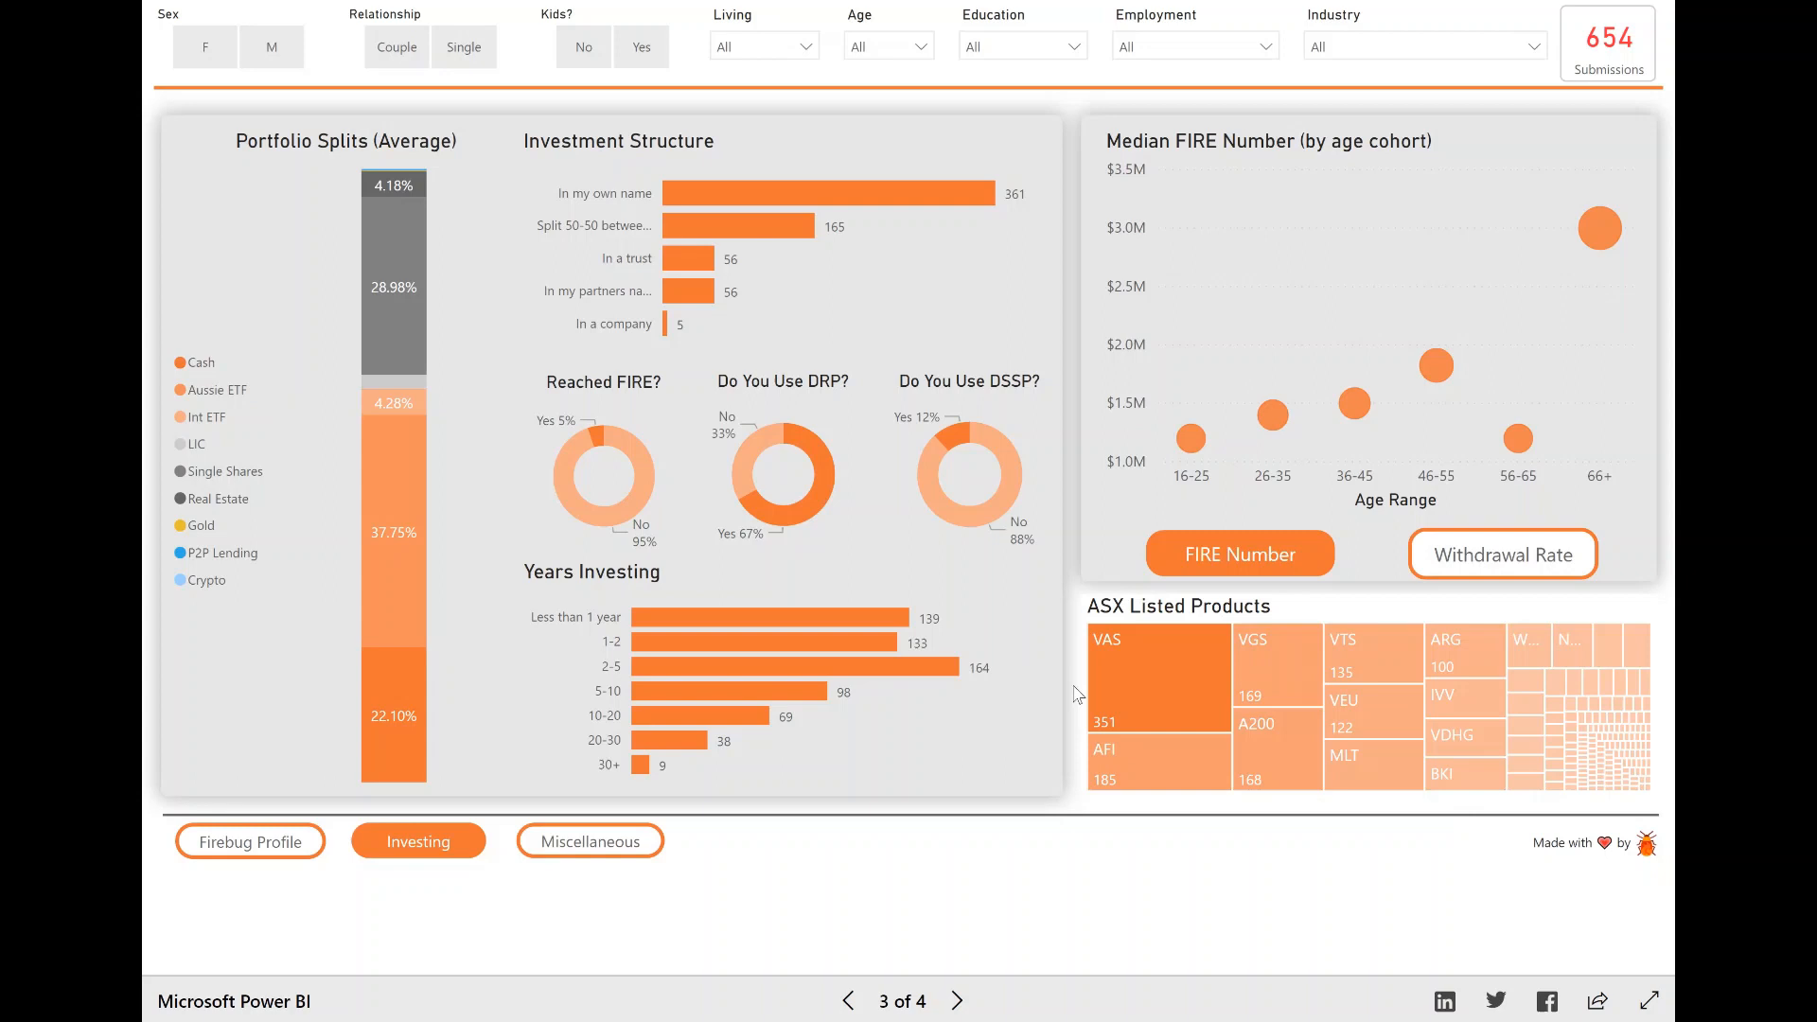
pyautogui.moveTo(298, 186)
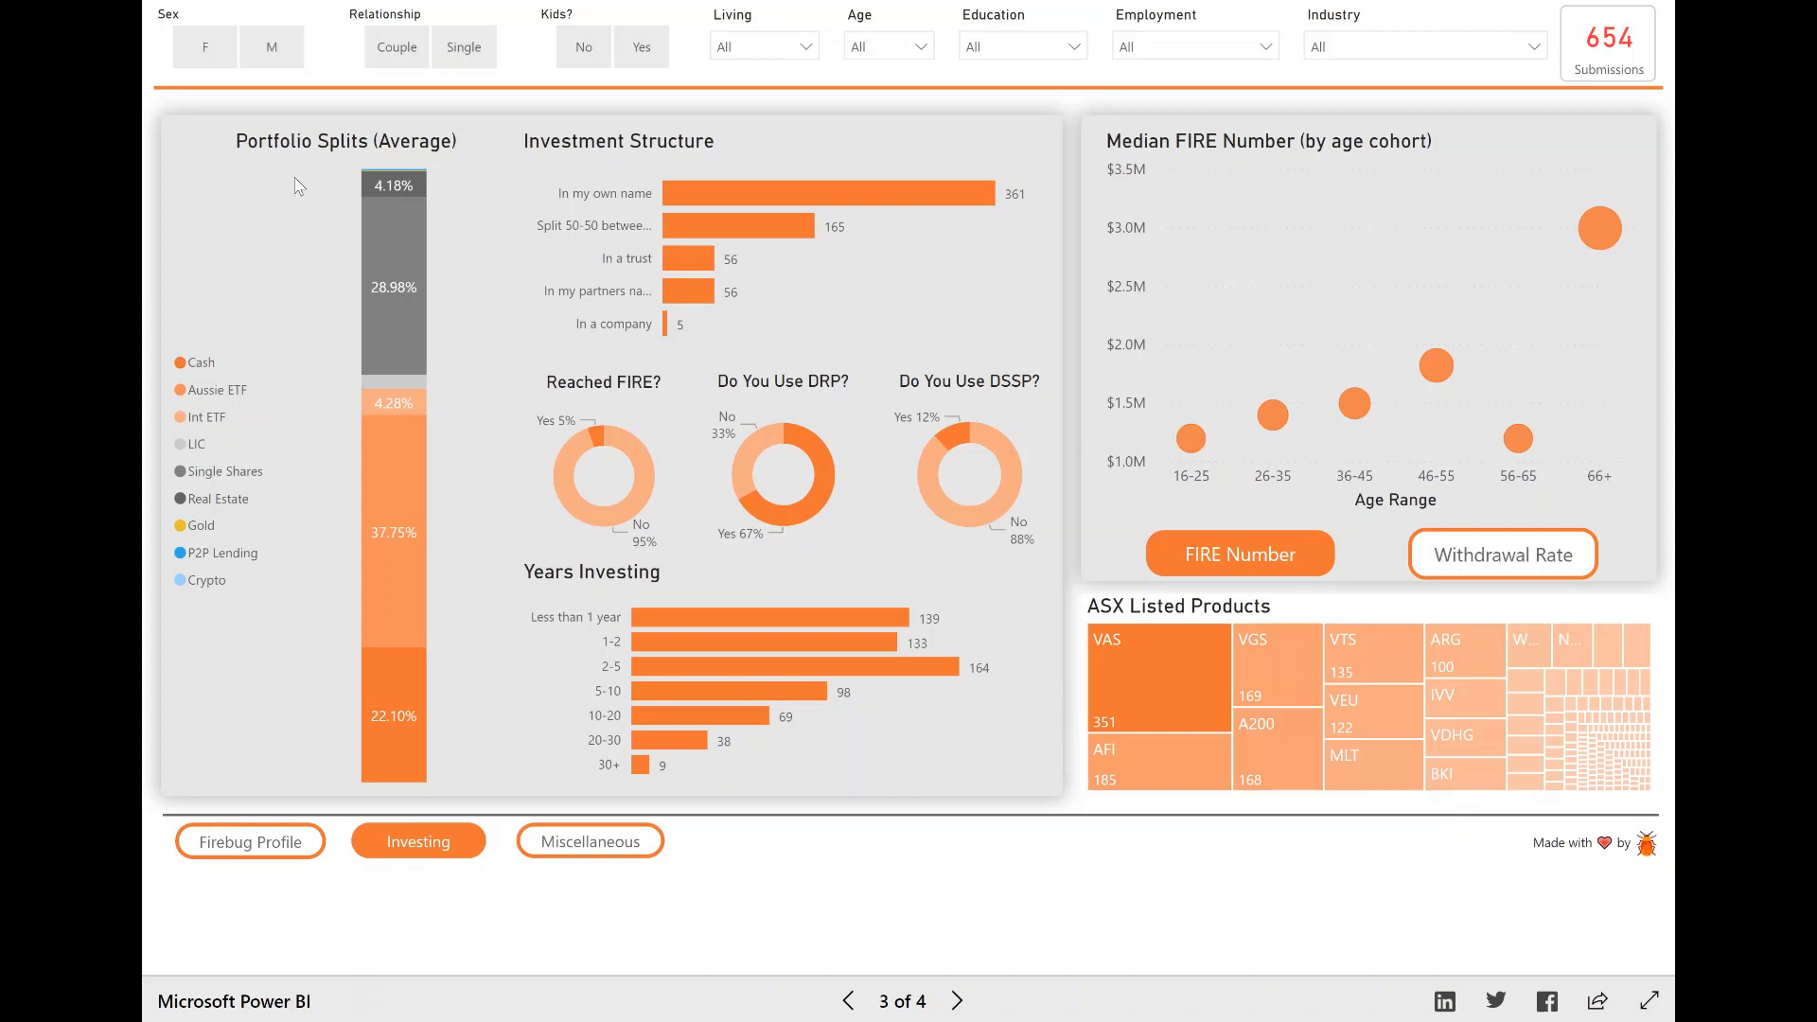
pyautogui.moveTo(404, 218)
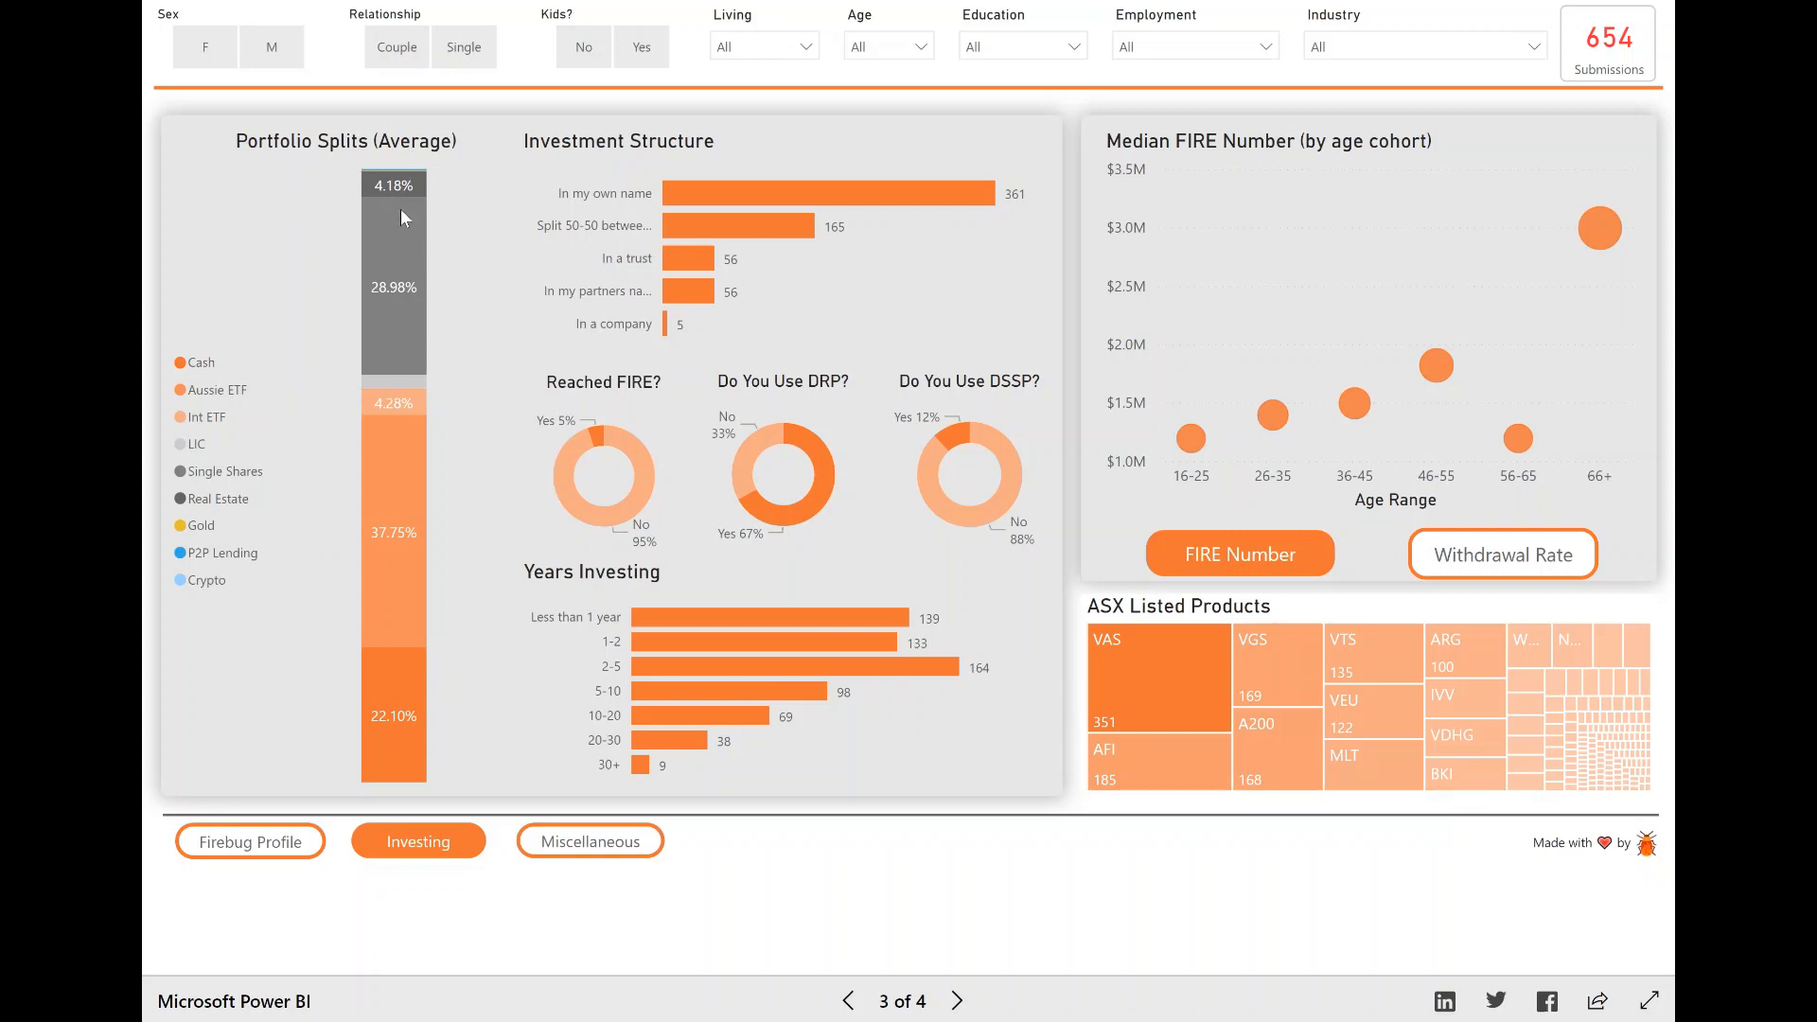
pyautogui.moveTo(461, 258)
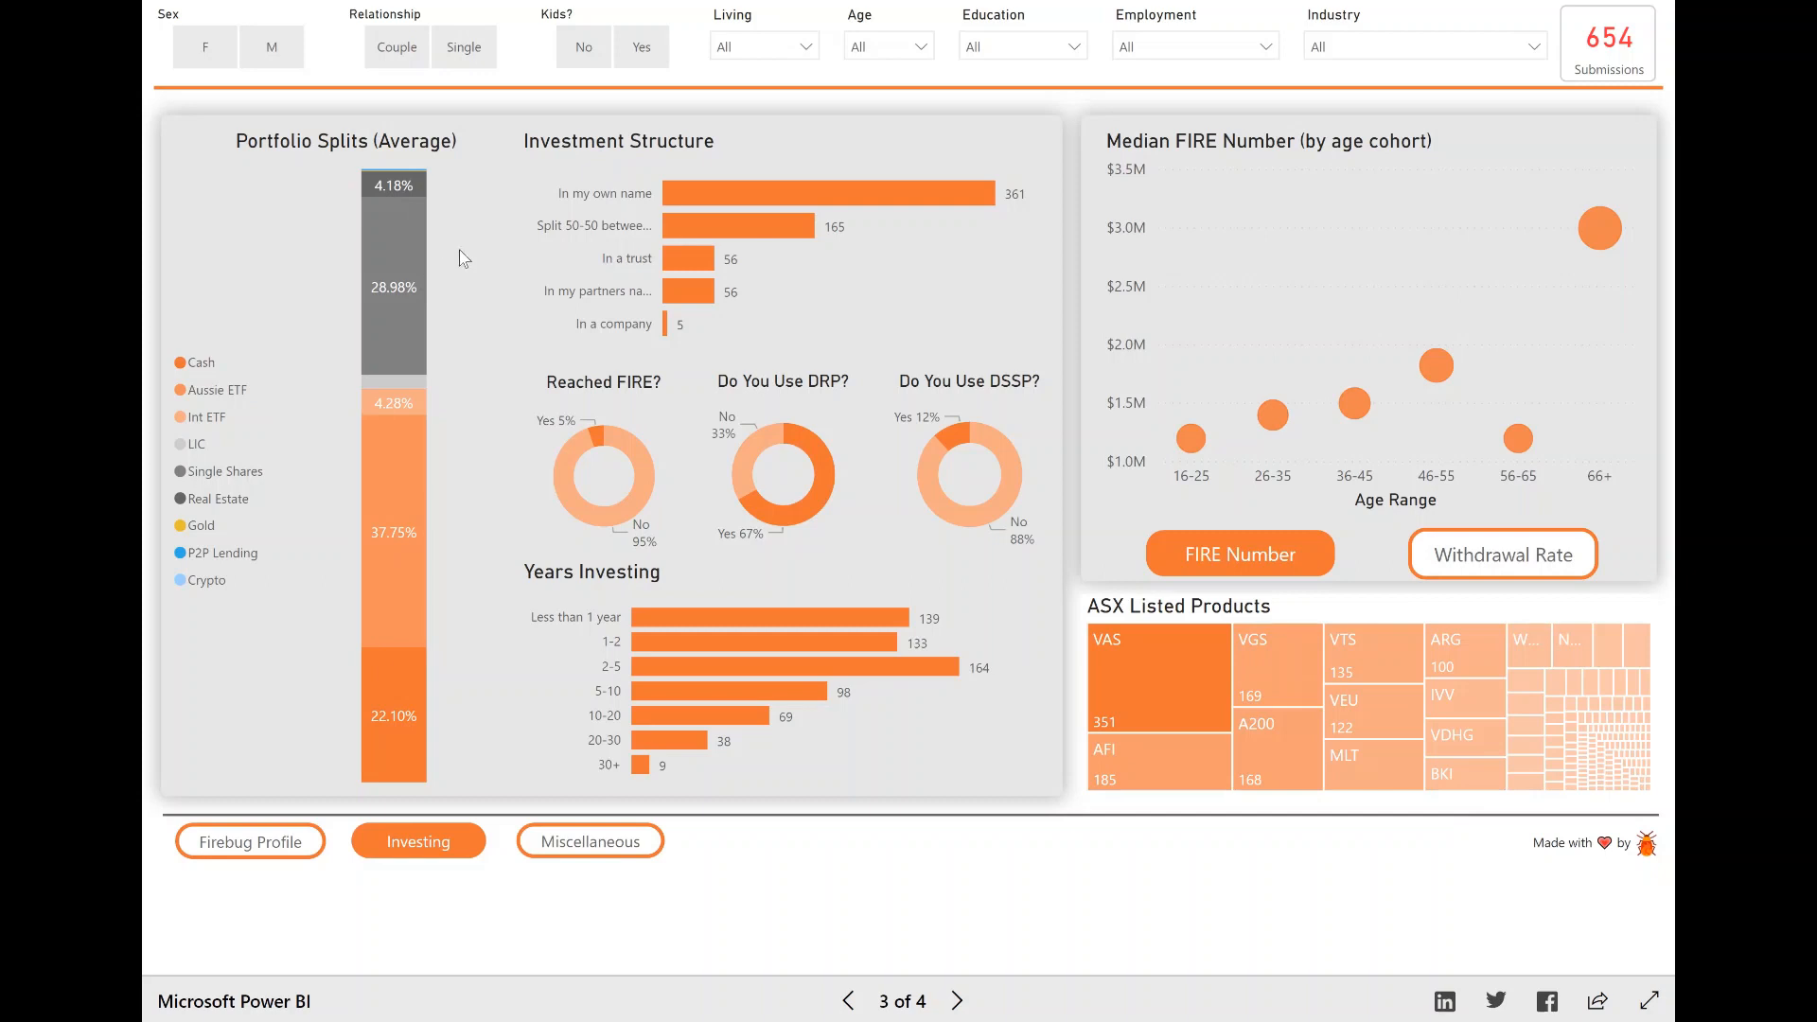
pyautogui.moveTo(445, 282)
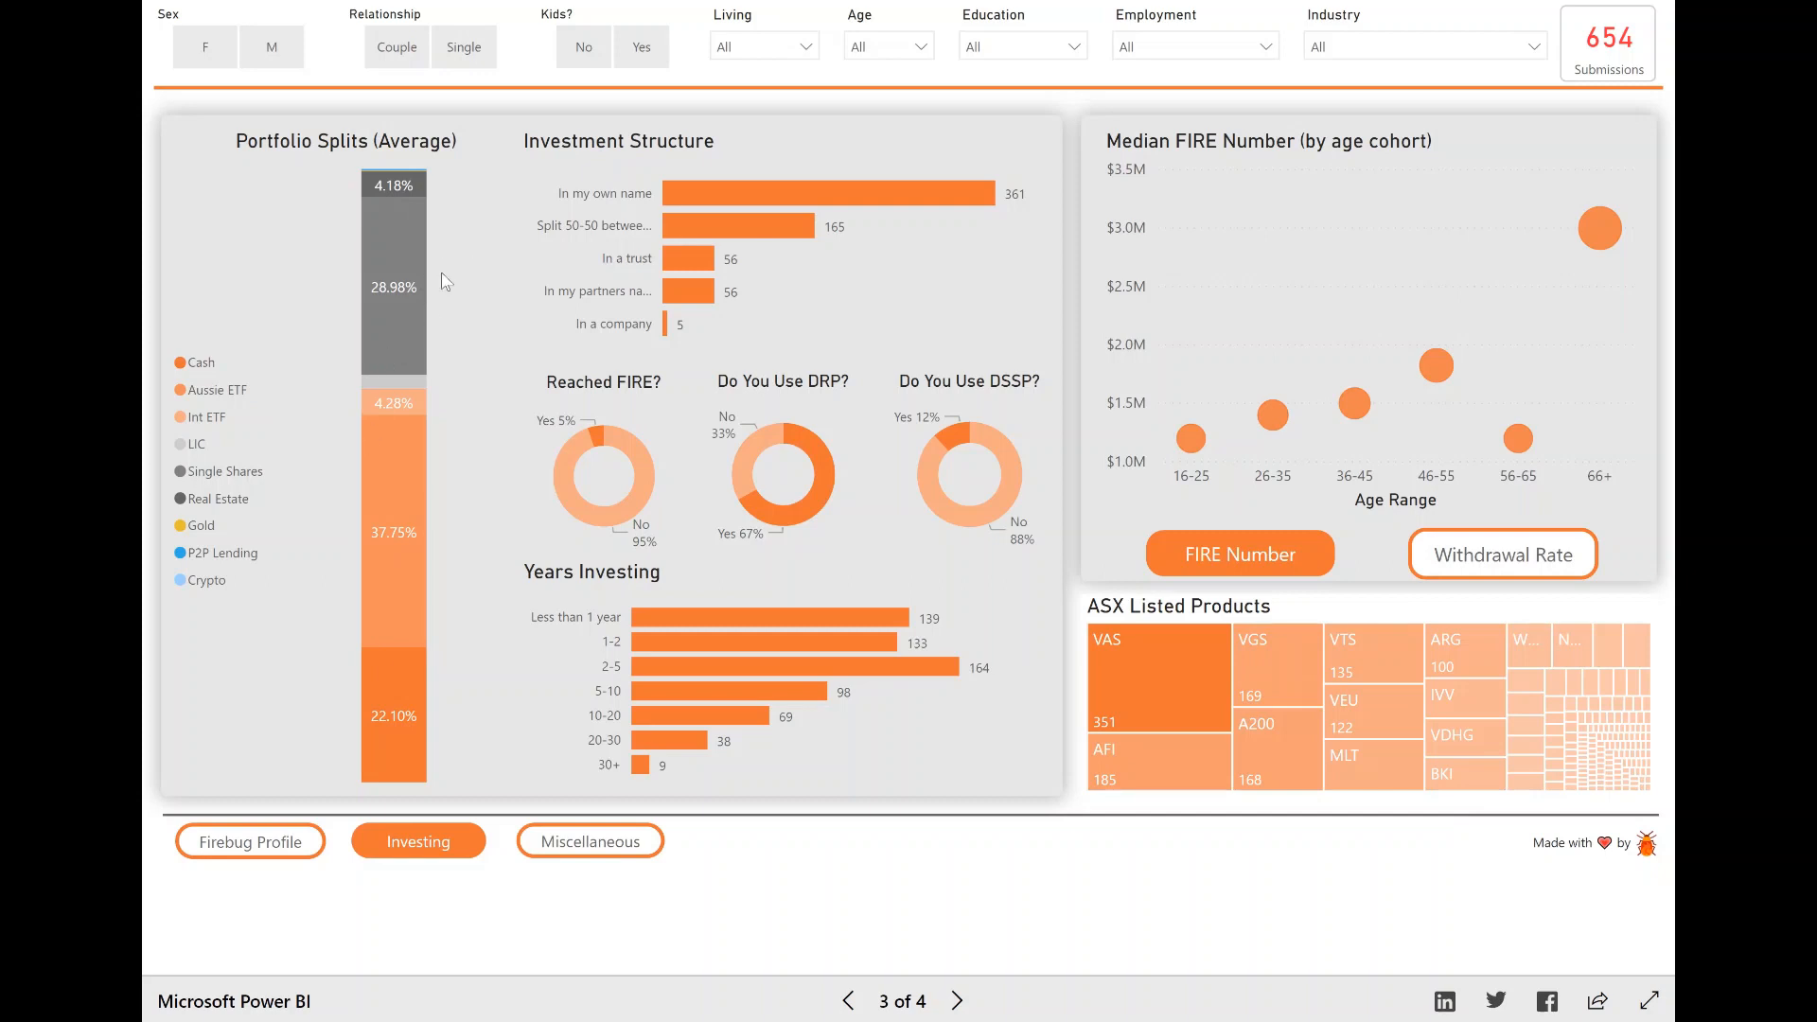
pyautogui.moveTo(463, 290)
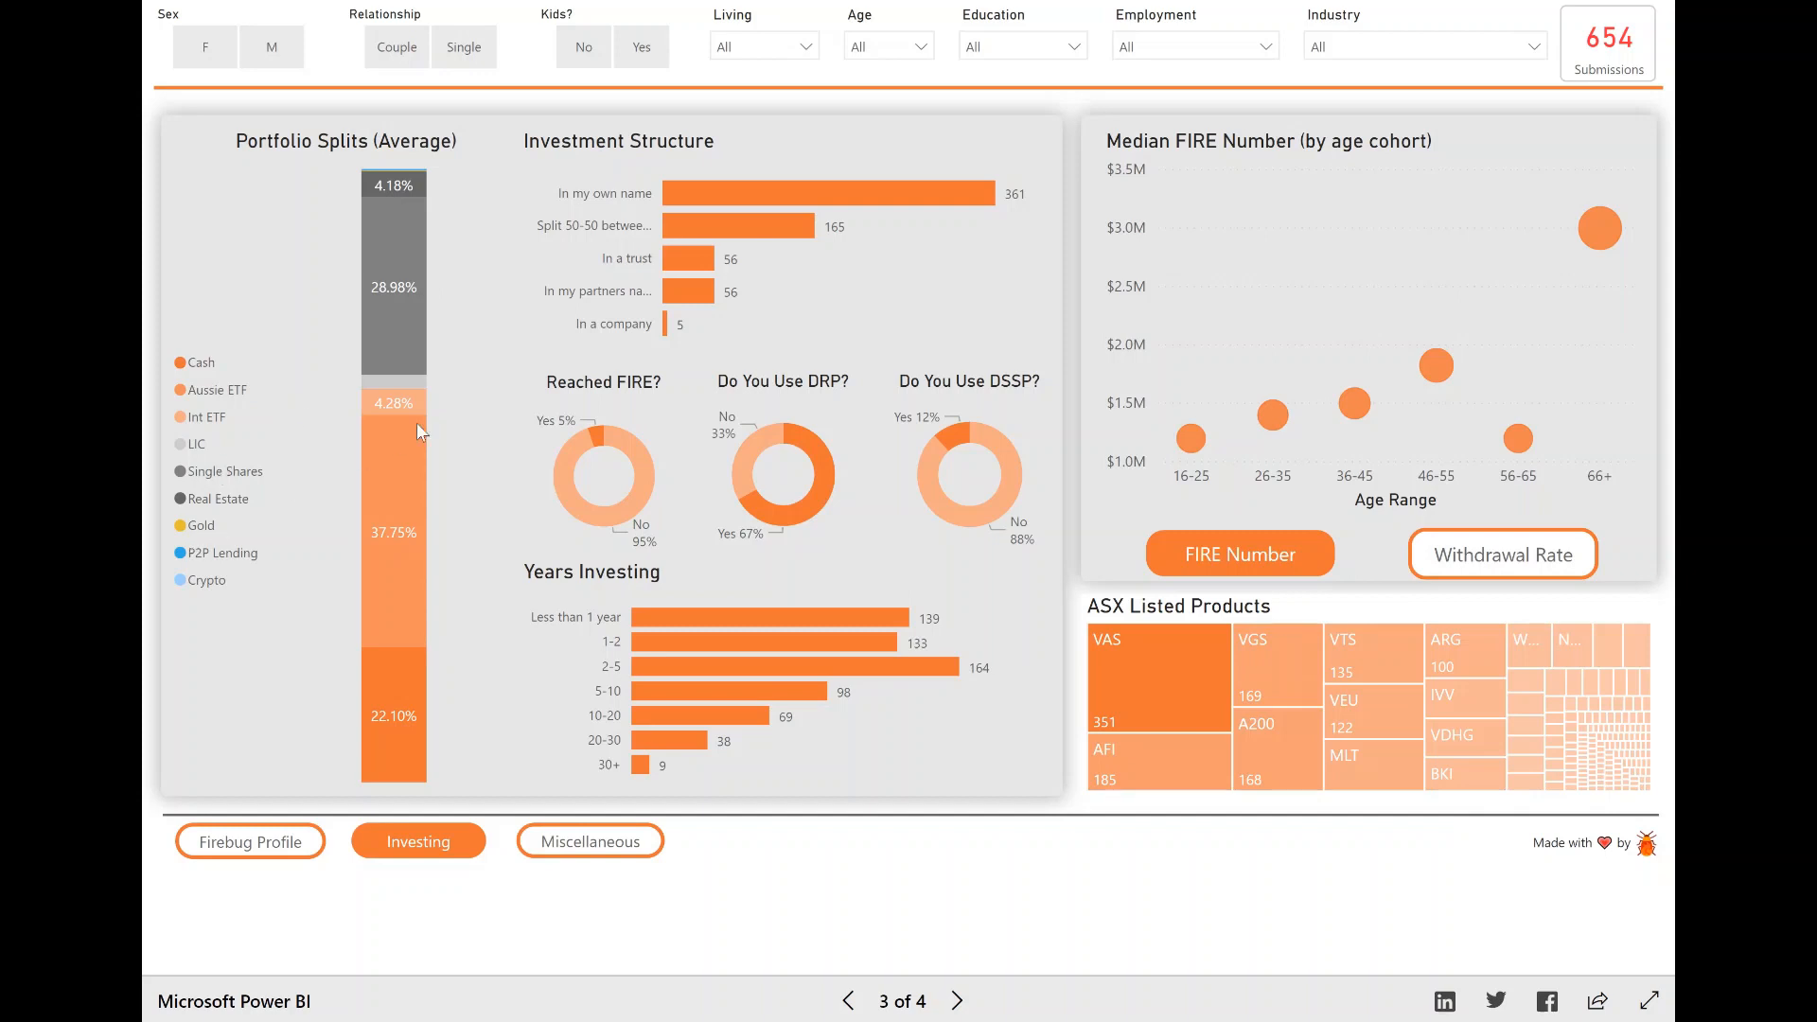
pyautogui.moveTo(465, 435)
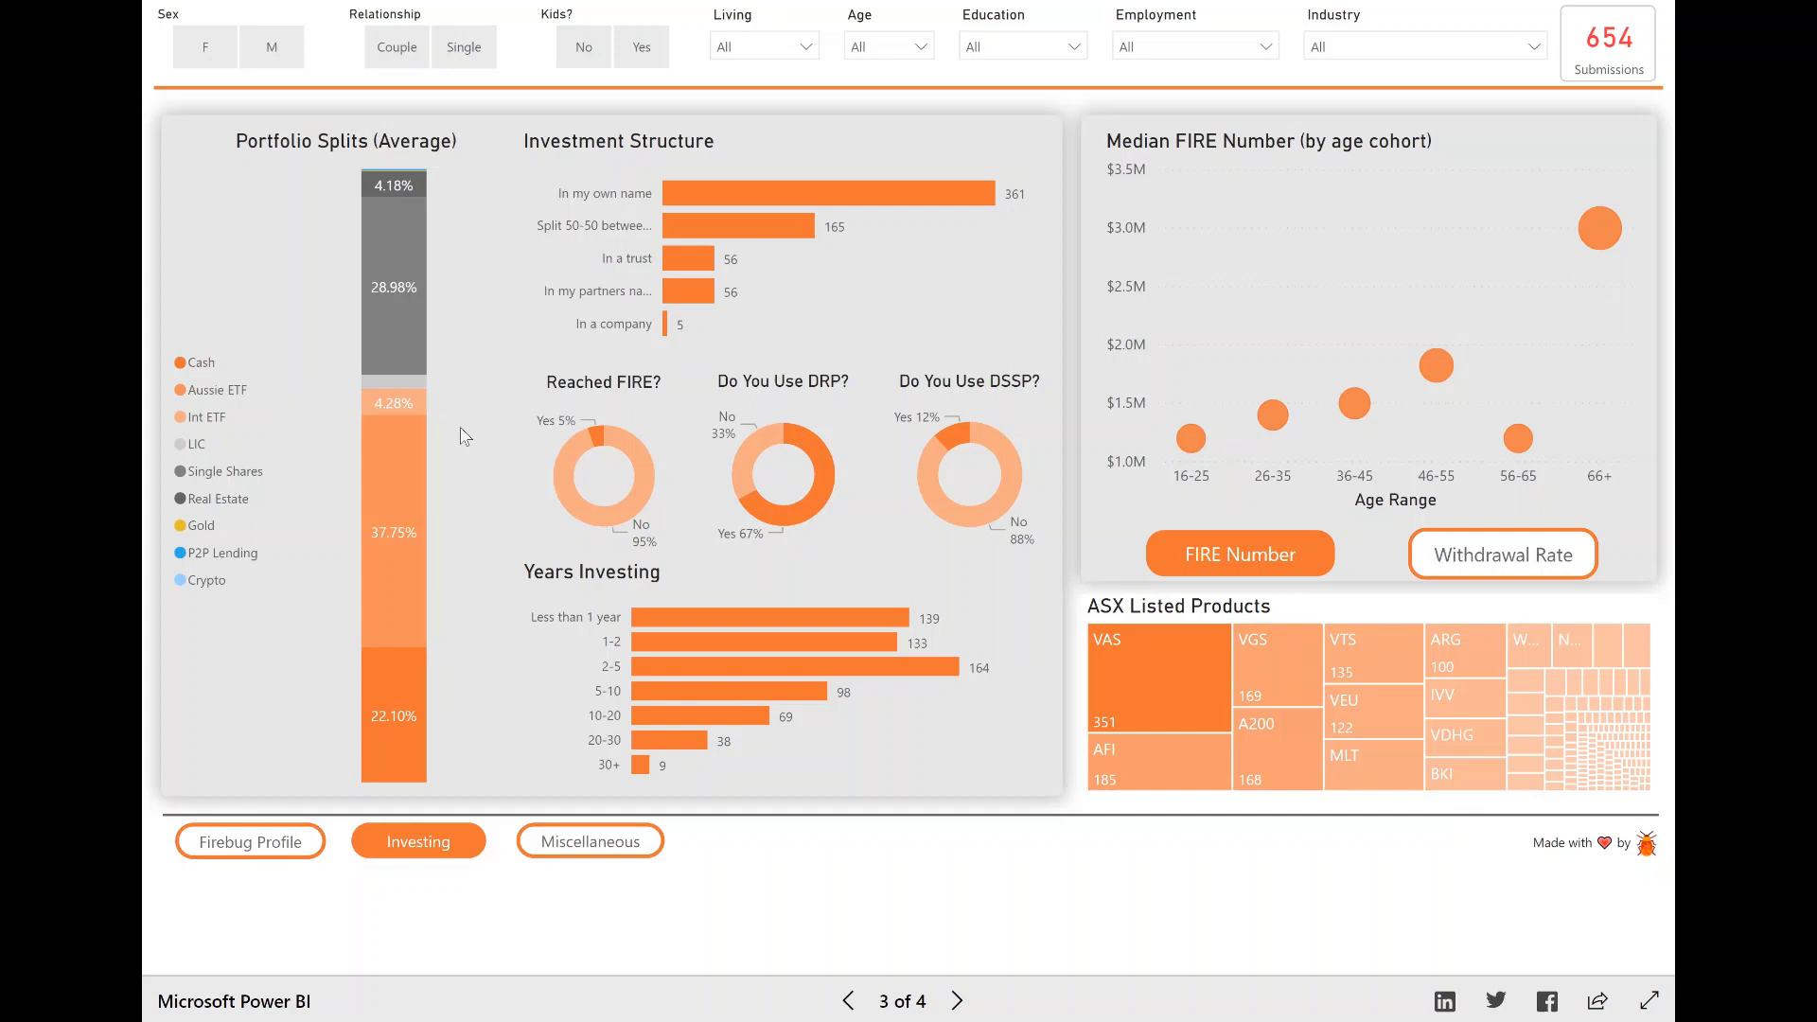
pyautogui.moveTo(367, 192)
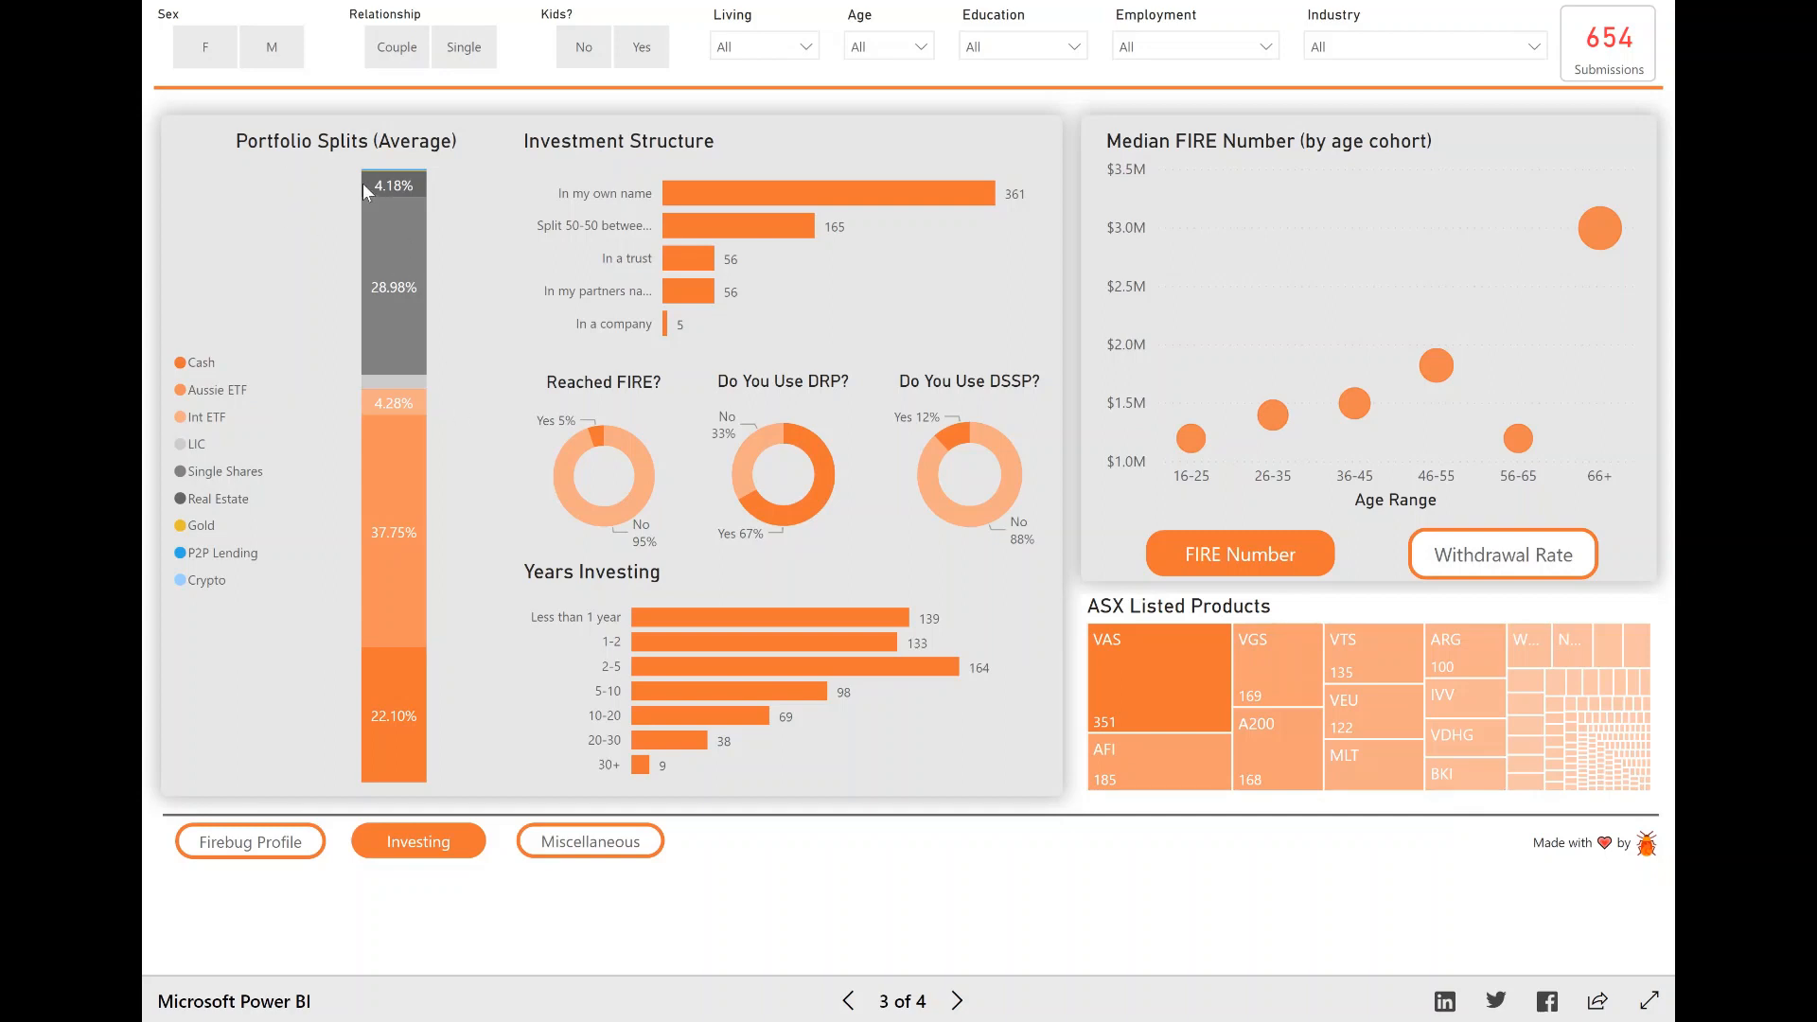
pyautogui.moveTo(981, 438)
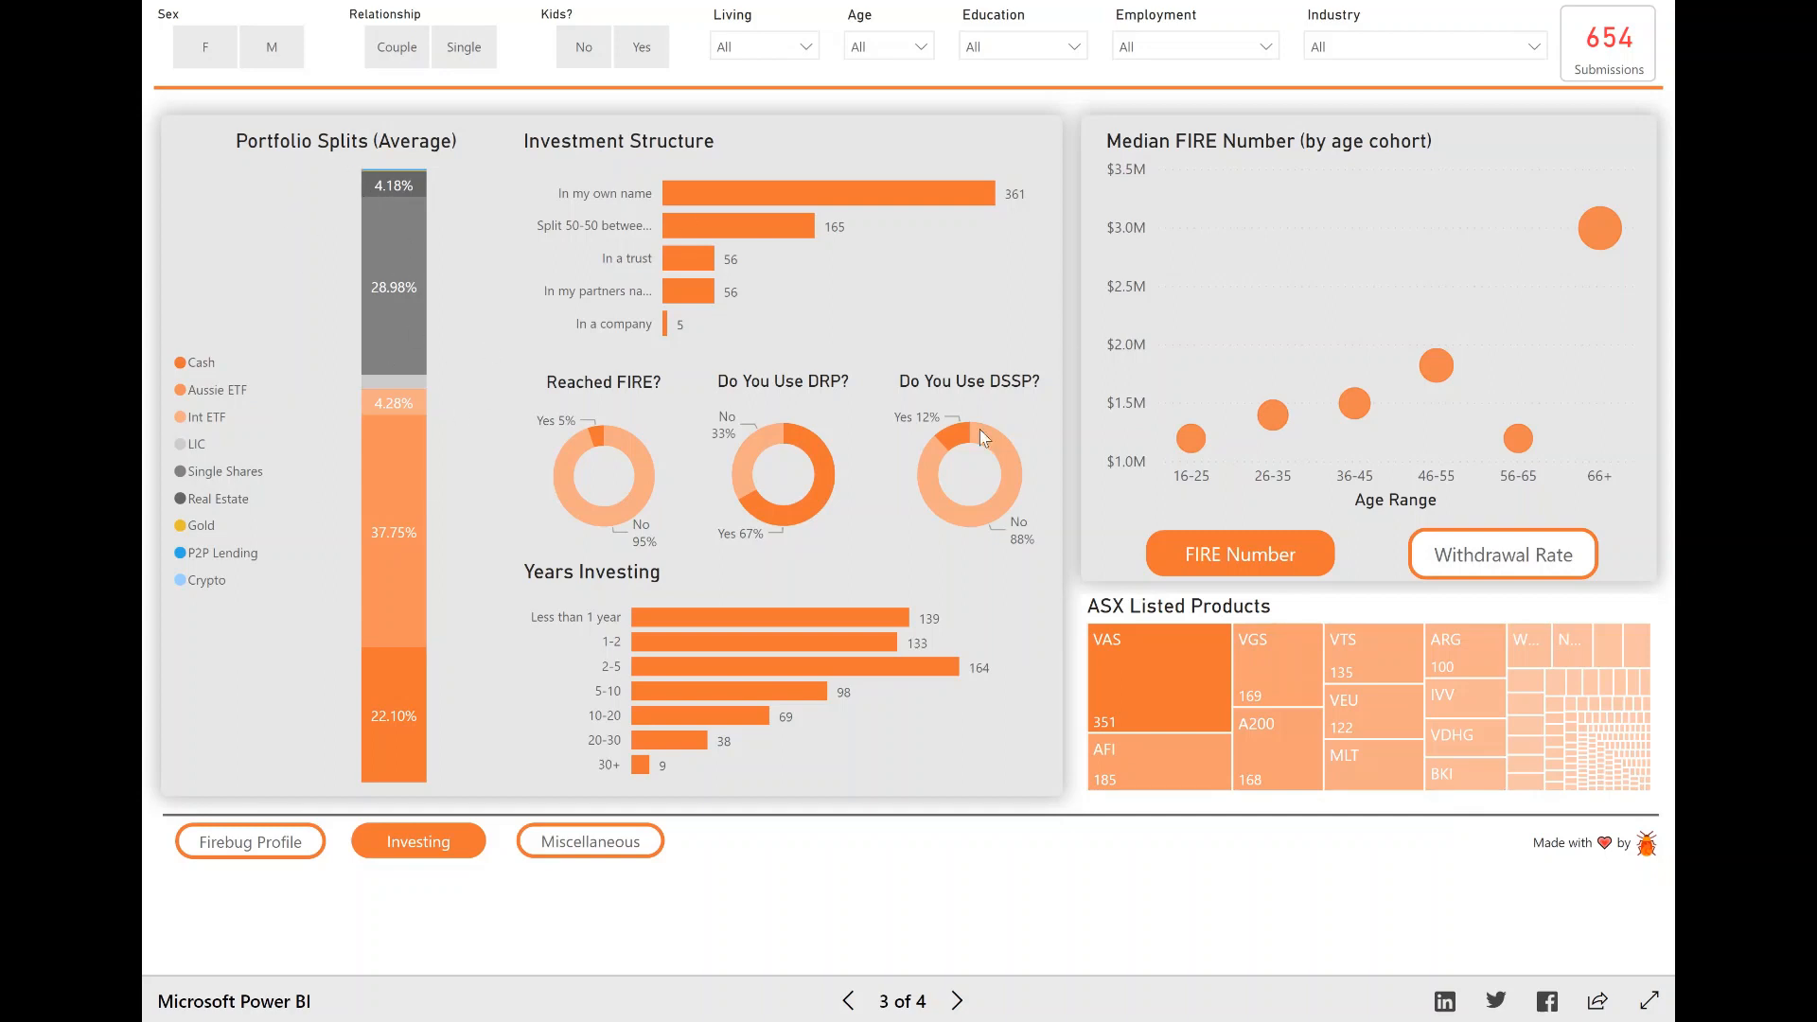
pyautogui.moveTo(432, 484)
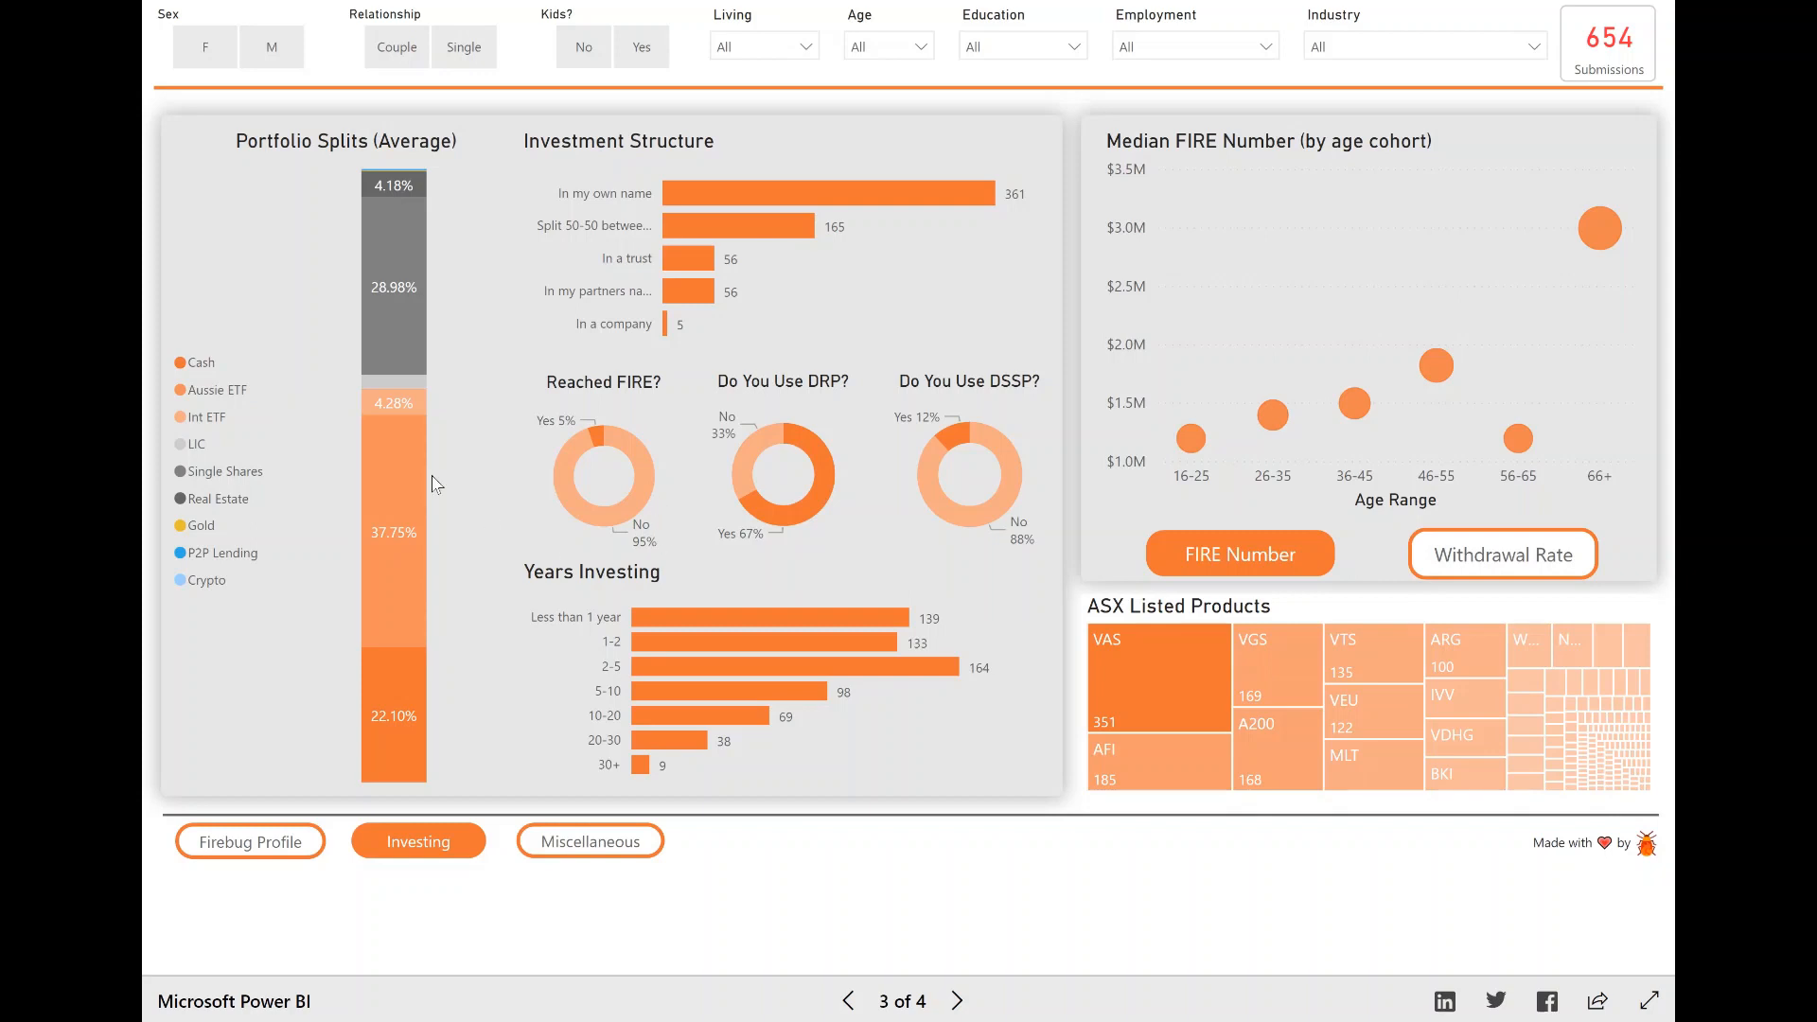
pyautogui.moveTo(392, 690)
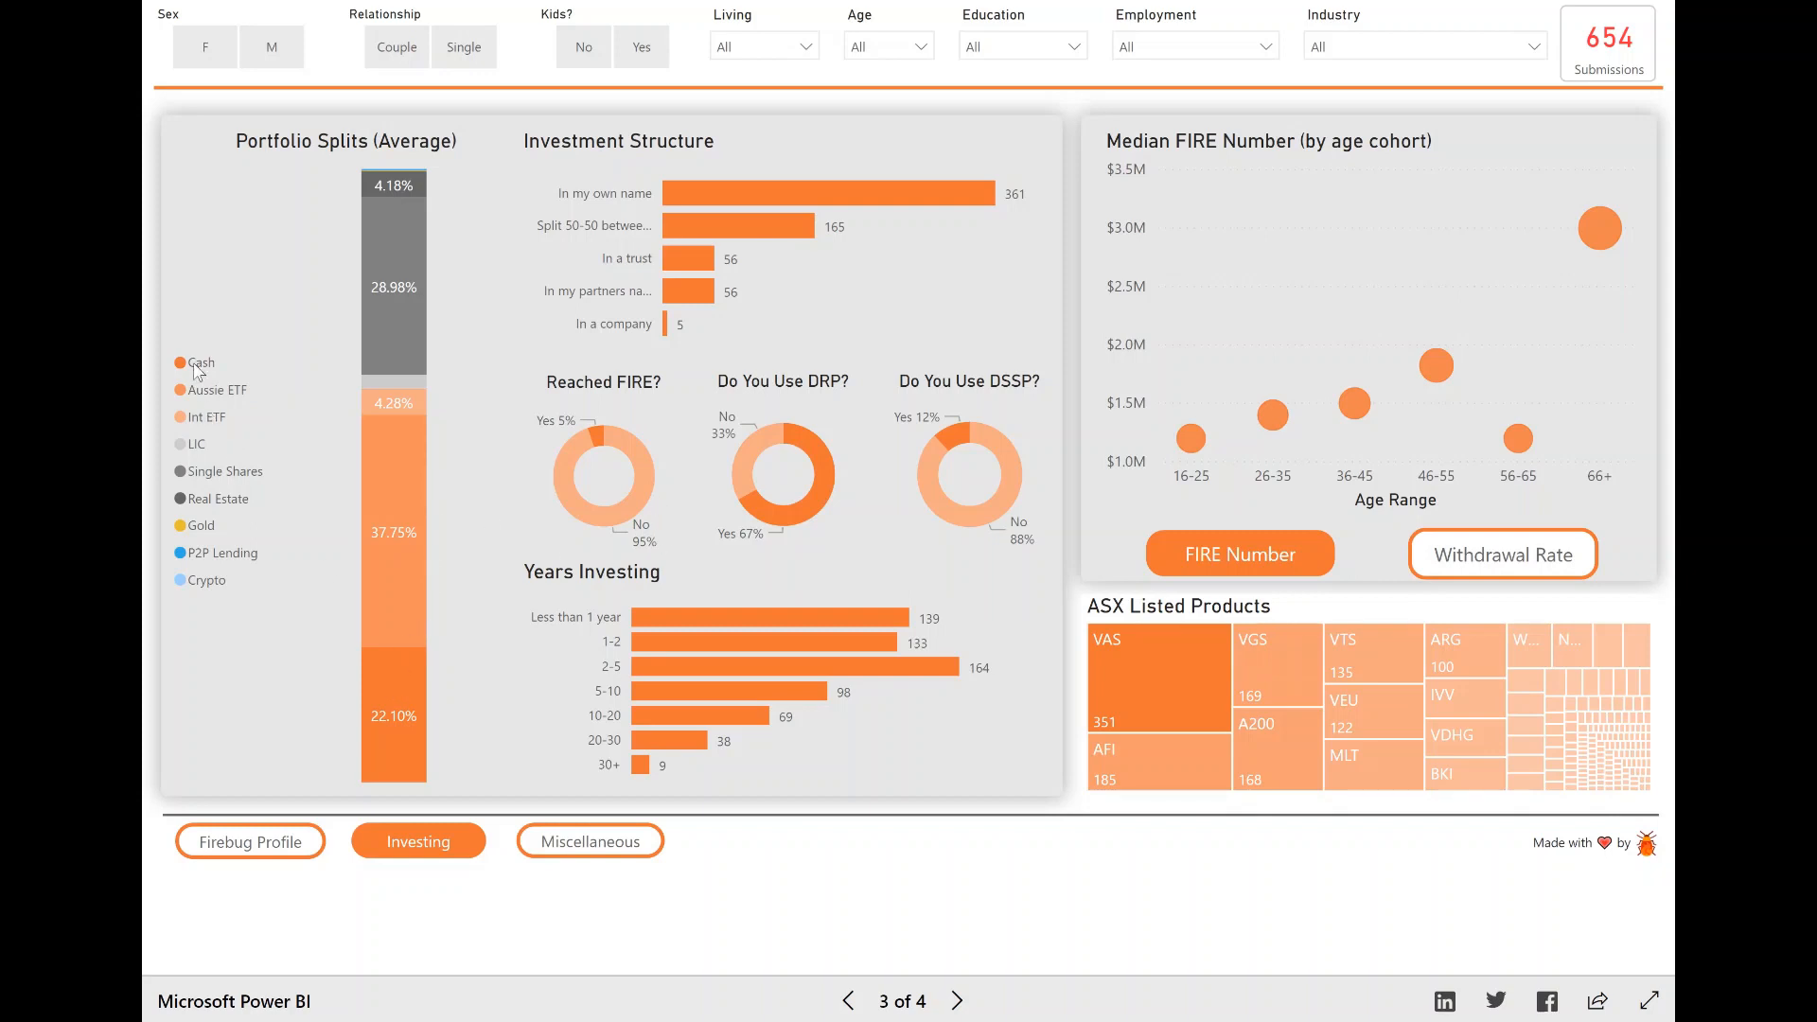
pyautogui.moveTo(408, 553)
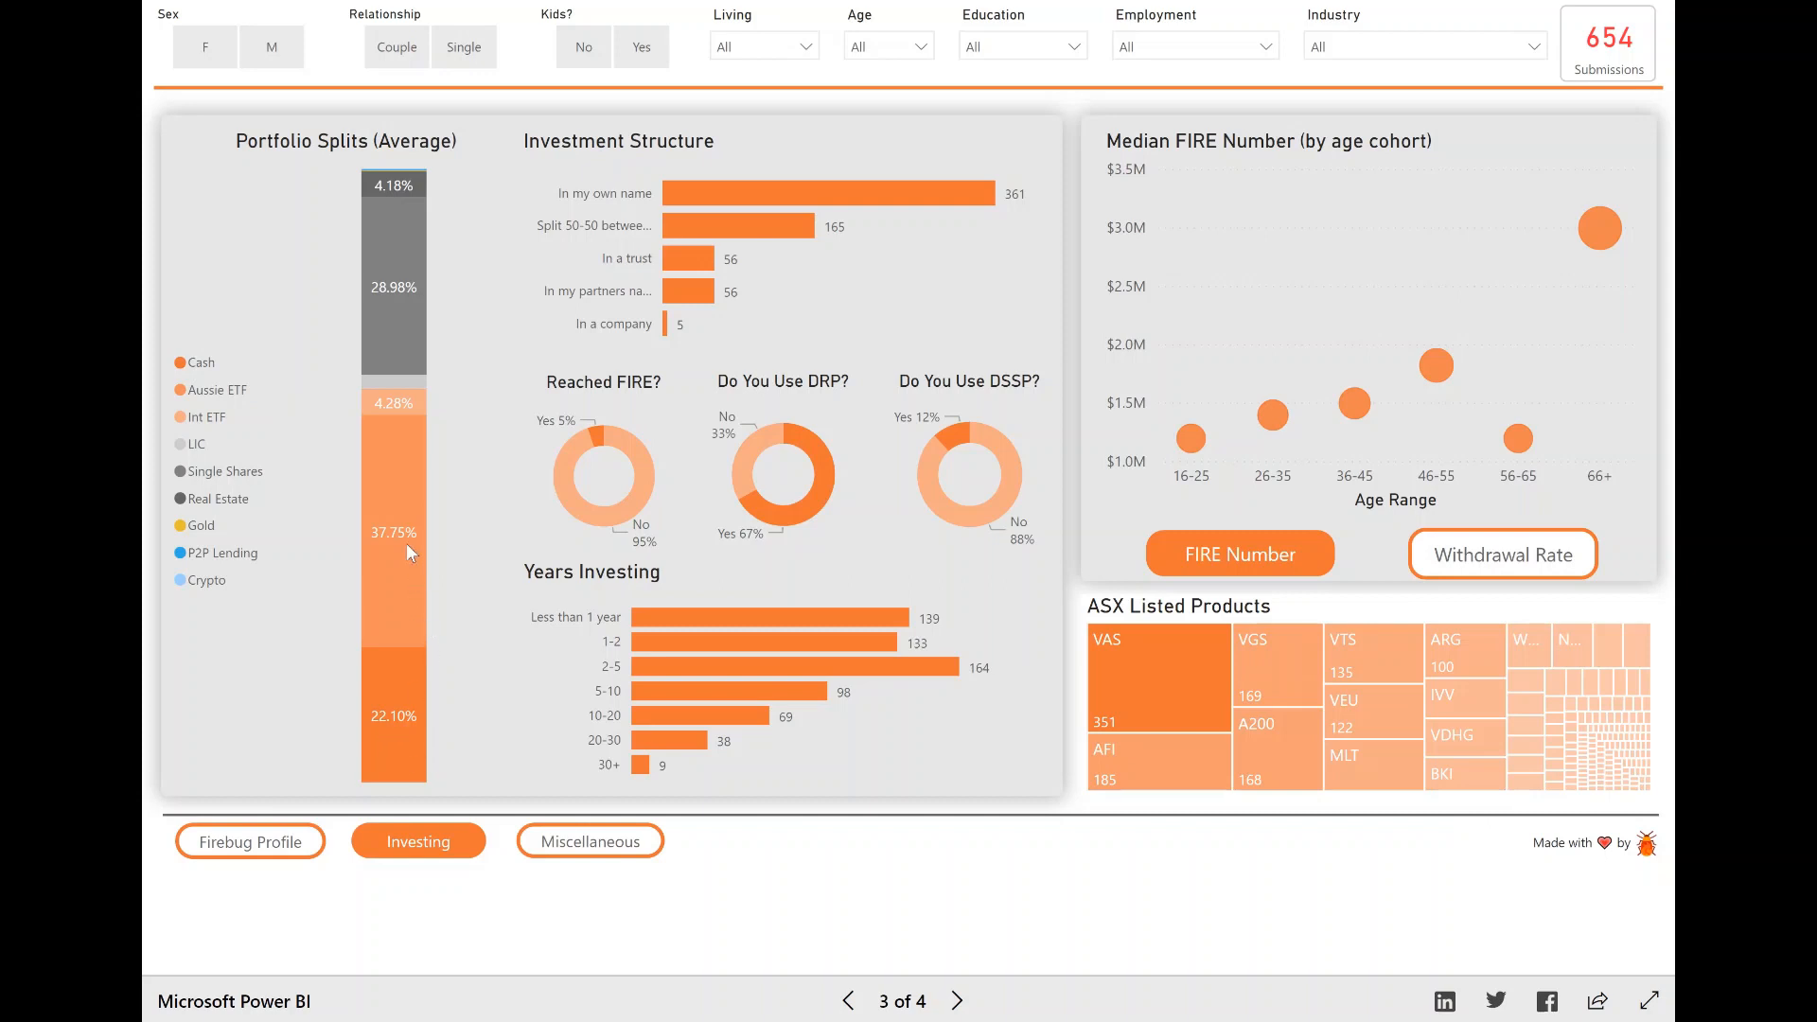
pyautogui.moveTo(232, 395)
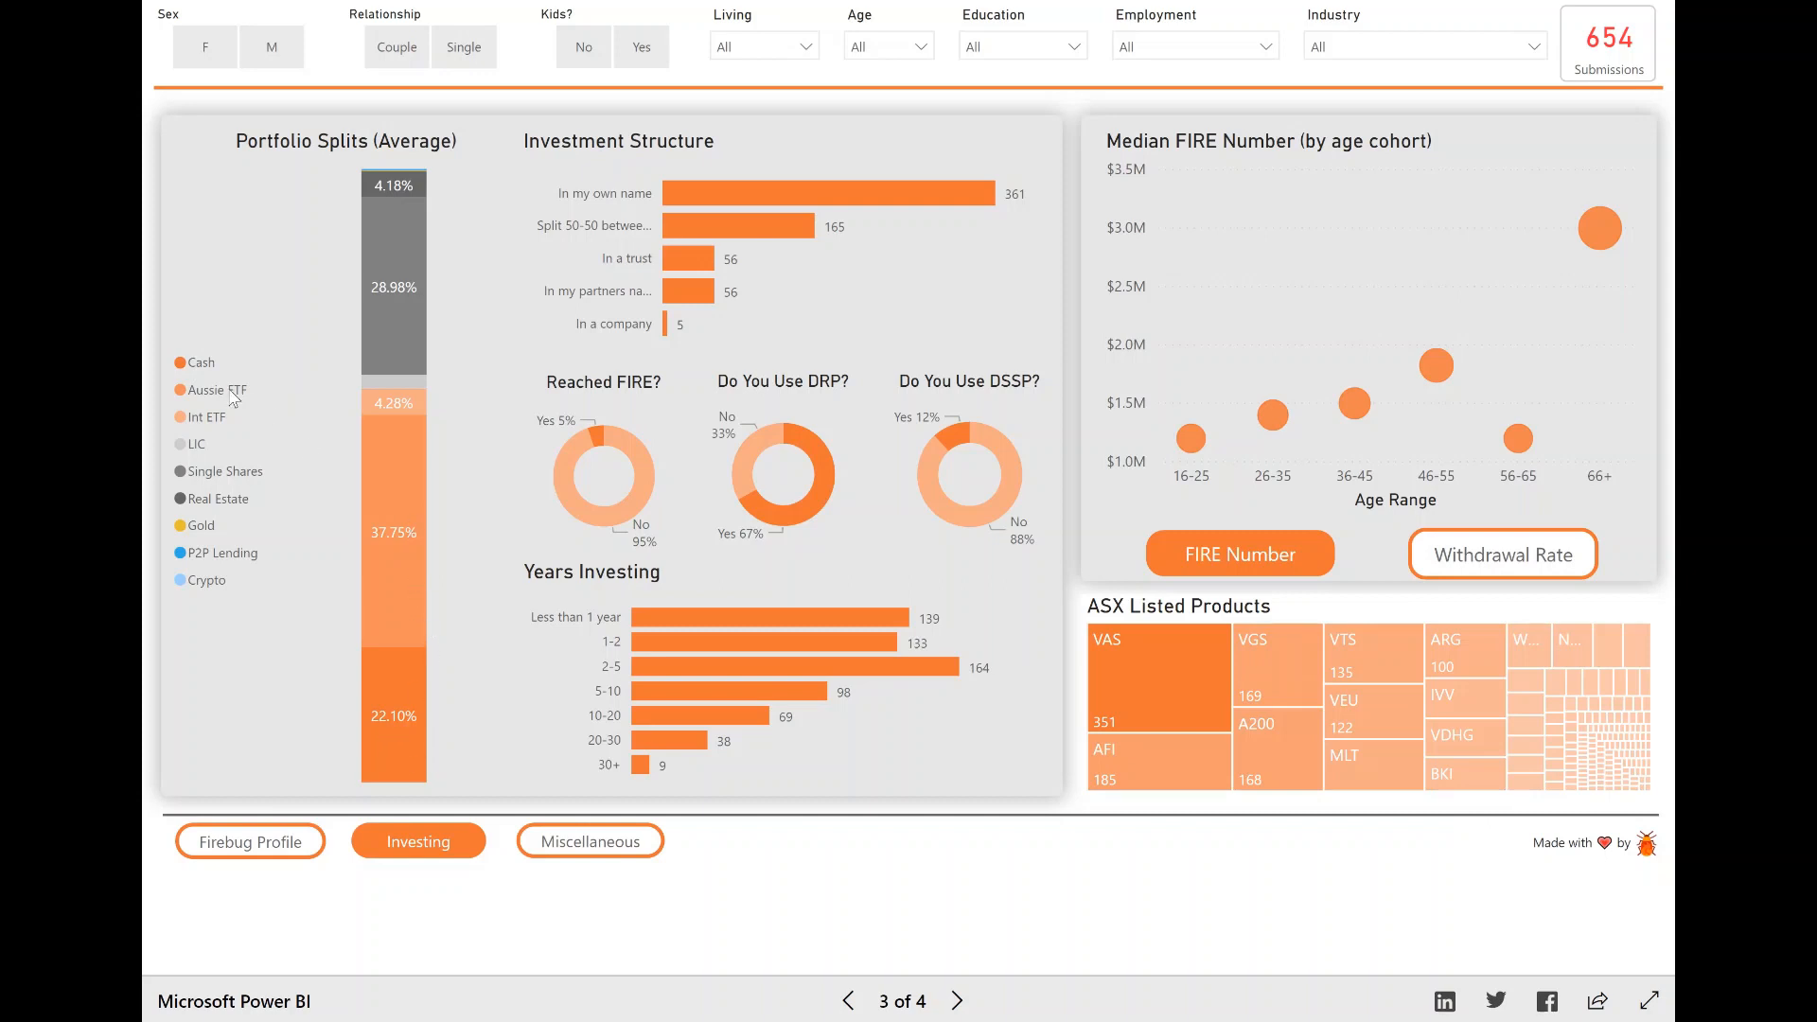
pyautogui.moveTo(391, 408)
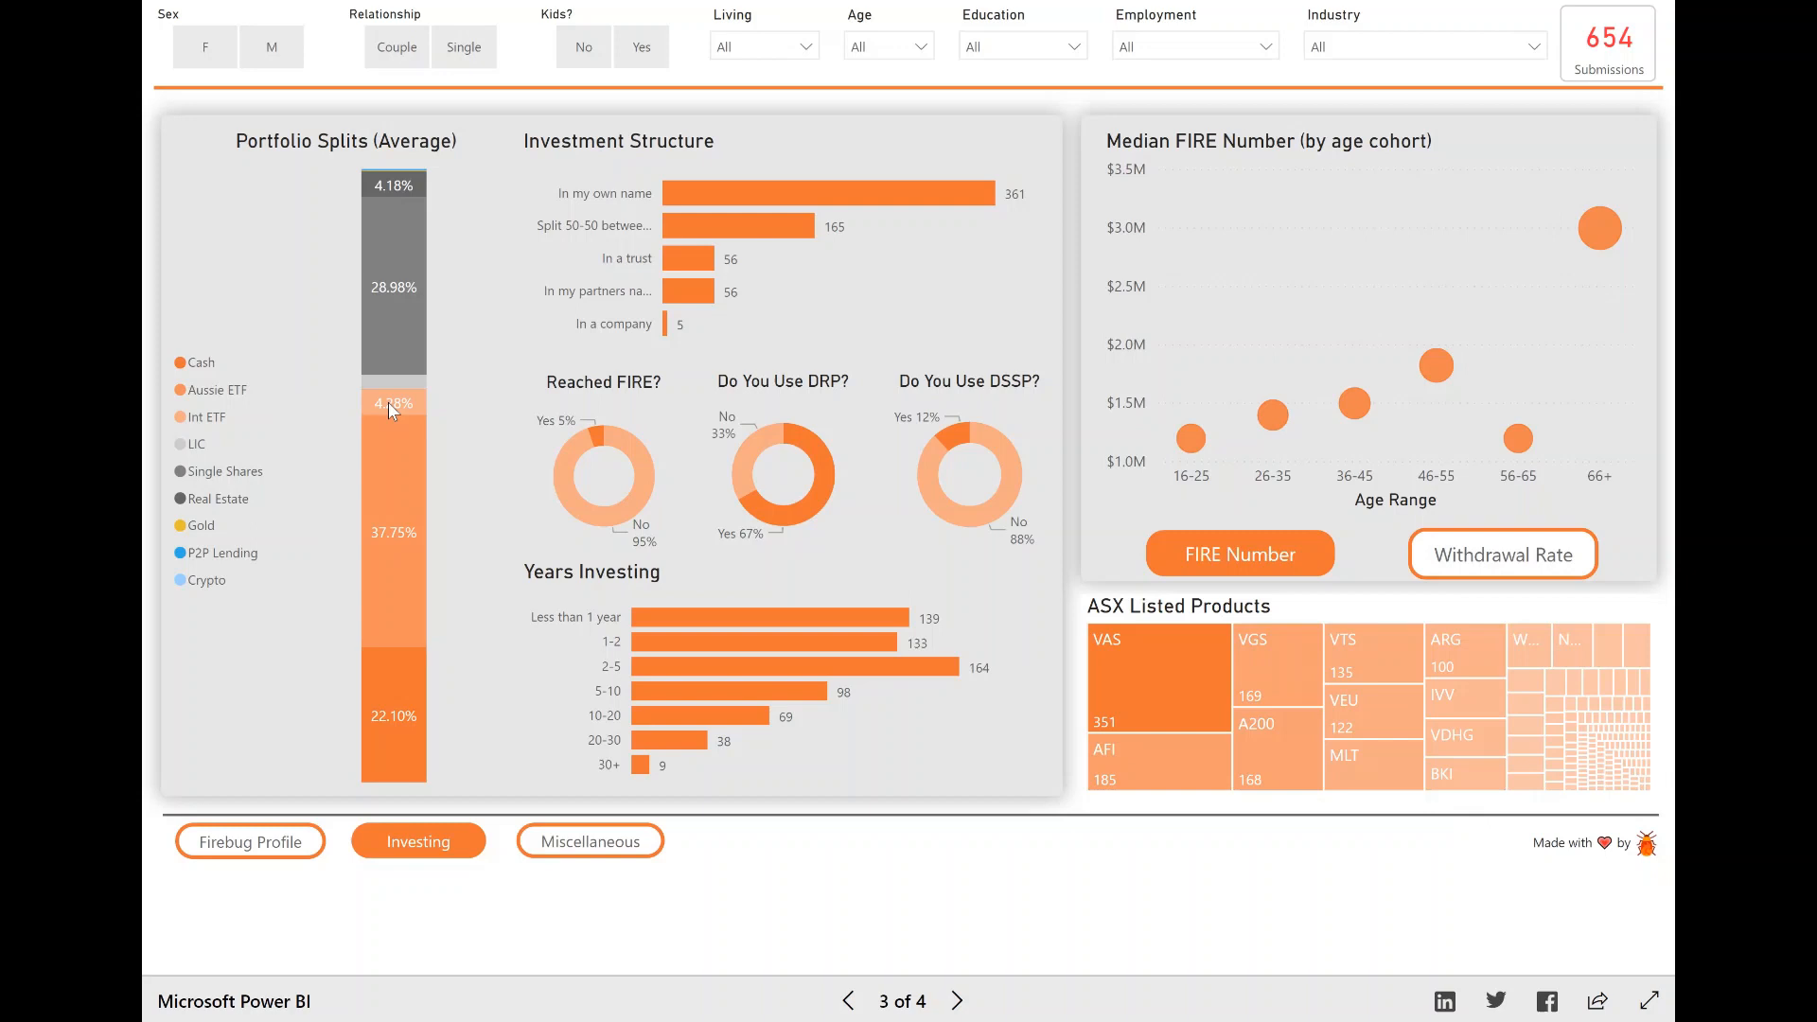
pyautogui.moveTo(852, 98)
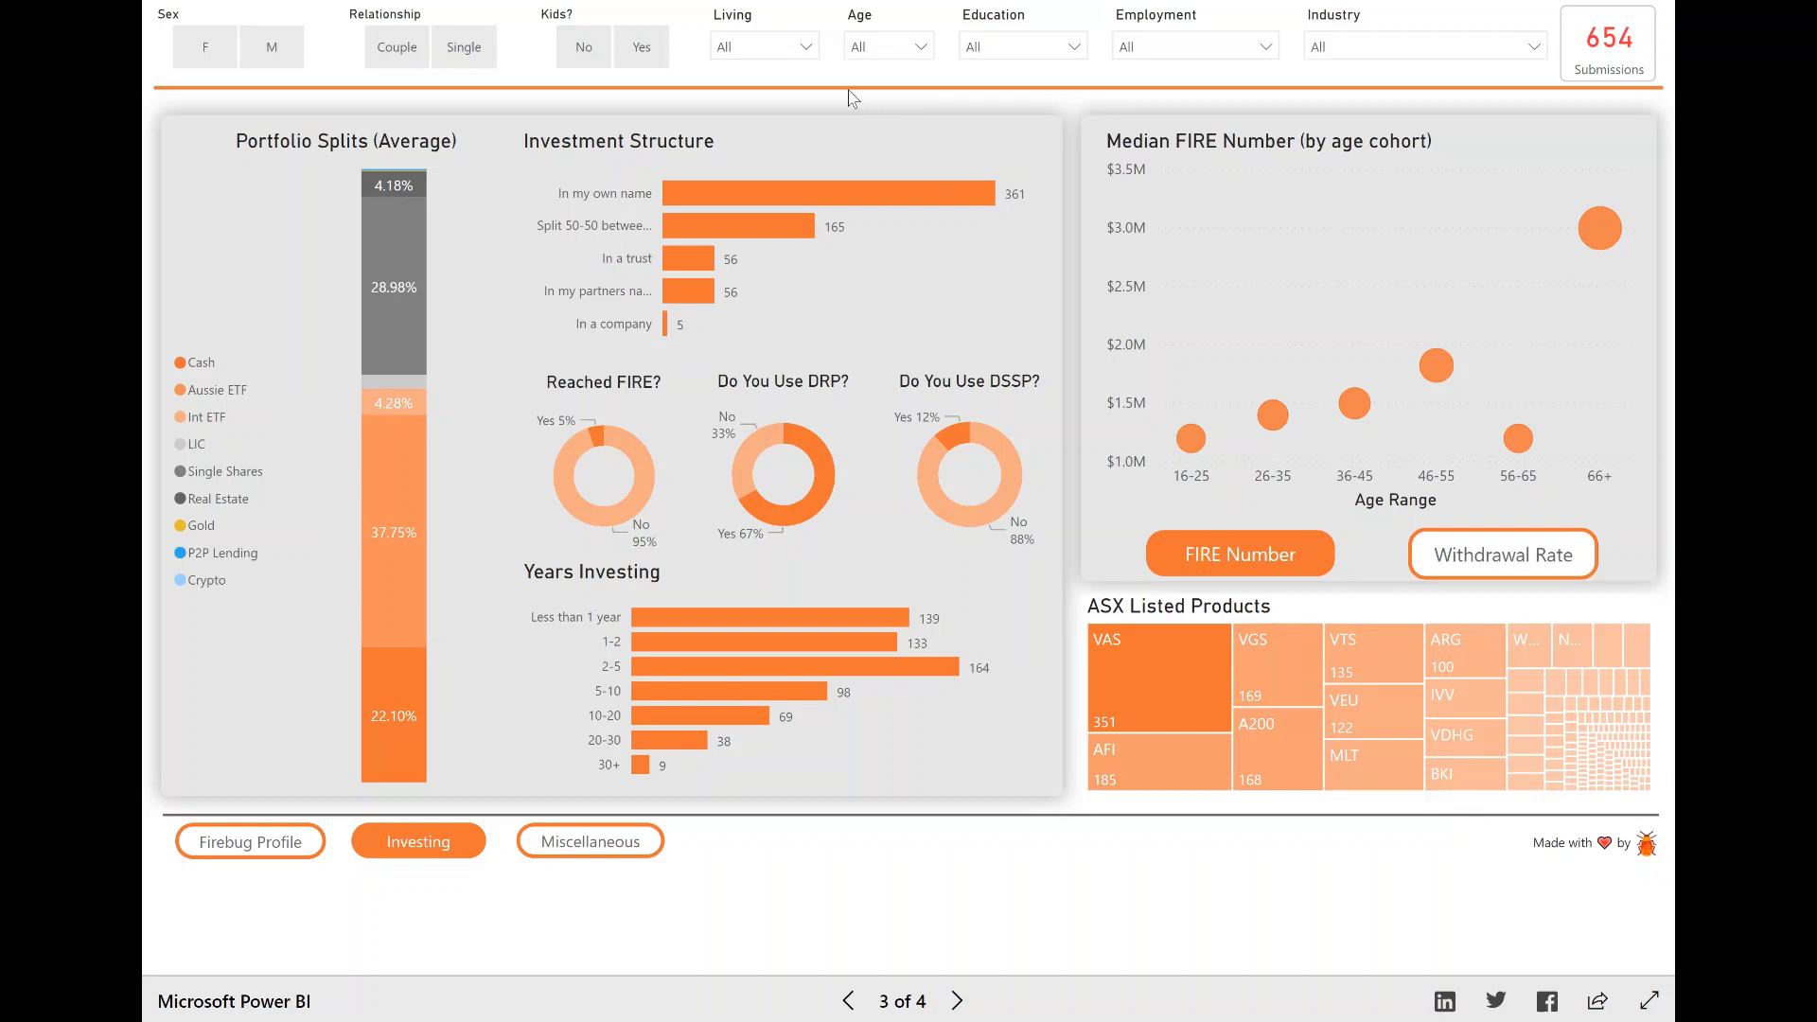
pyautogui.click(920, 47)
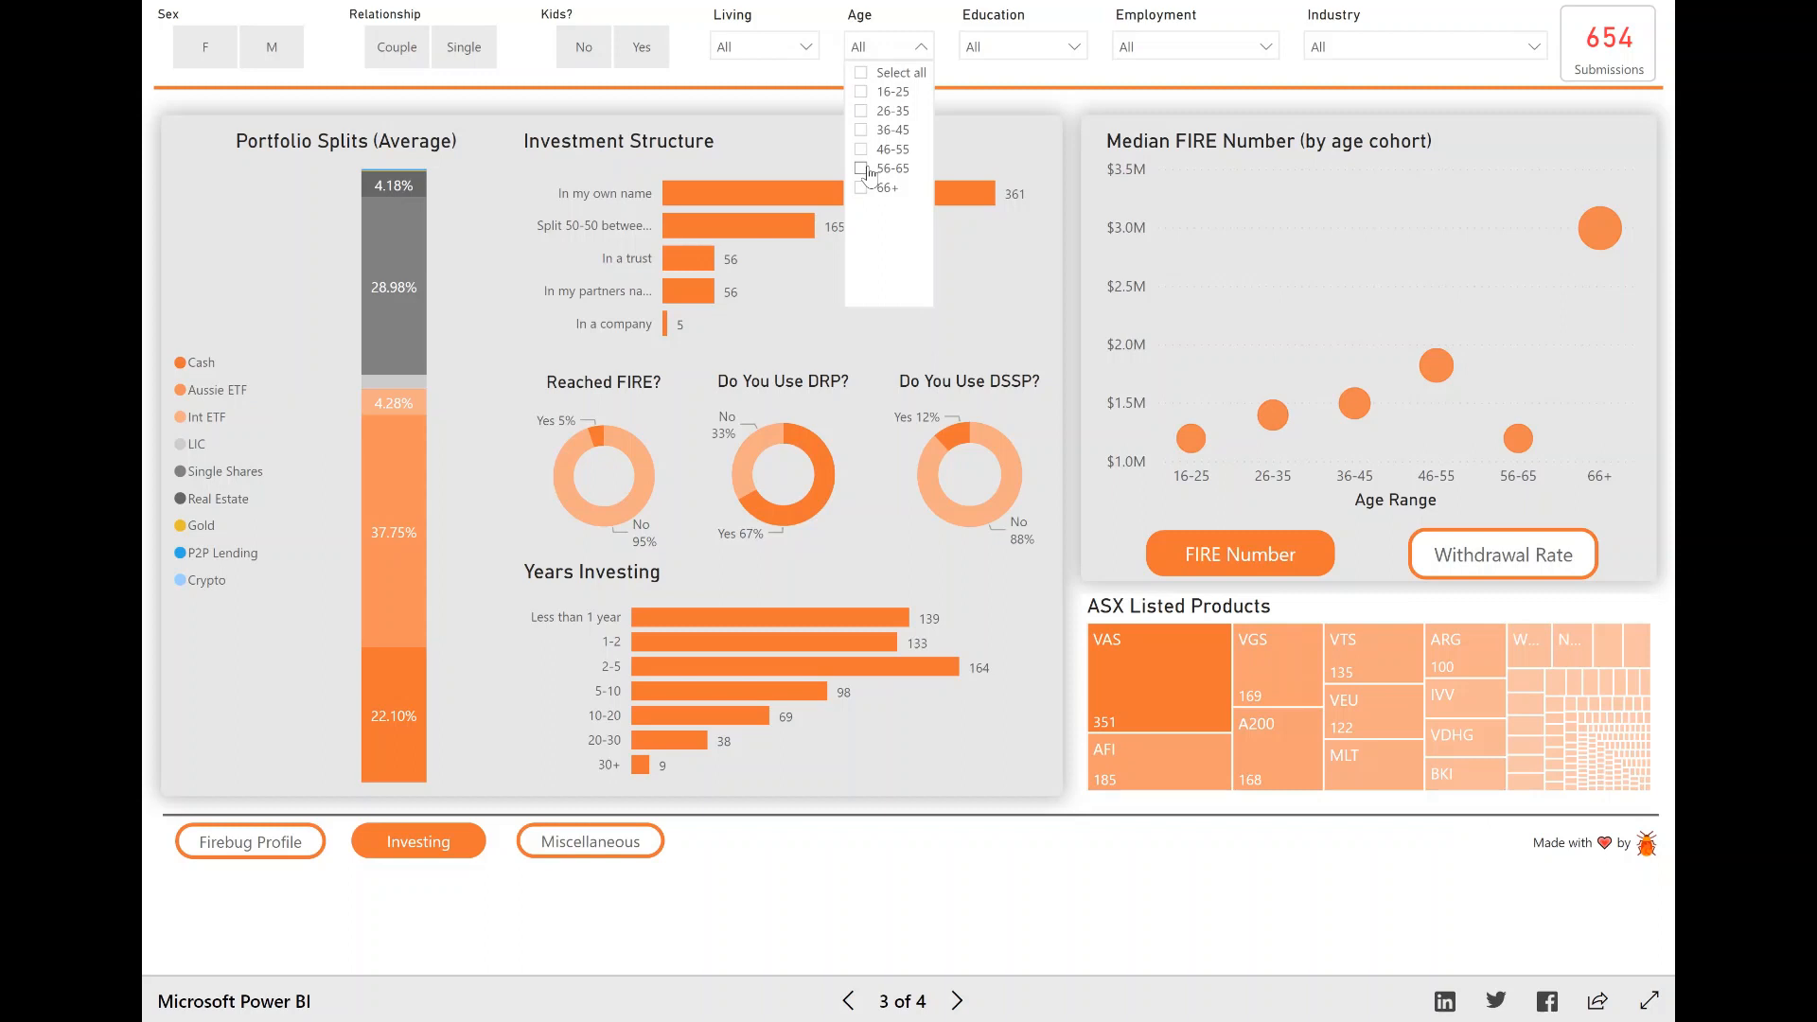
# - Filter the Investing page to ages 56-65 (18 submissions), then clear it back to All
pyautogui.click(861, 169)
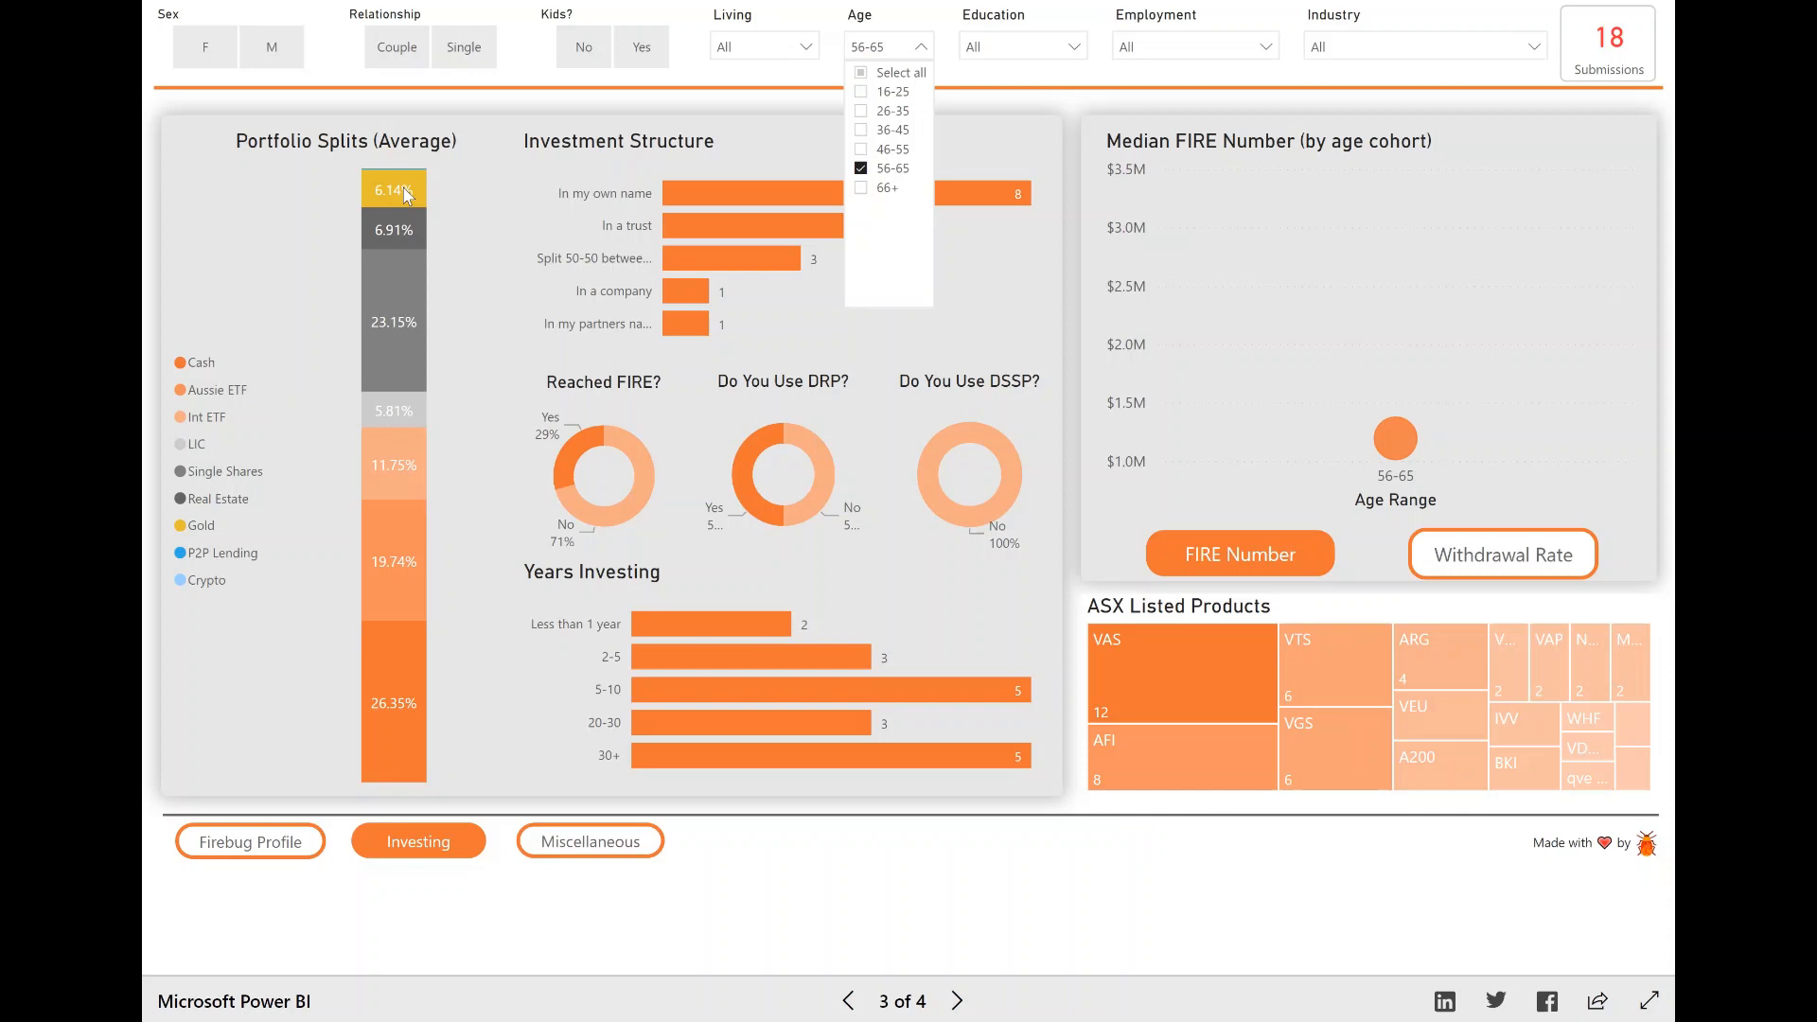
pyautogui.moveTo(417, 194)
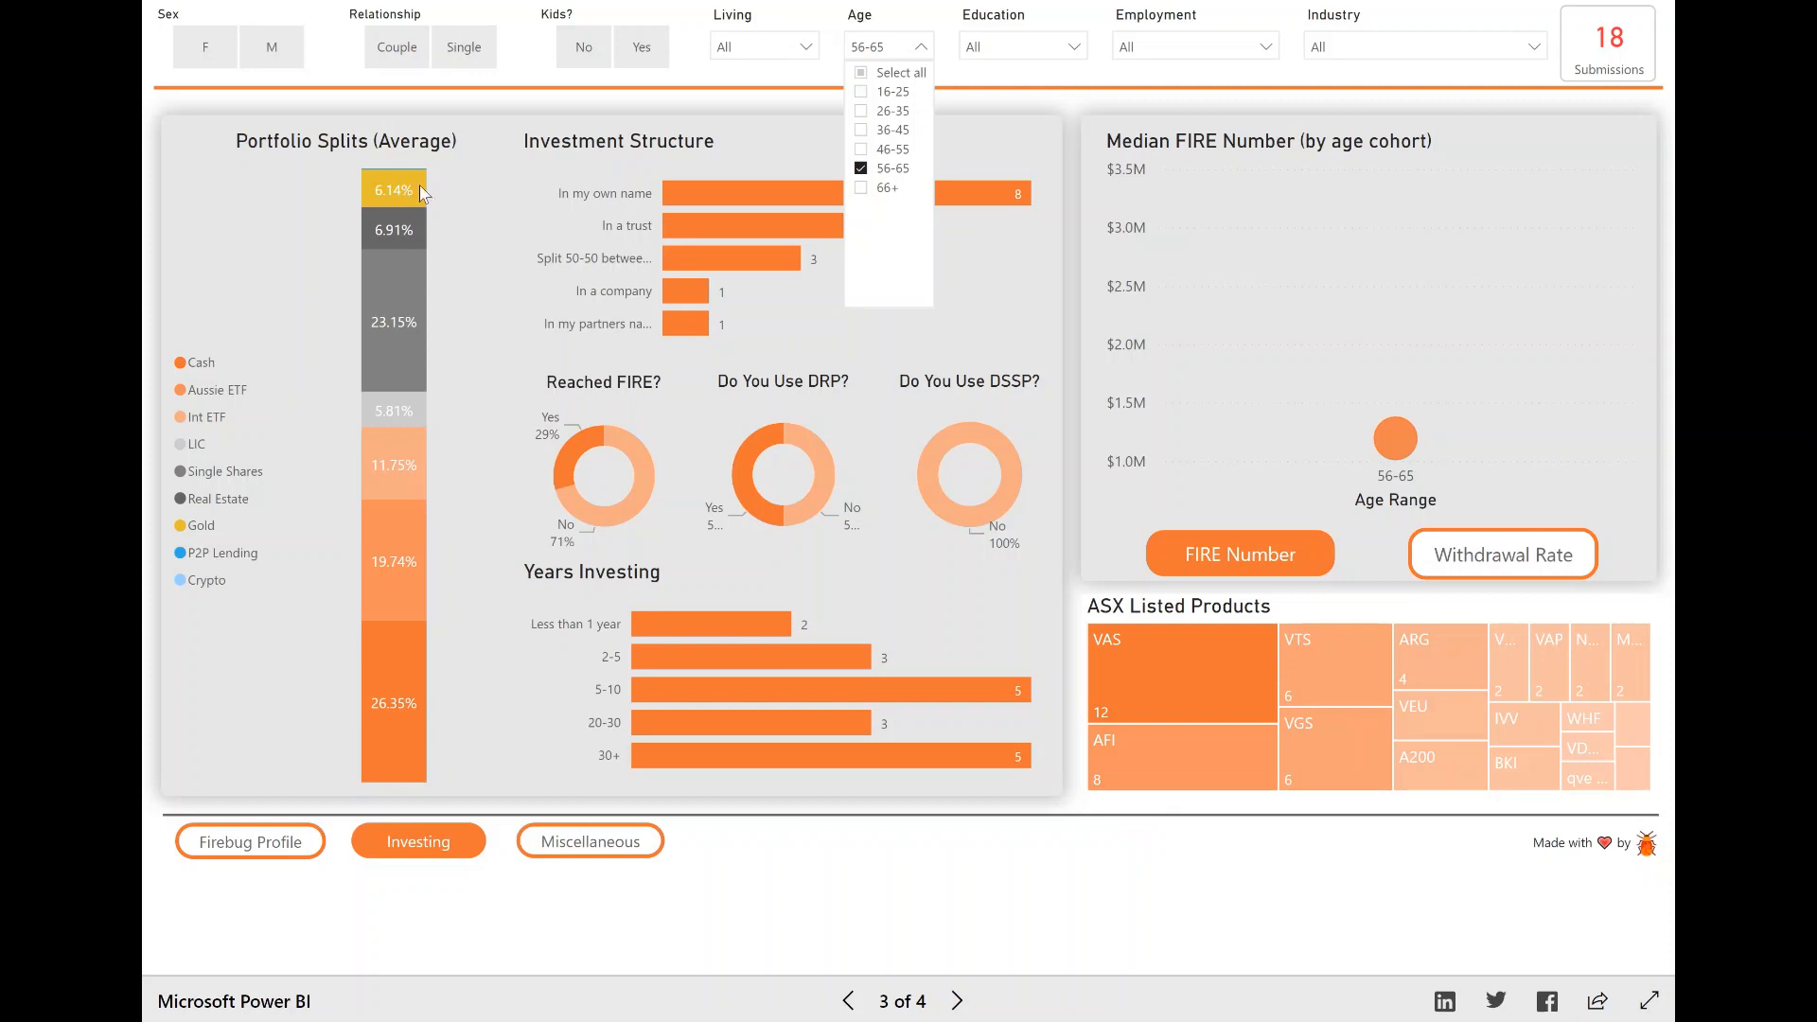
pyautogui.click(861, 168)
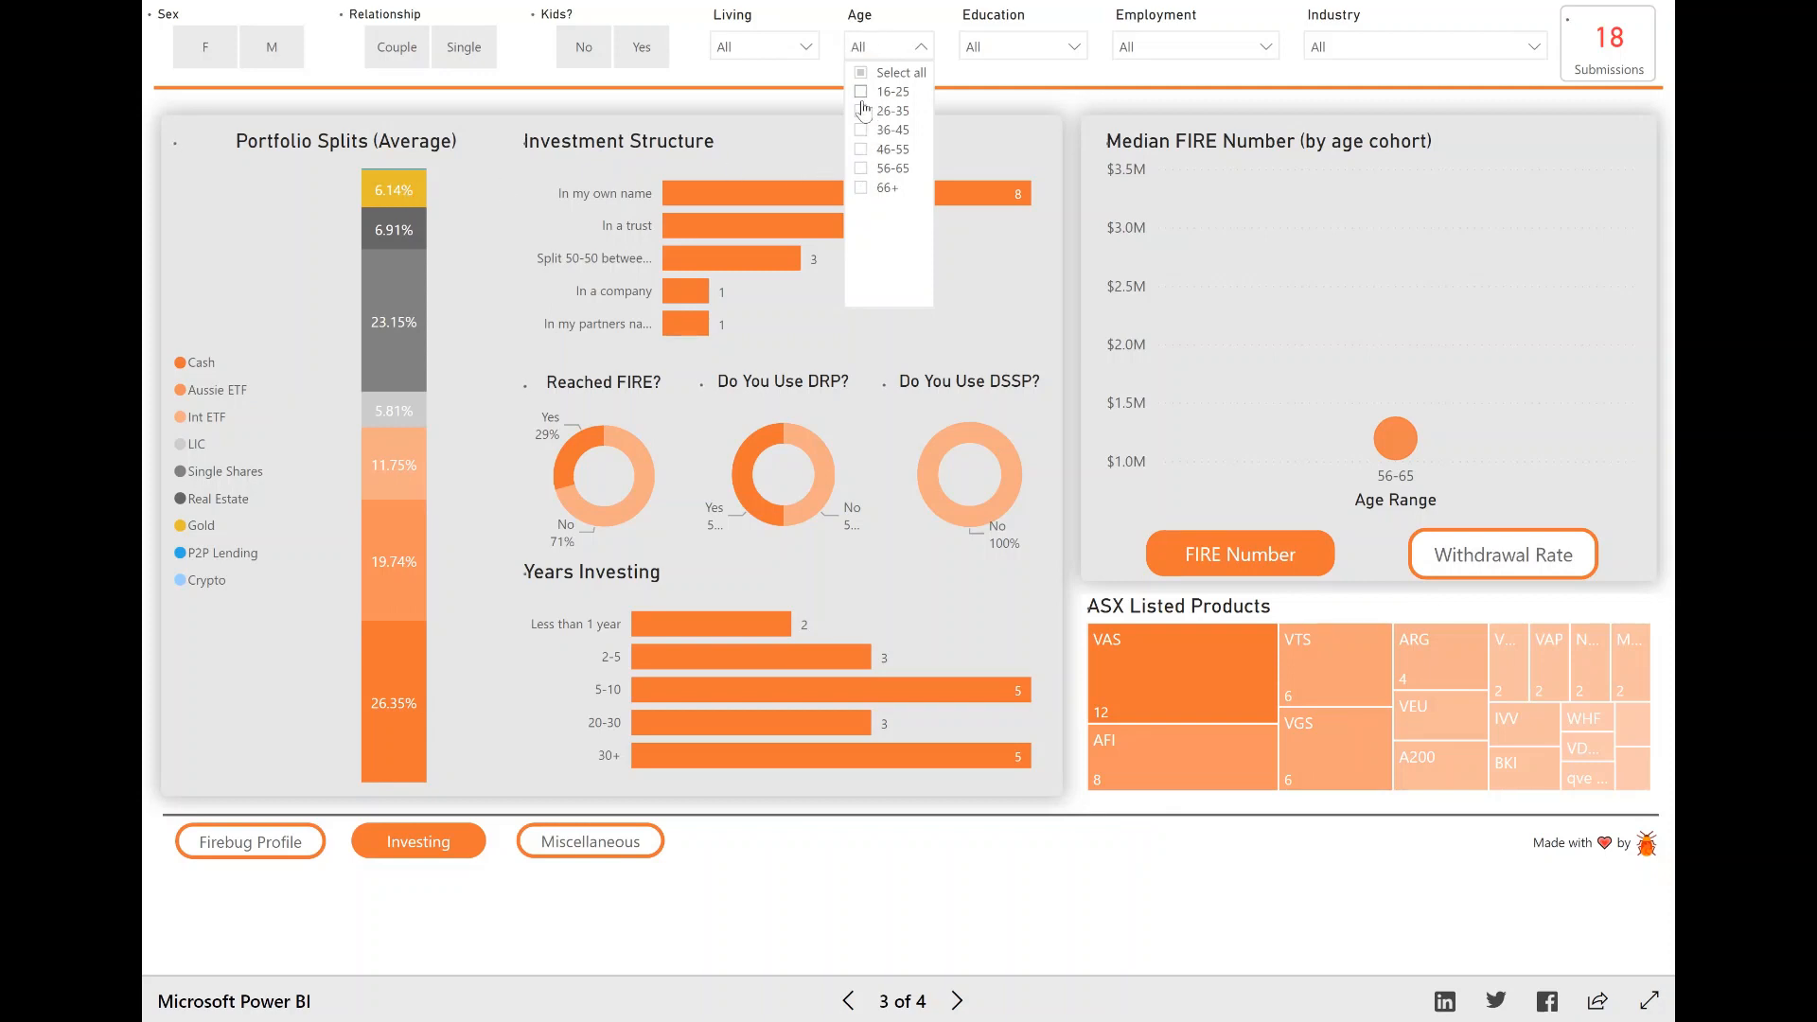
pyautogui.click(862, 91)
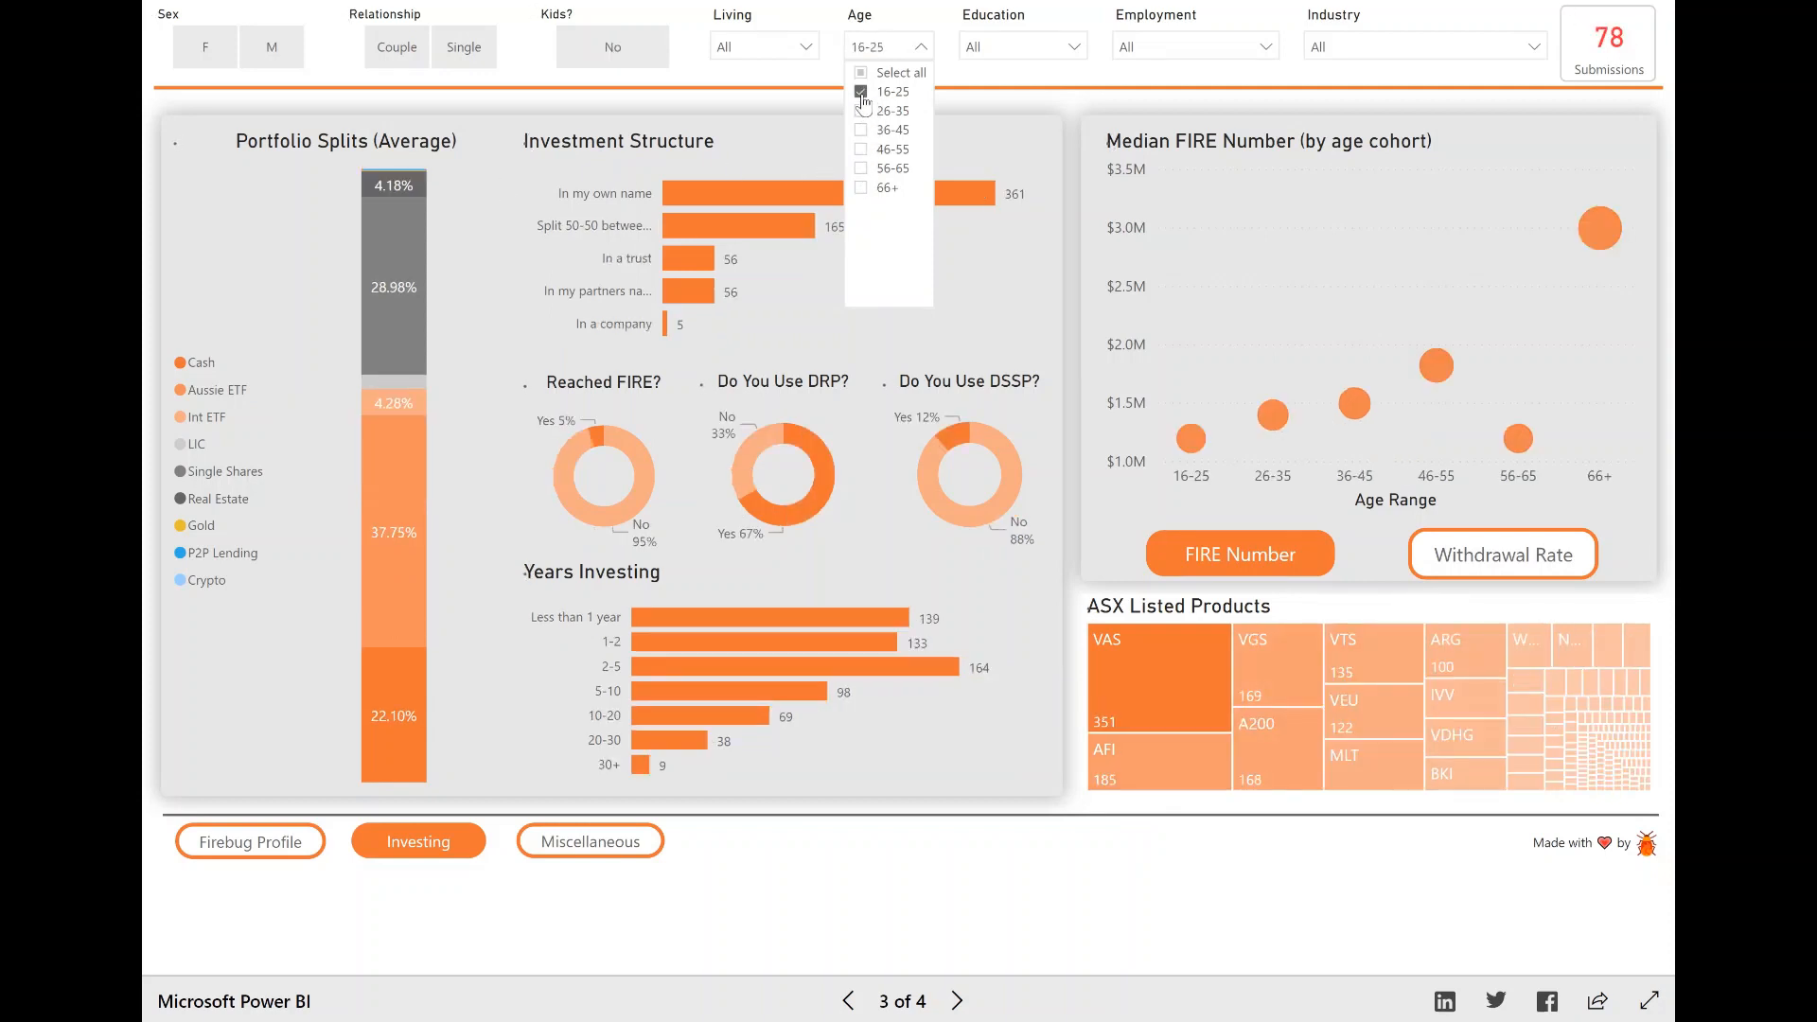
pyautogui.click(861, 92)
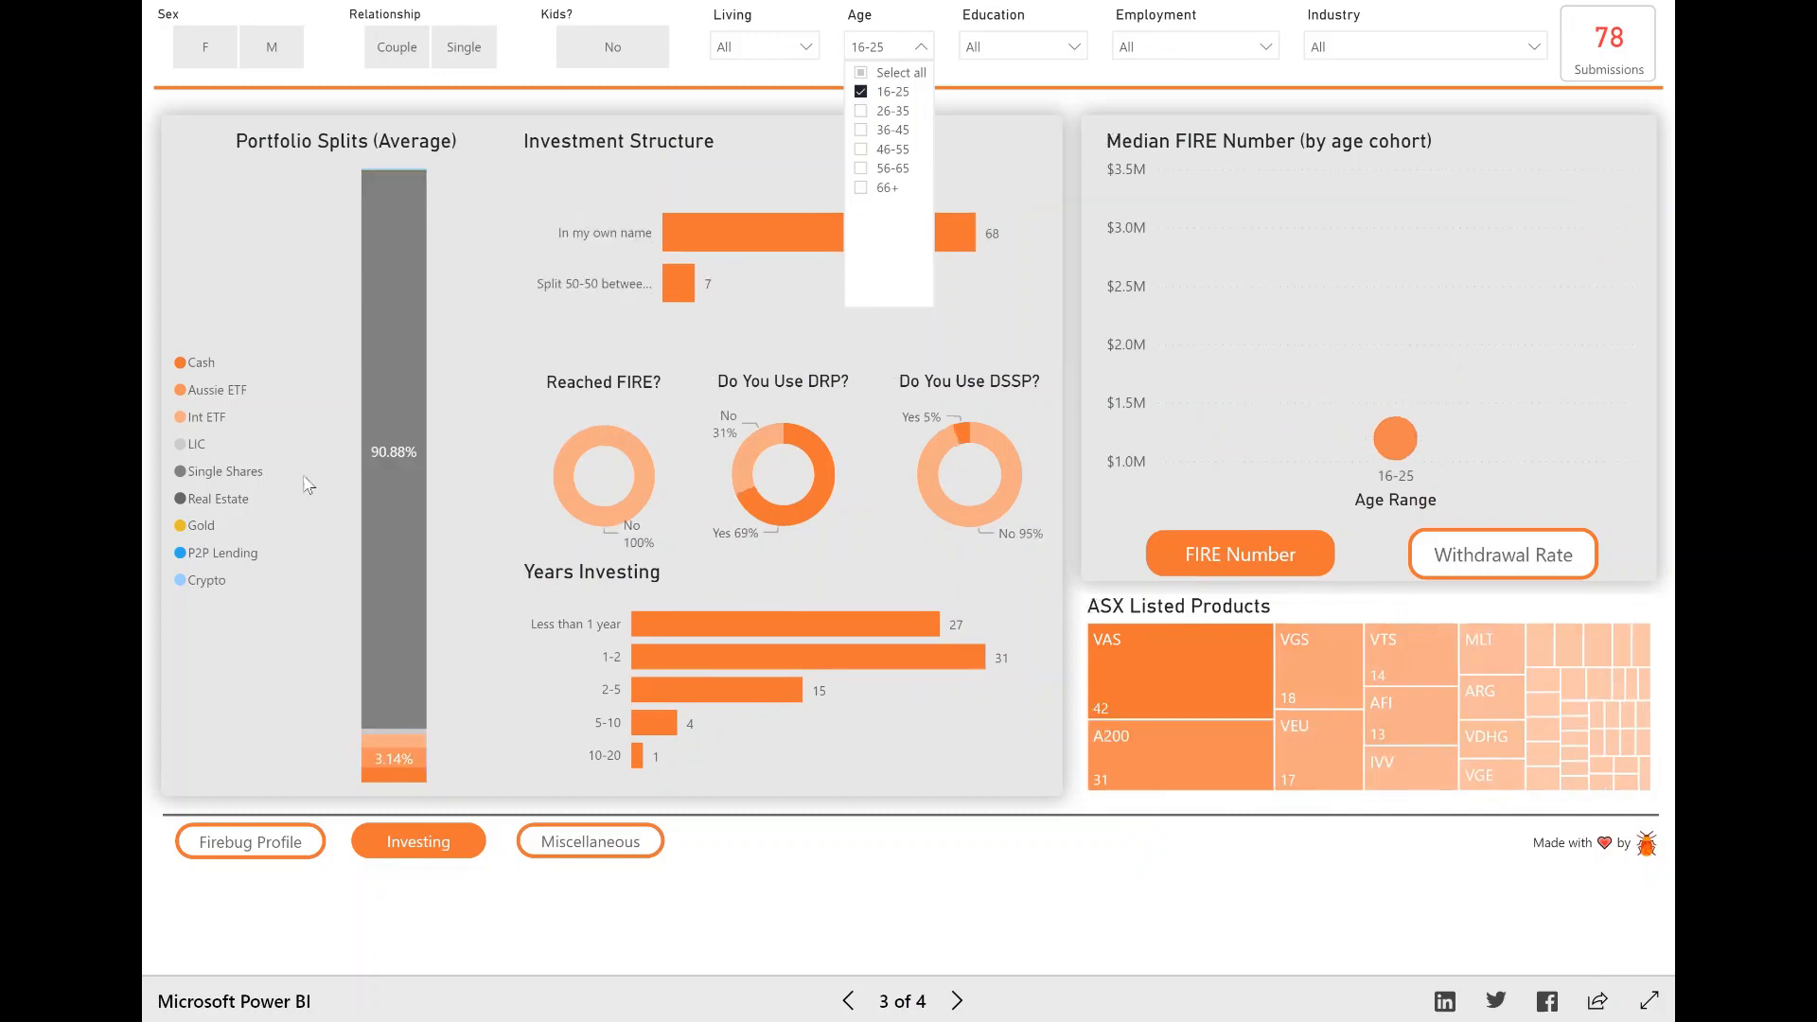
pyautogui.moveTo(399, 465)
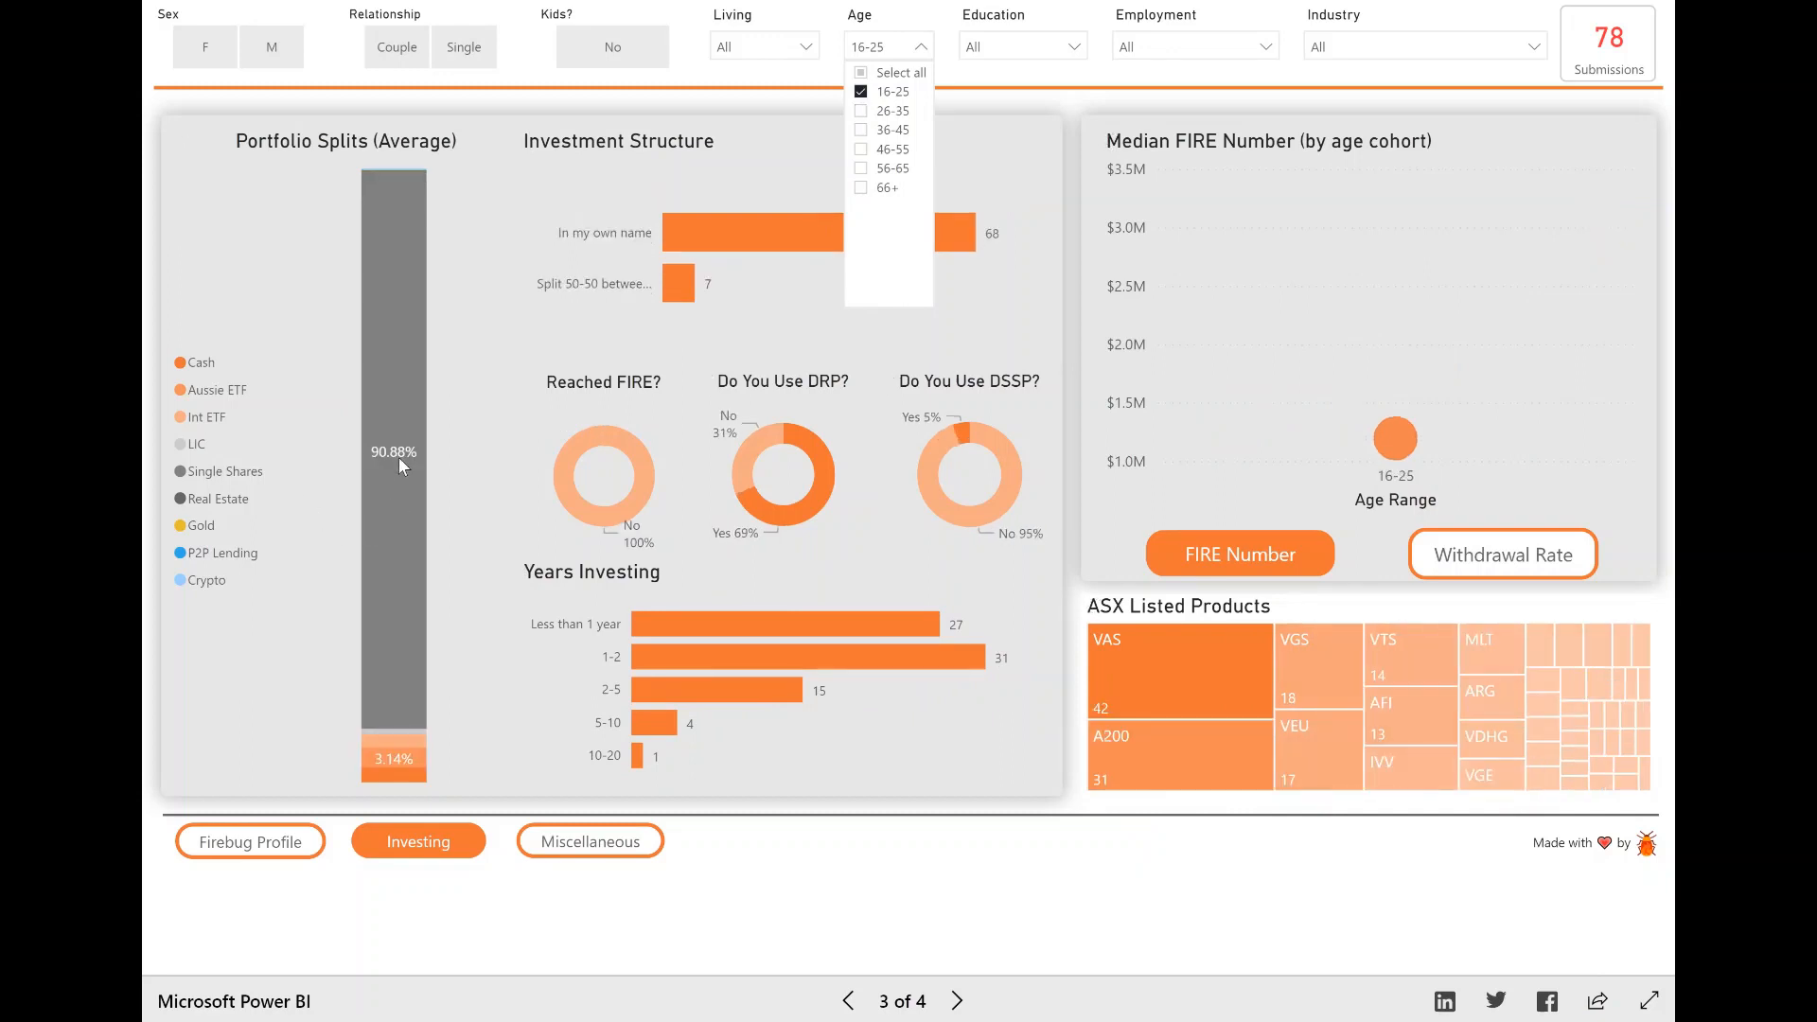
pyautogui.moveTo(388, 432)
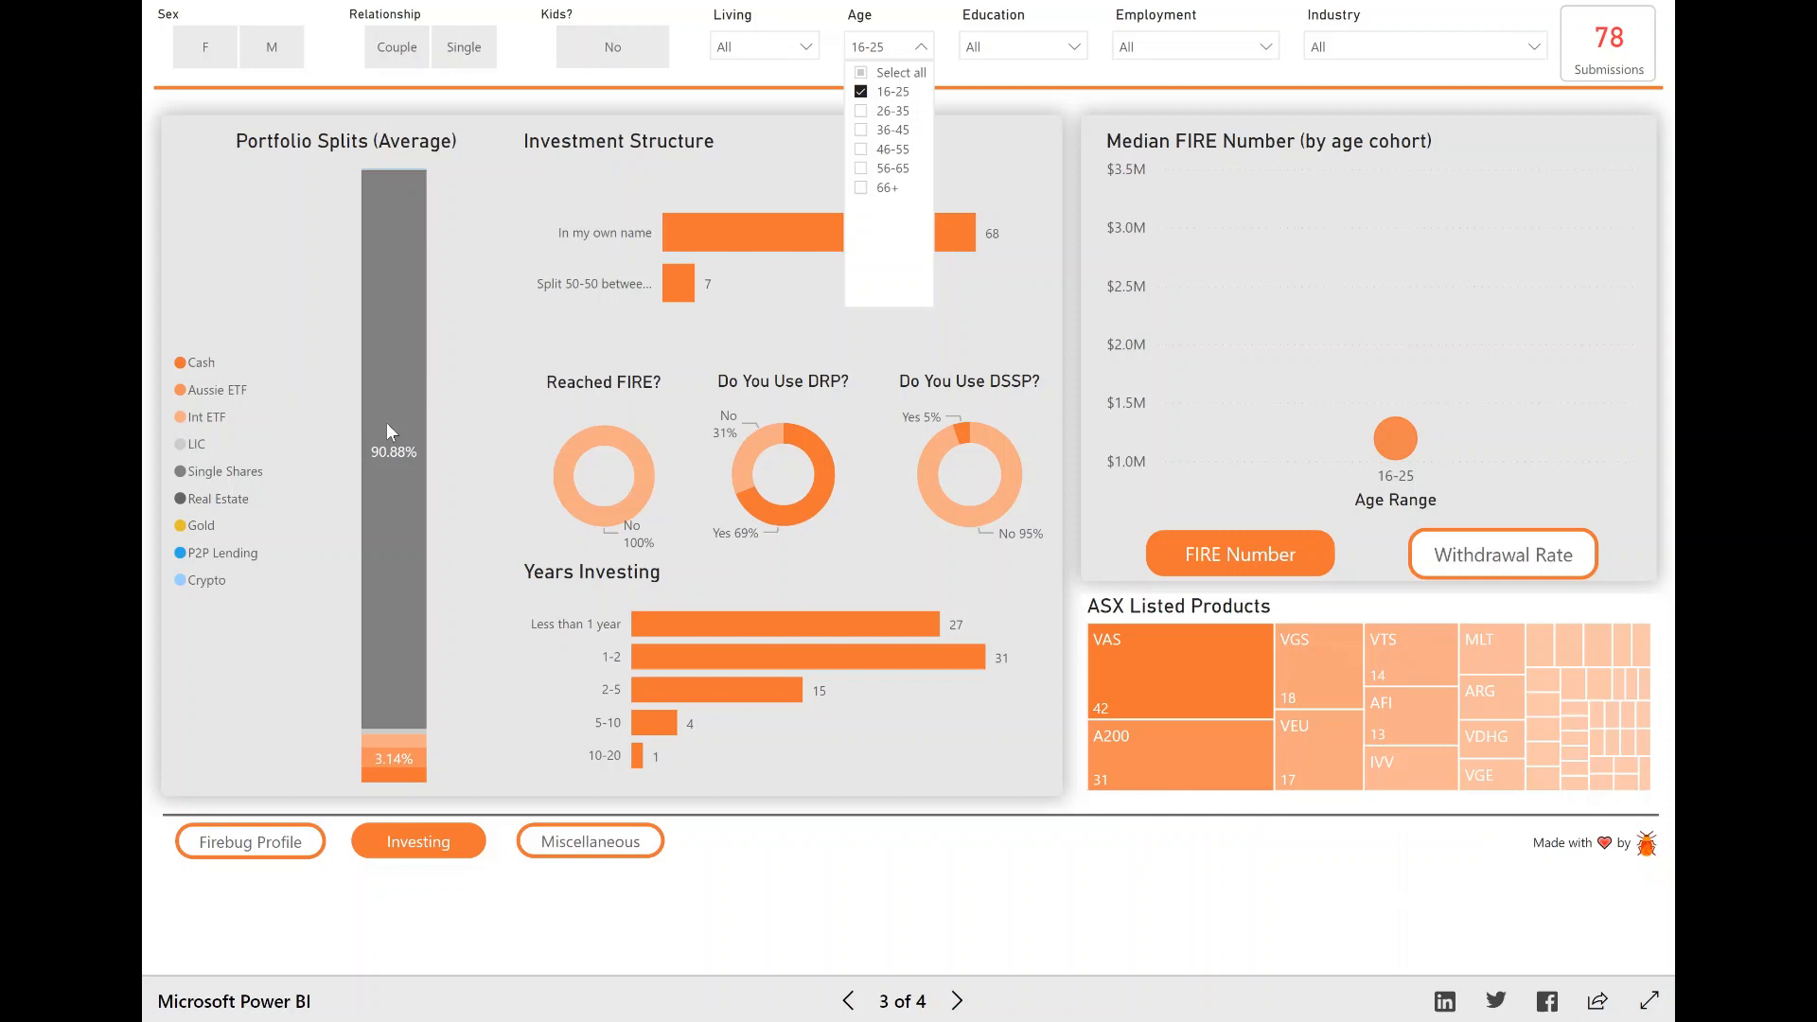
pyautogui.moveTo(215, 486)
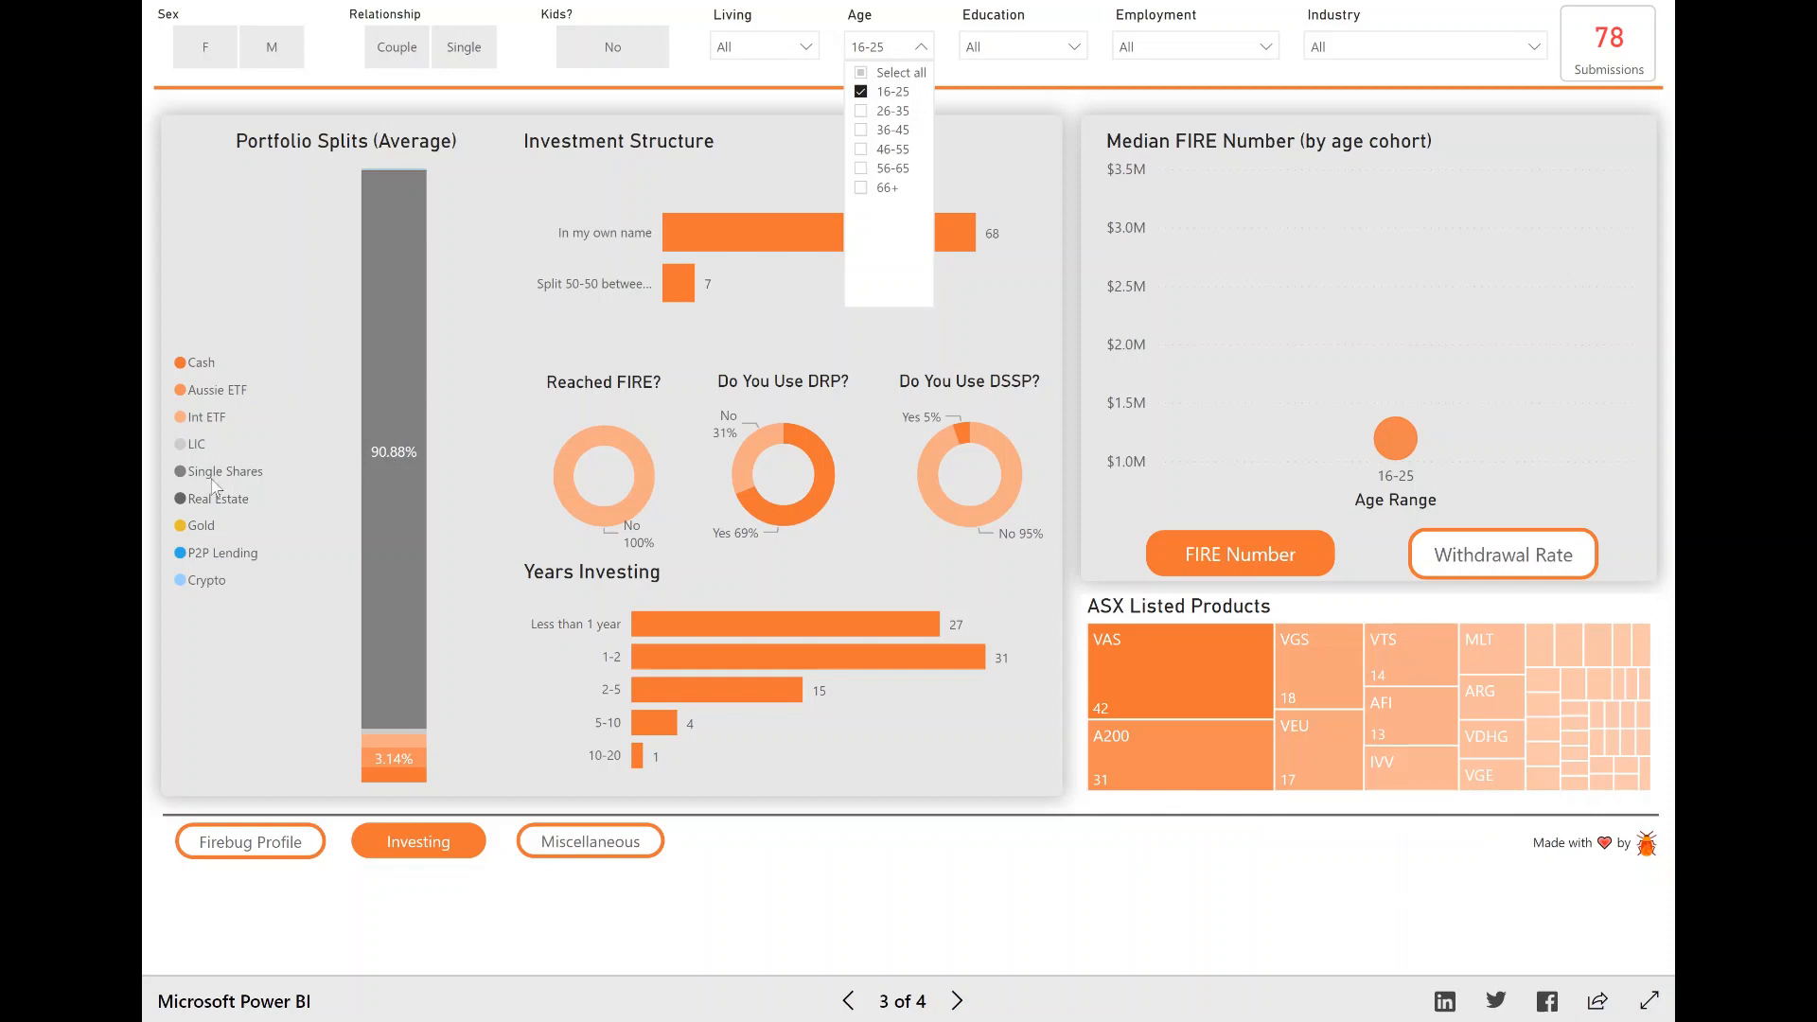
pyautogui.moveTo(429, 507)
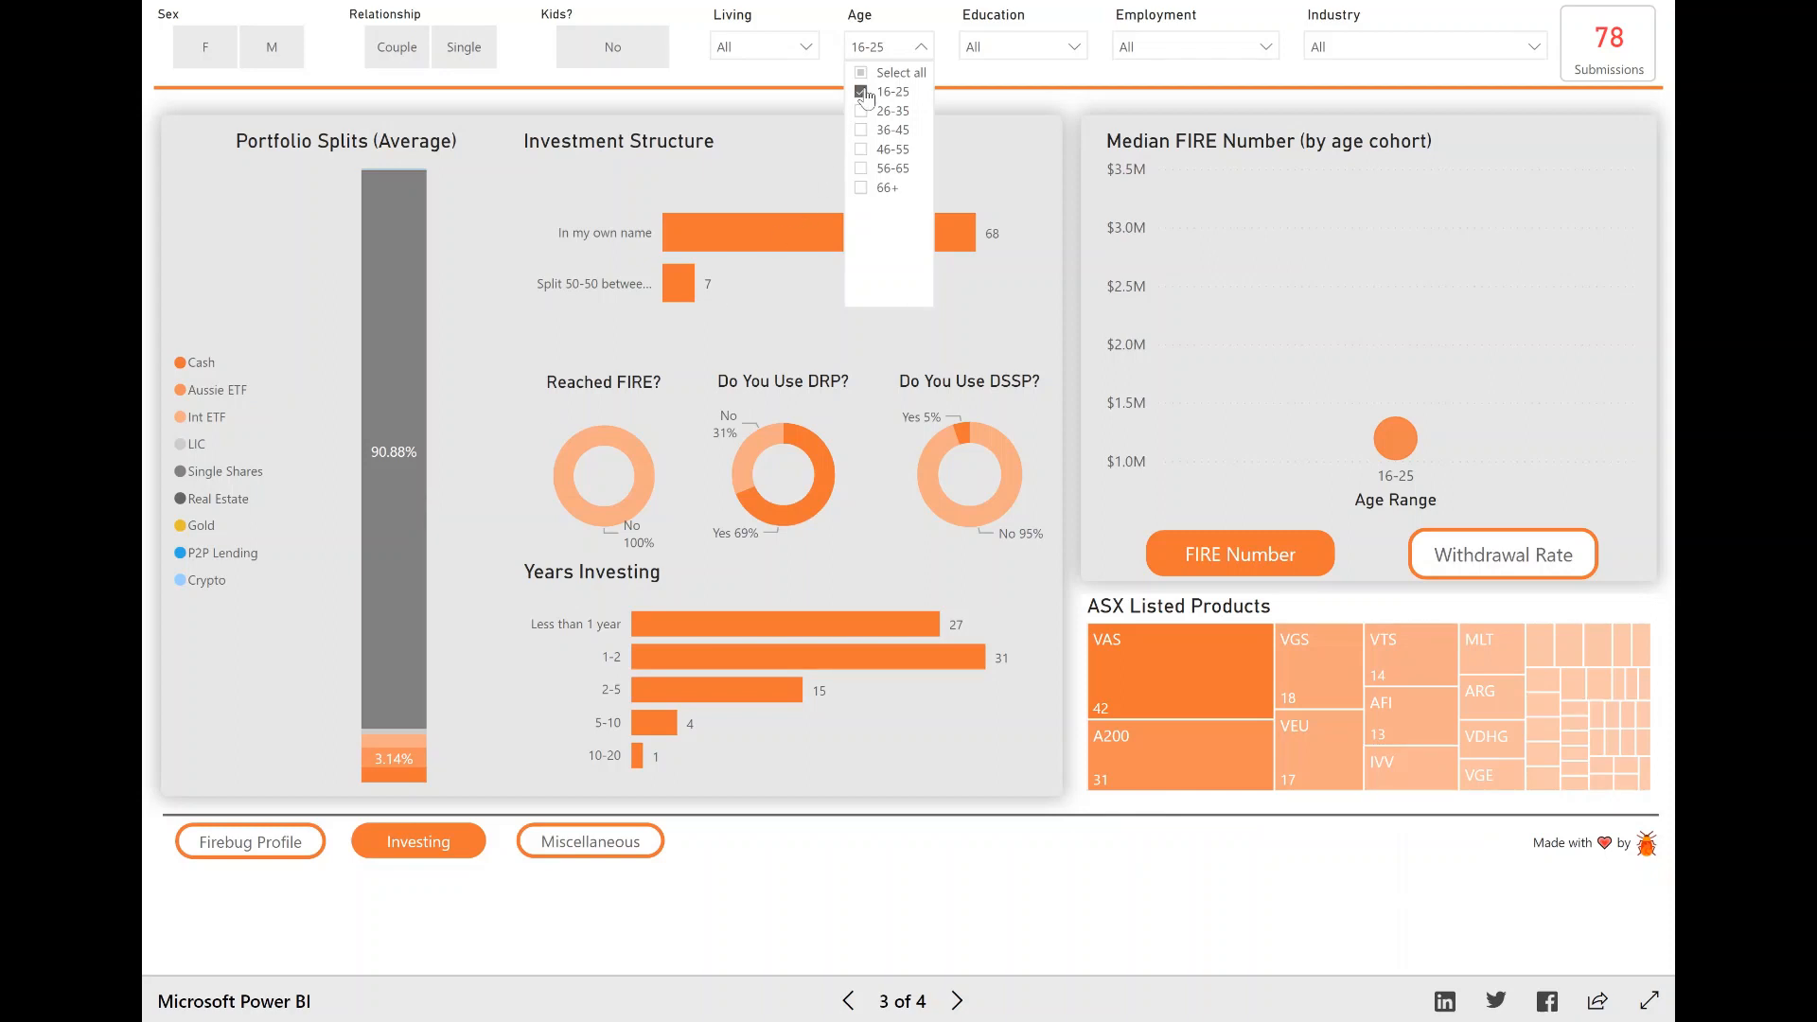
pyautogui.click(861, 92)
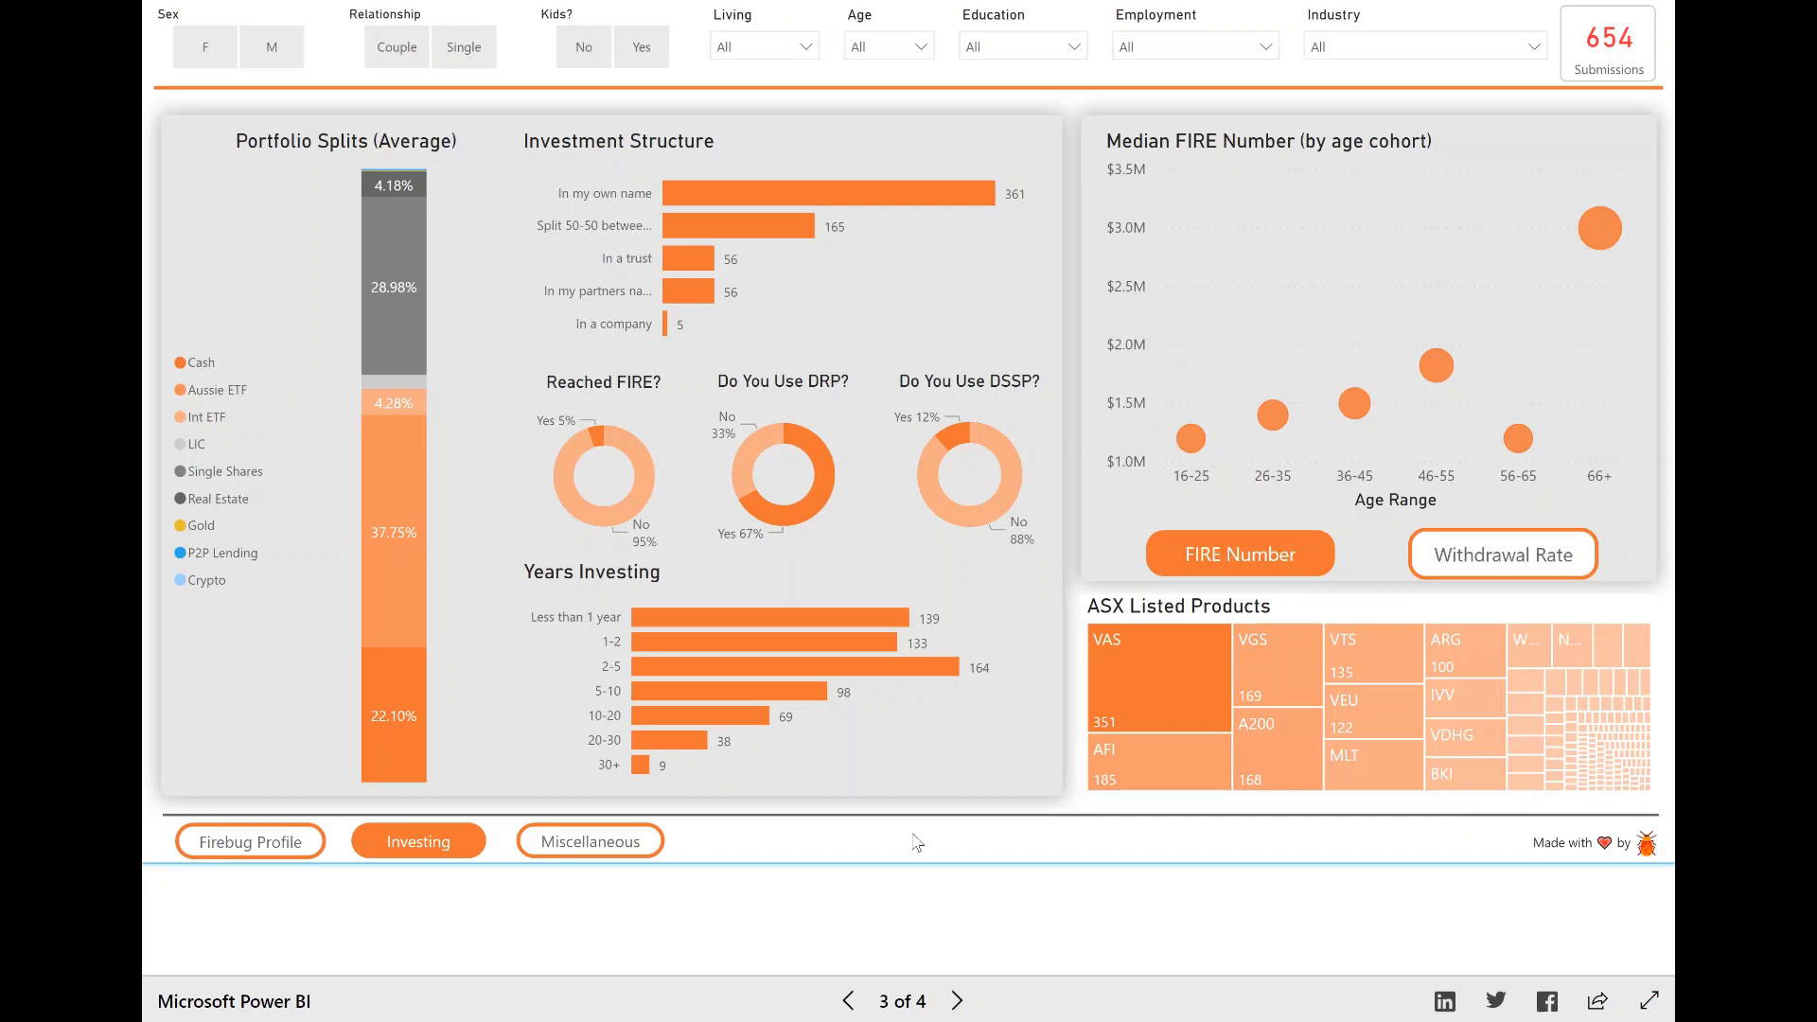
pyautogui.moveTo(1146, 620)
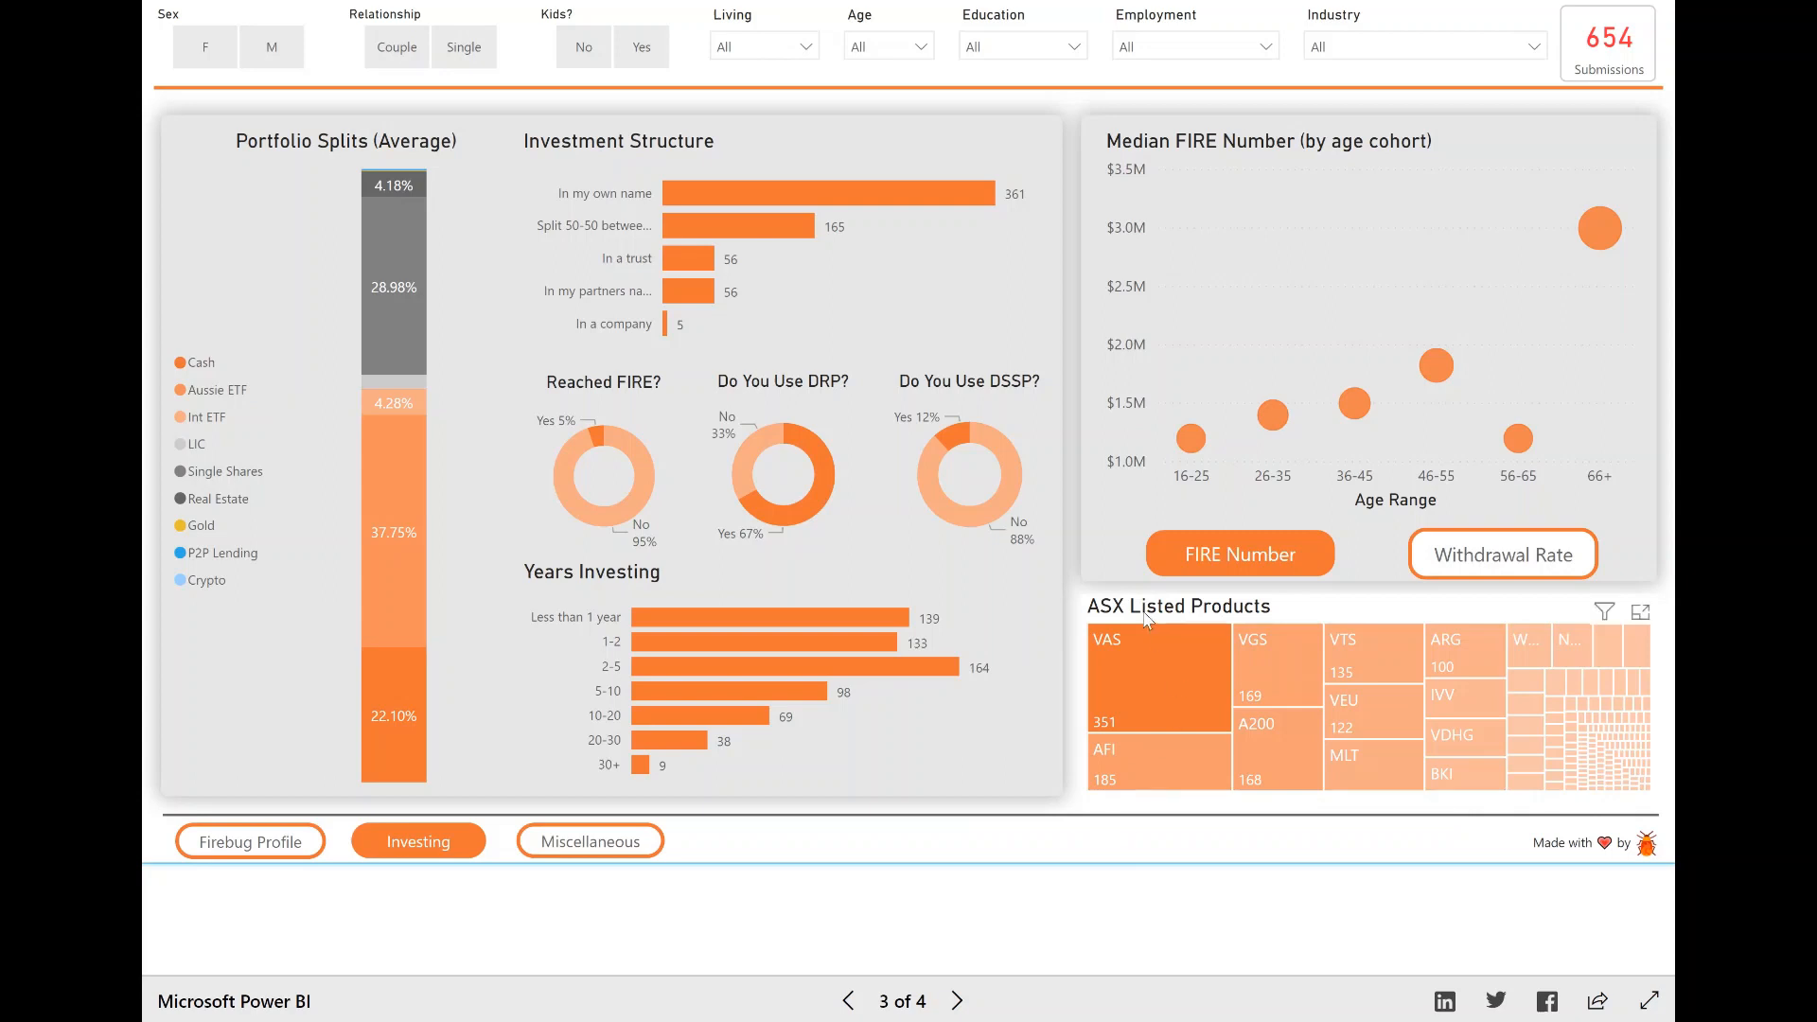
pyautogui.moveTo(1442, 675)
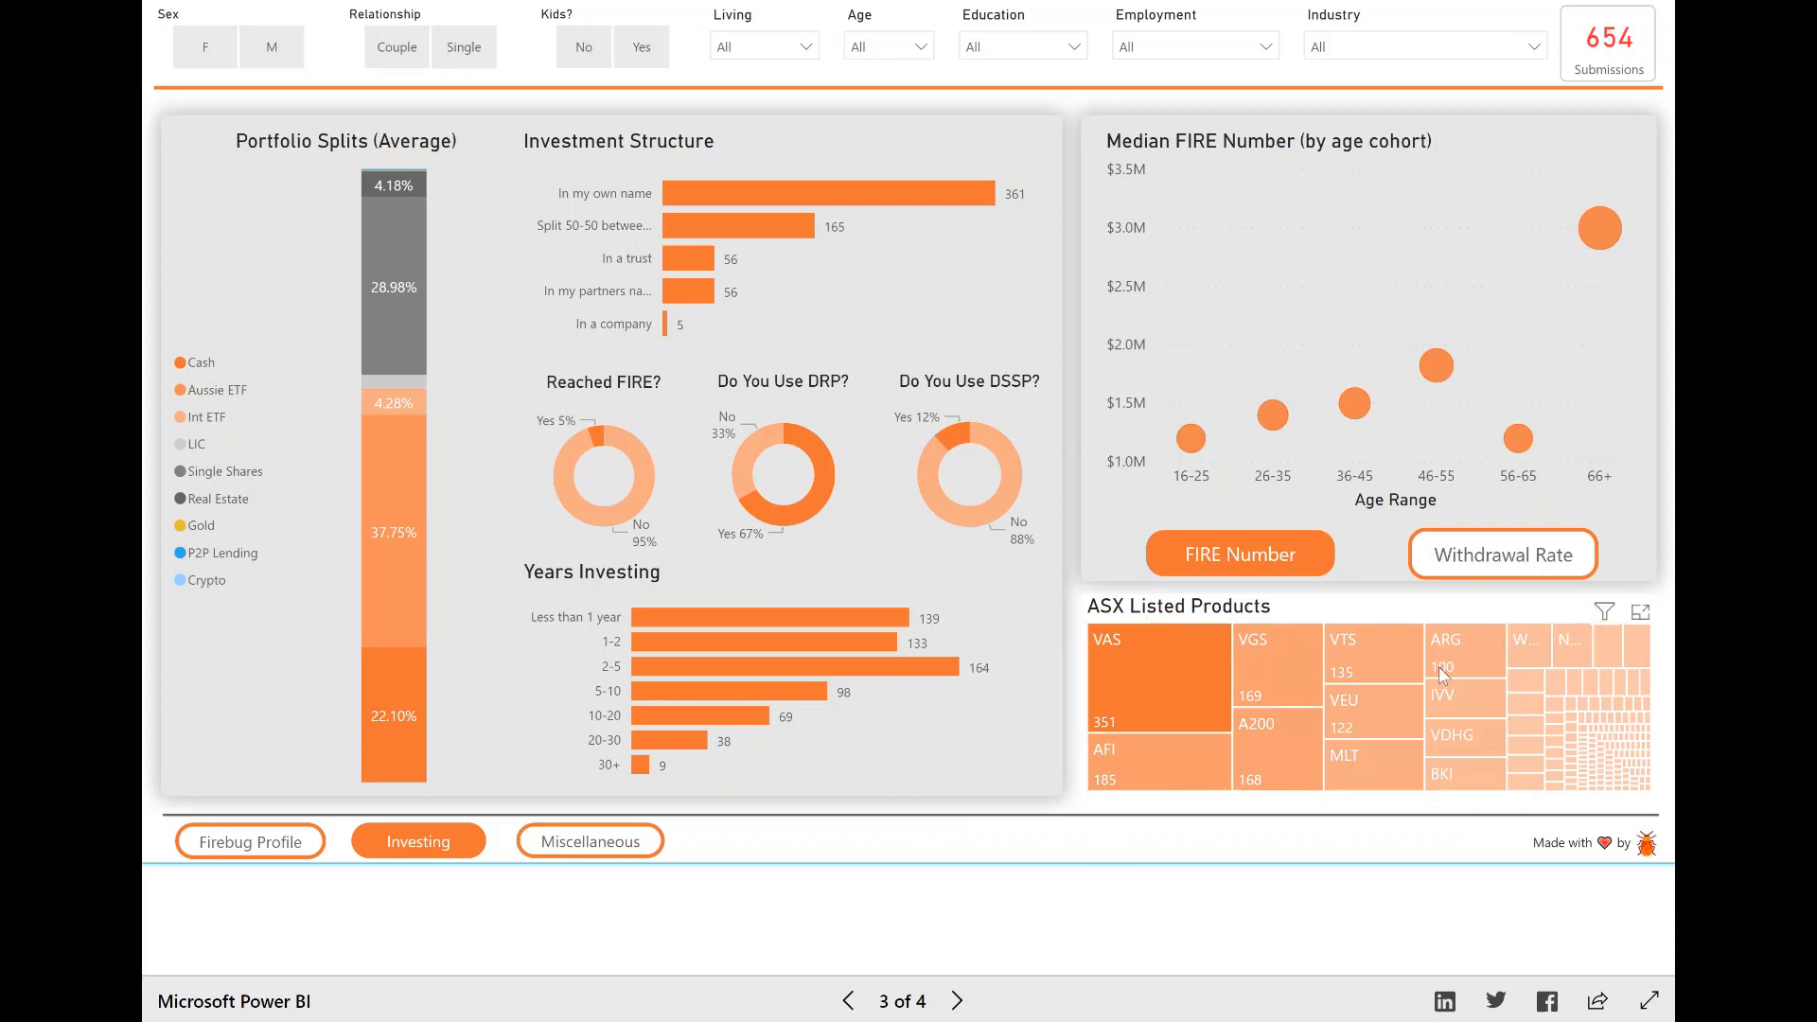
pyautogui.moveTo(1140, 618)
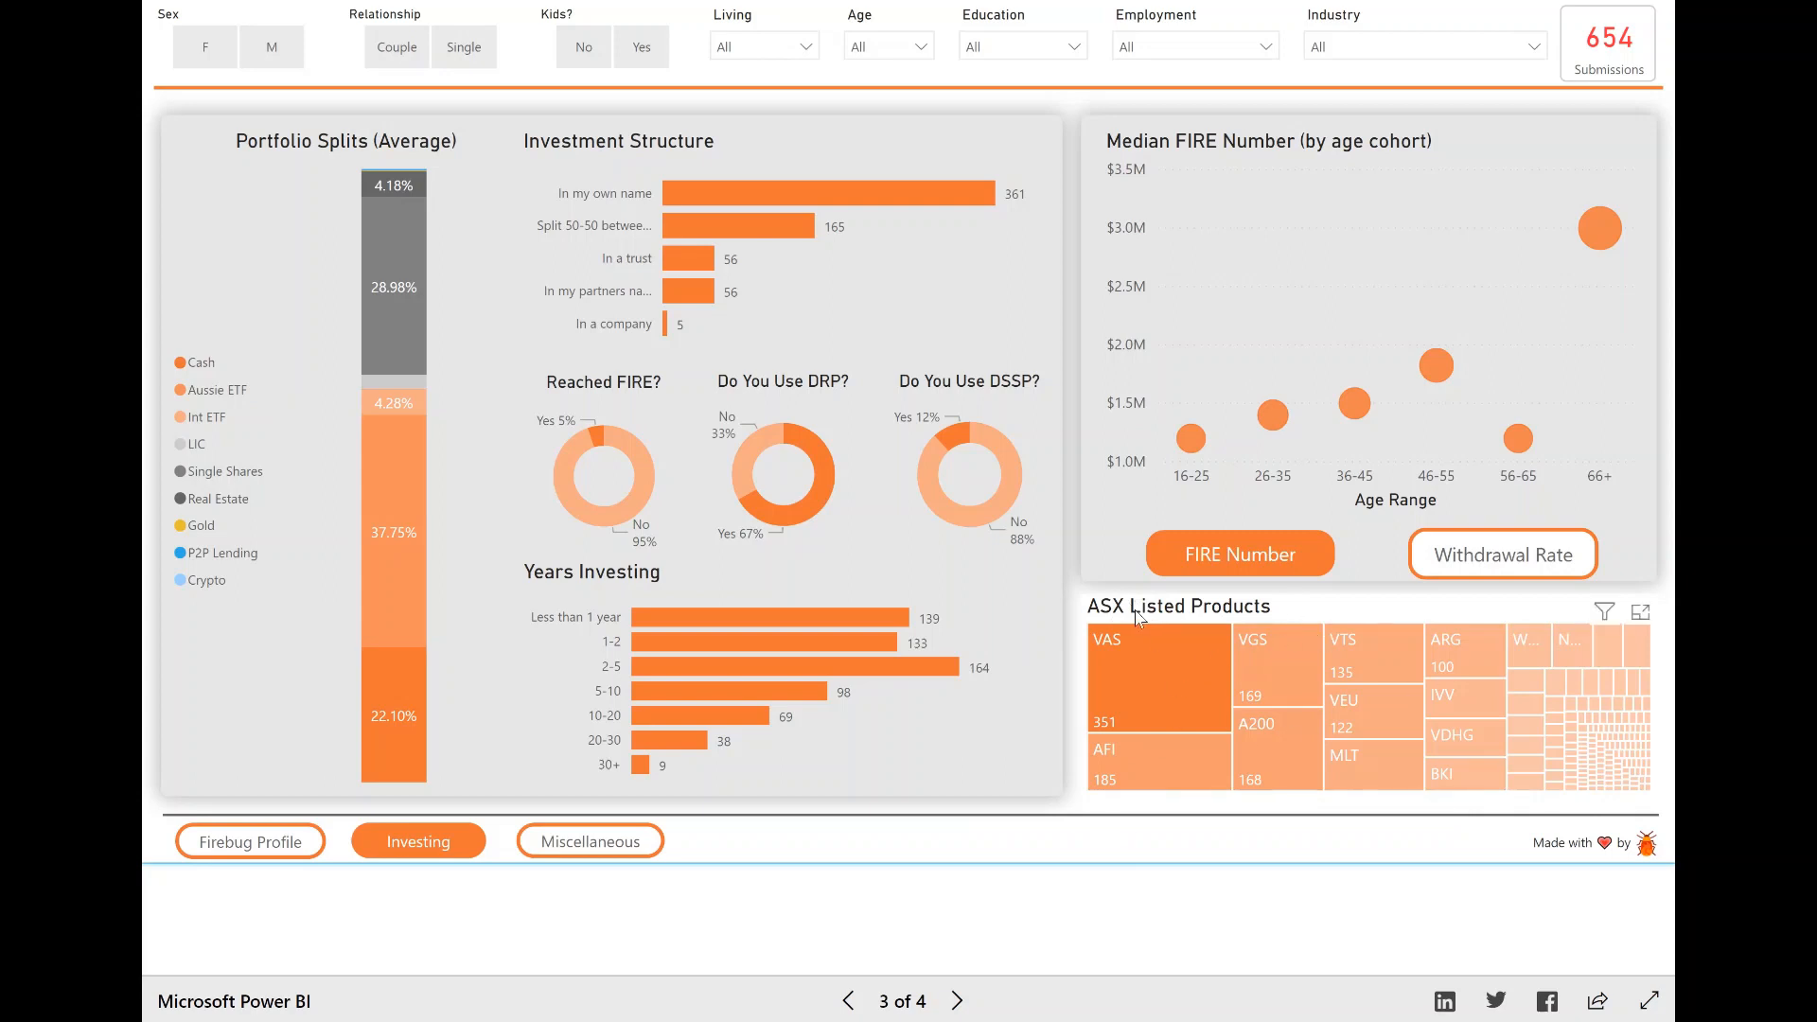
pyautogui.moveTo(1312, 616)
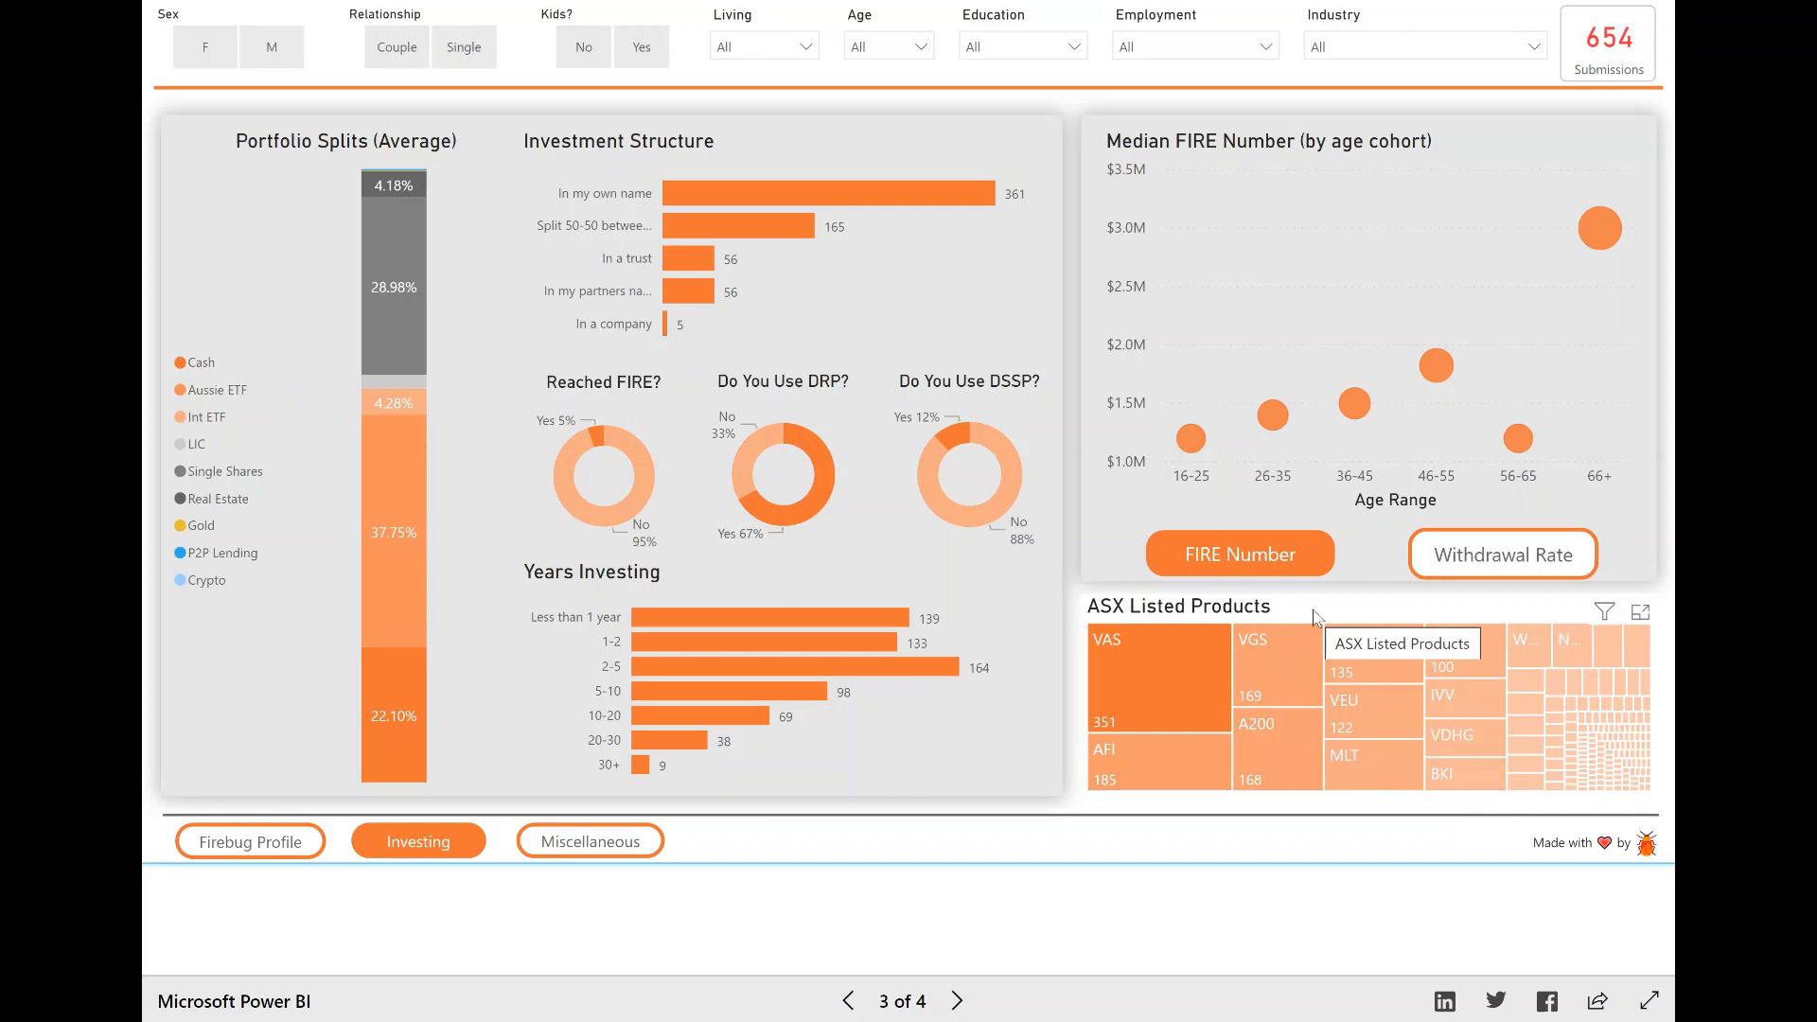
pyautogui.moveTo(1106, 683)
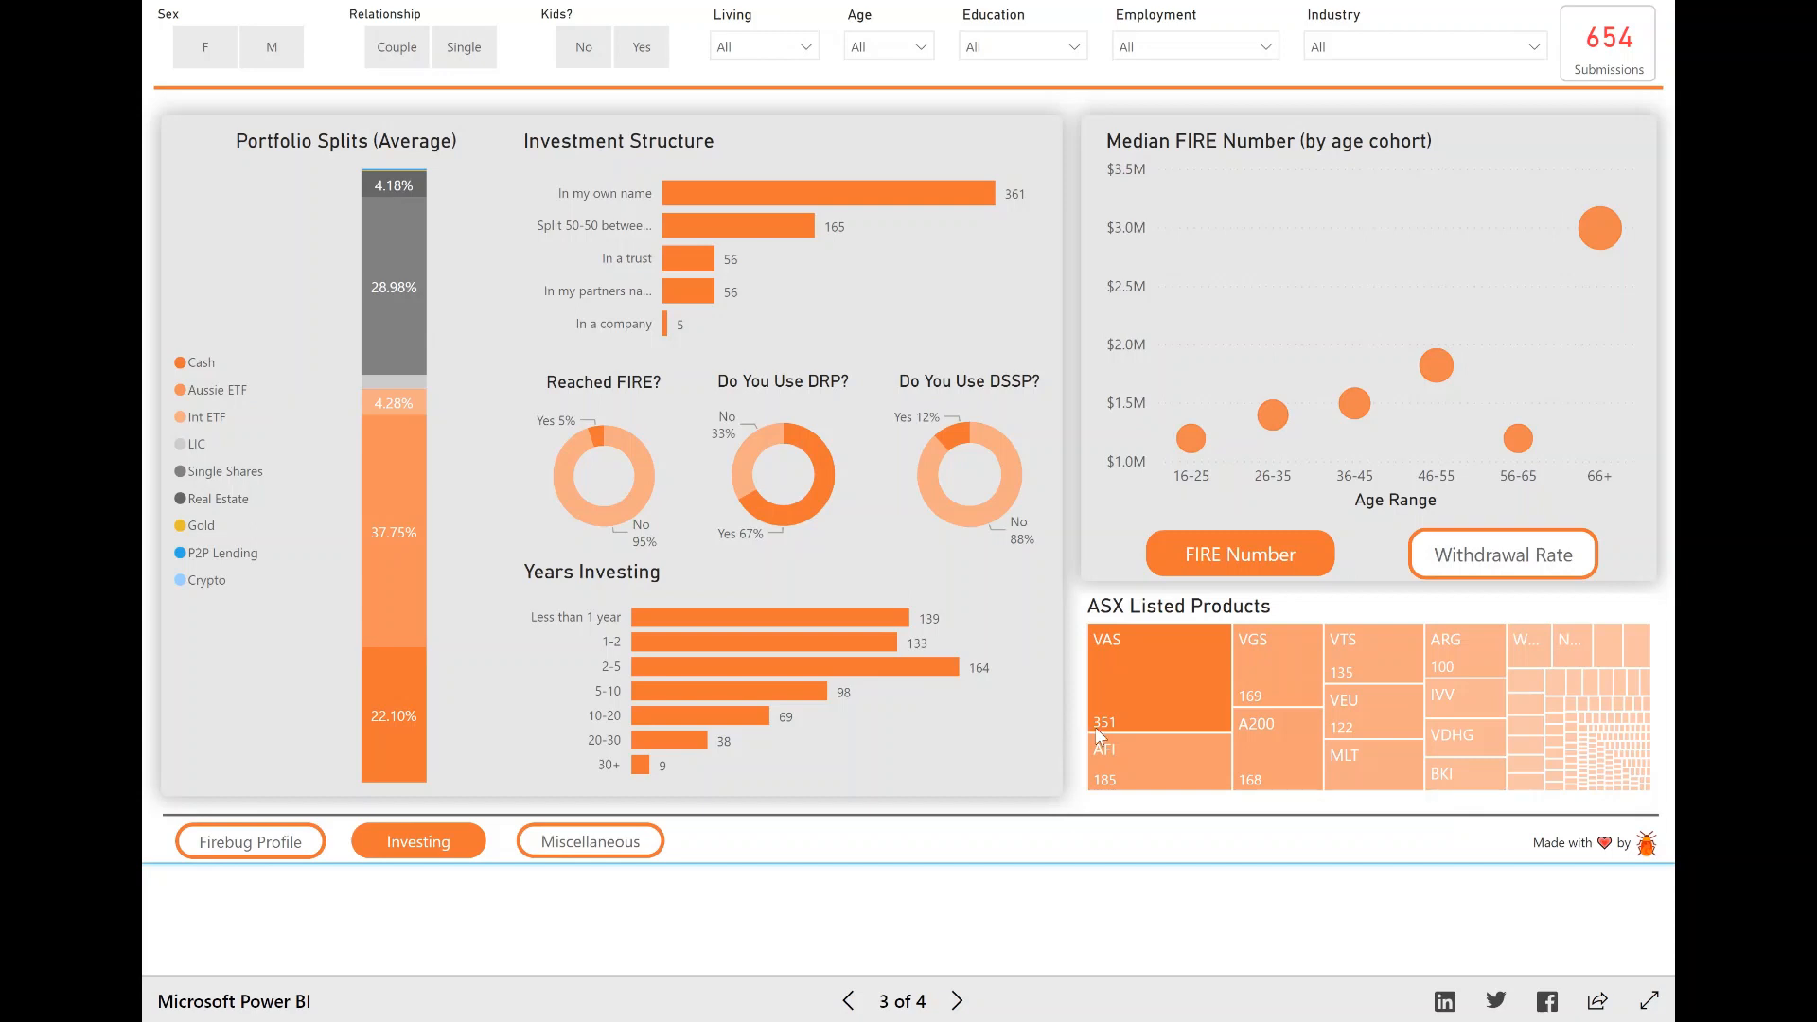
pyautogui.moveTo(1121, 738)
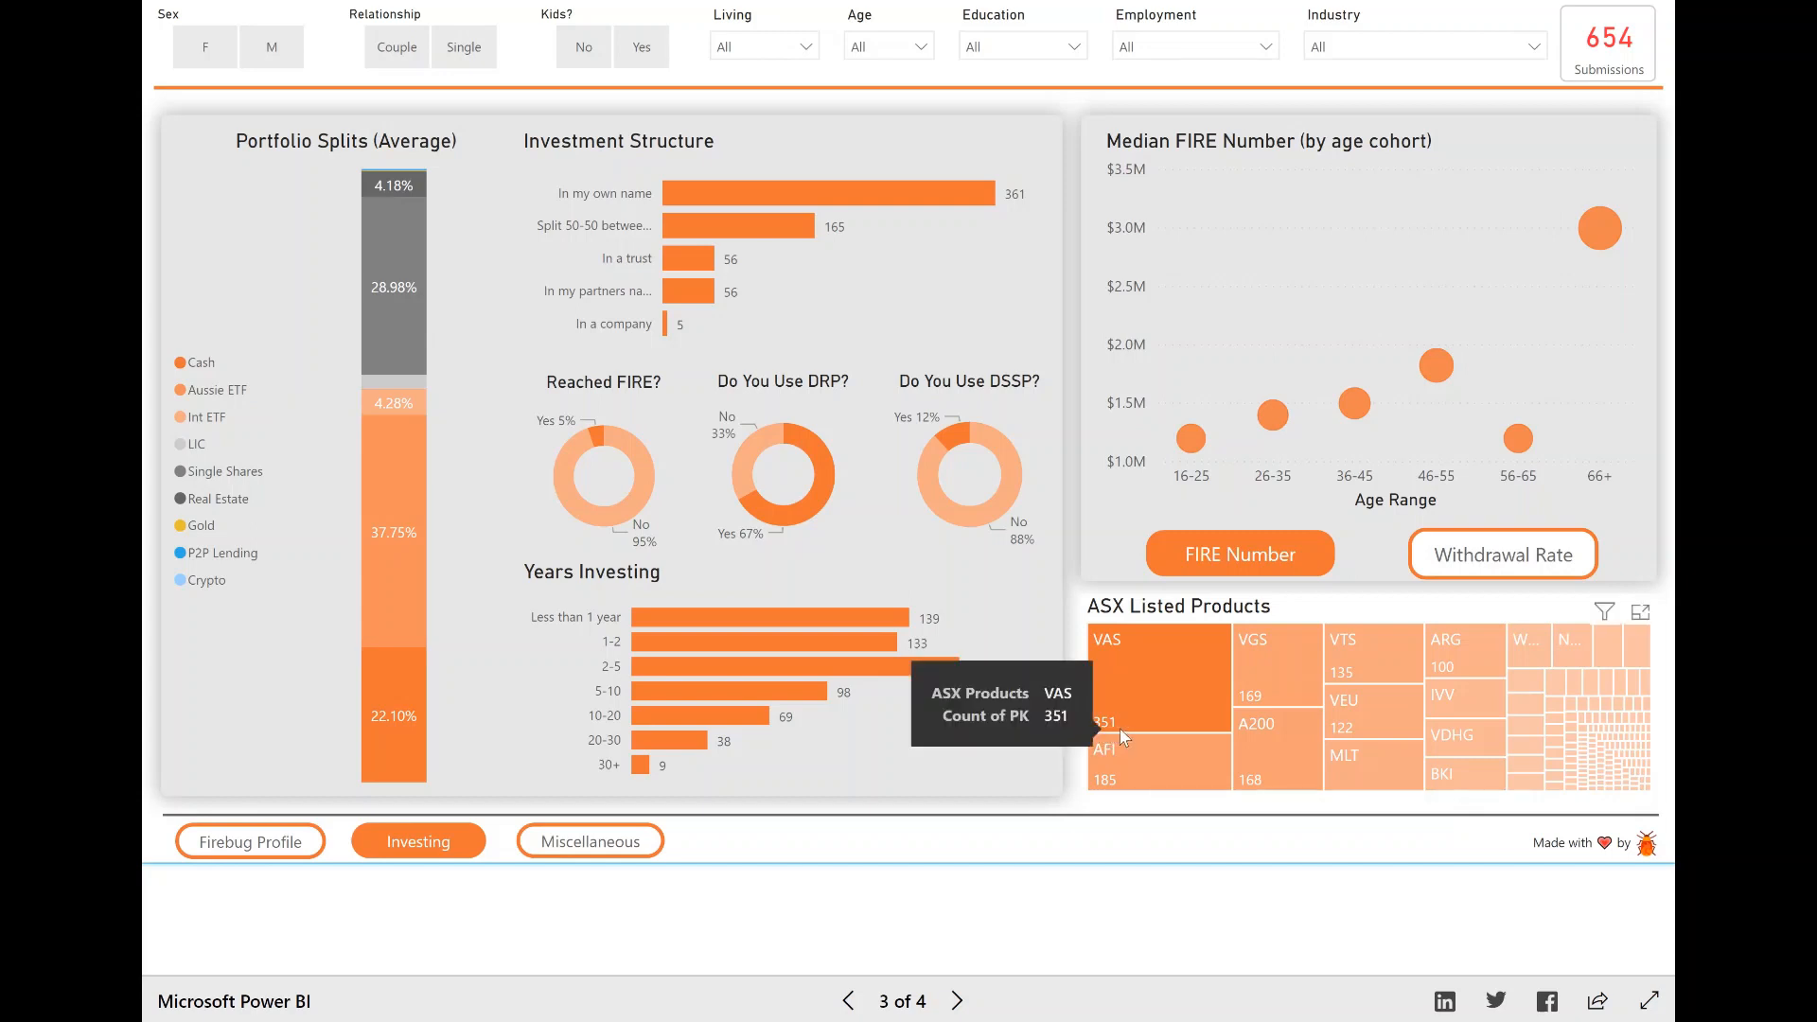
pyautogui.moveTo(1147, 764)
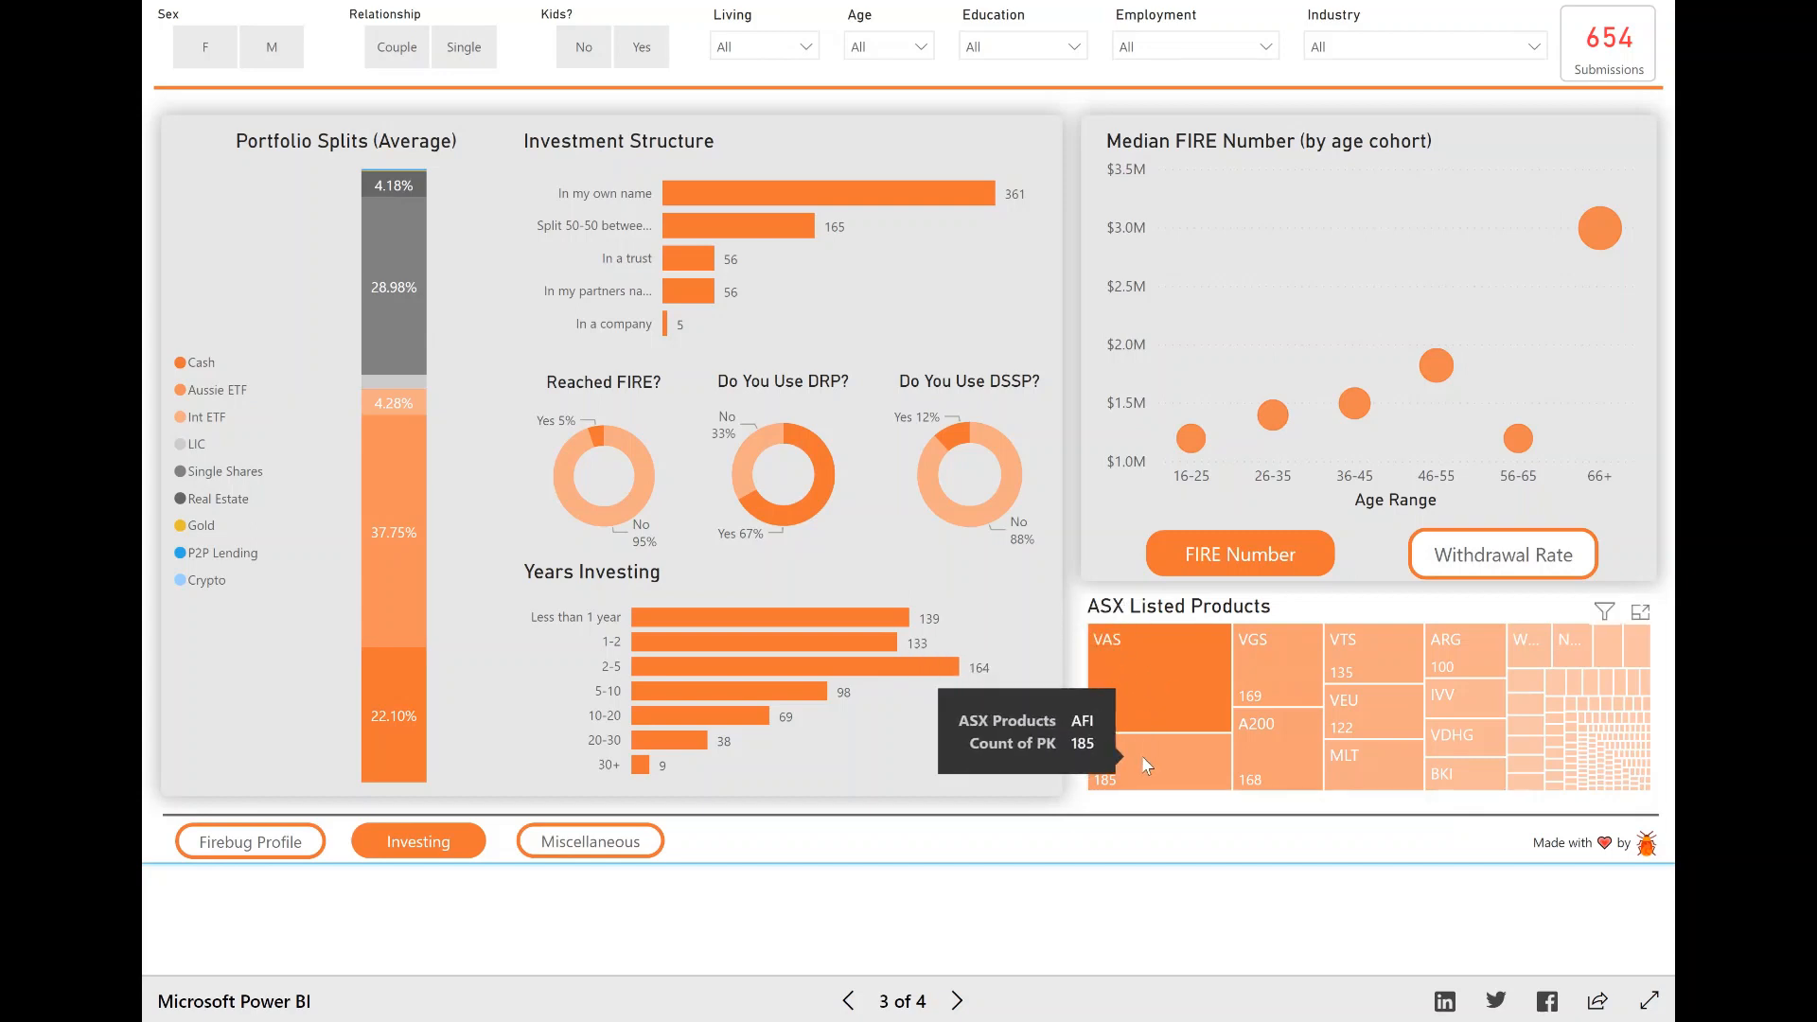
pyautogui.moveTo(1268, 741)
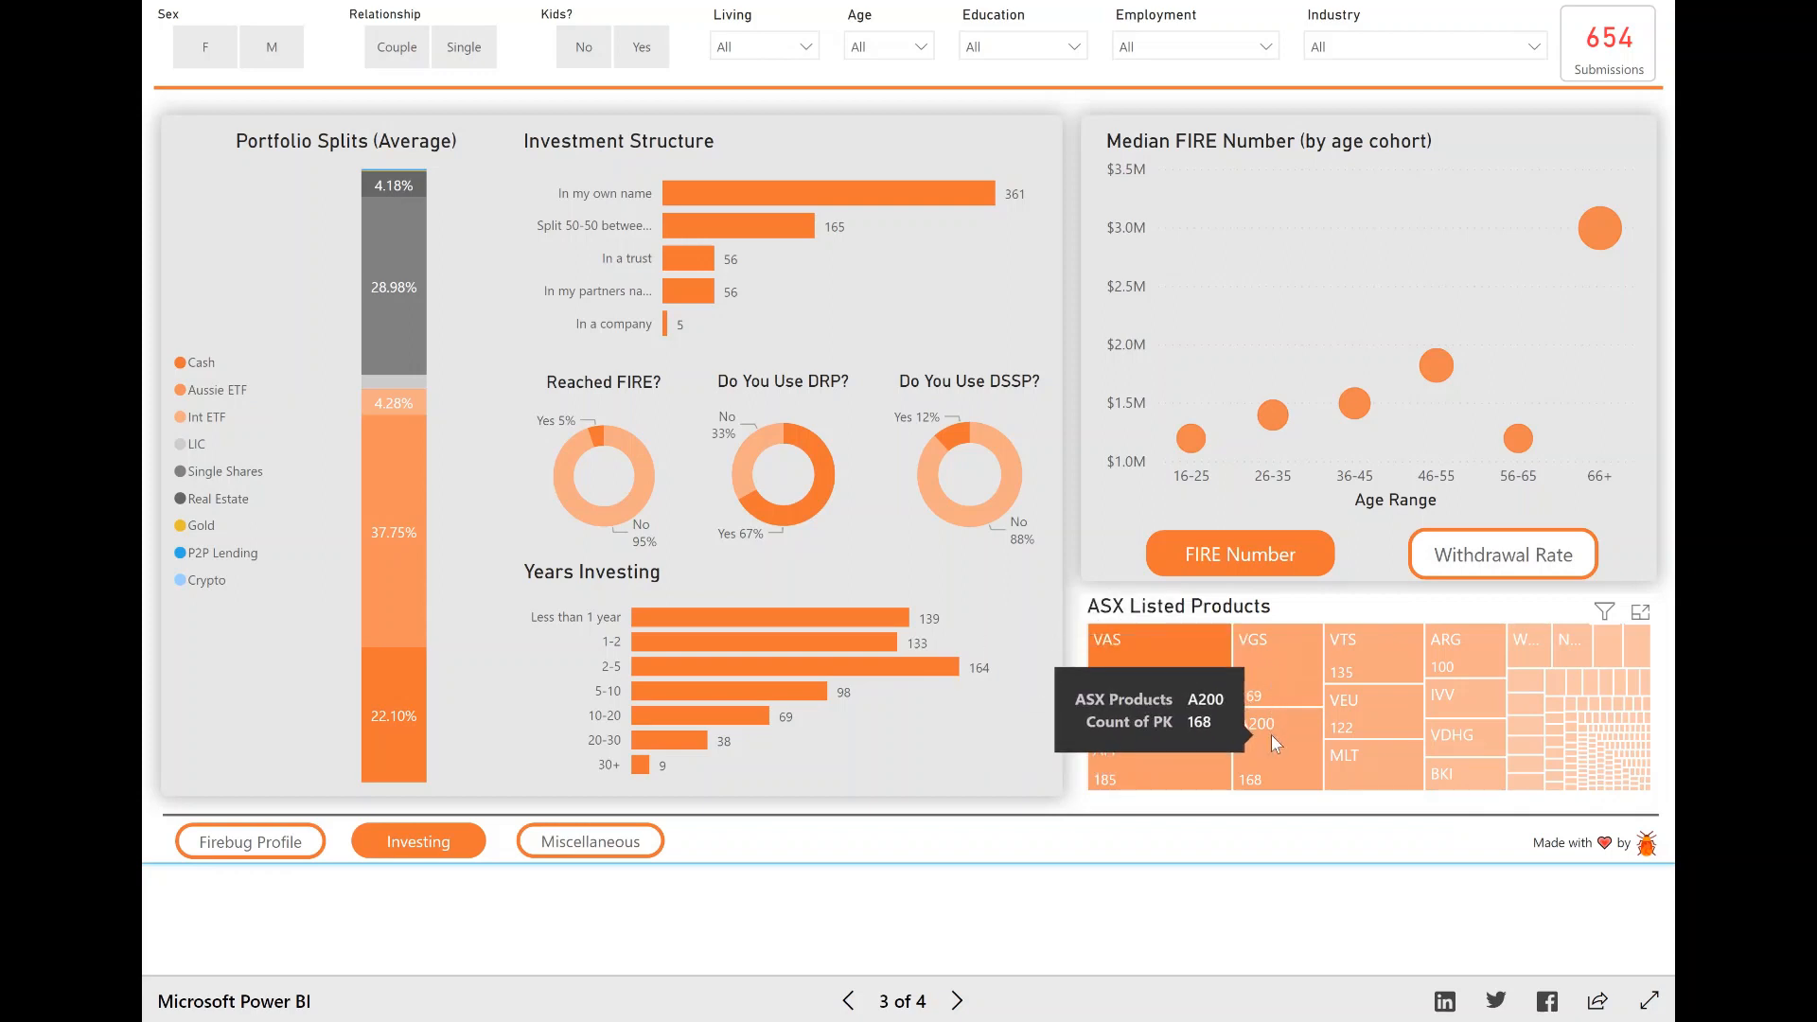
pyautogui.moveTo(1431, 690)
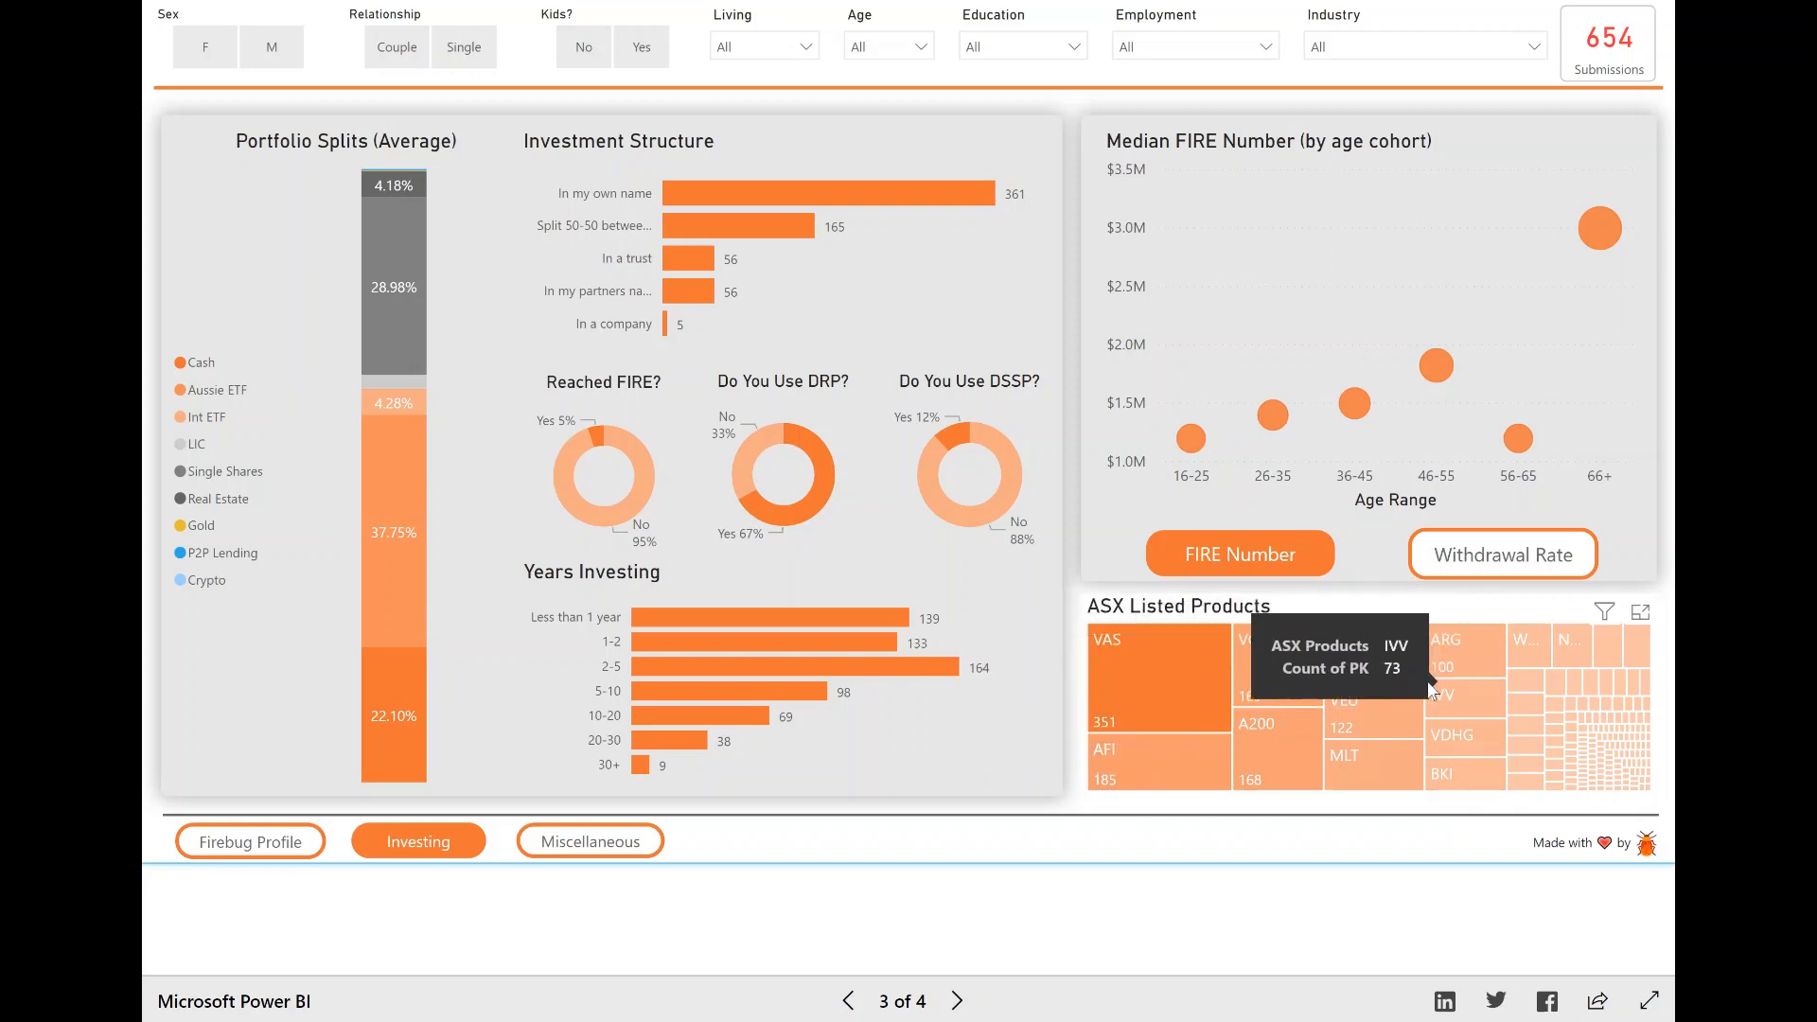
pyautogui.moveTo(1610, 717)
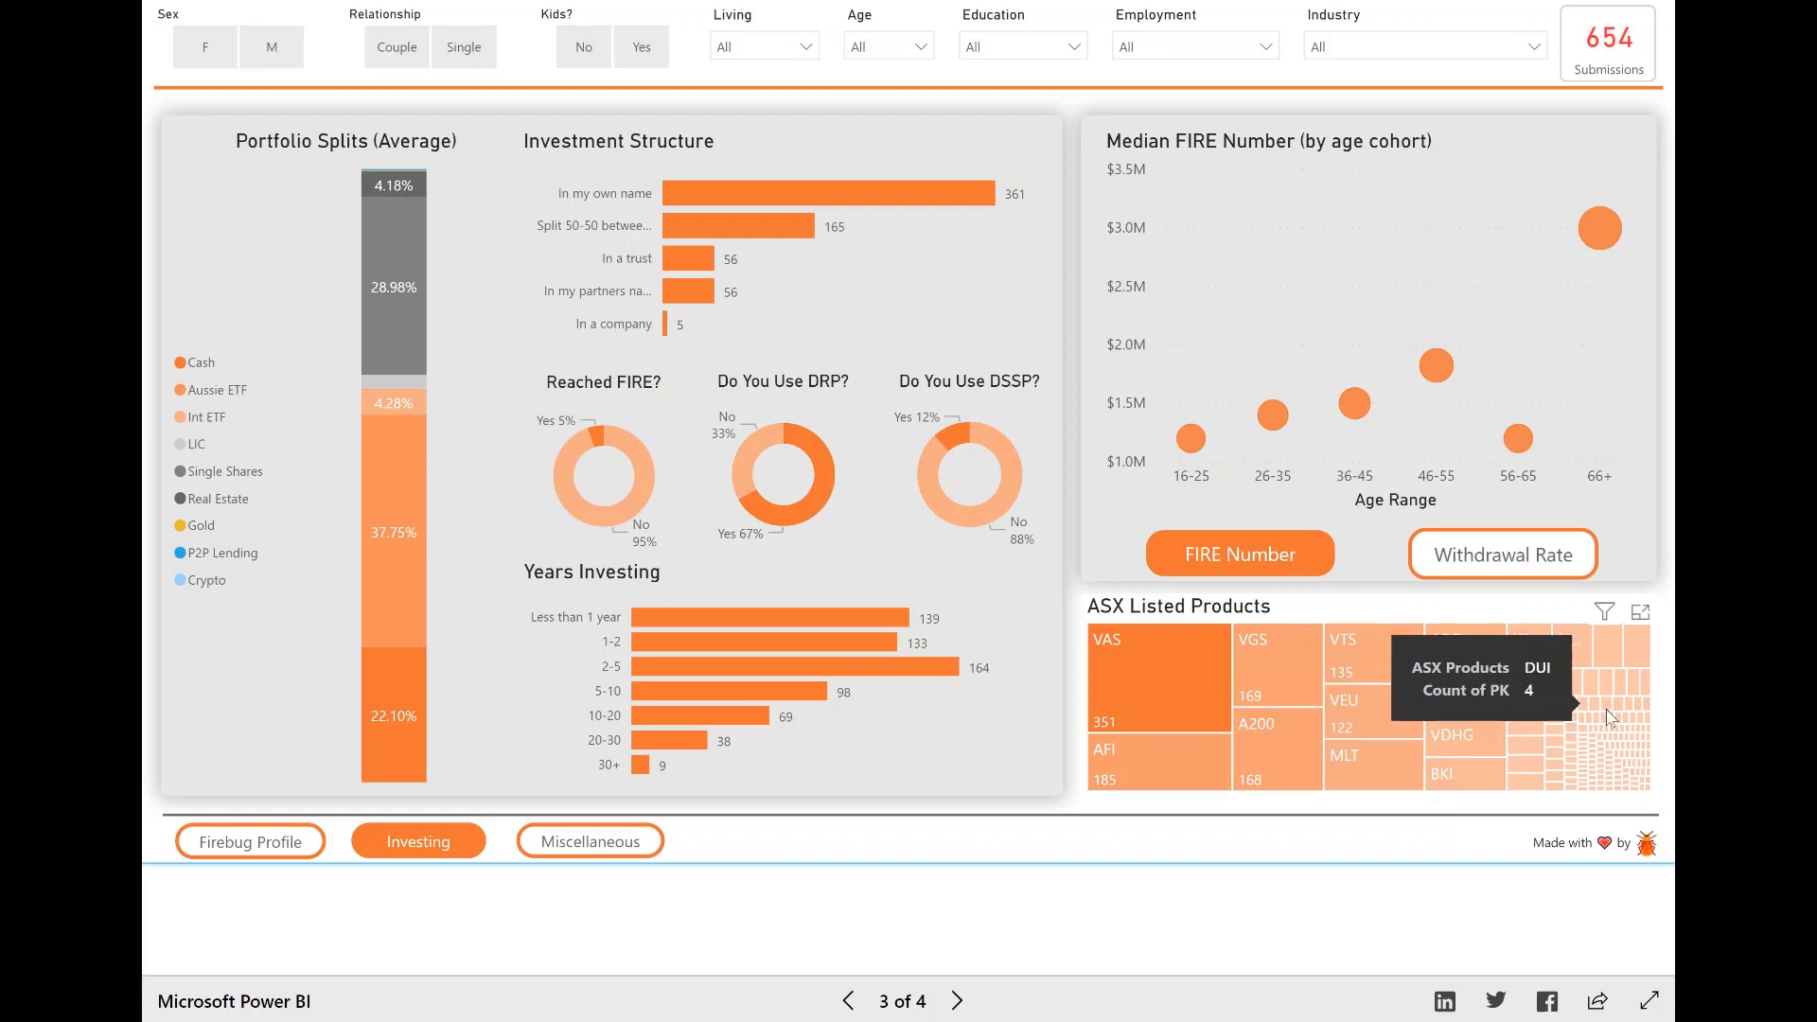
pyautogui.moveTo(1384, 716)
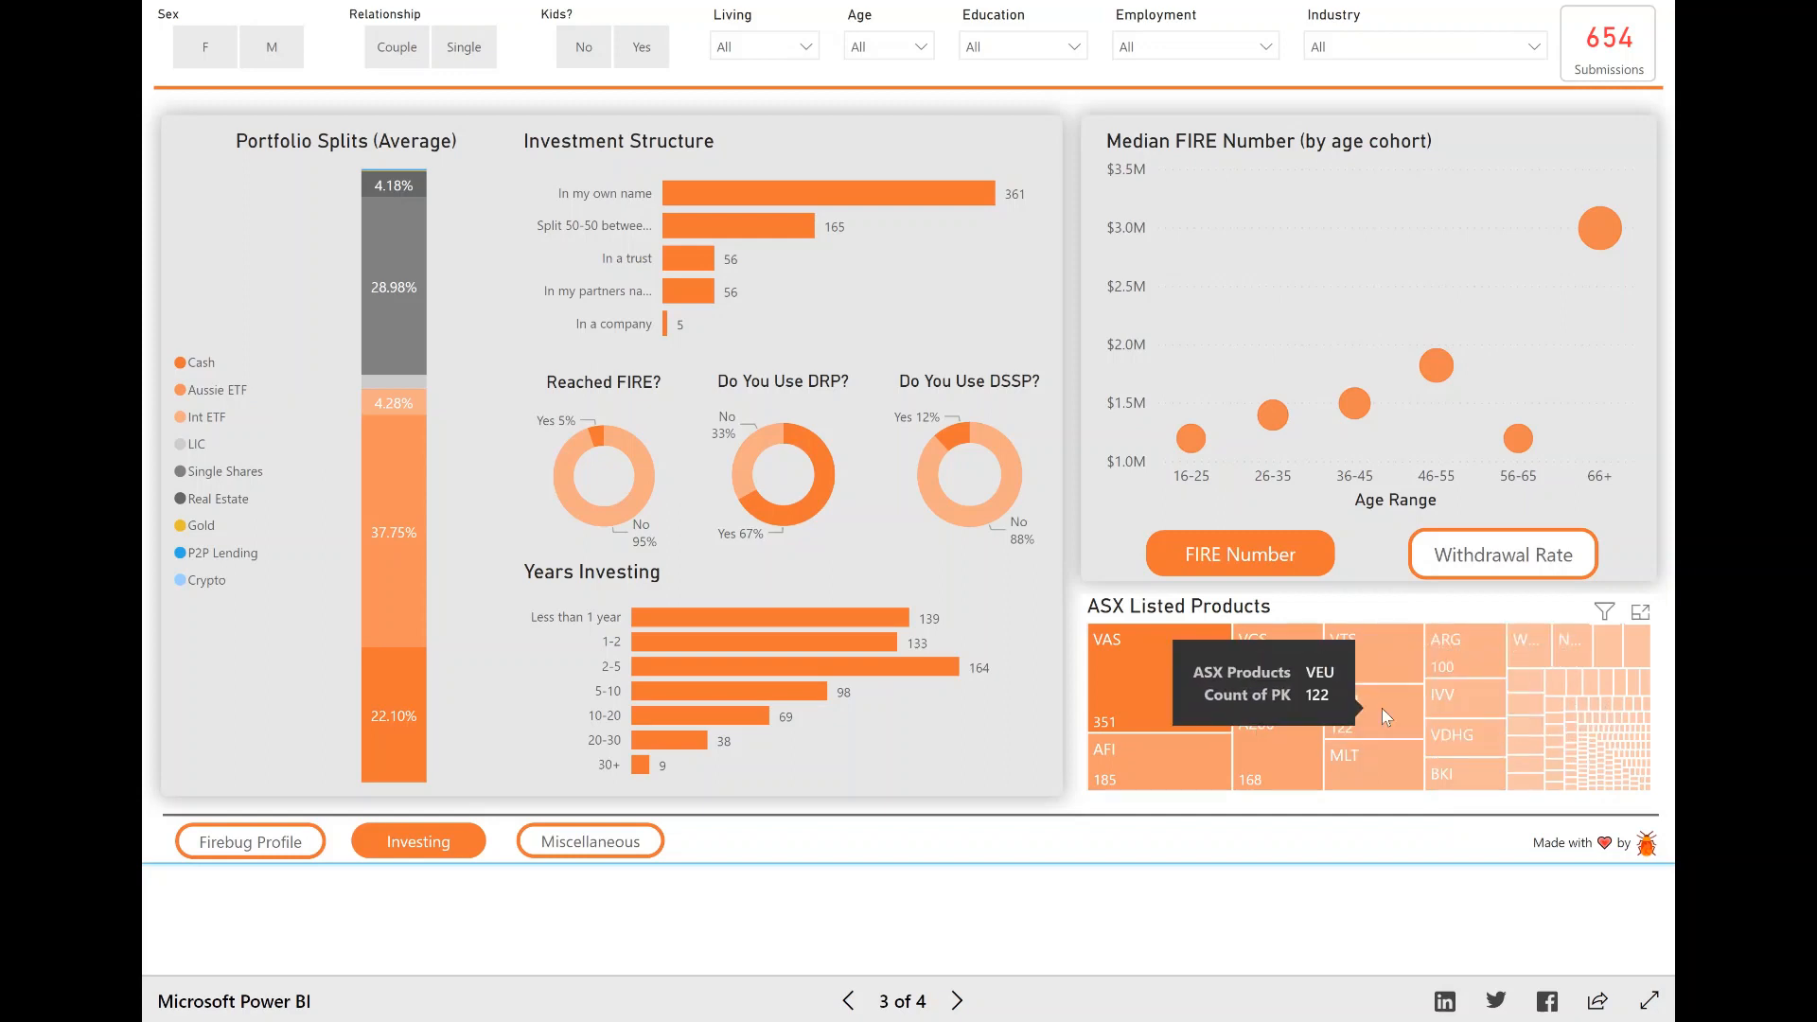
# - Browse the ASX Listed Products data as a table, then return to the Investing page
pyautogui.rightClick(1379, 716)
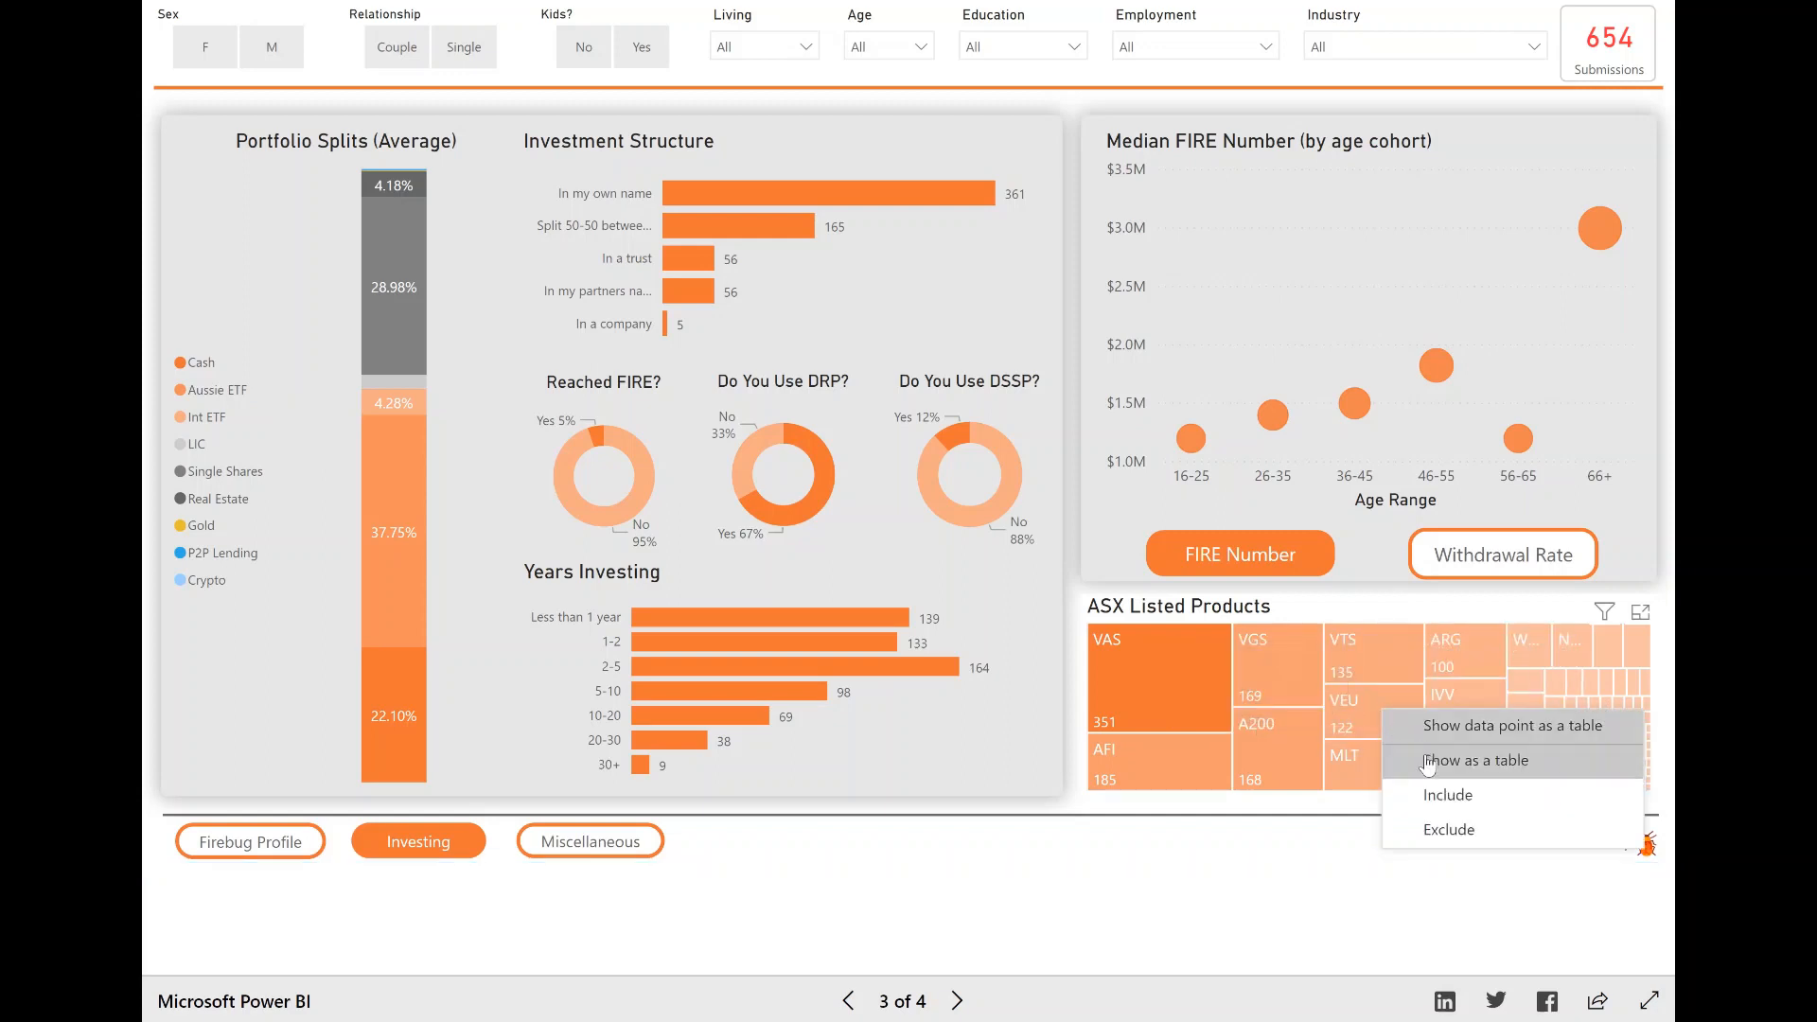
pyautogui.click(1473, 760)
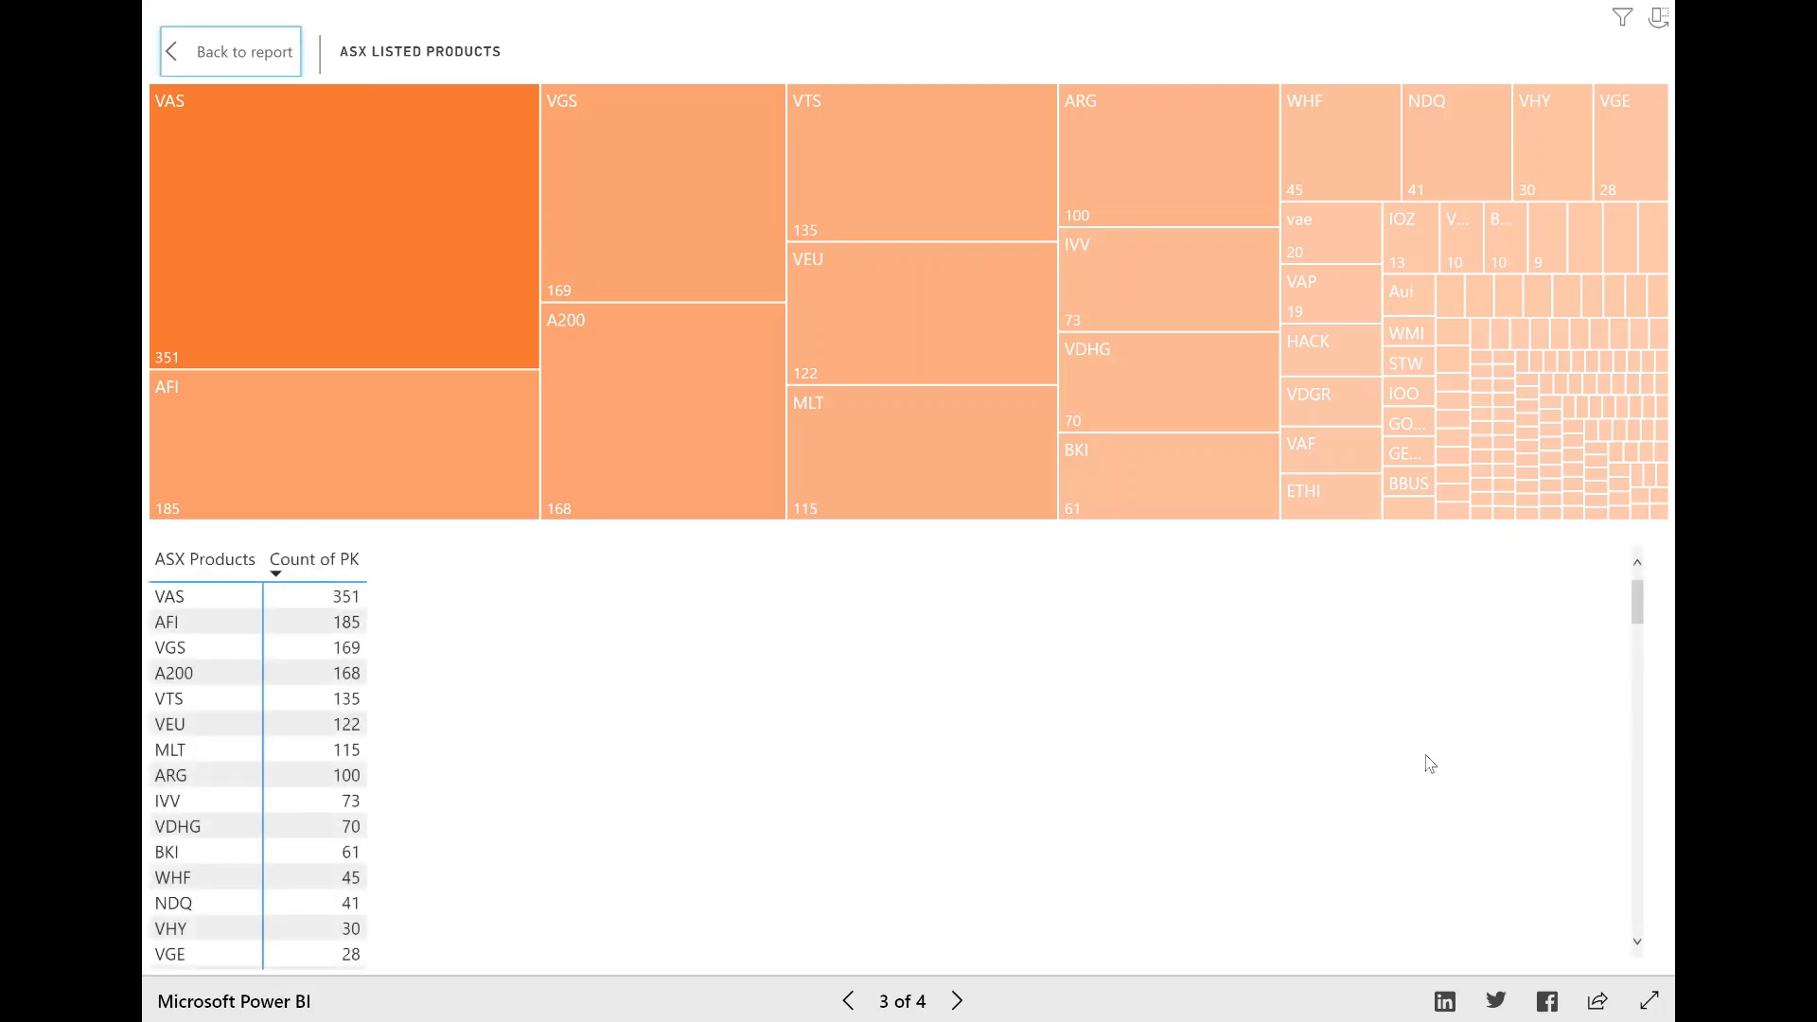
pyautogui.scroll(-3)
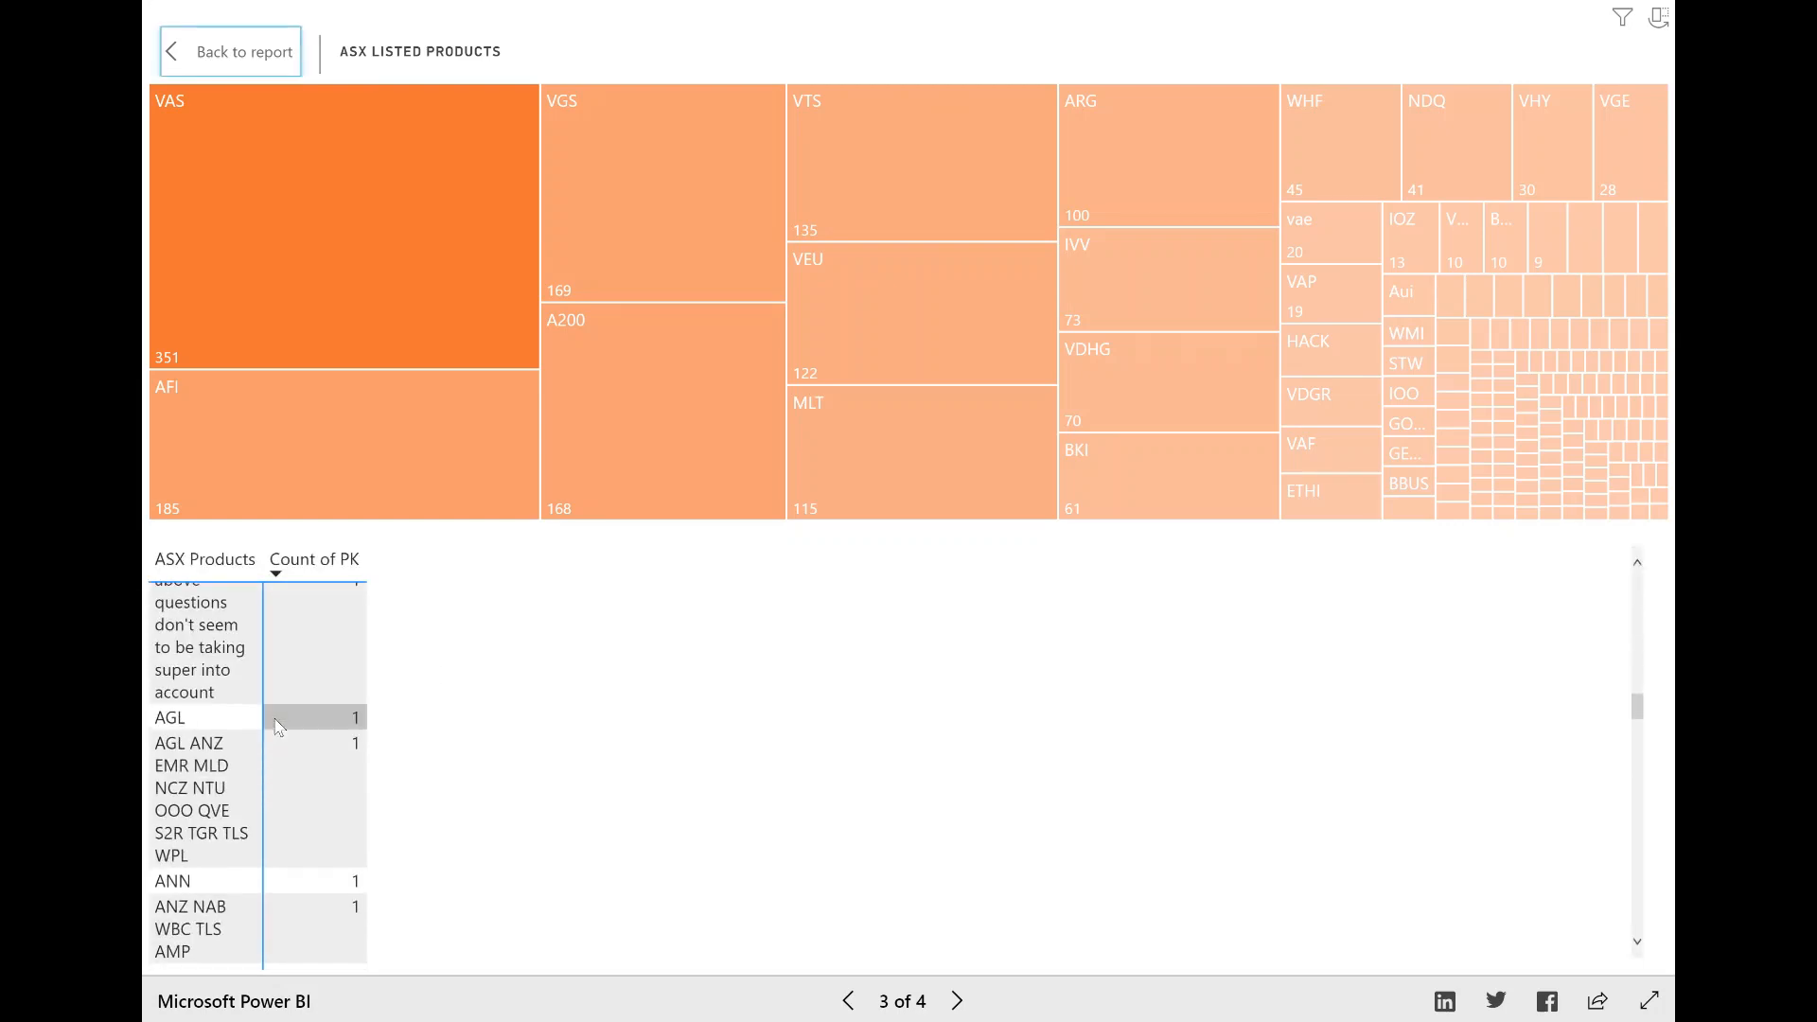
pyautogui.scroll(-3)
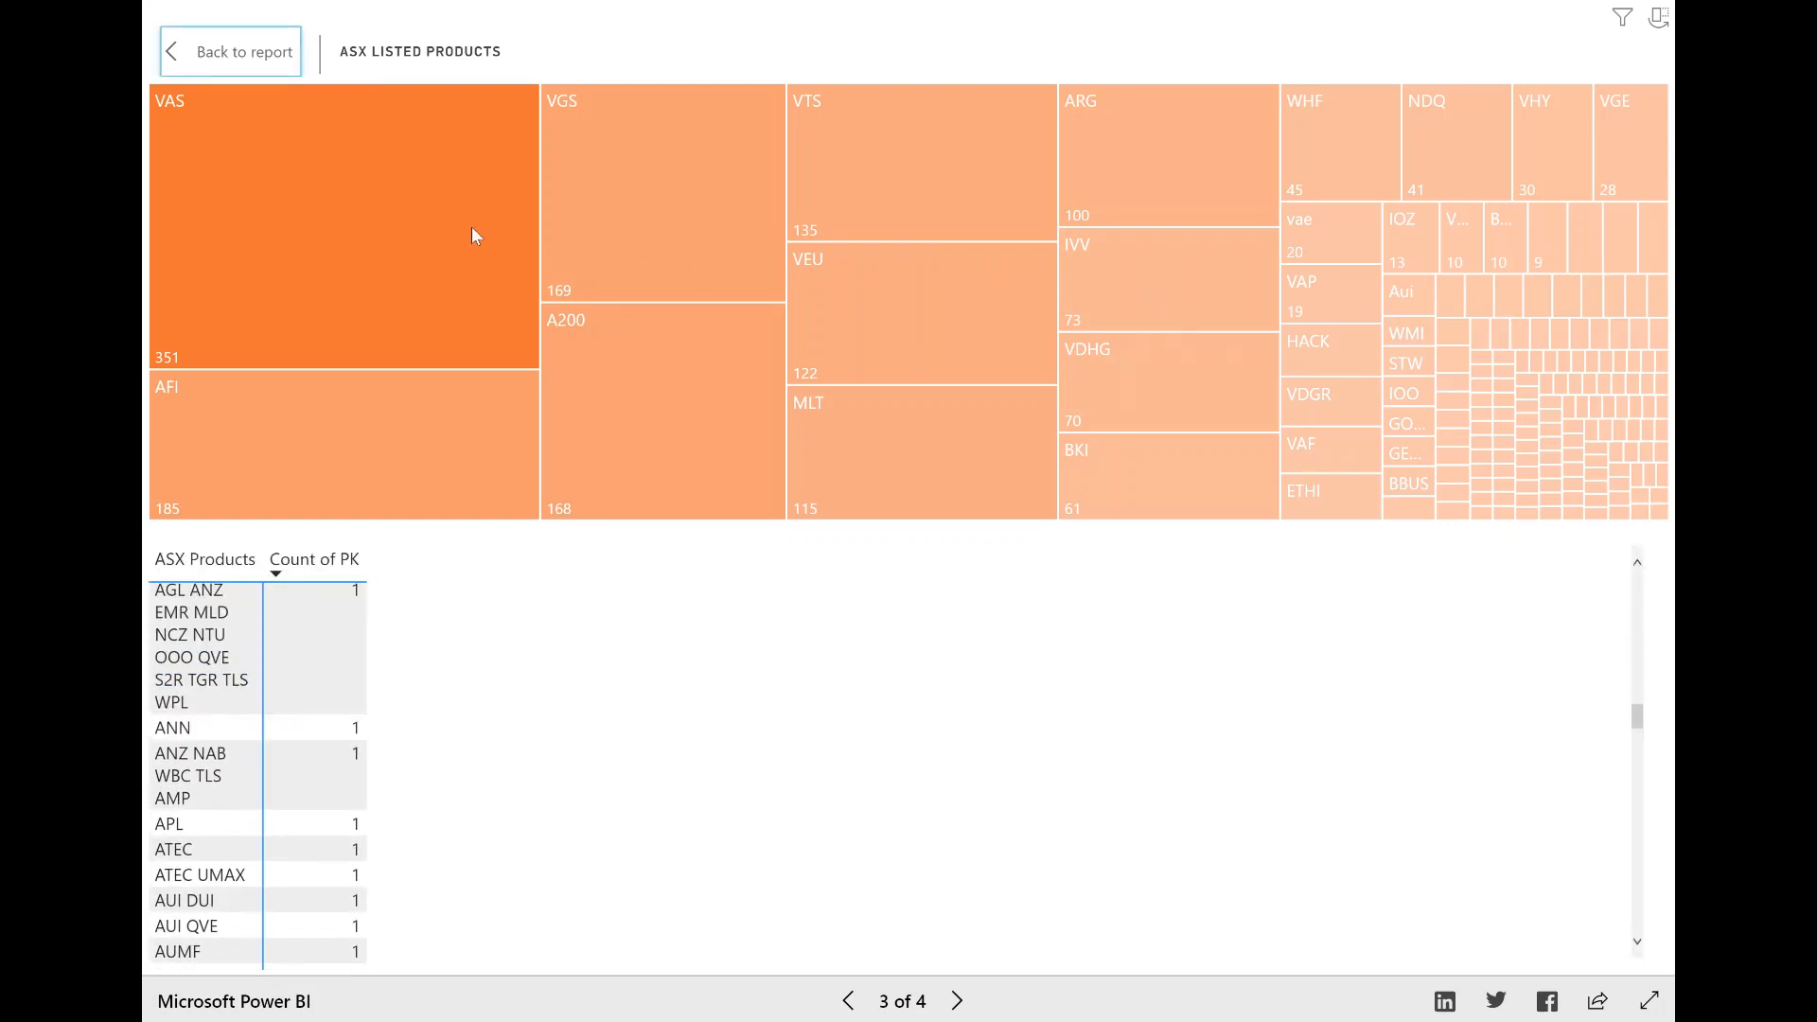
pyautogui.scroll(3)
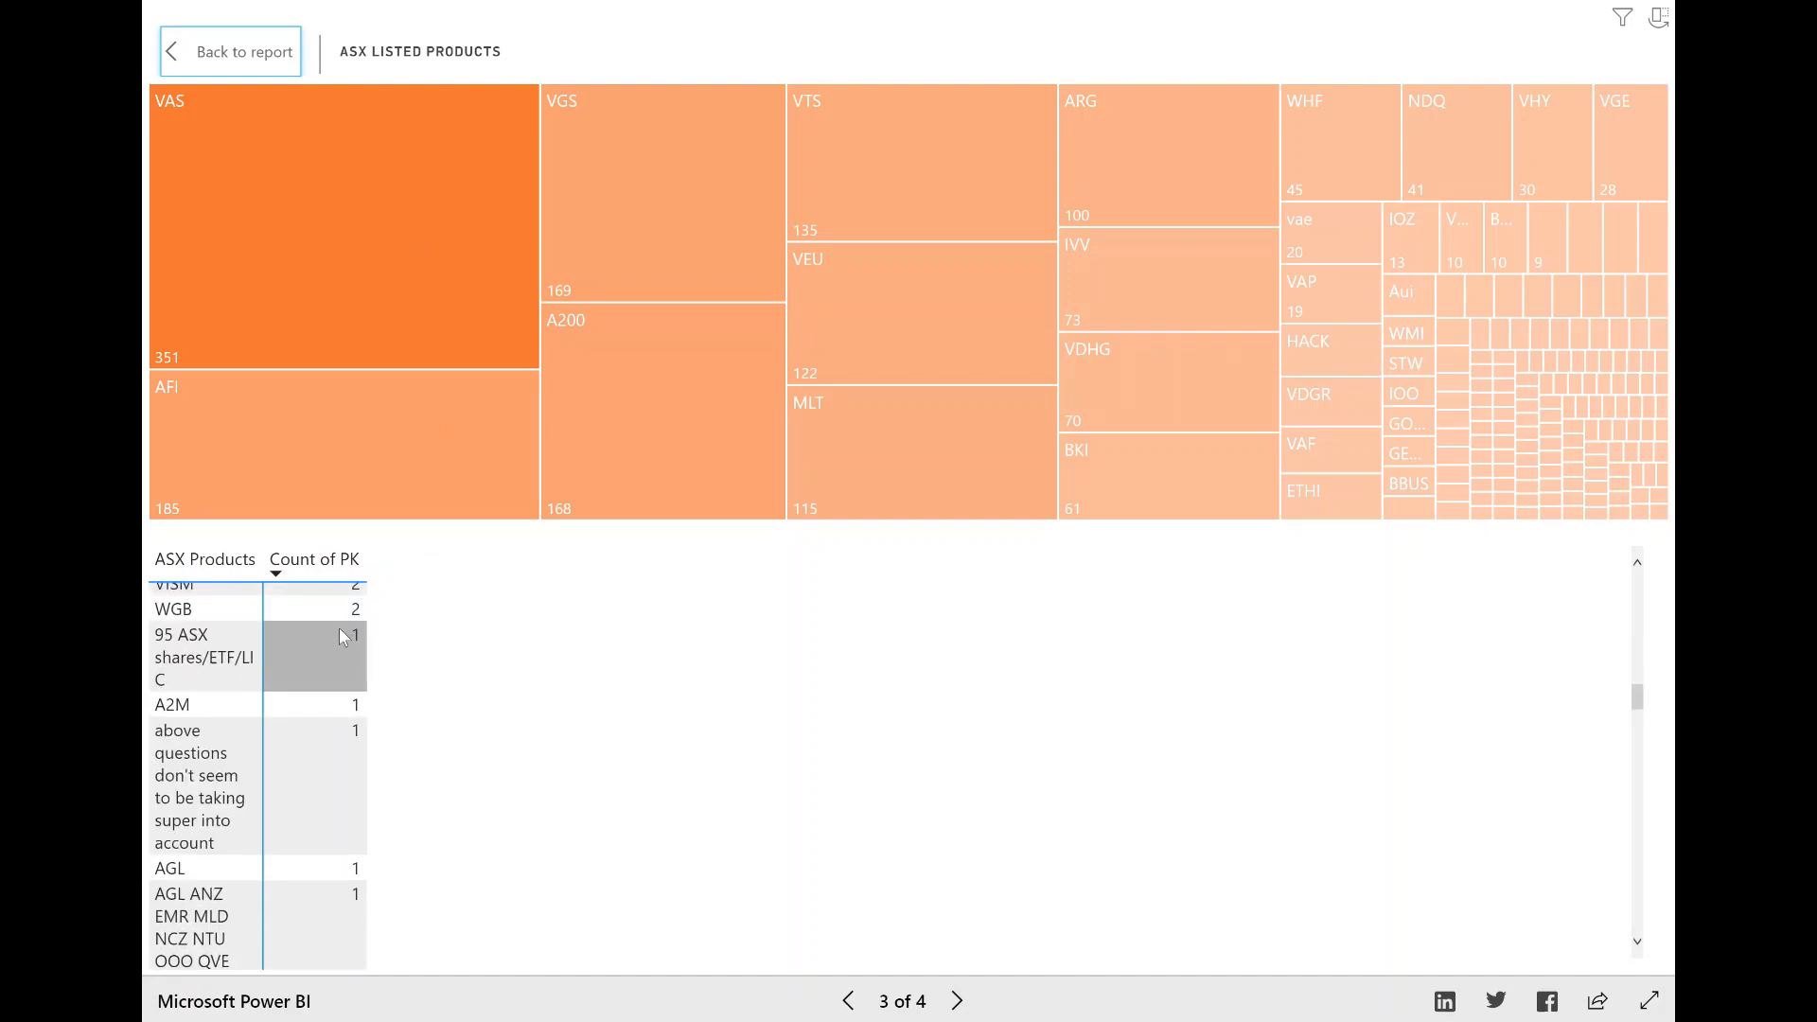
pyautogui.scroll(3)
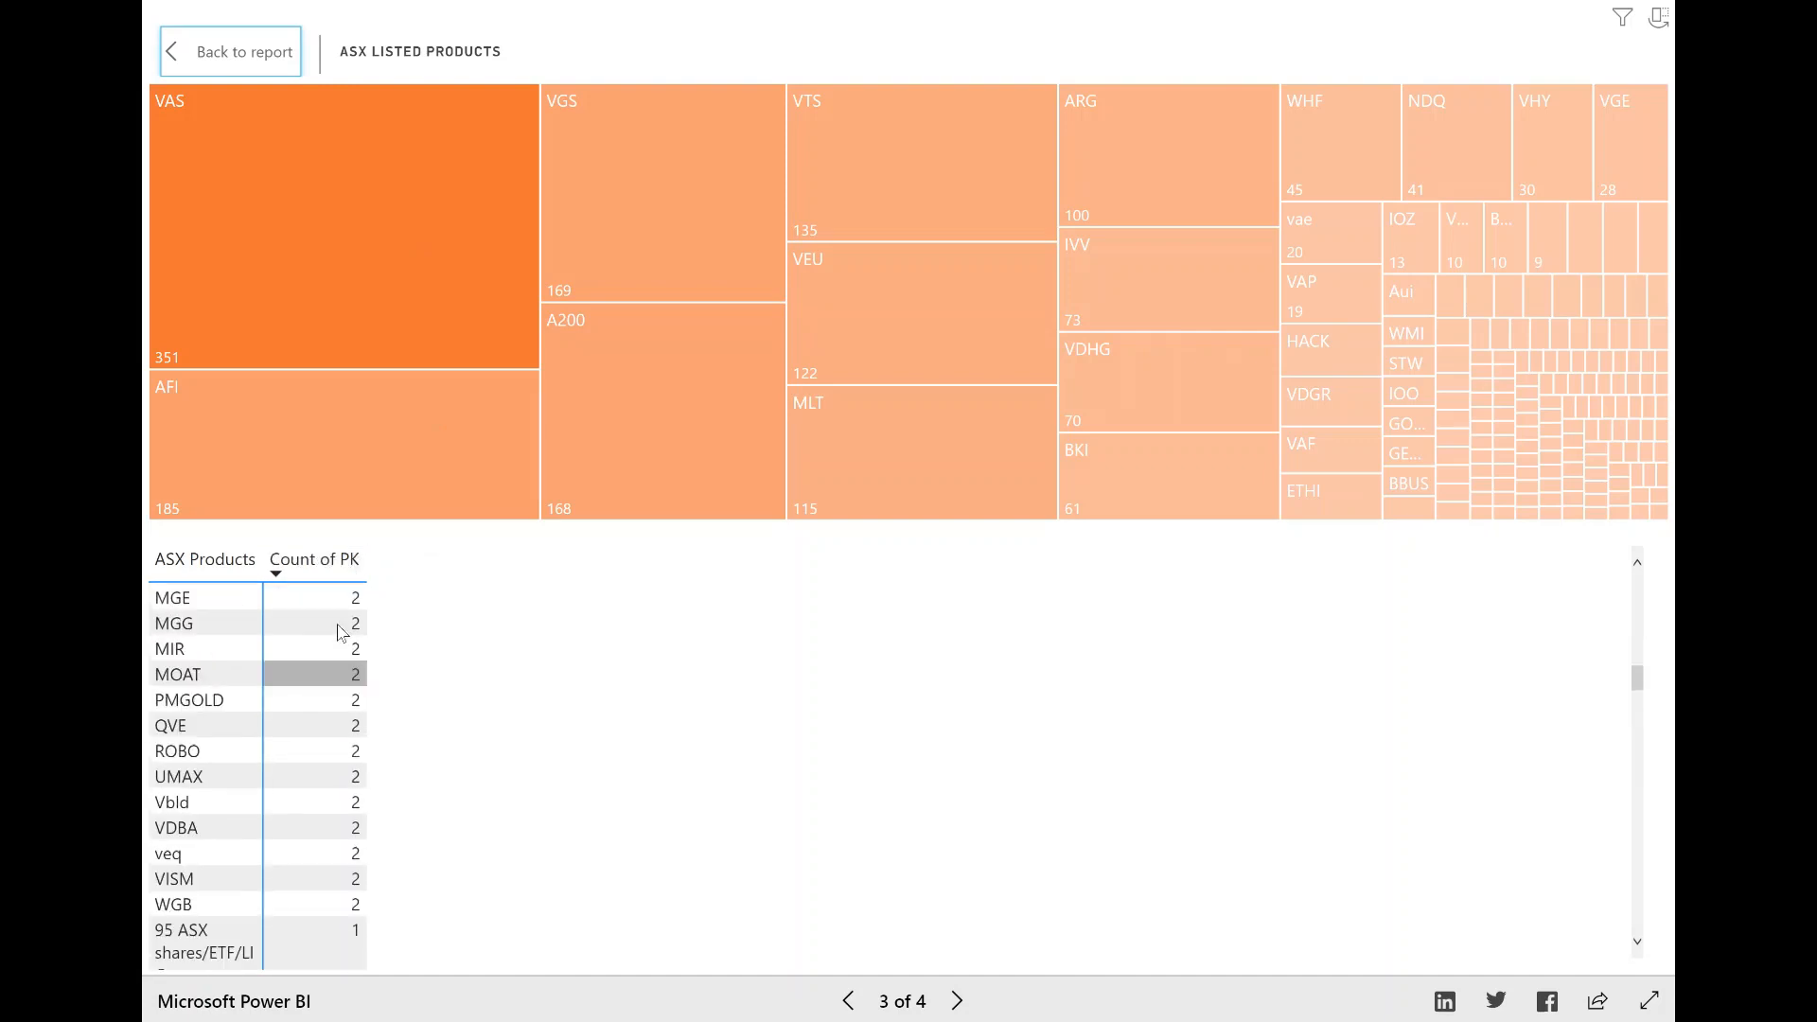
pyautogui.scroll(3)
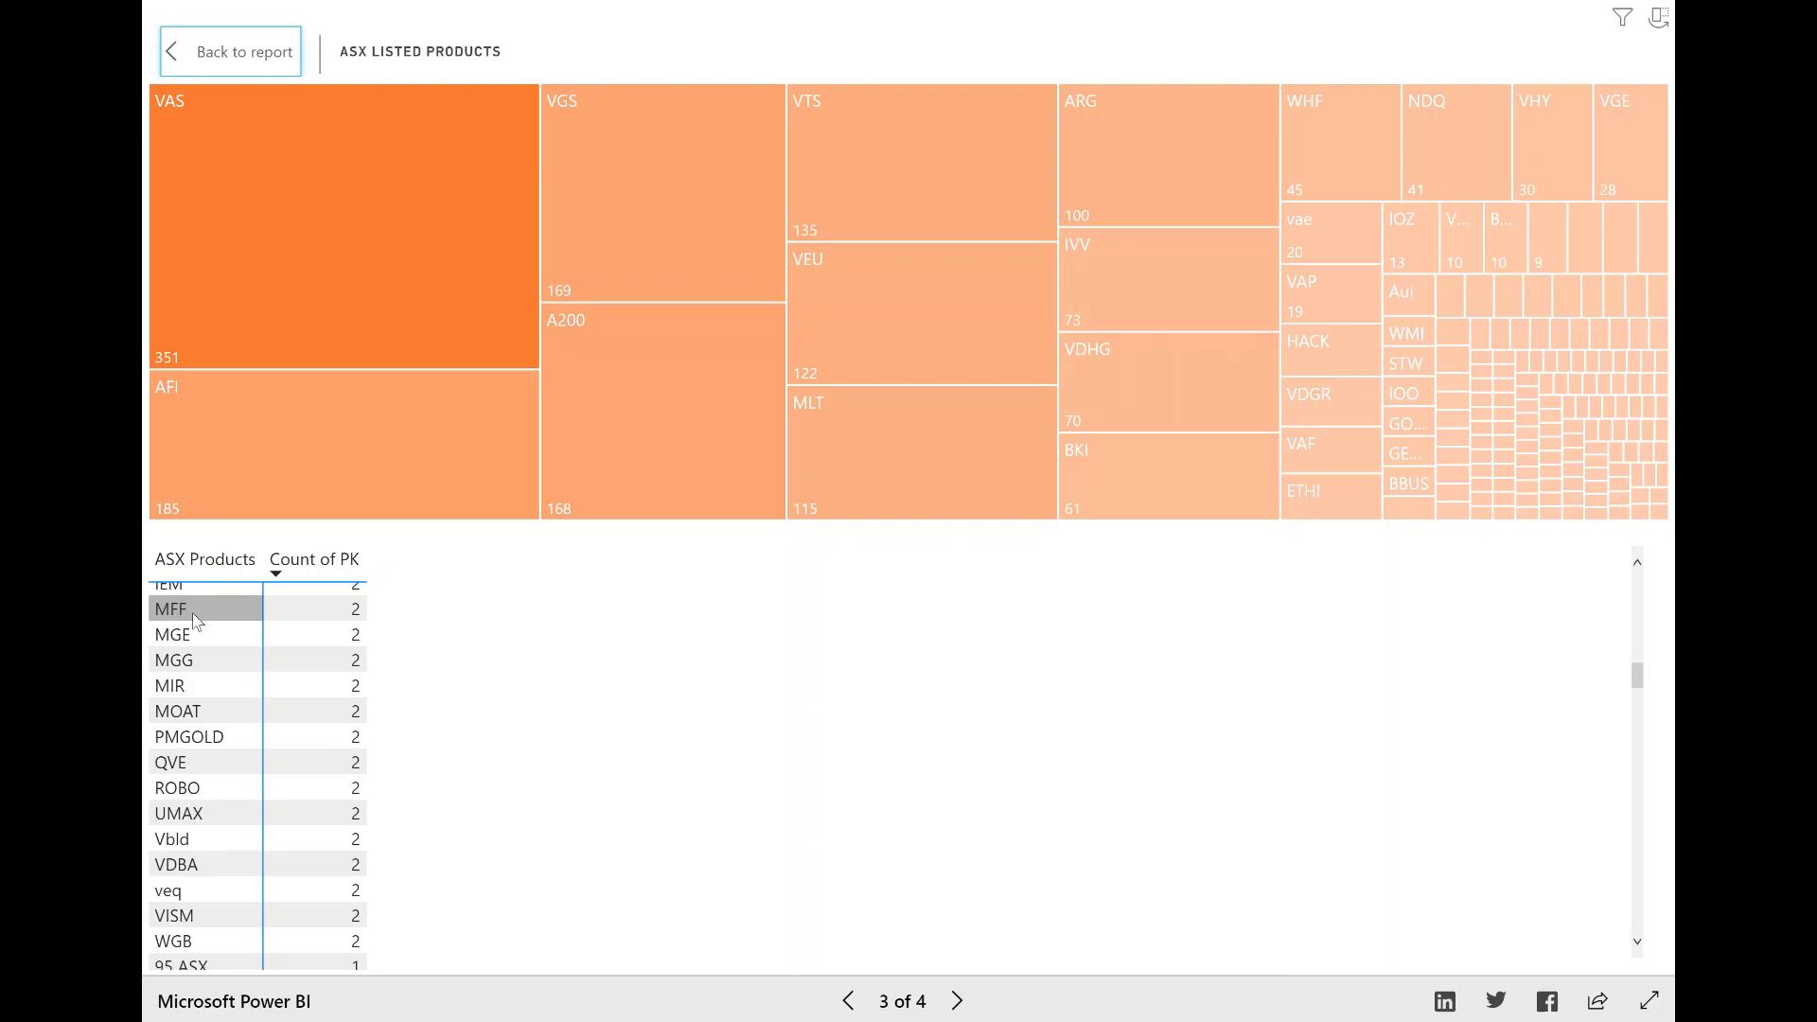
pyautogui.moveTo(356, 609)
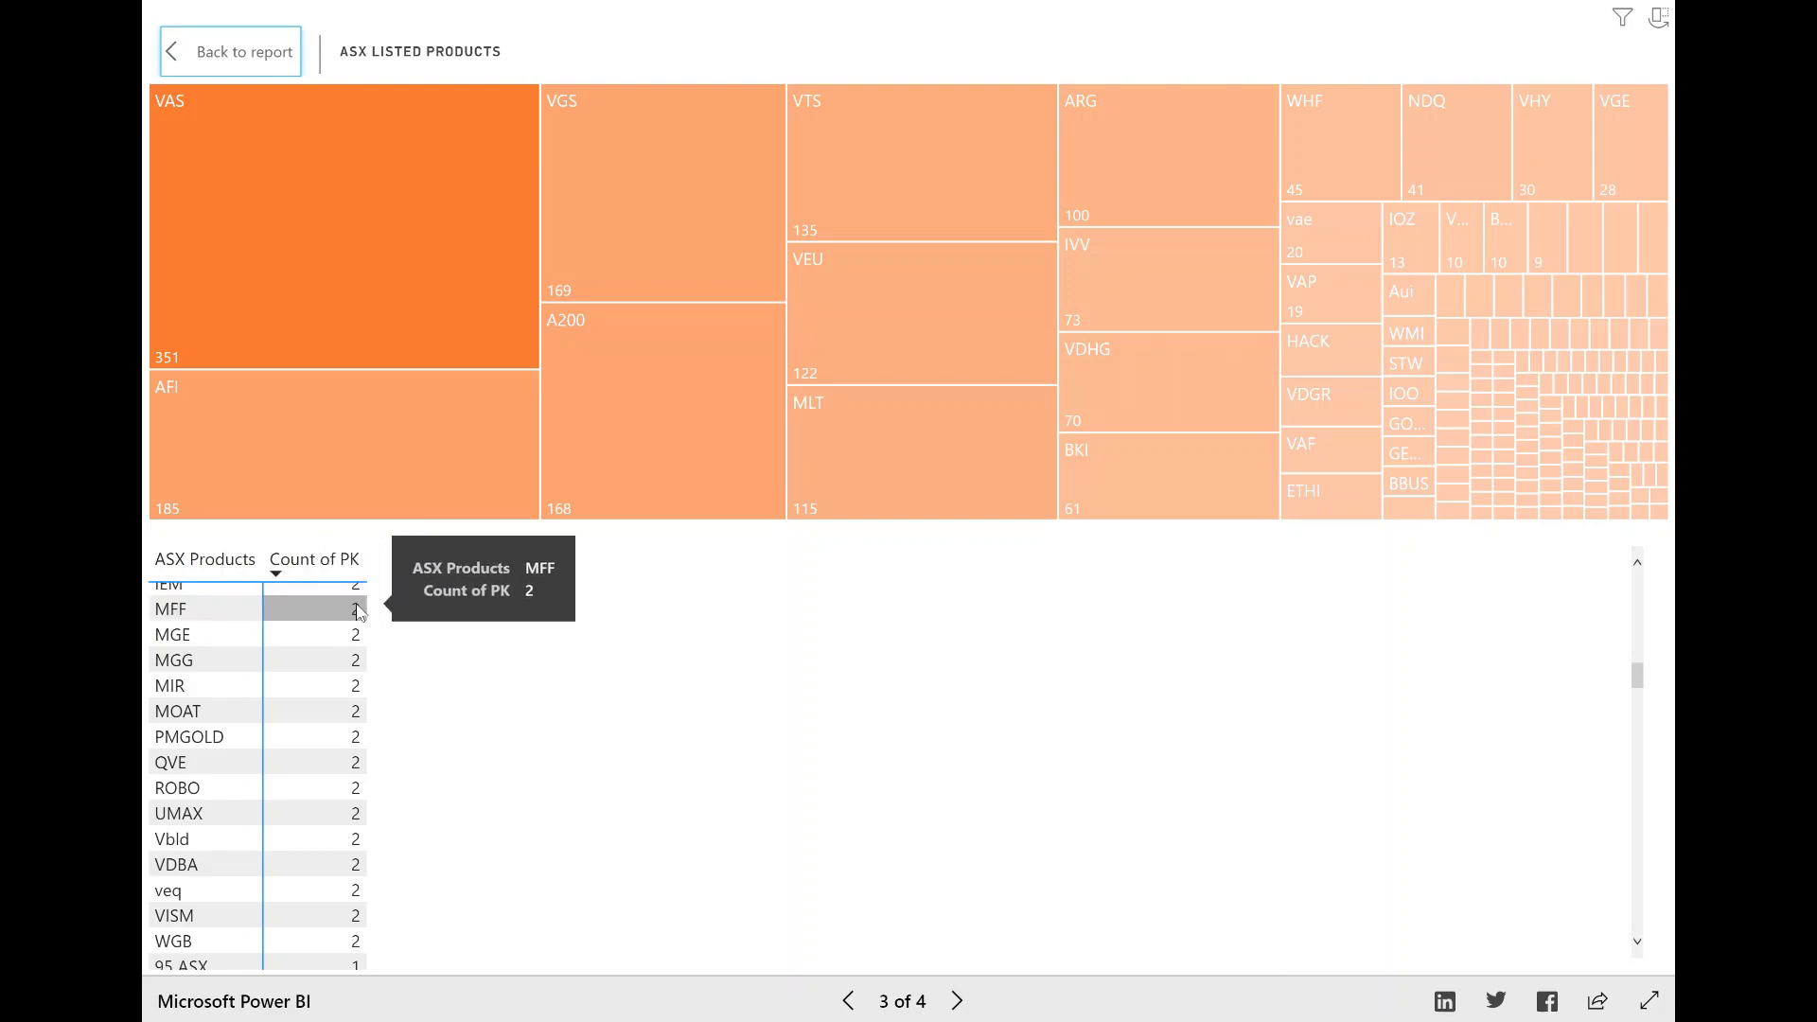
pyautogui.moveTo(340, 619)
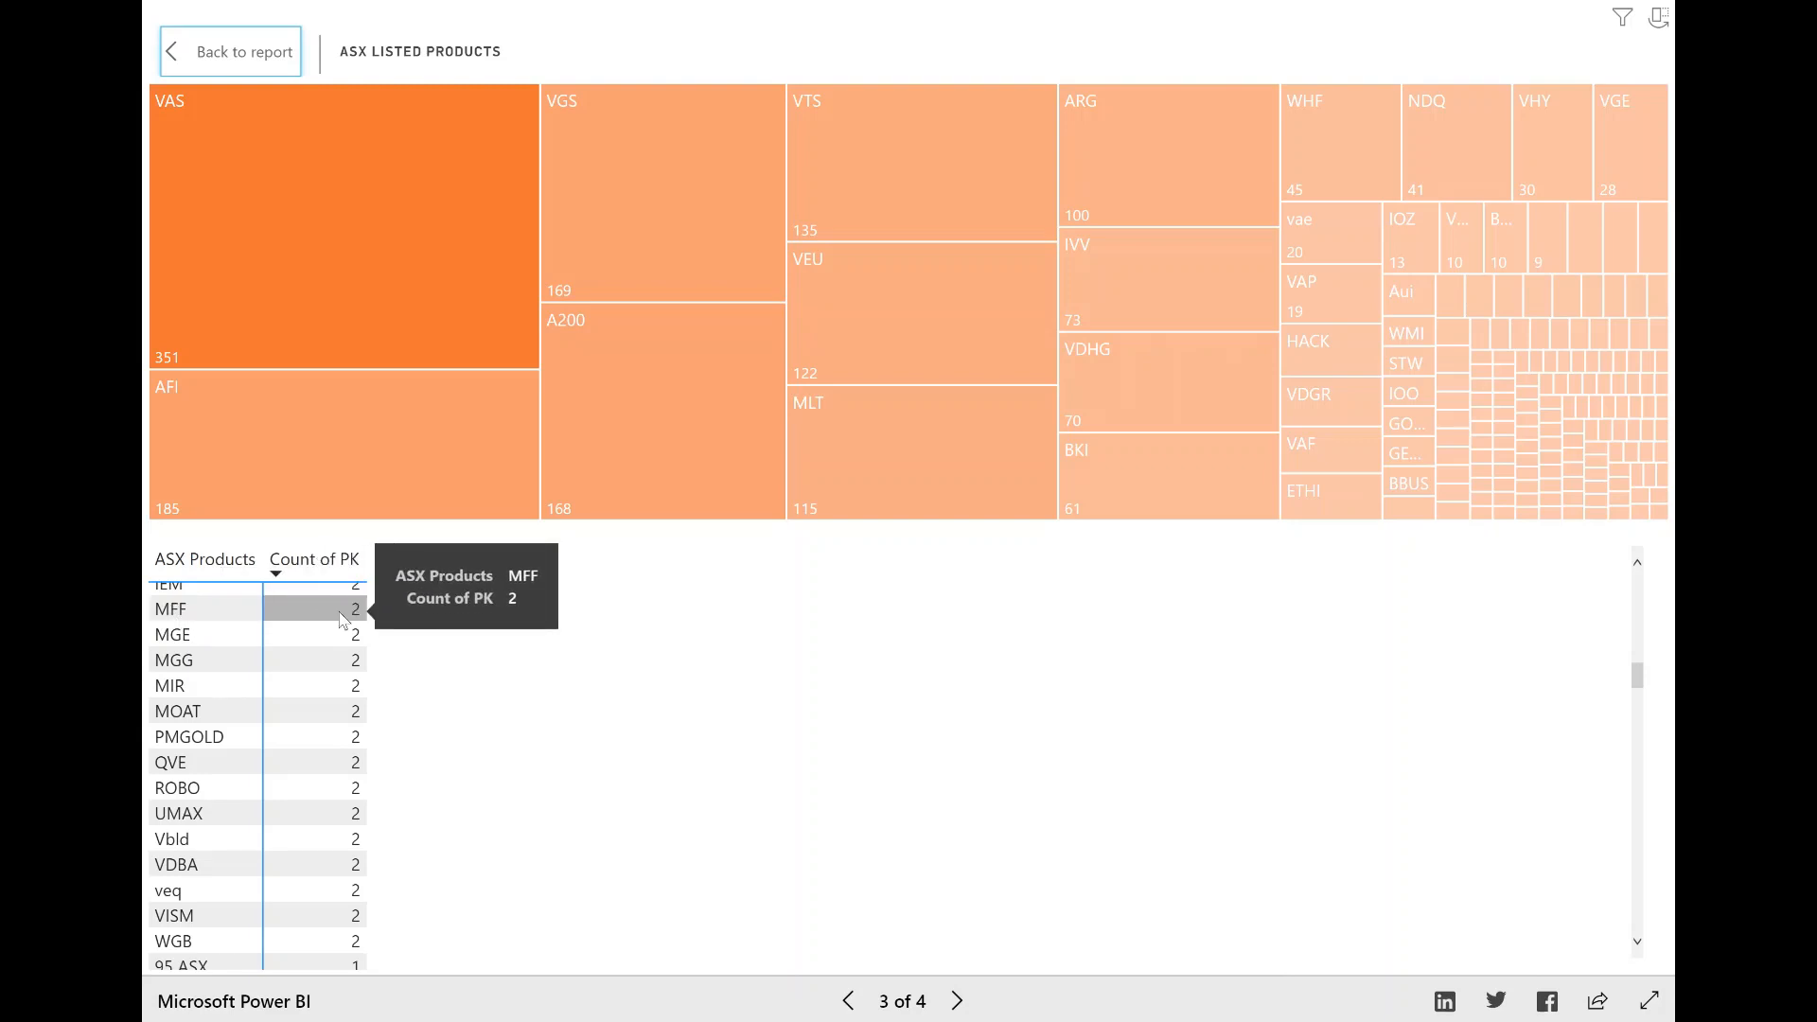
pyautogui.scroll(-3)
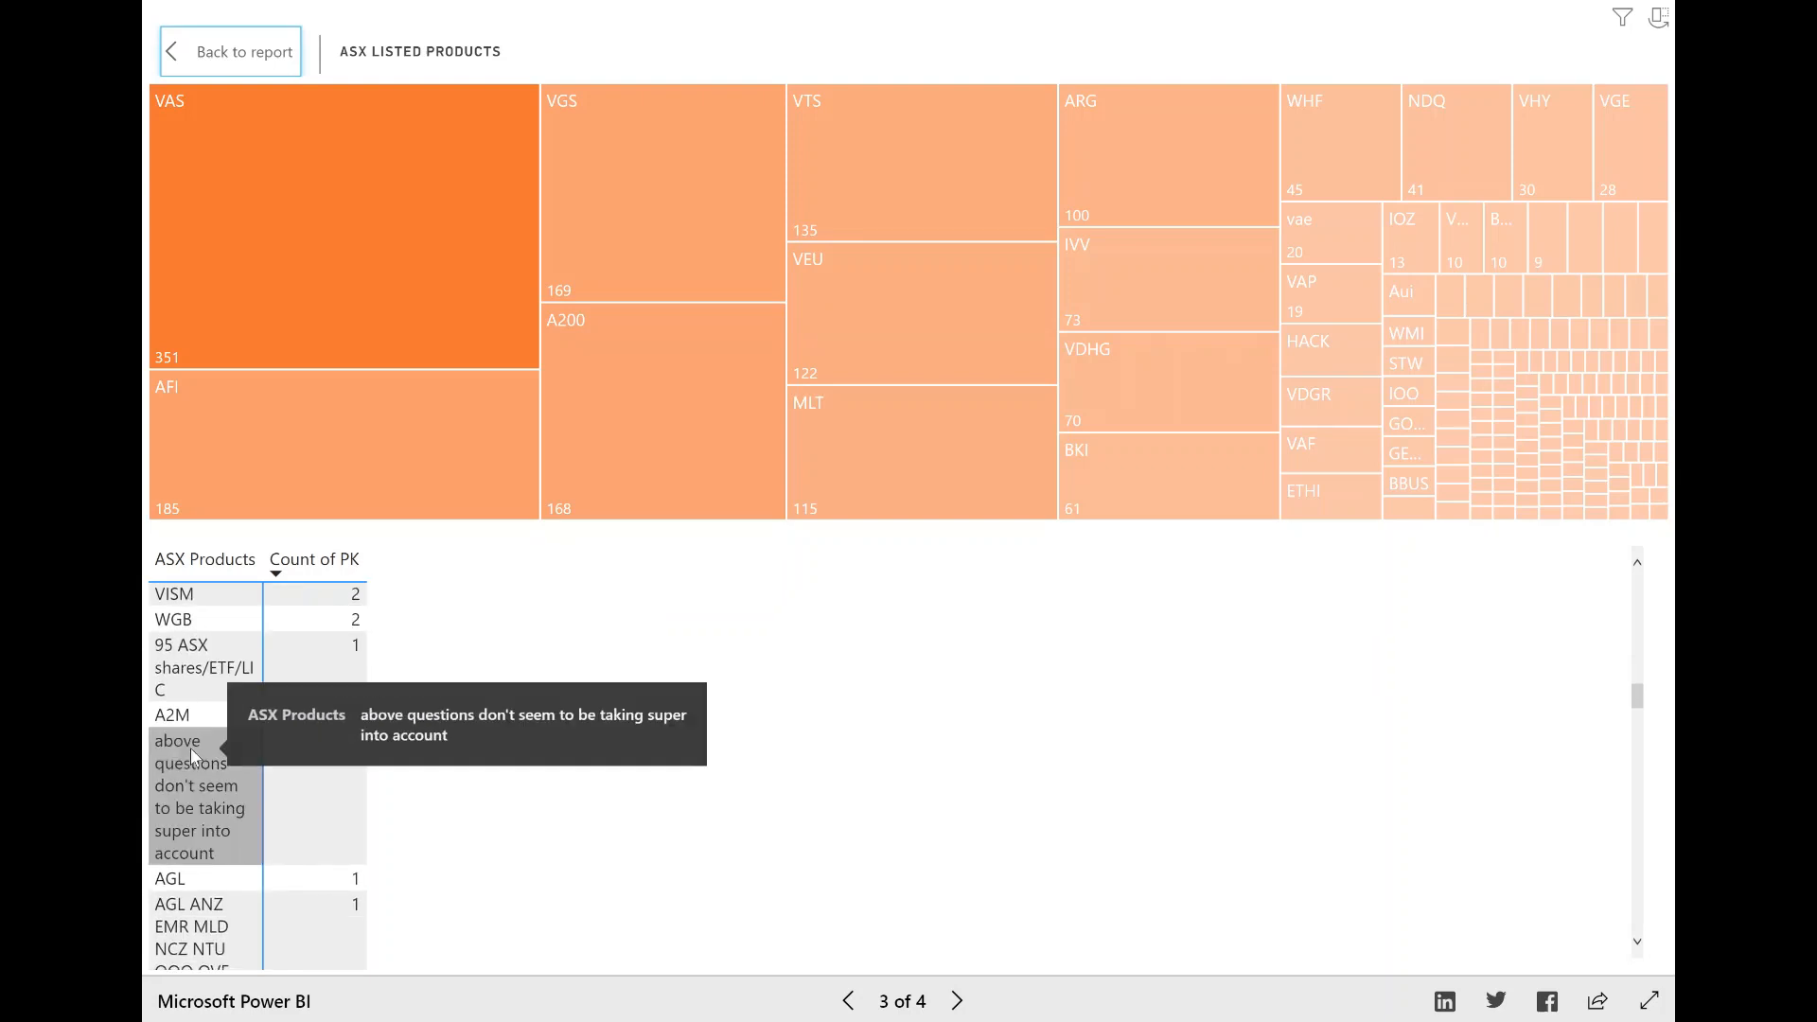
pyautogui.moveTo(220, 765)
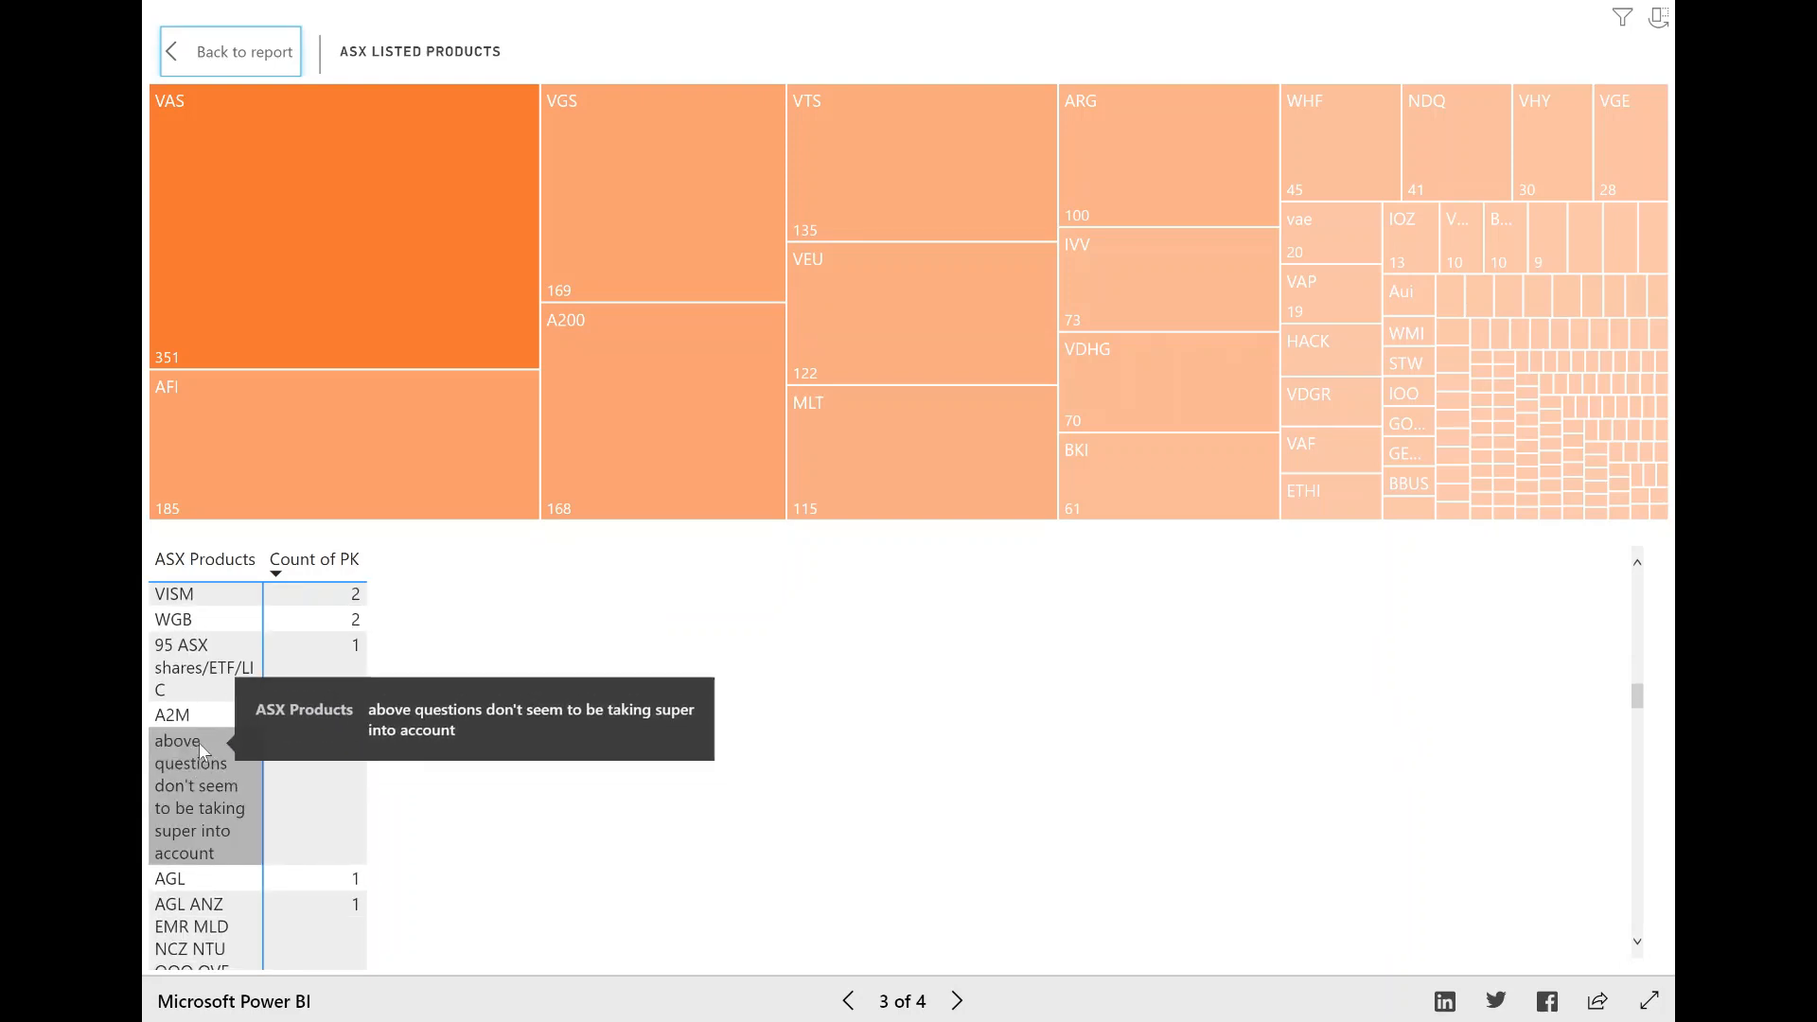
pyautogui.moveTo(222, 807)
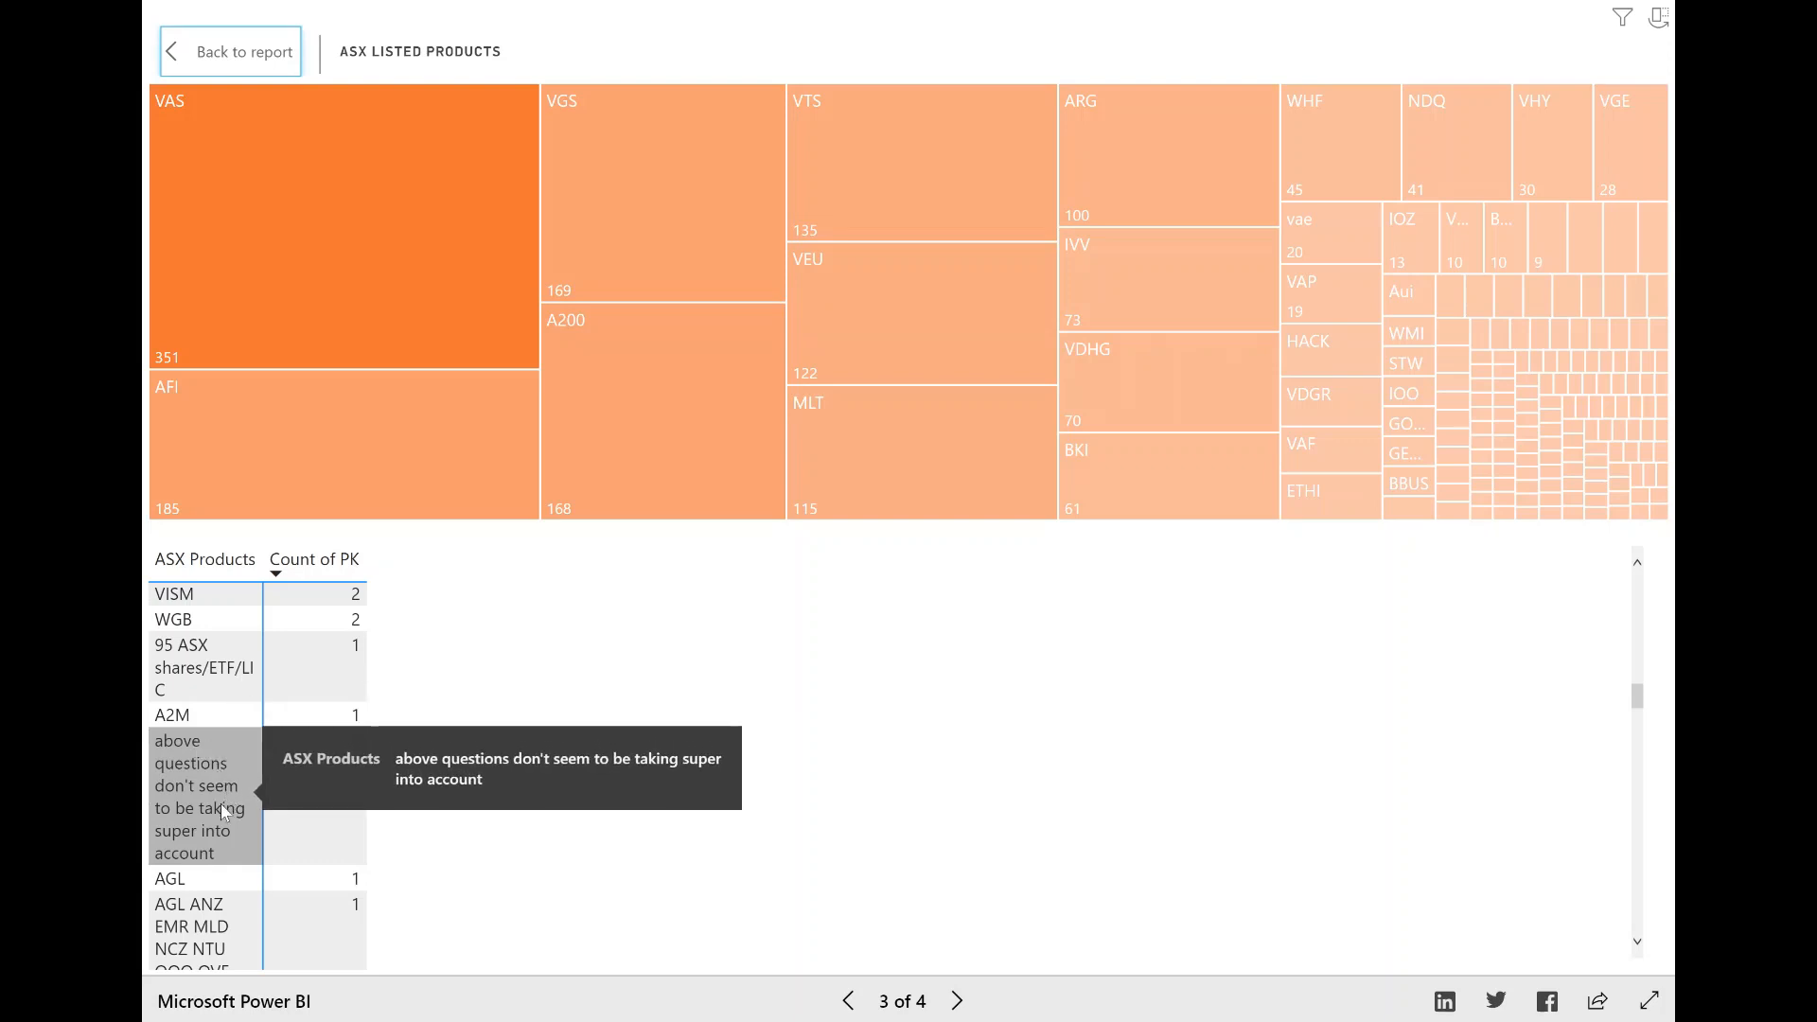
pyautogui.moveTo(223, 852)
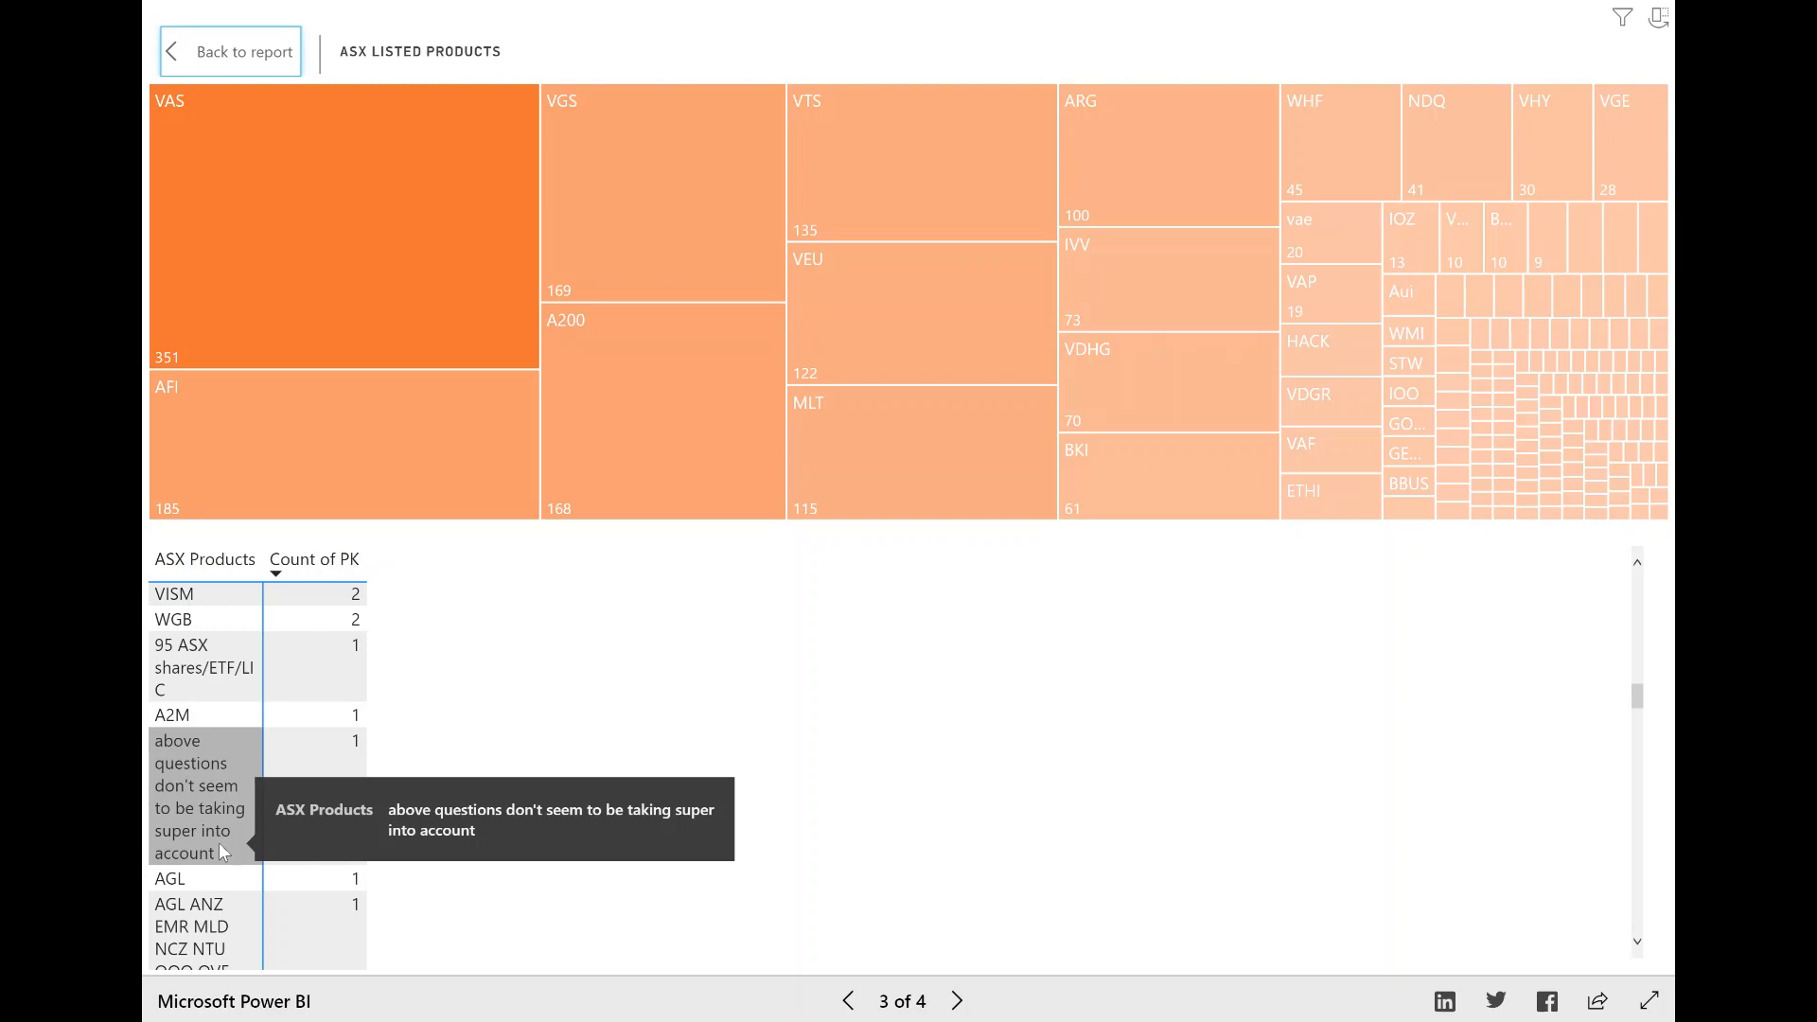
pyautogui.moveTo(321, 796)
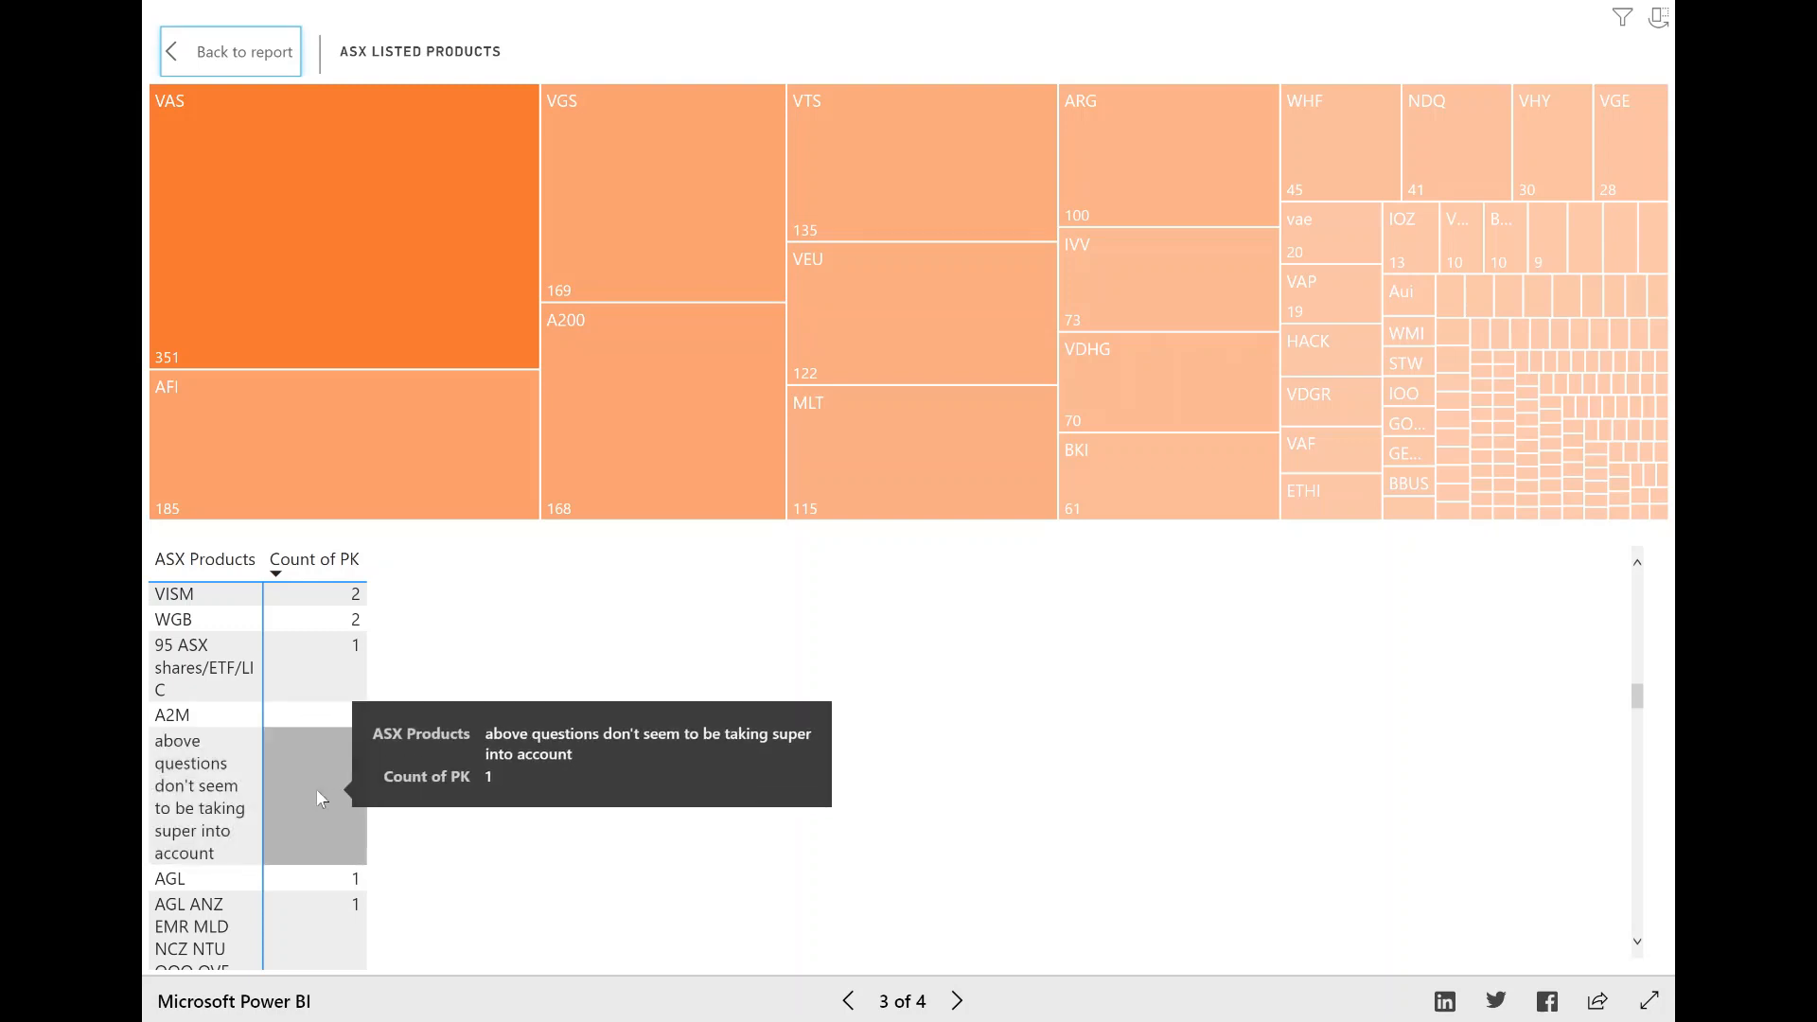
pyautogui.moveTo(200, 708)
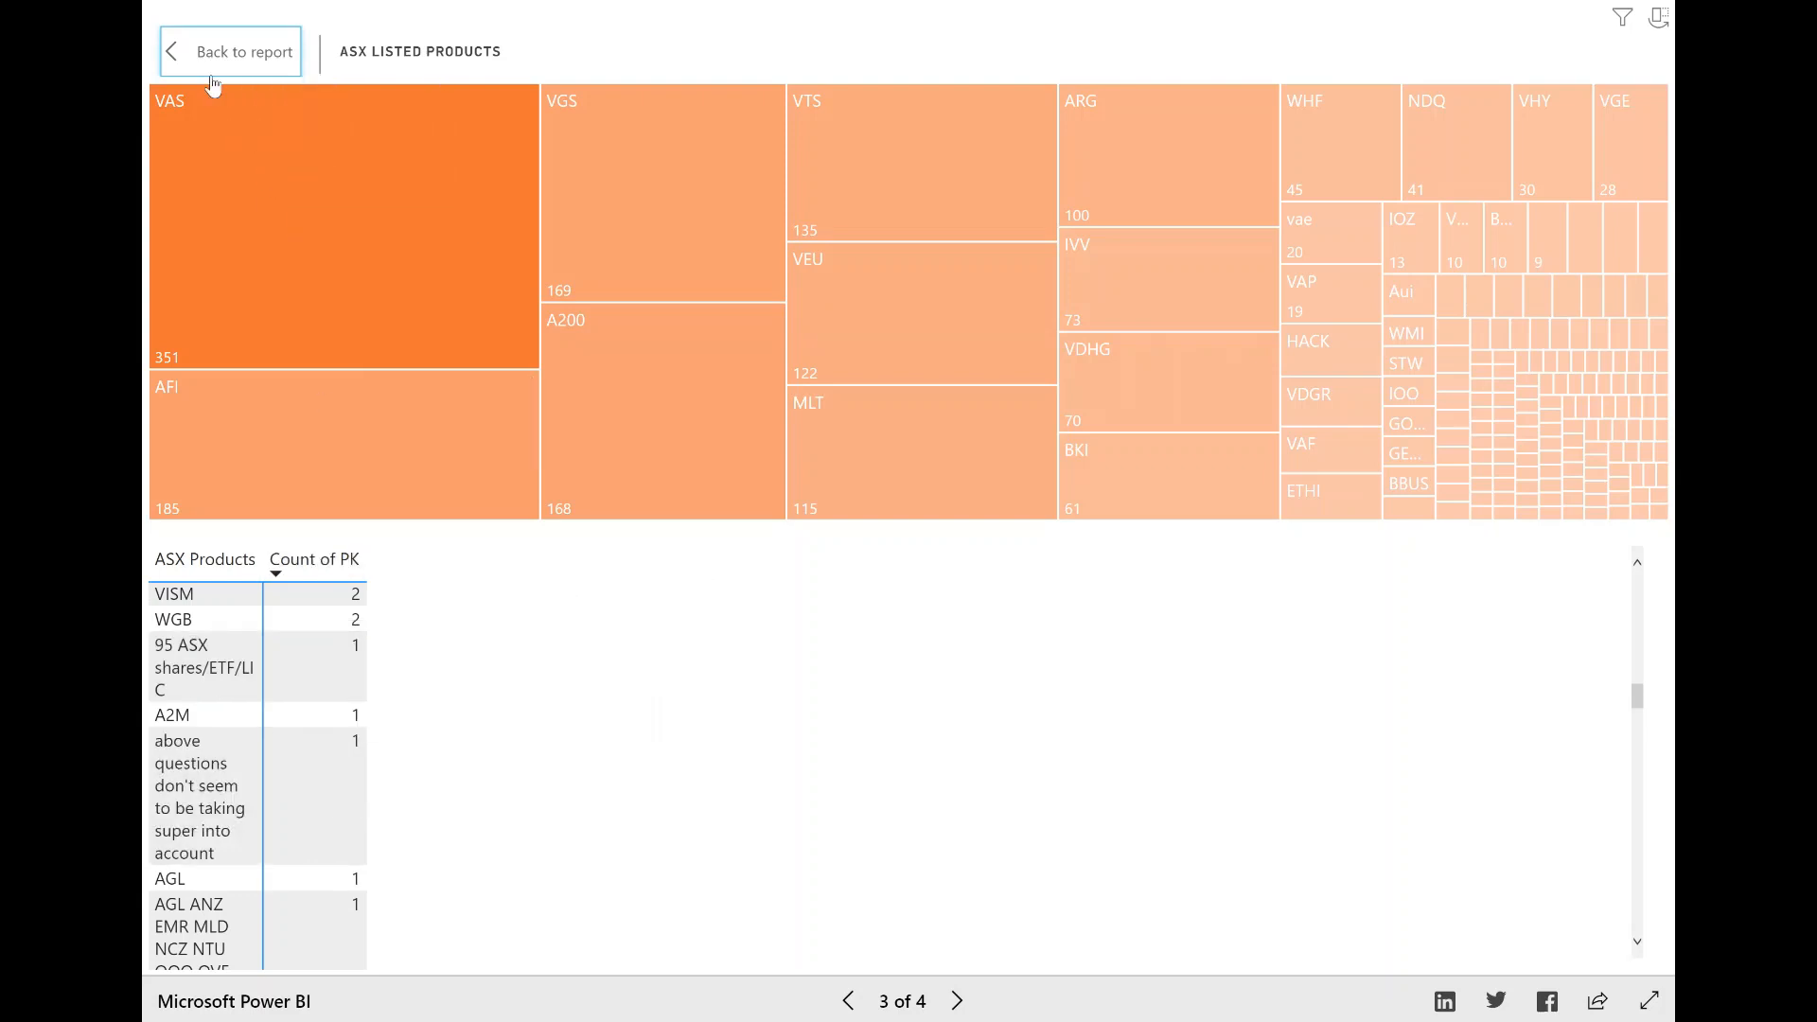
pyautogui.click(229, 52)
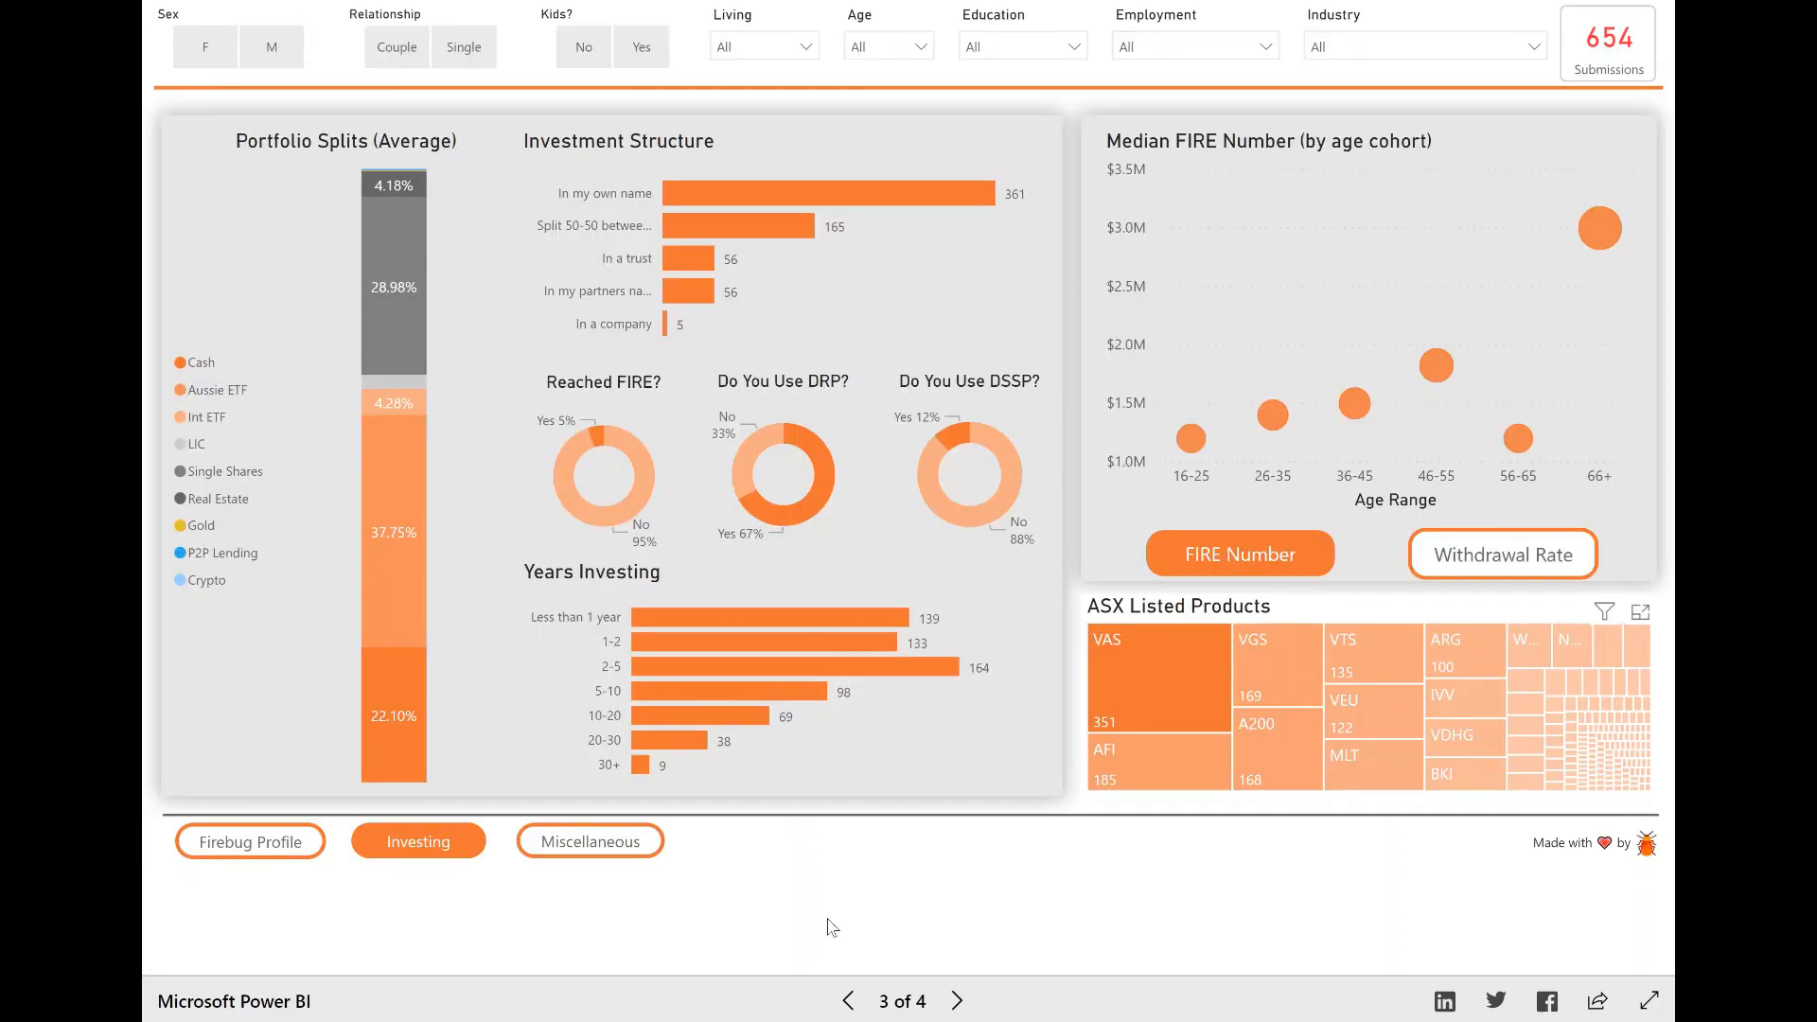
pyautogui.moveTo(836, 871)
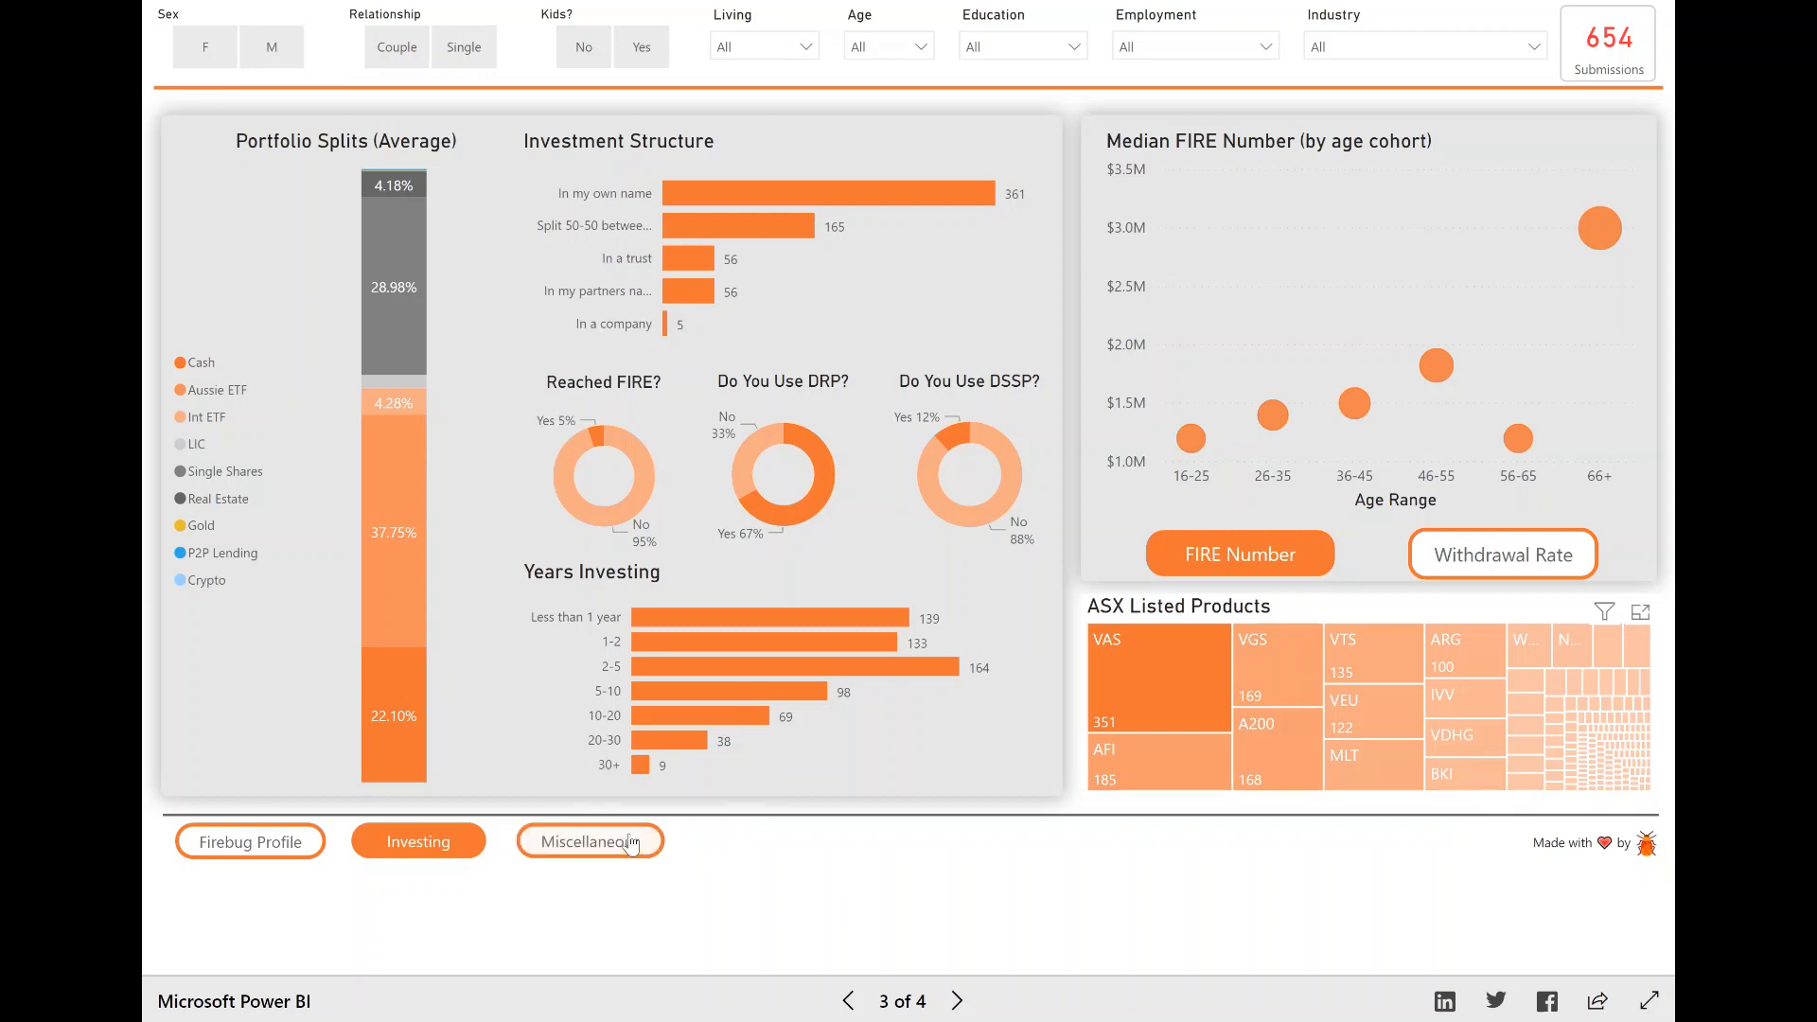
# - Open the Miscellaneous page with mortgage banks, side hustles and the FIRE word cloud
pyautogui.click(589, 841)
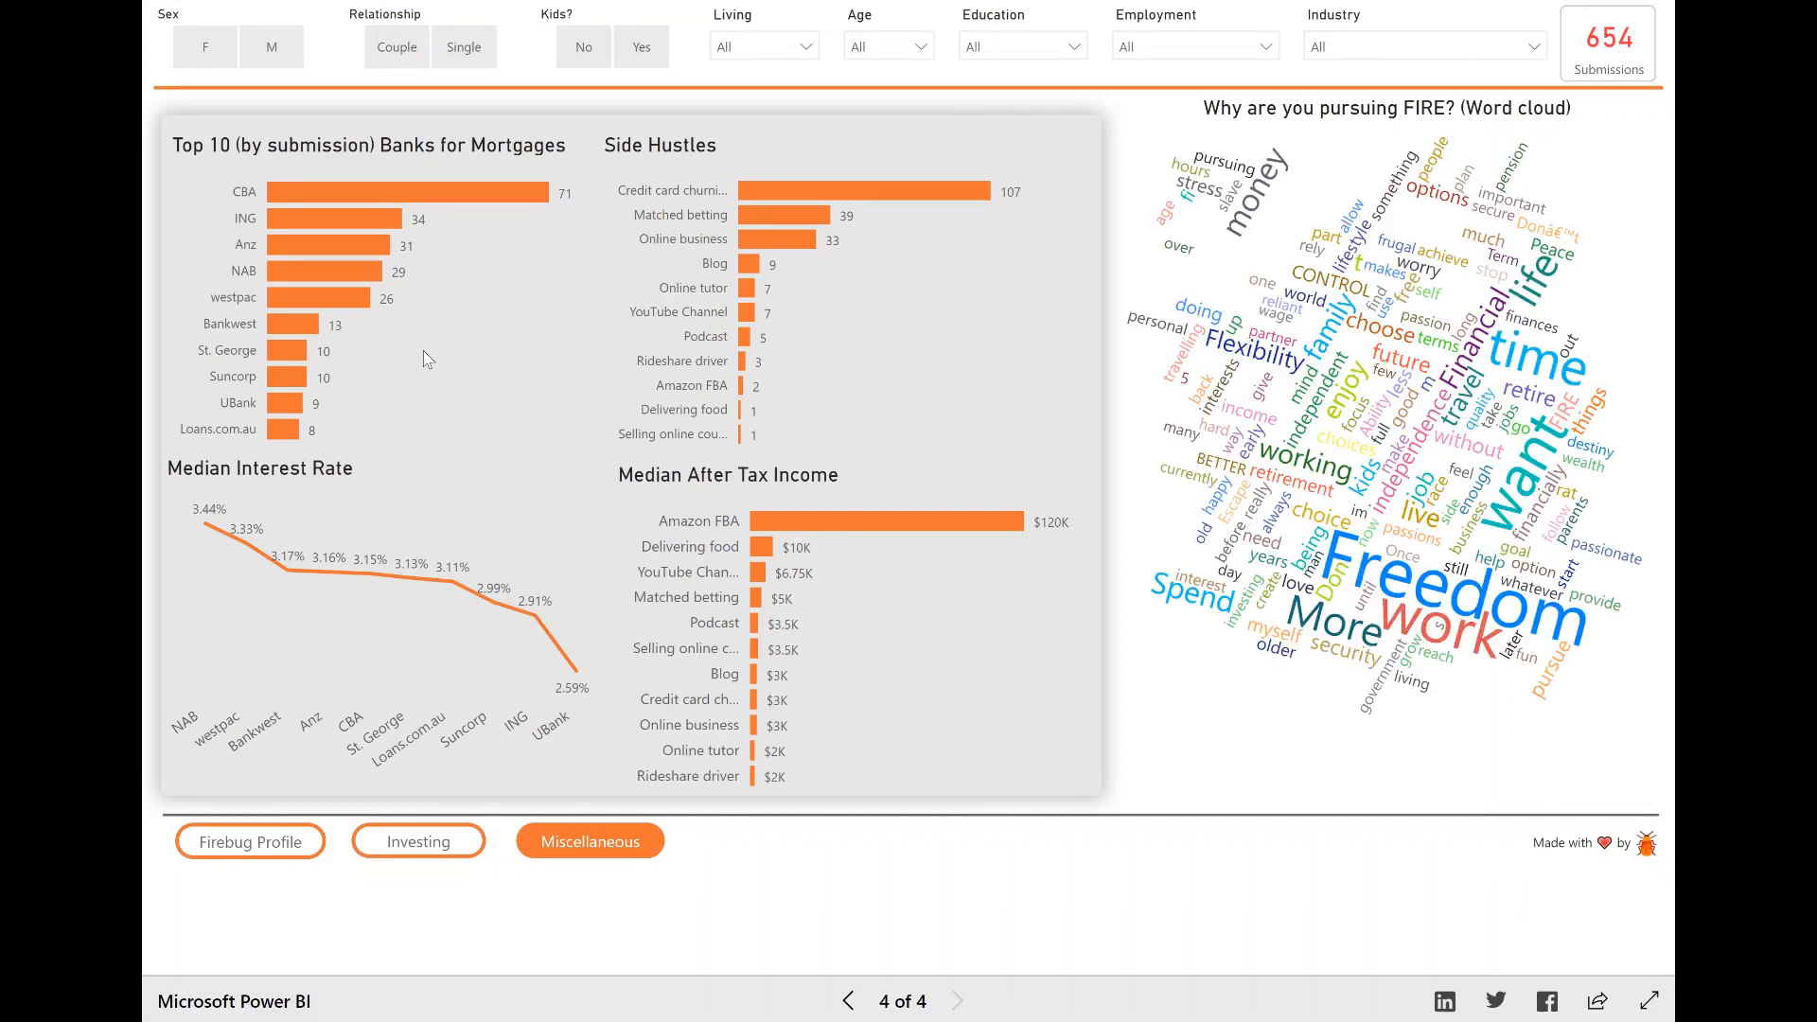
pyautogui.moveTo(206, 524)
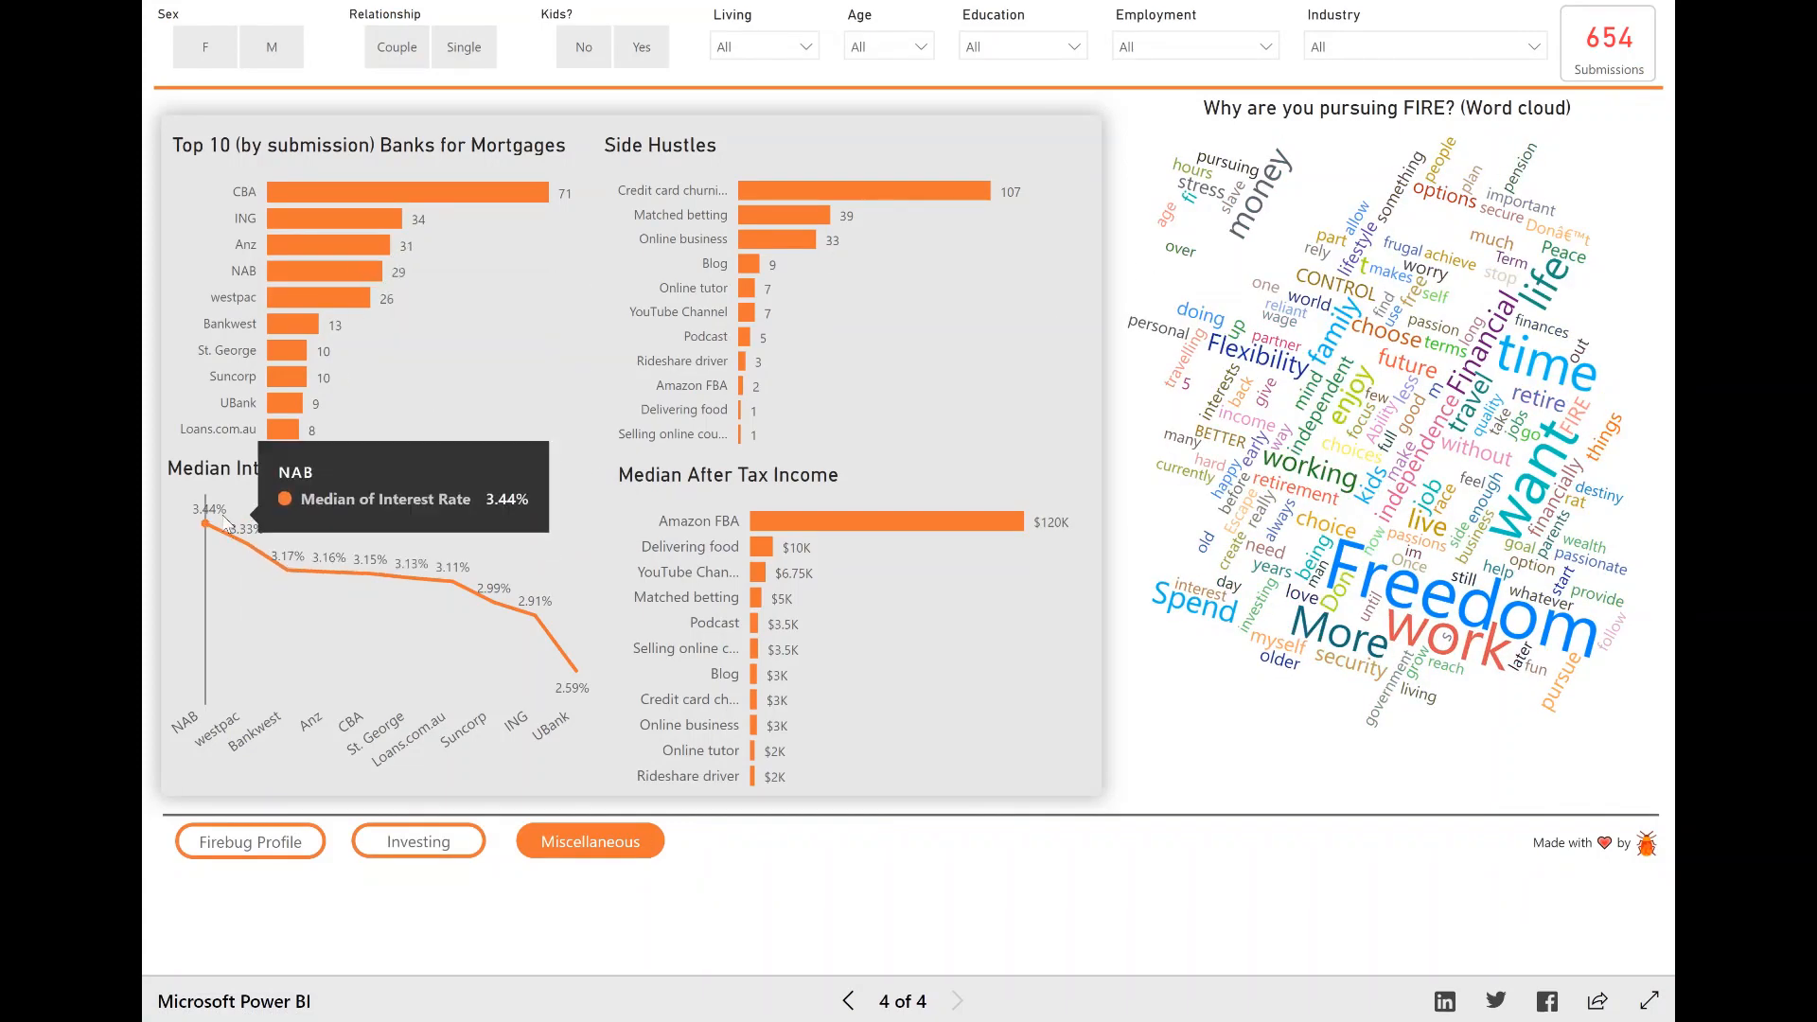
pyautogui.moveTo(574, 505)
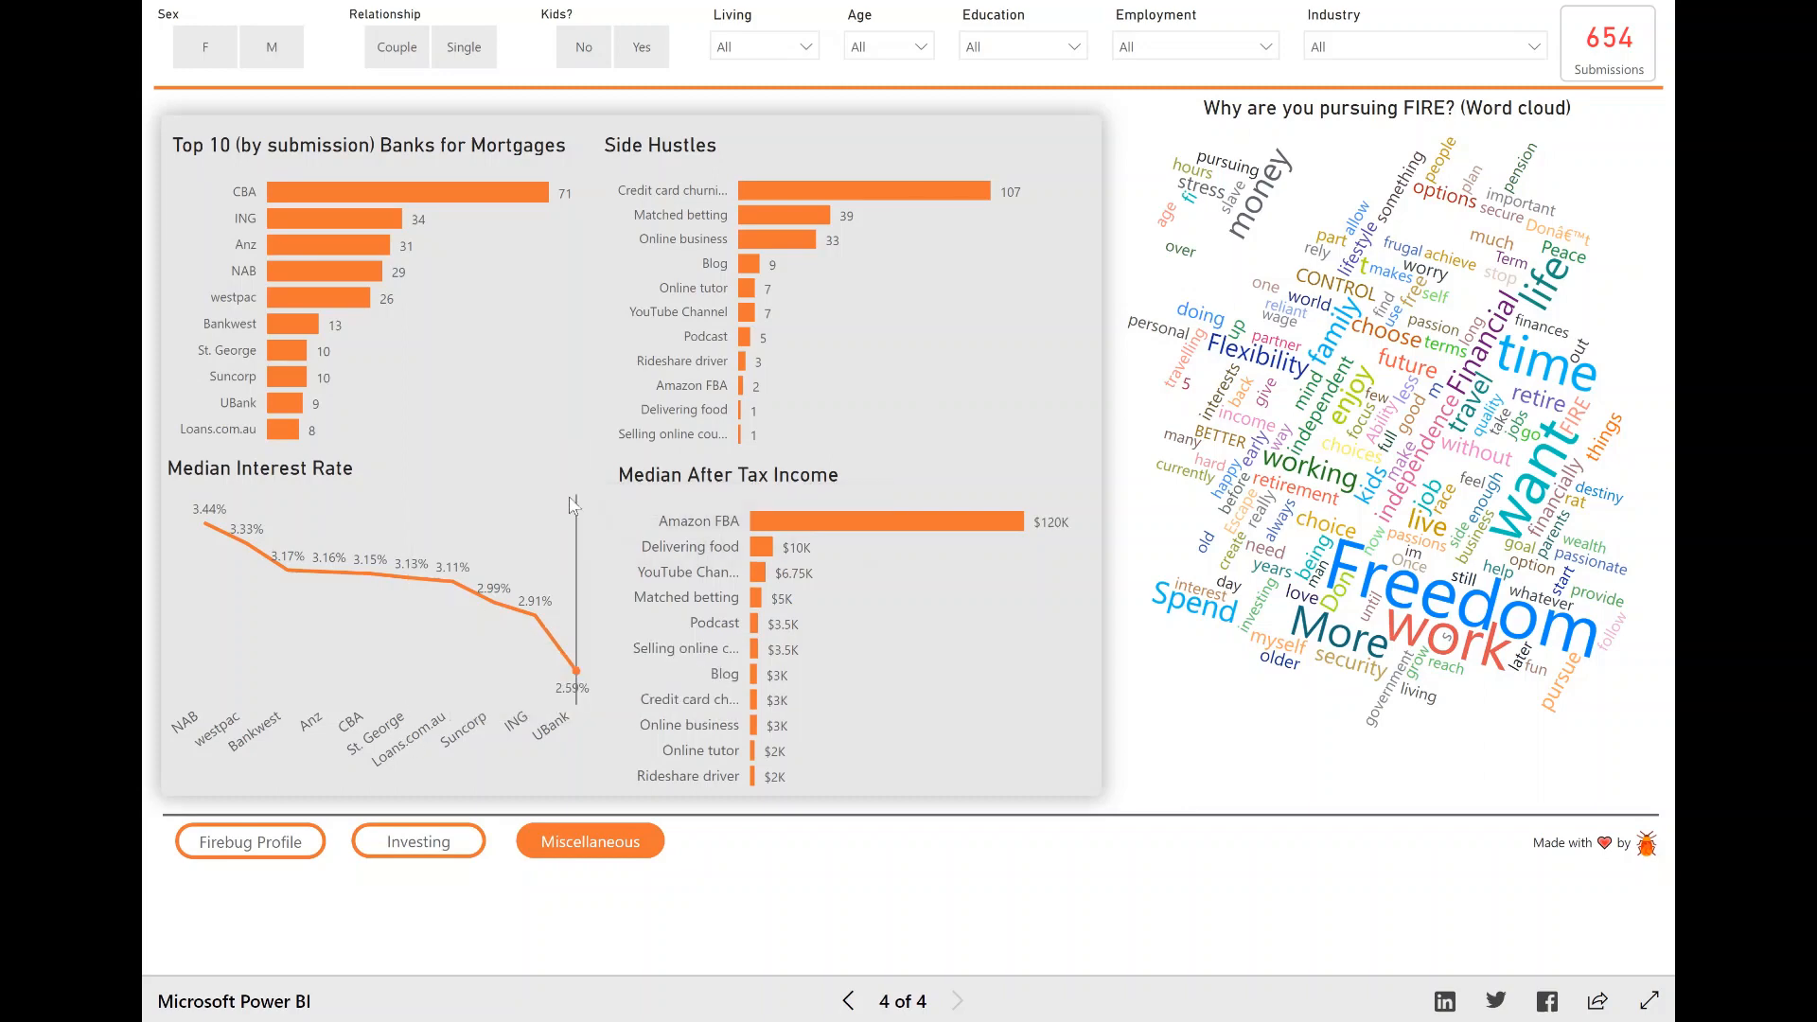
pyautogui.moveTo(773, 511)
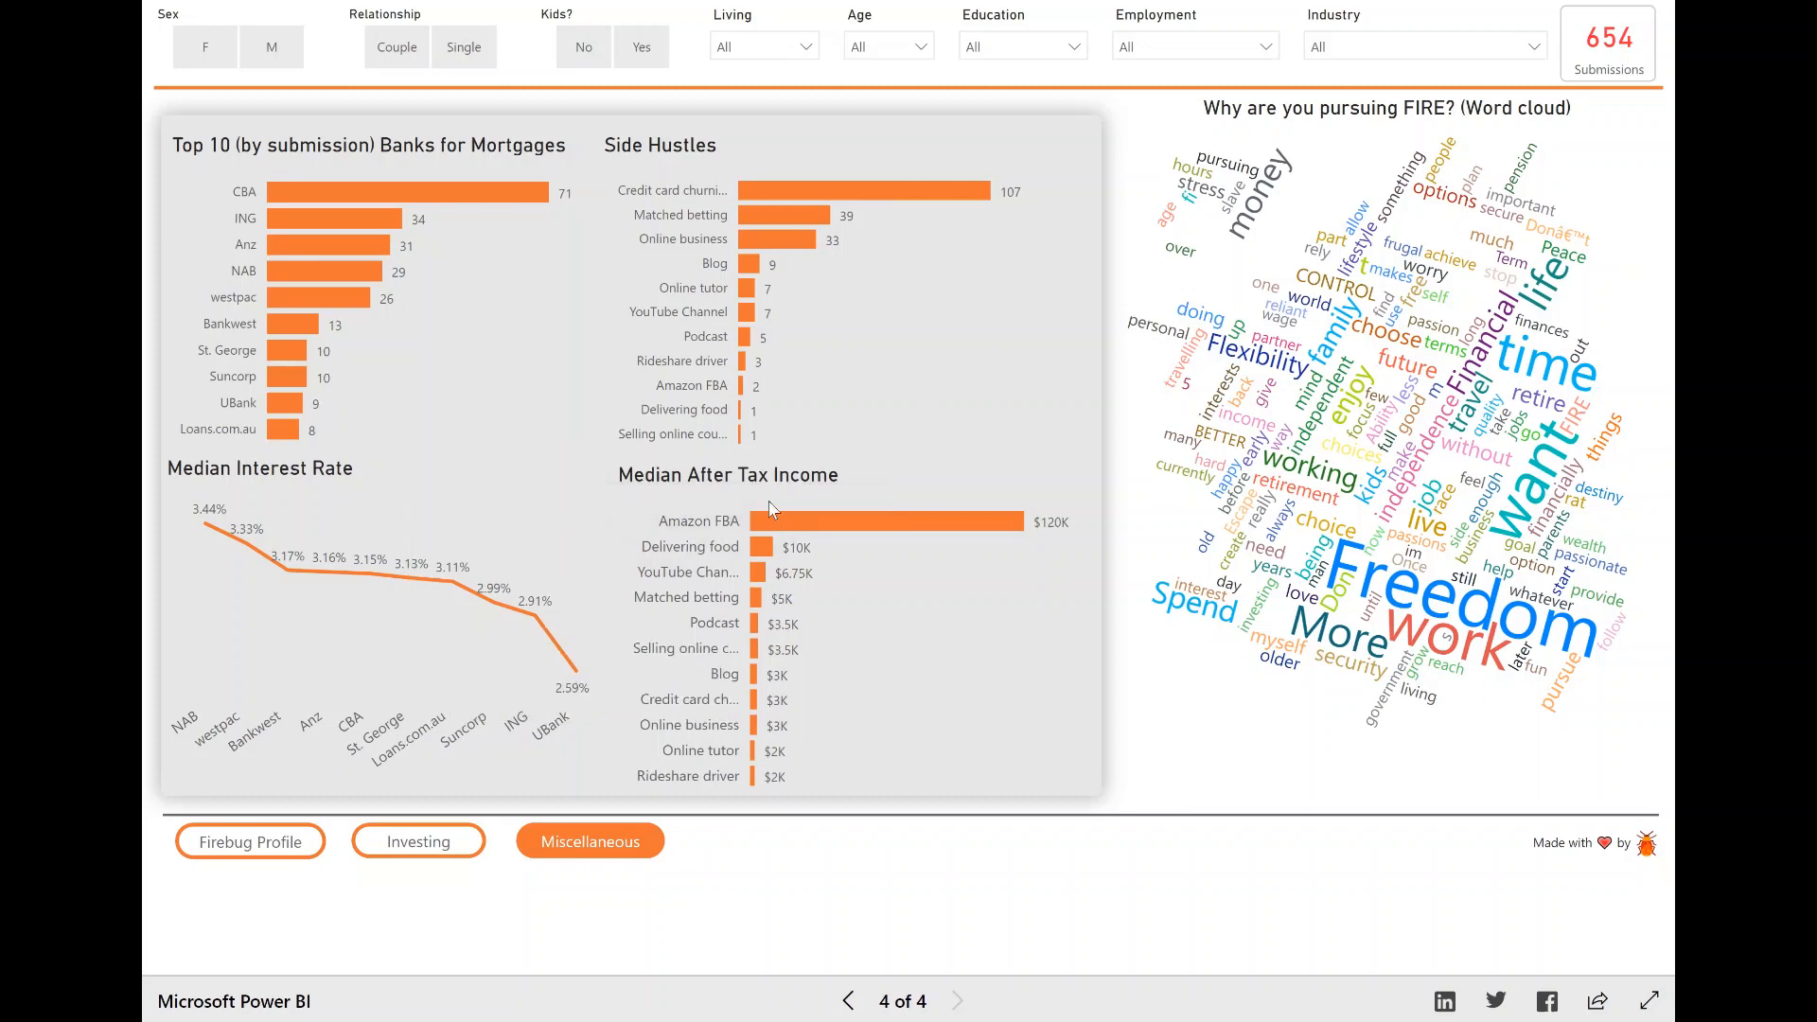
pyautogui.moveTo(770, 545)
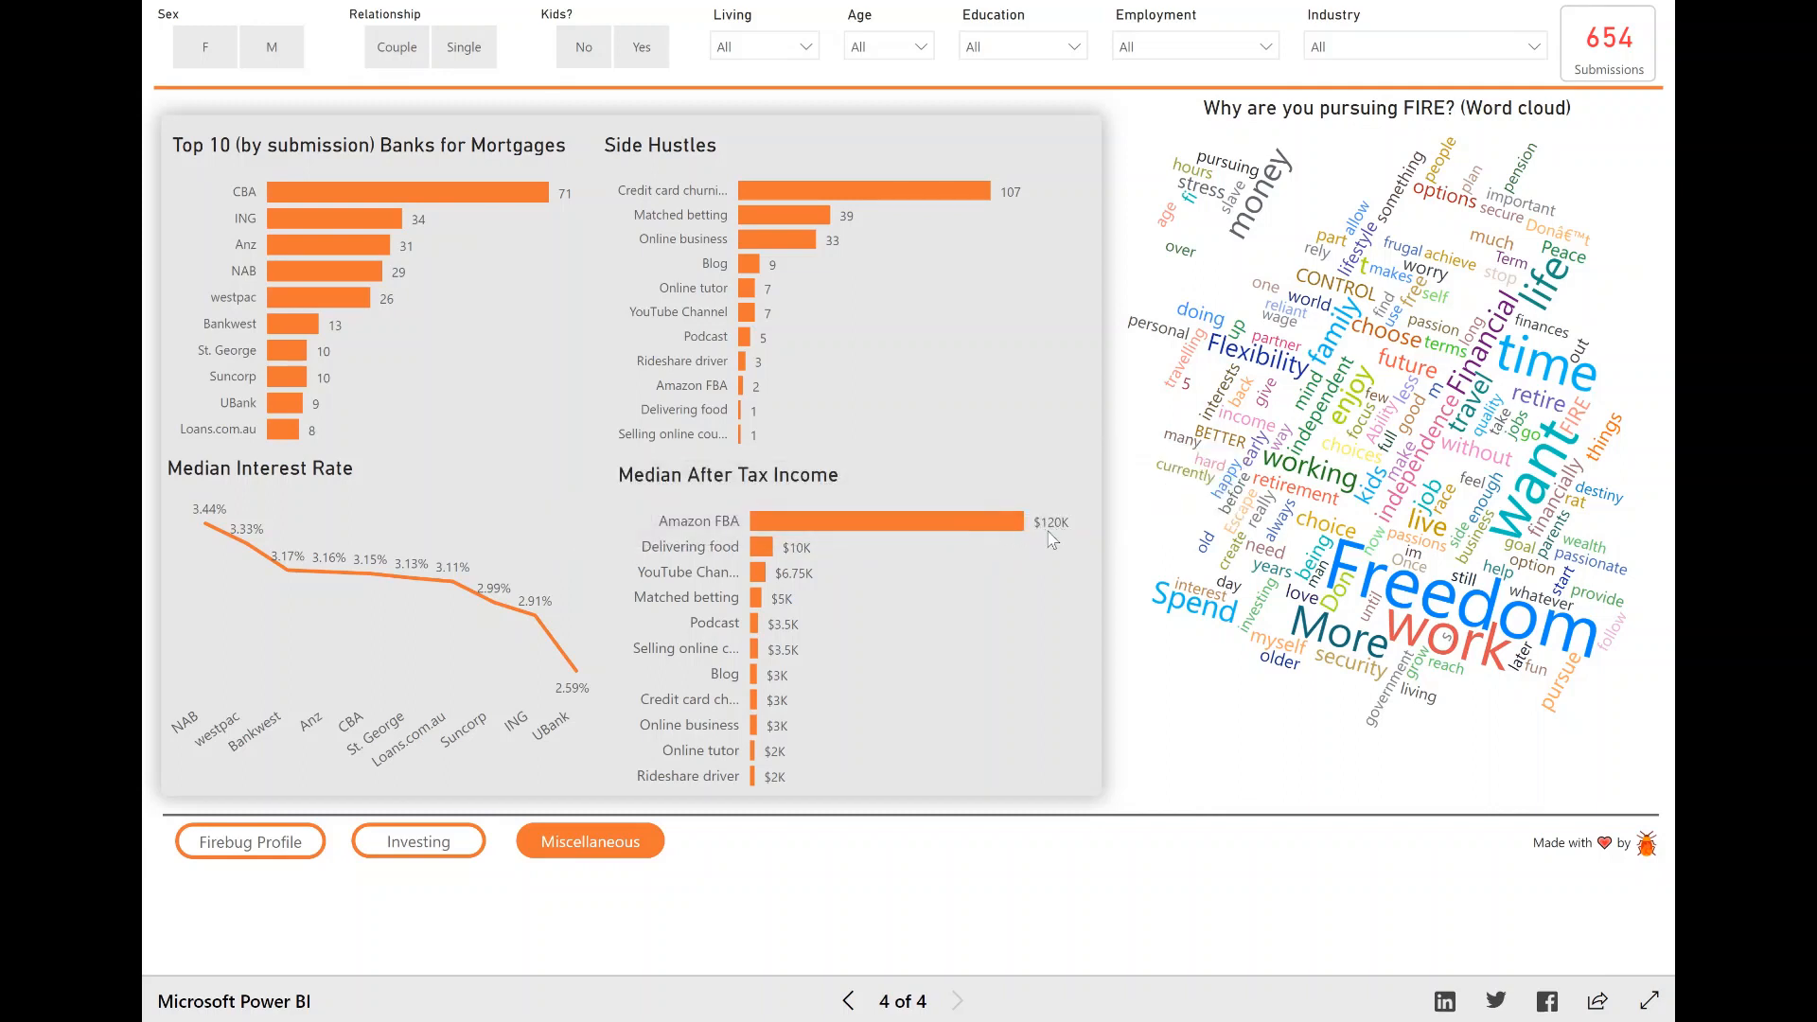
pyautogui.moveTo(718, 534)
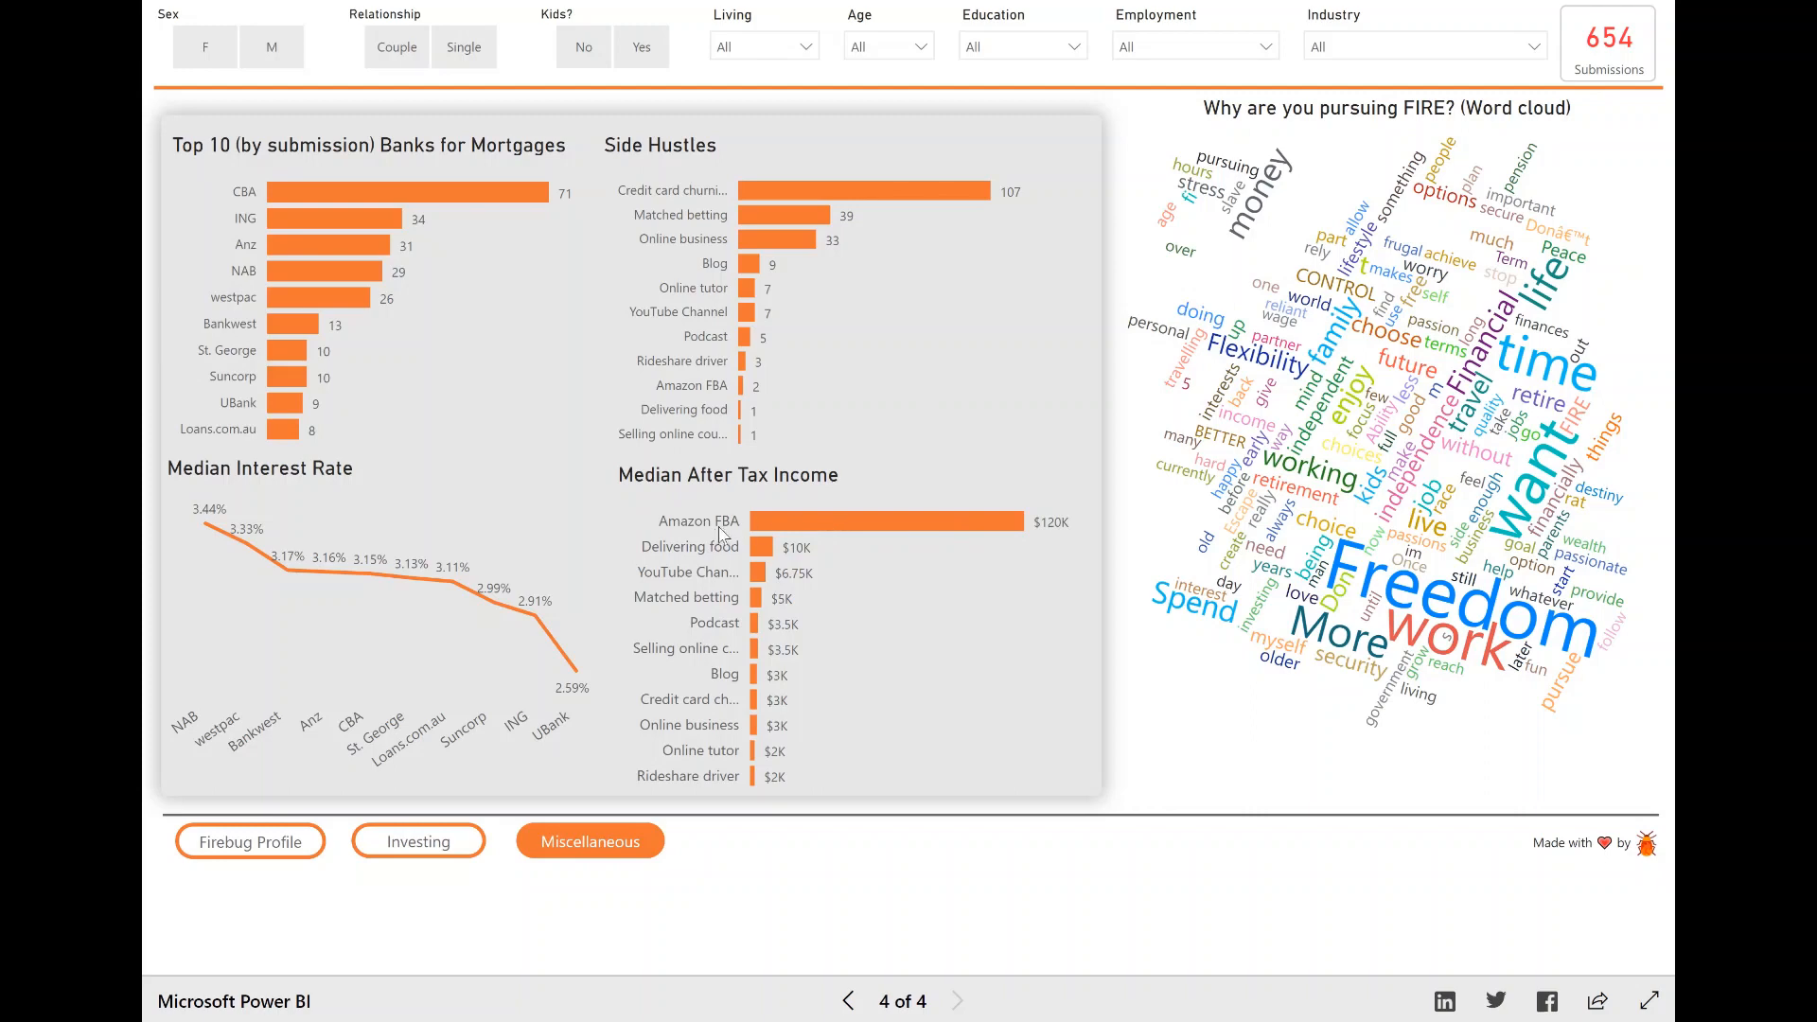
pyautogui.moveTo(1034, 534)
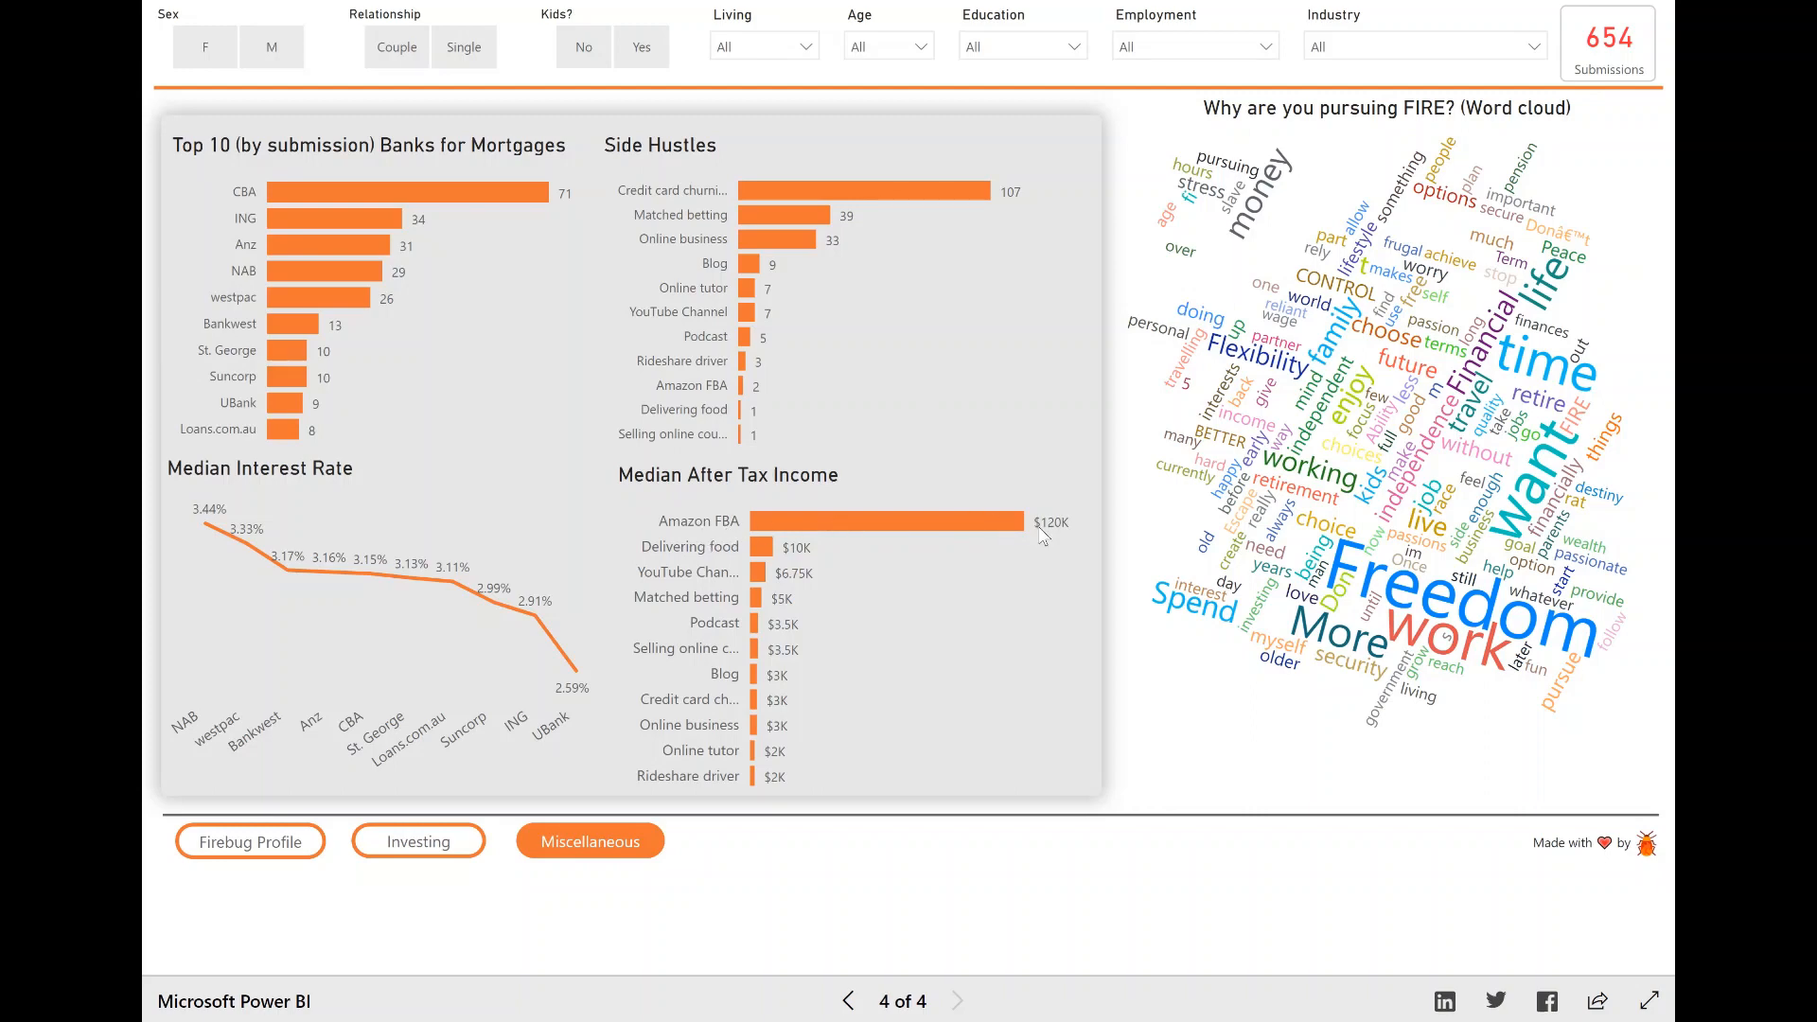
pyautogui.moveTo(927, 523)
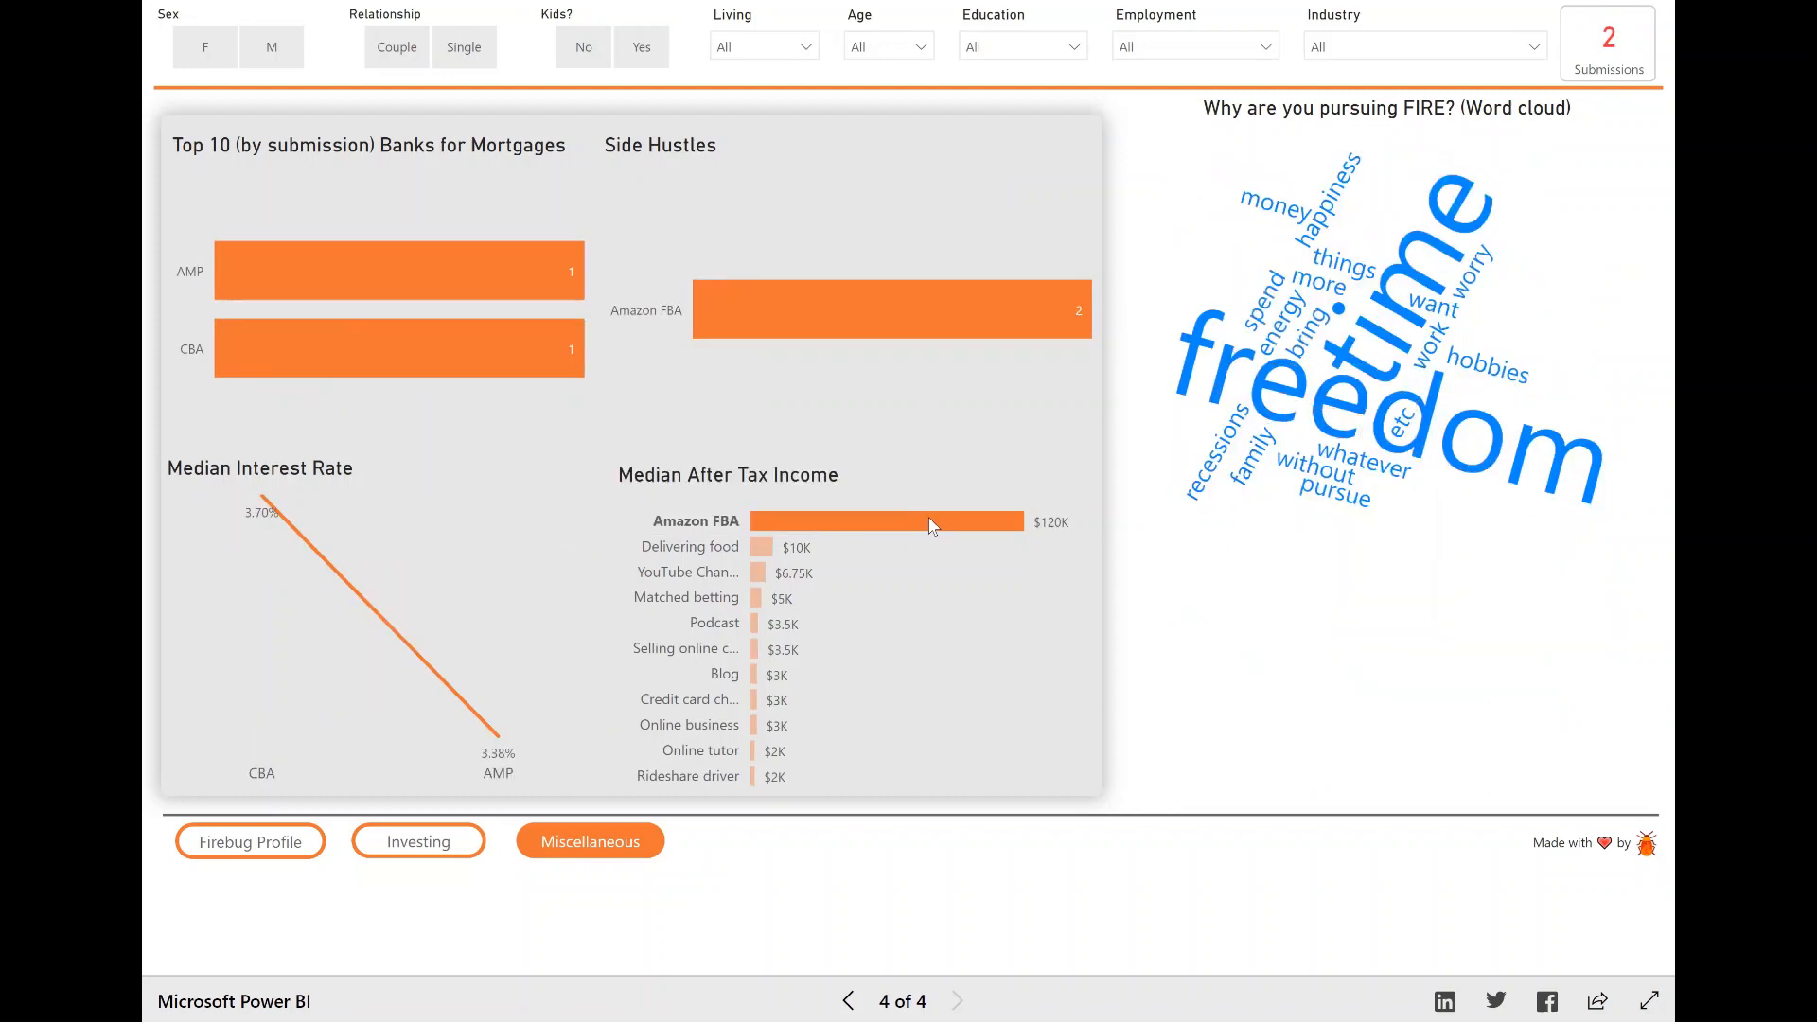
pyautogui.moveTo(1622, 45)
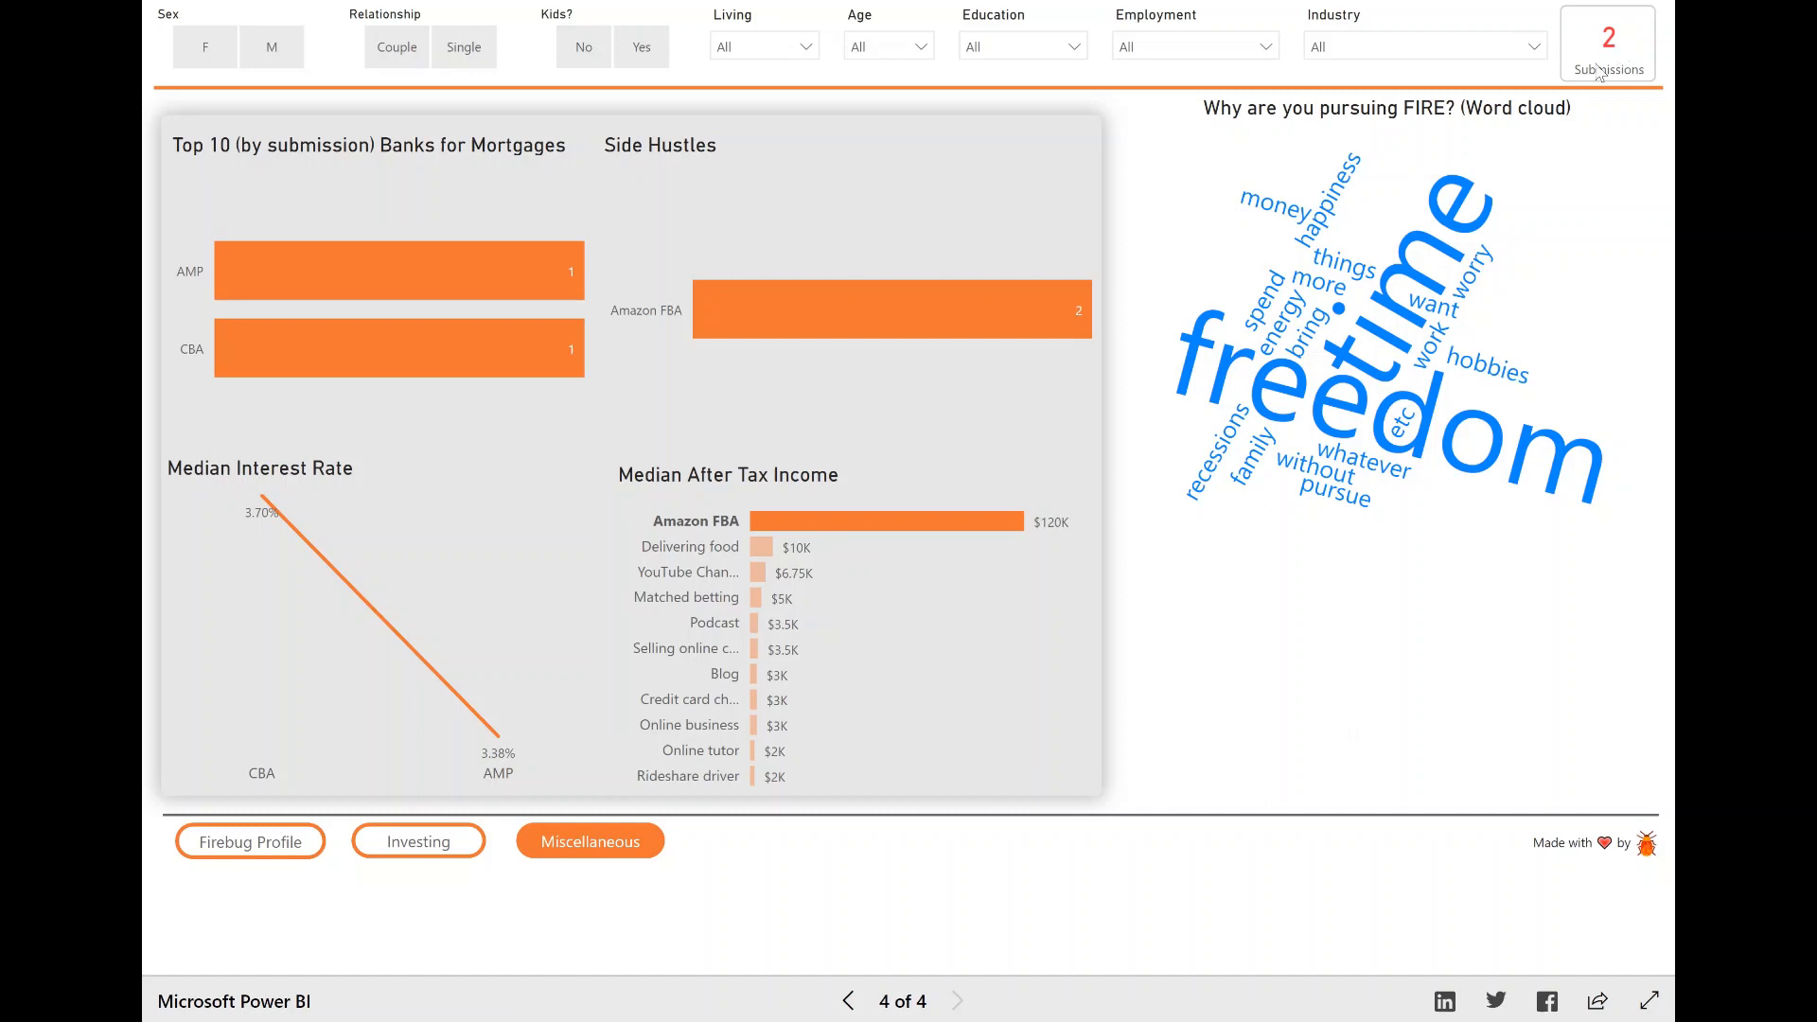
pyautogui.moveTo(811, 532)
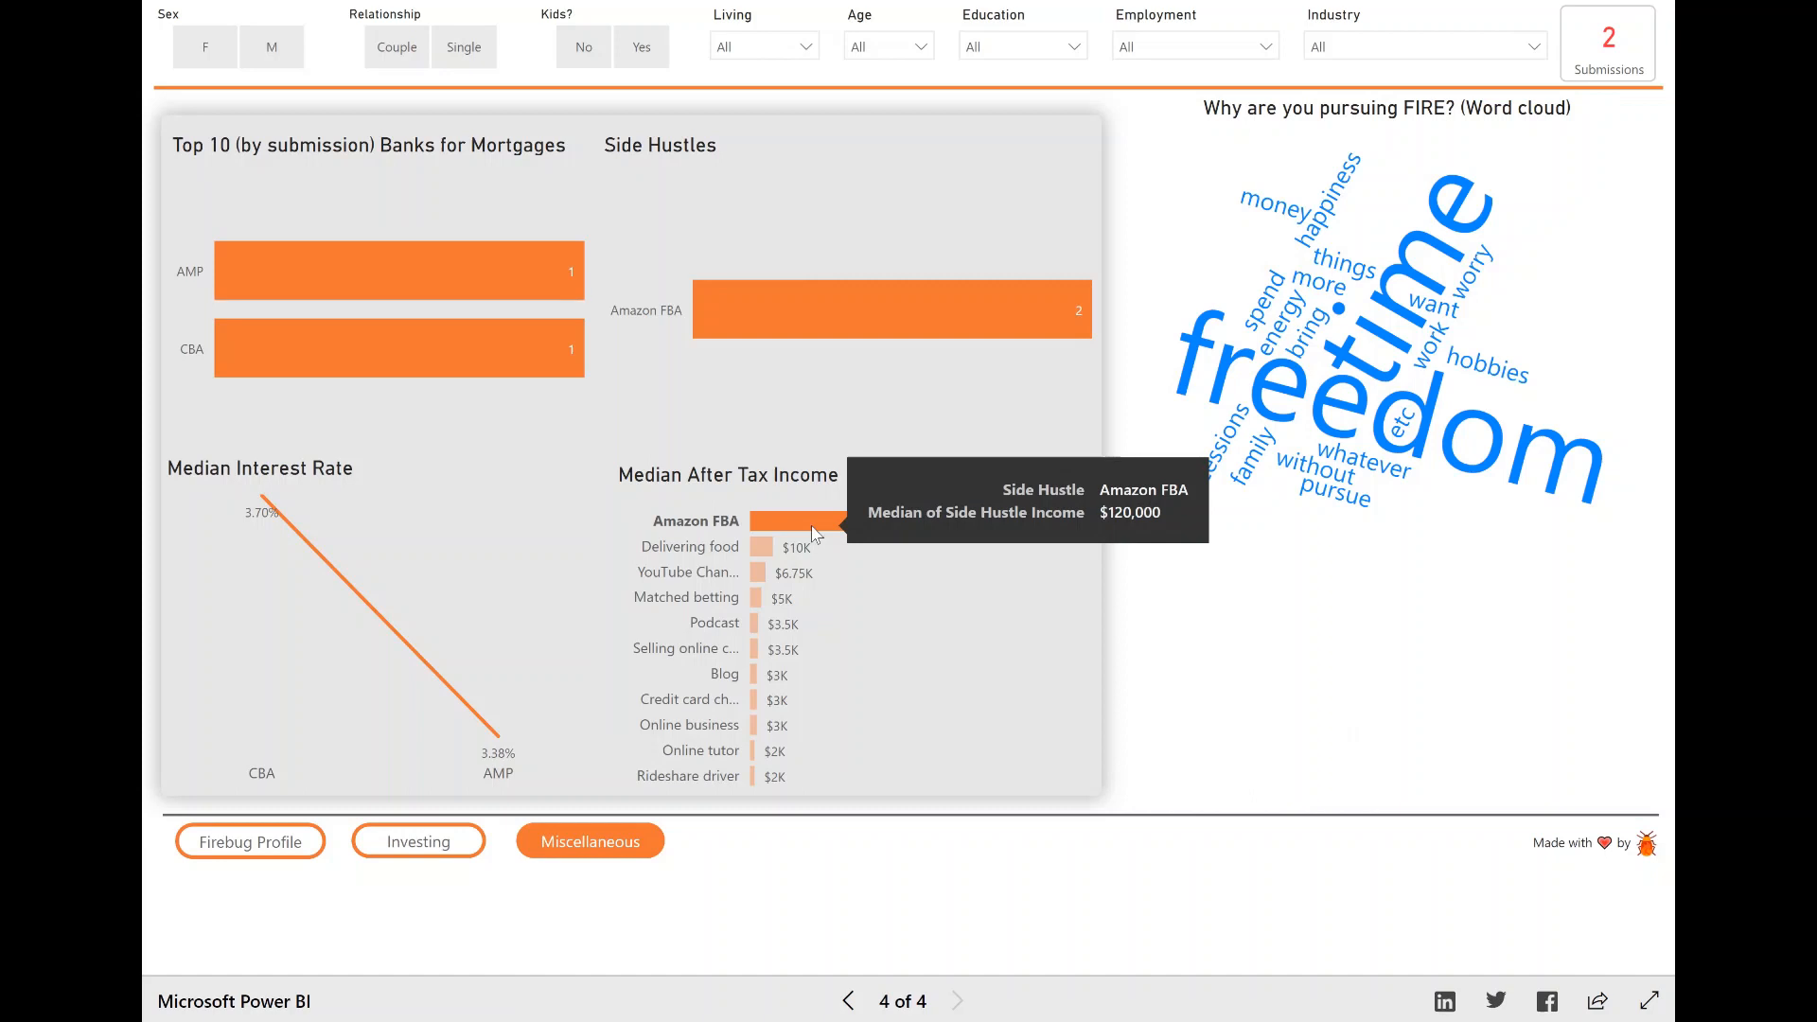
pyautogui.moveTo(695, 520)
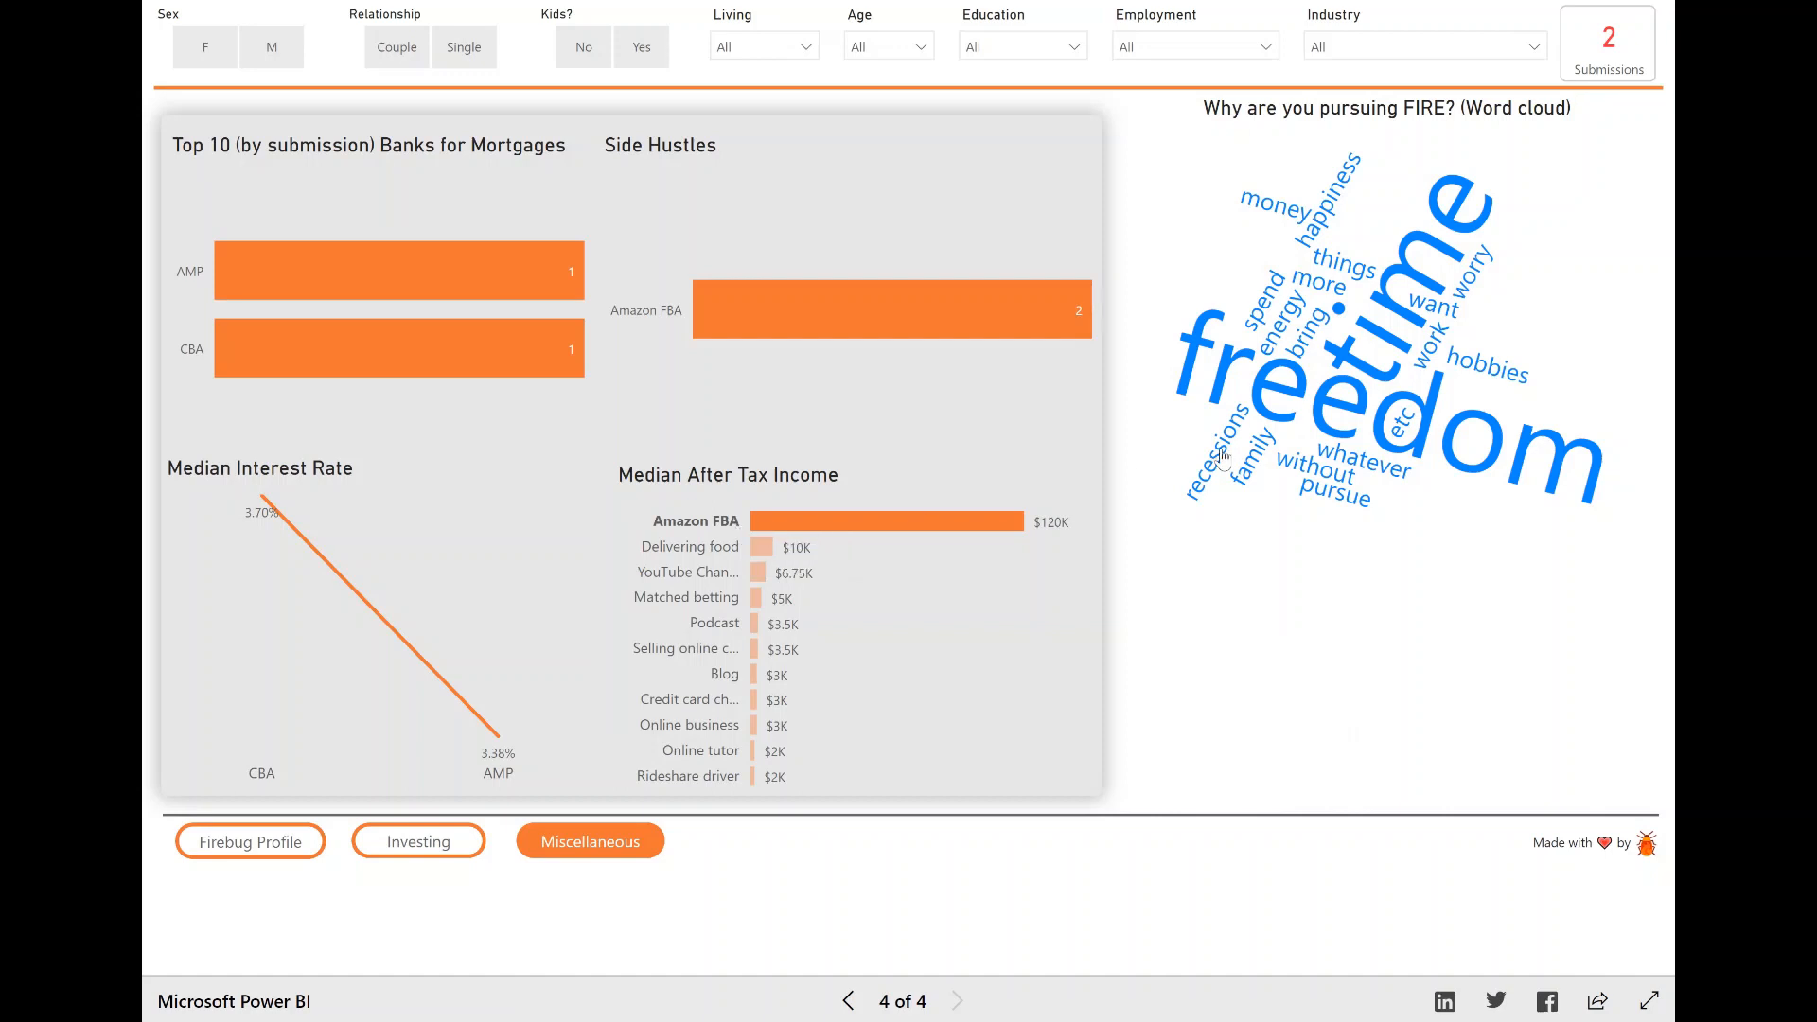
pyautogui.moveTo(950, 522)
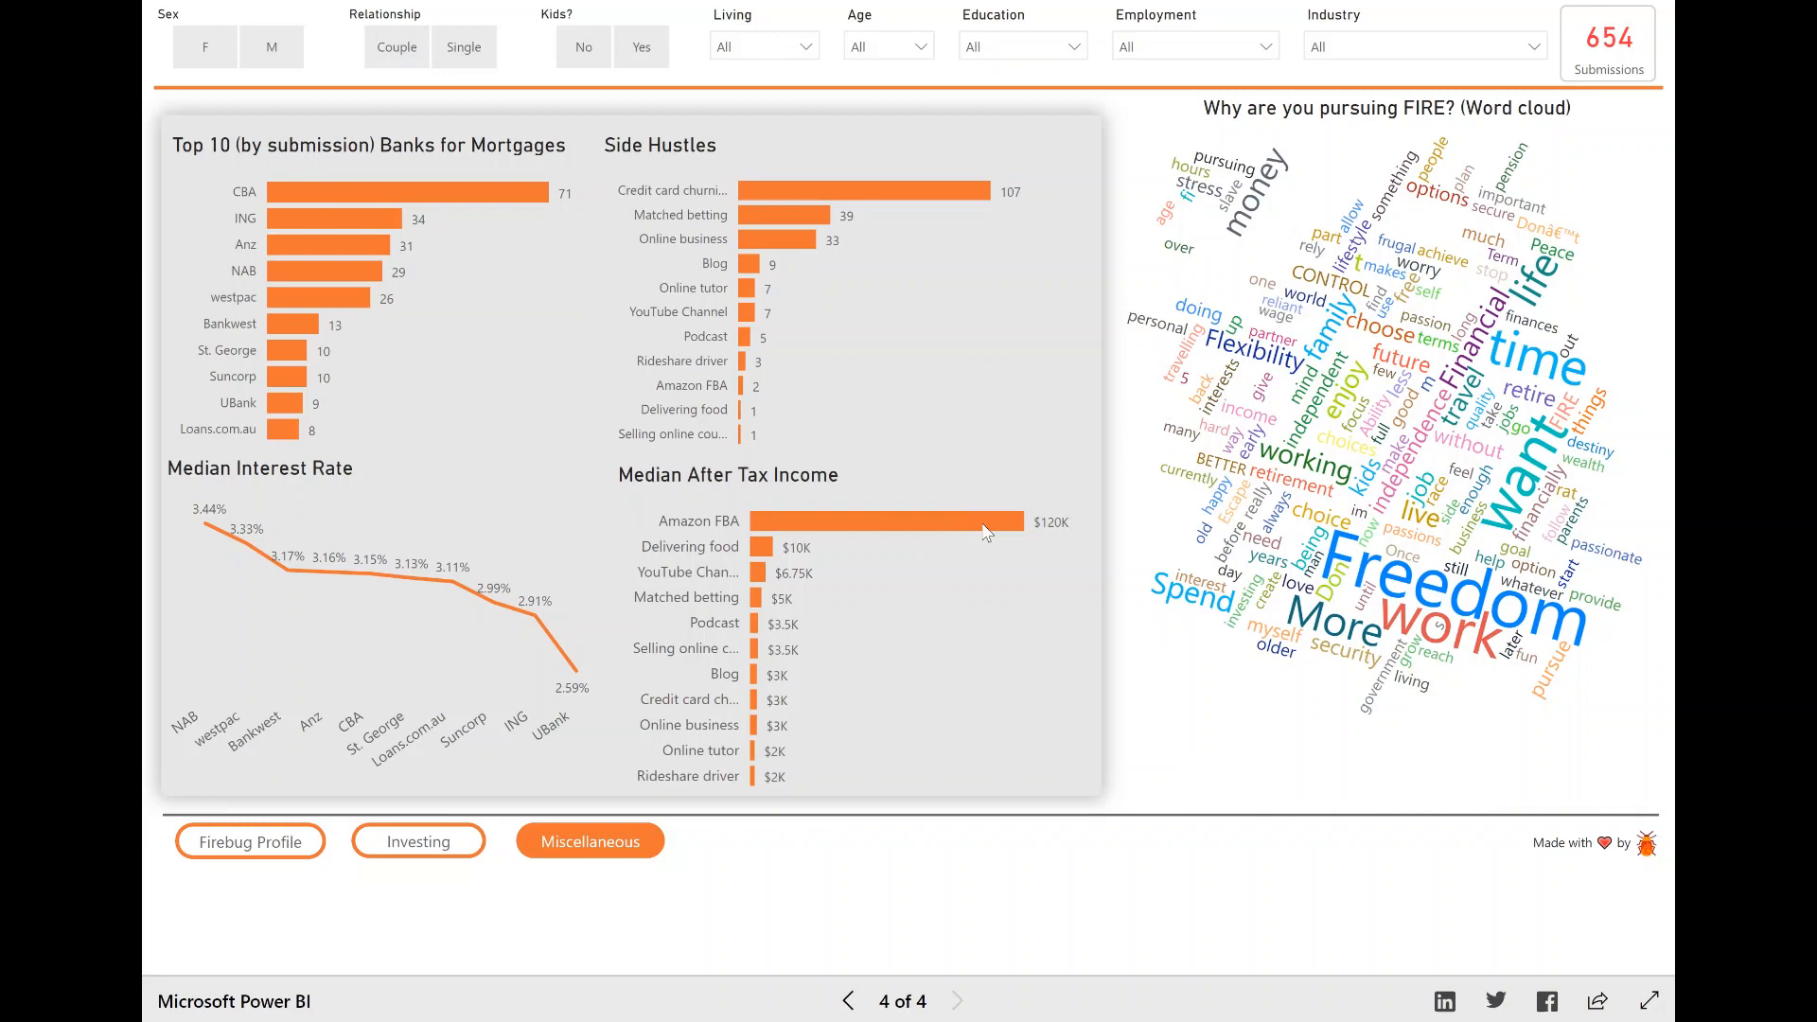
pyautogui.moveTo(757, 585)
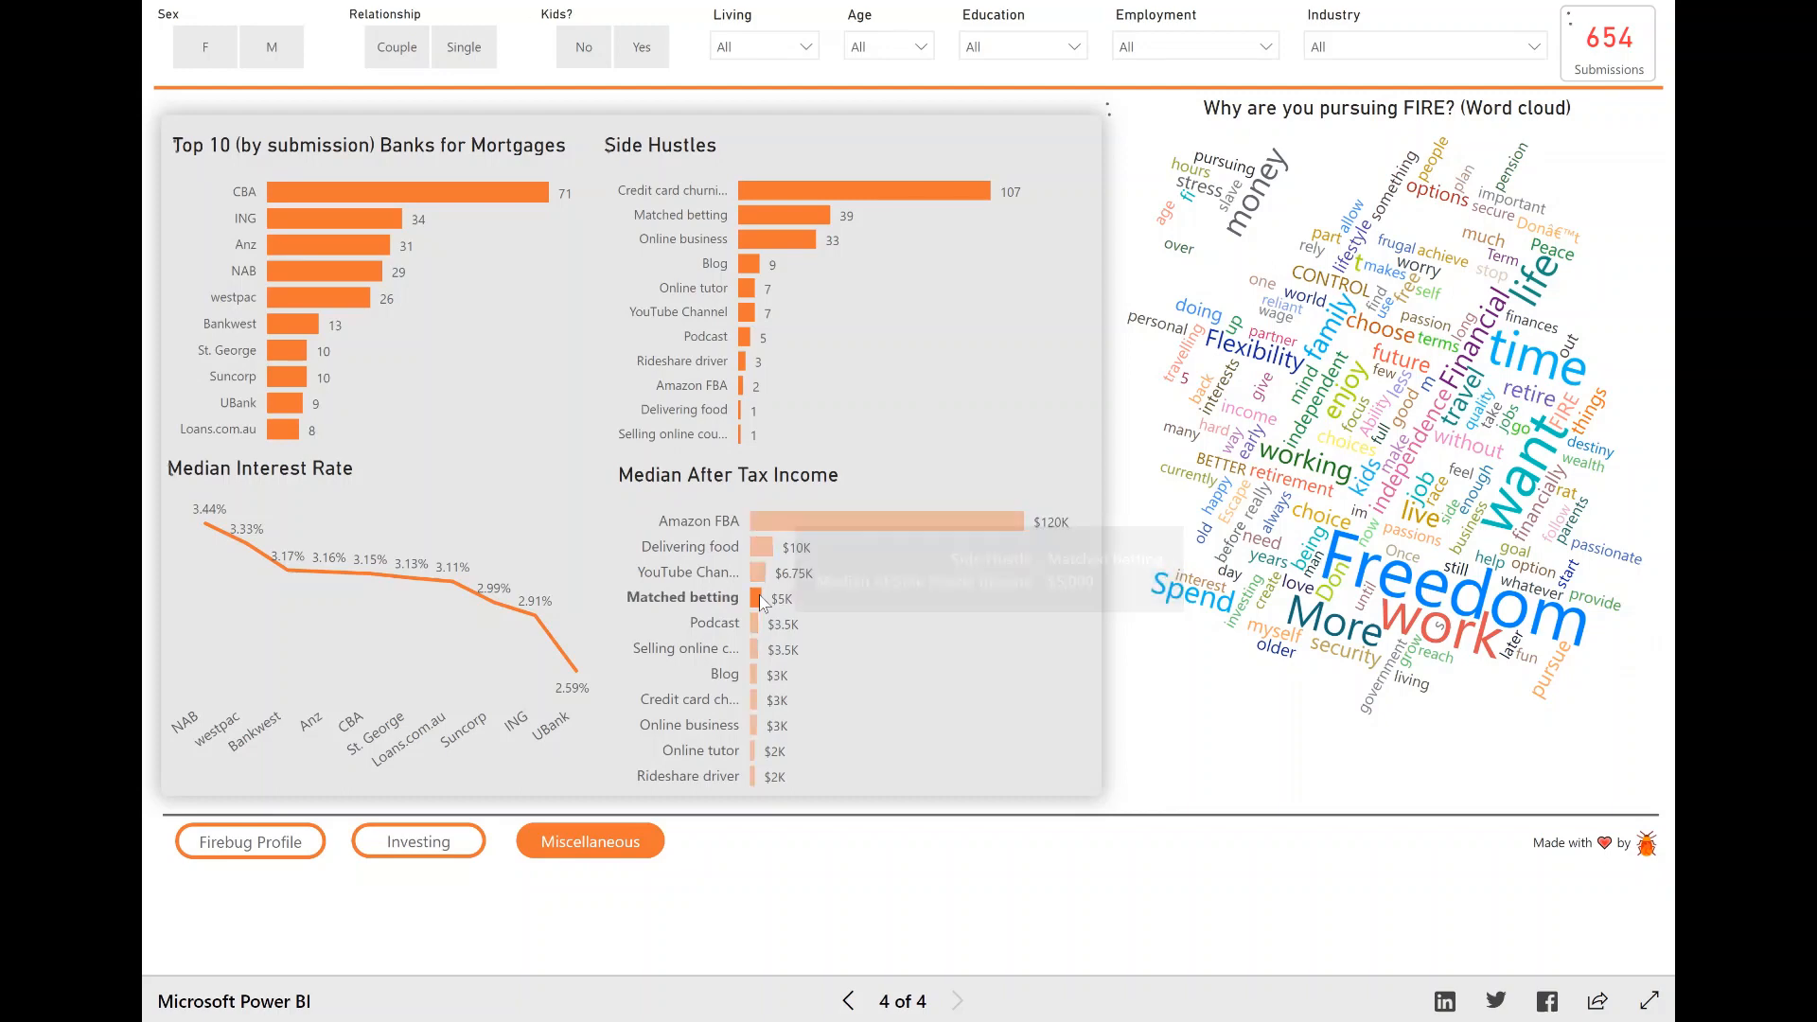
pyautogui.click(804, 215)
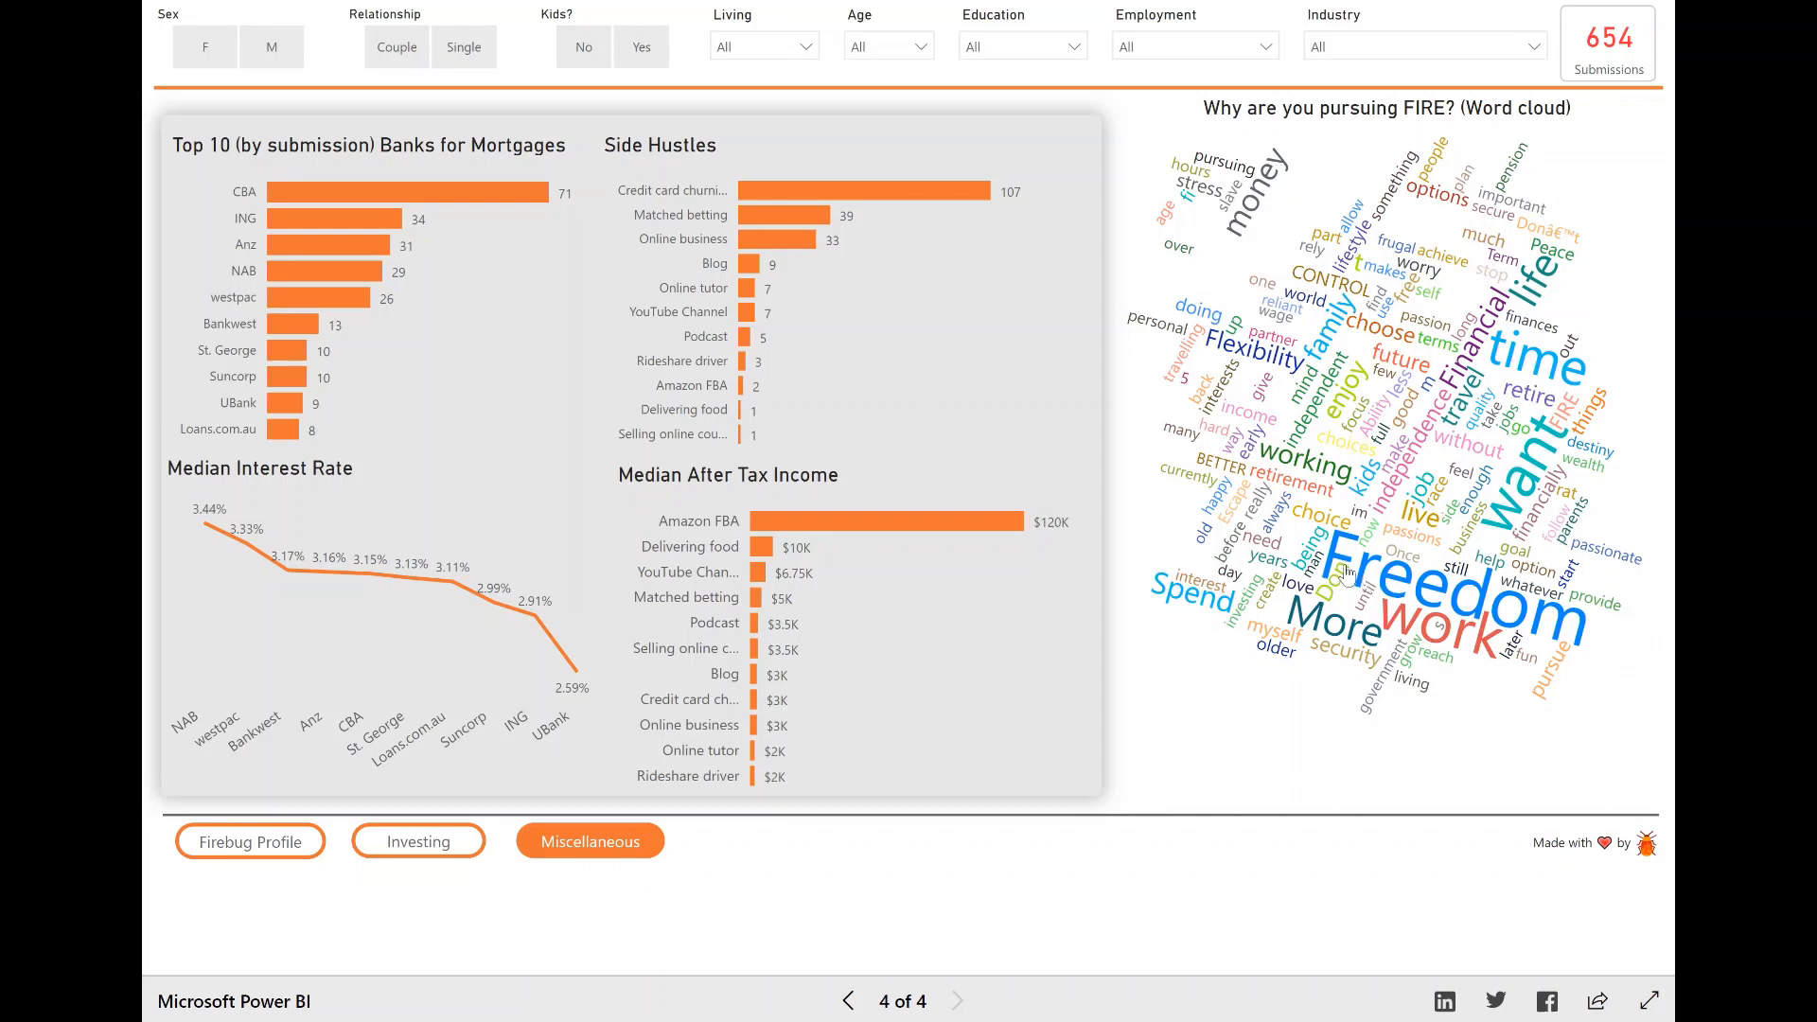
pyautogui.moveTo(1347, 576)
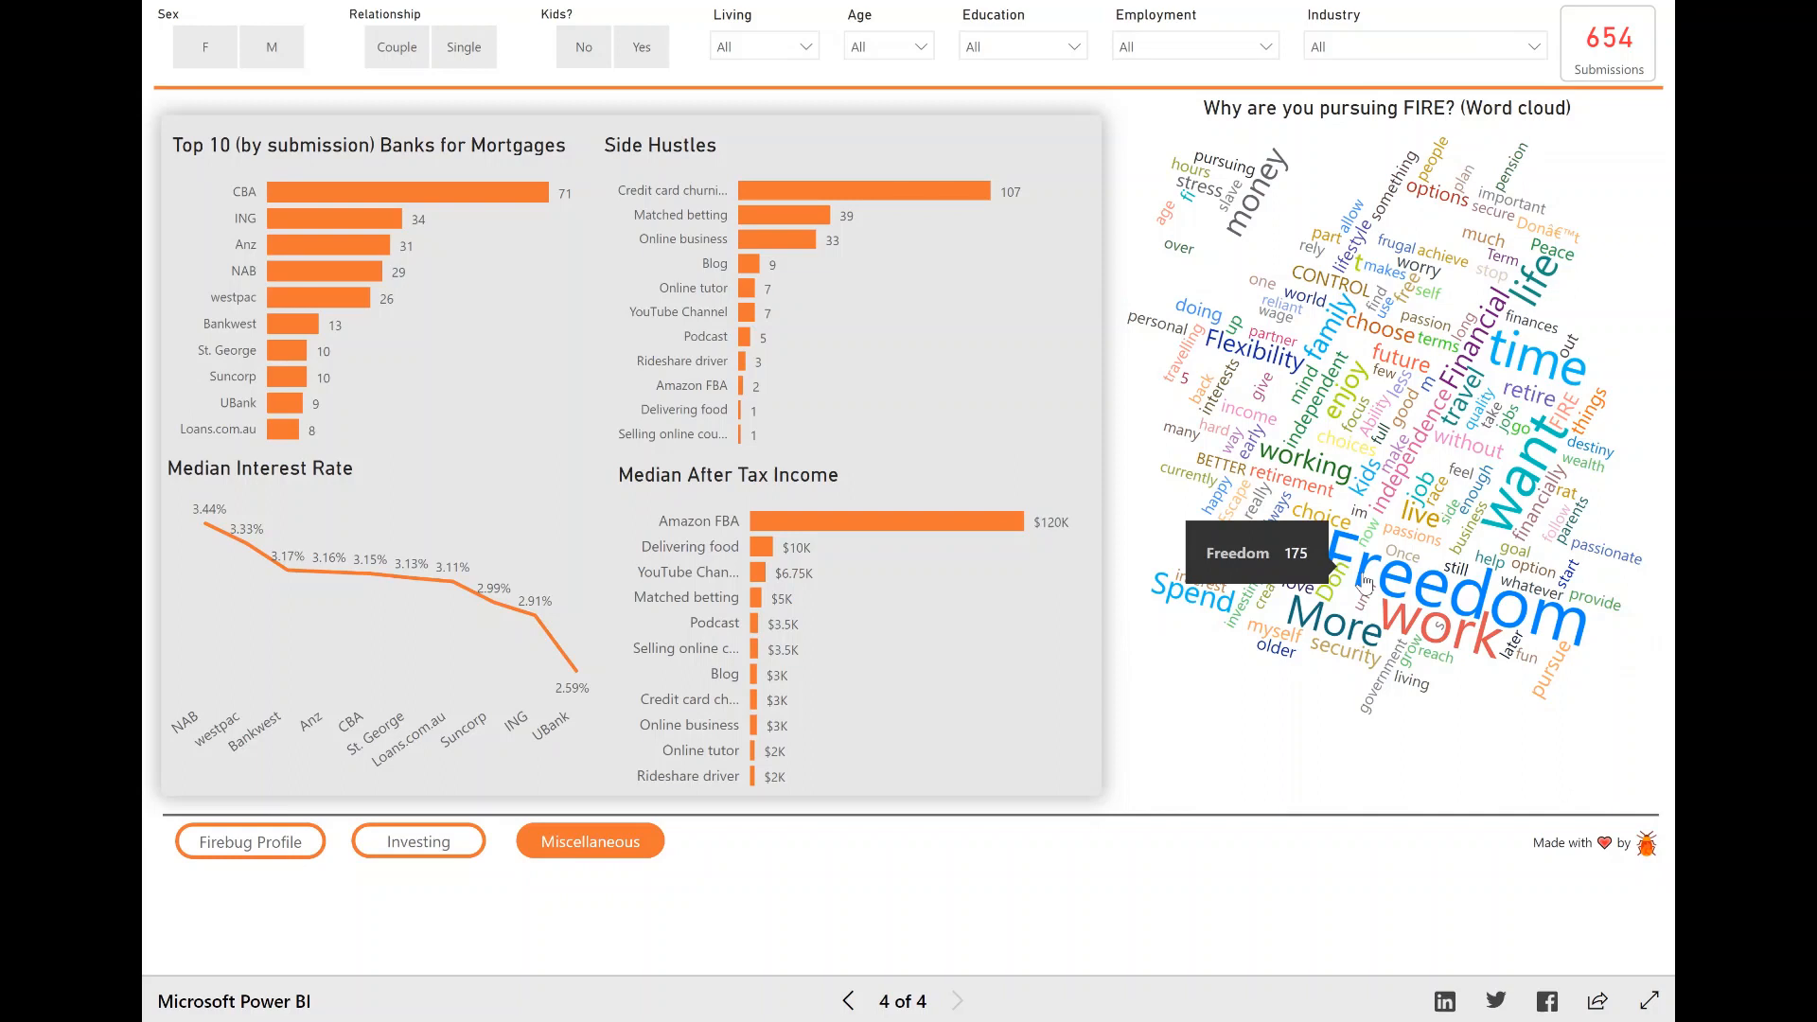
pyautogui.moveTo(915, 66)
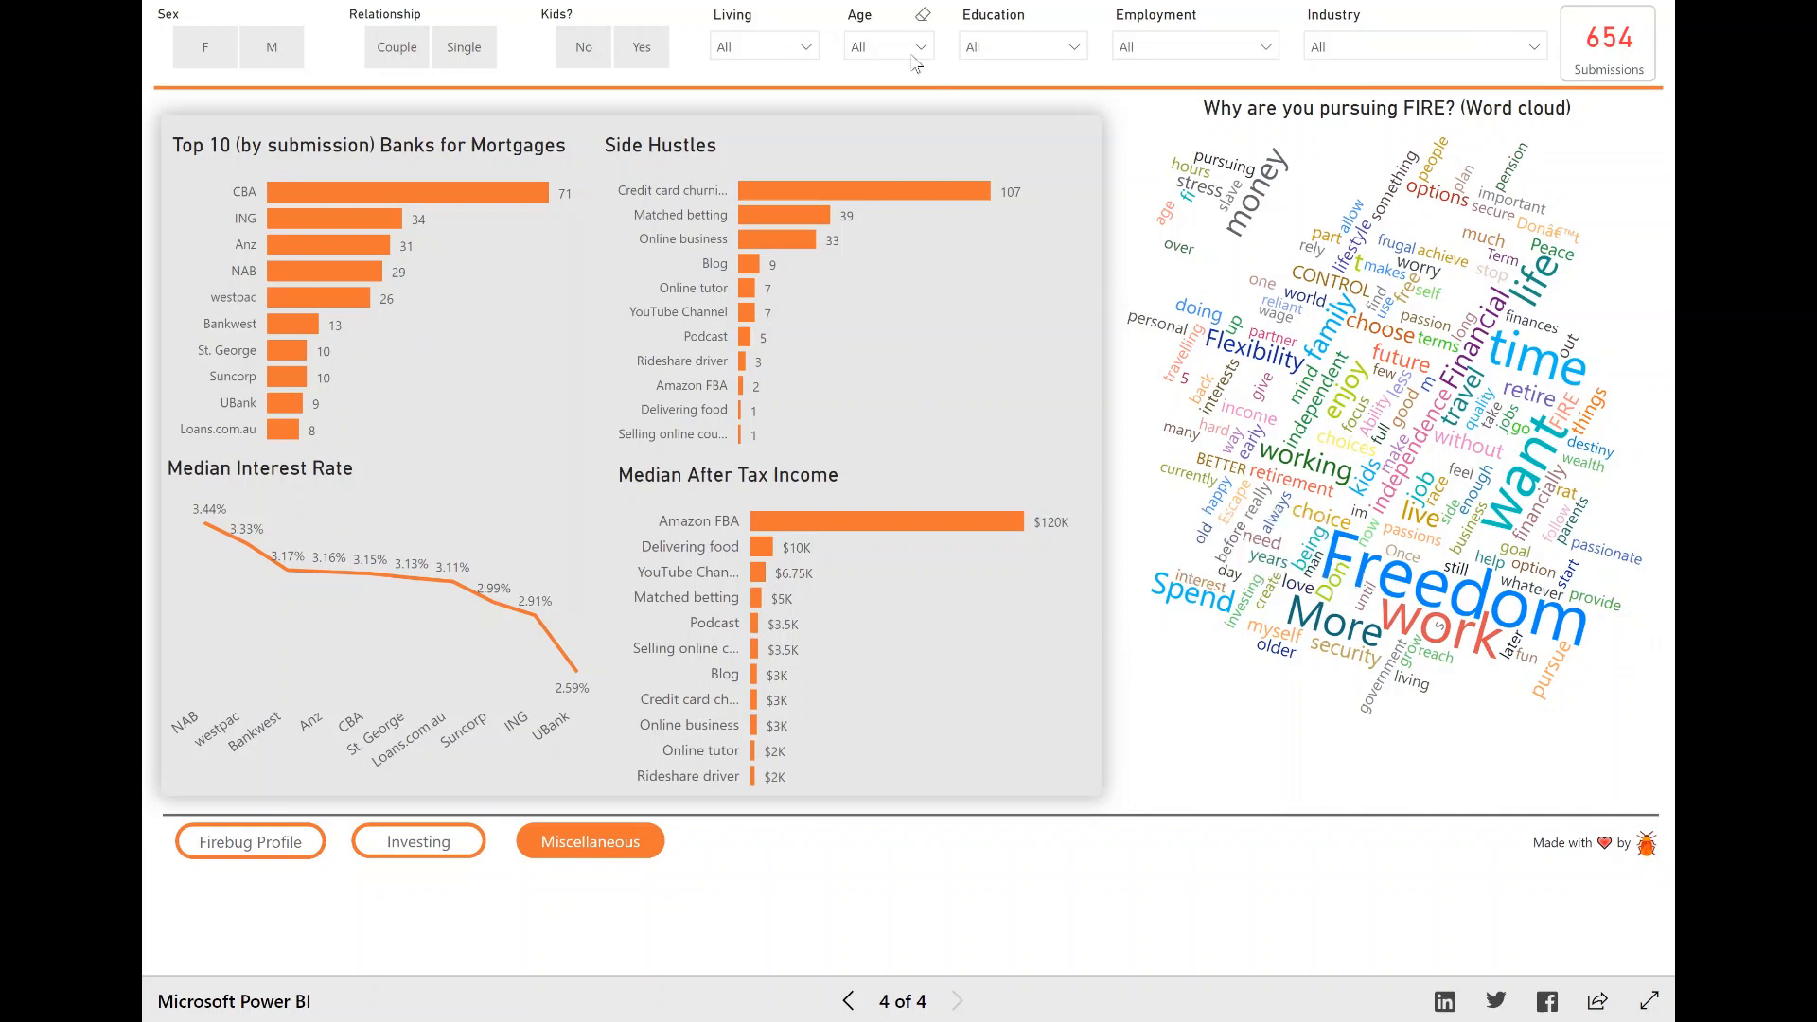
pyautogui.click(919, 46)
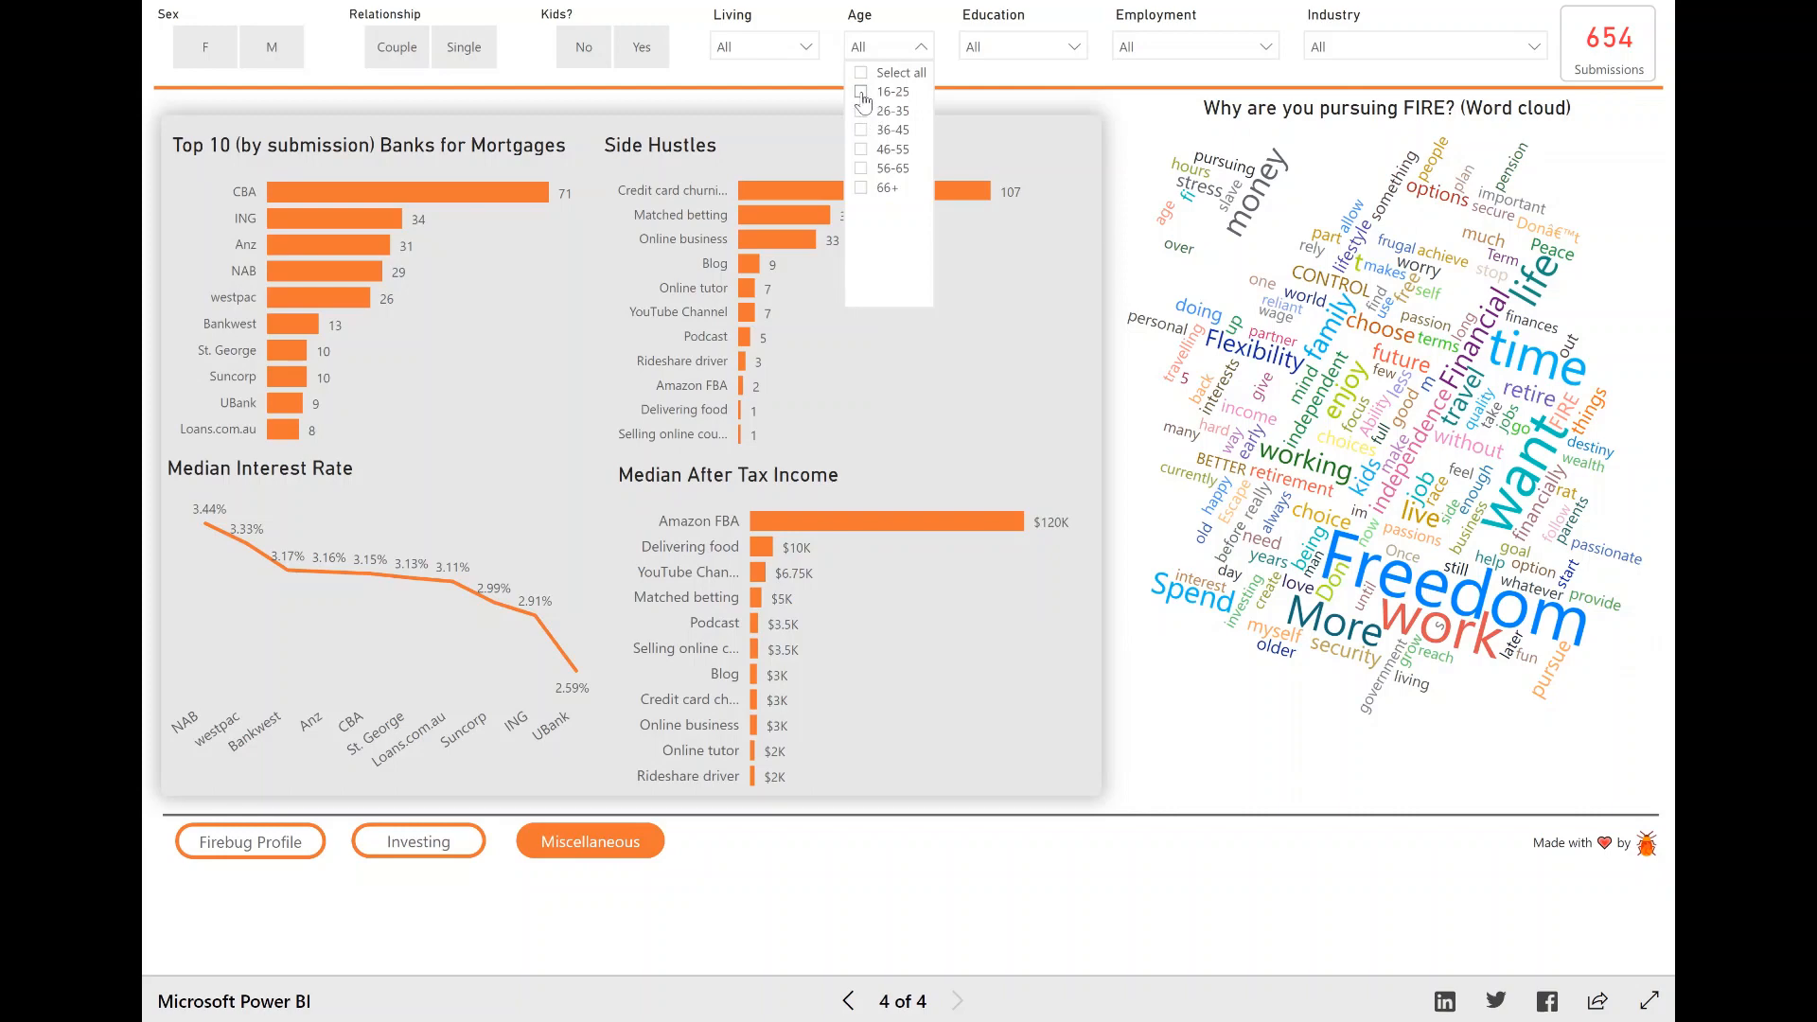
pyautogui.click(862, 92)
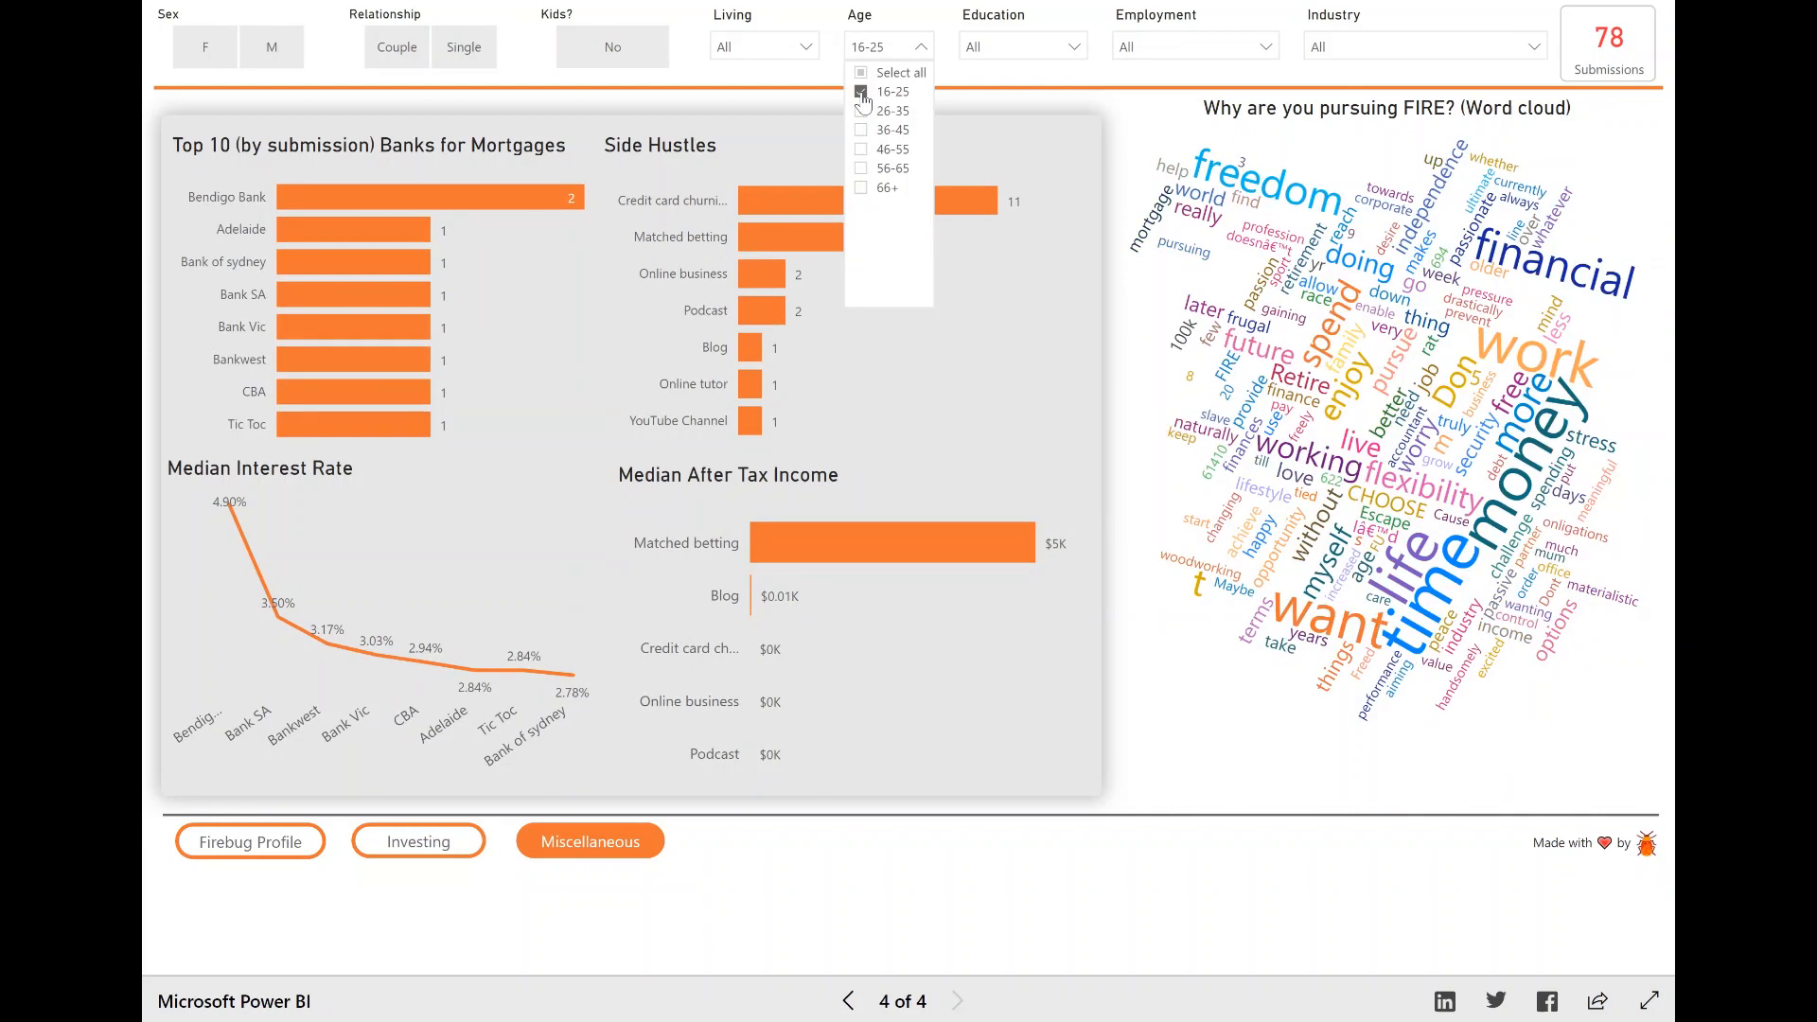
pyautogui.click(861, 92)
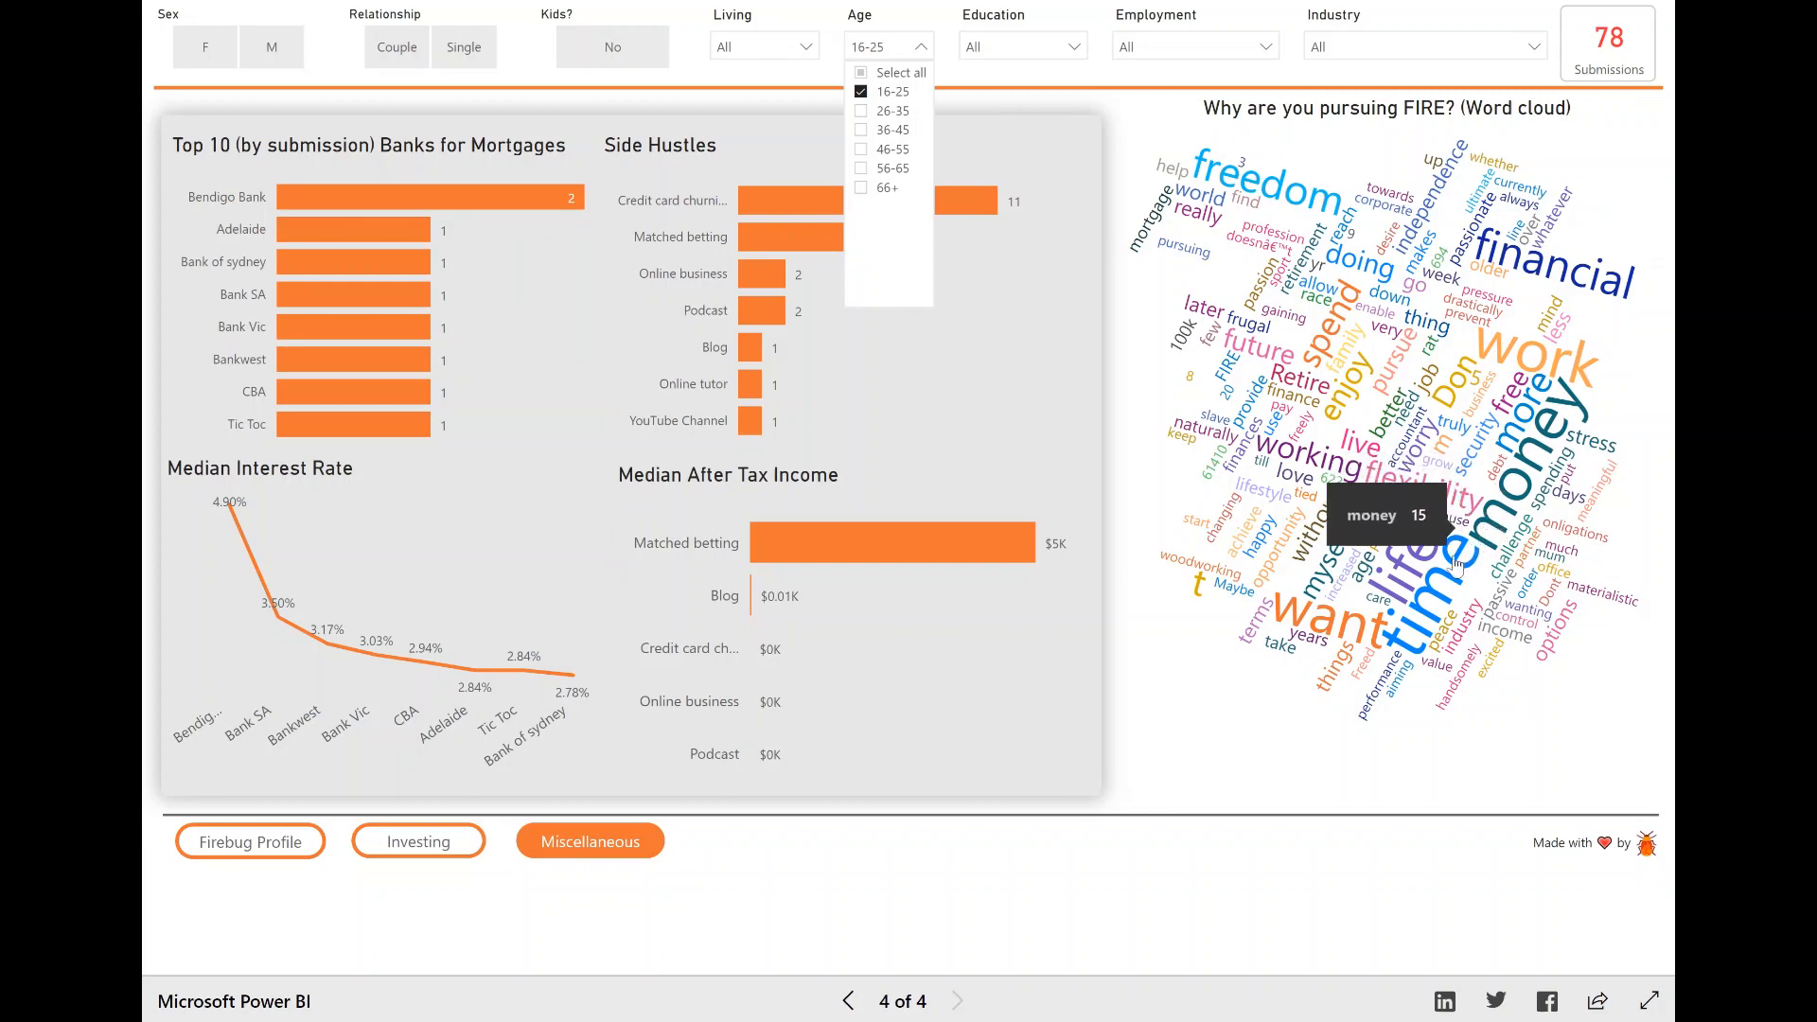
pyautogui.moveTo(1436, 577)
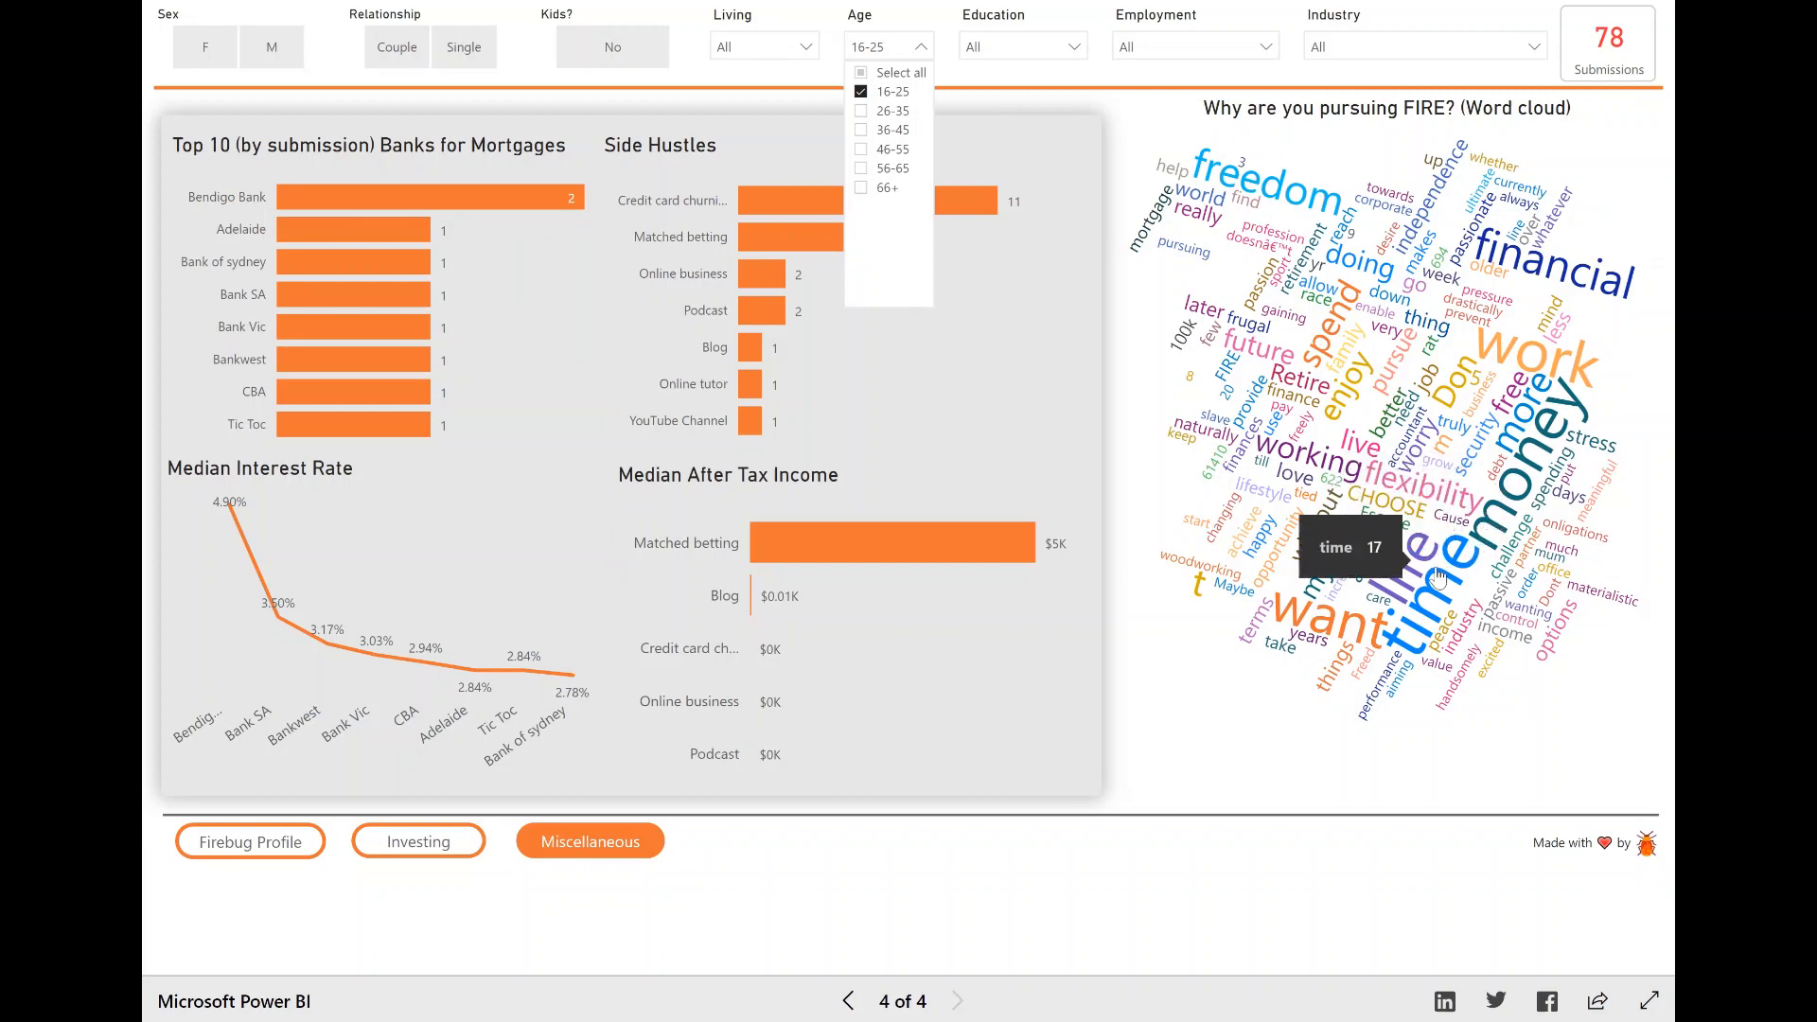
pyautogui.moveTo(1436, 521)
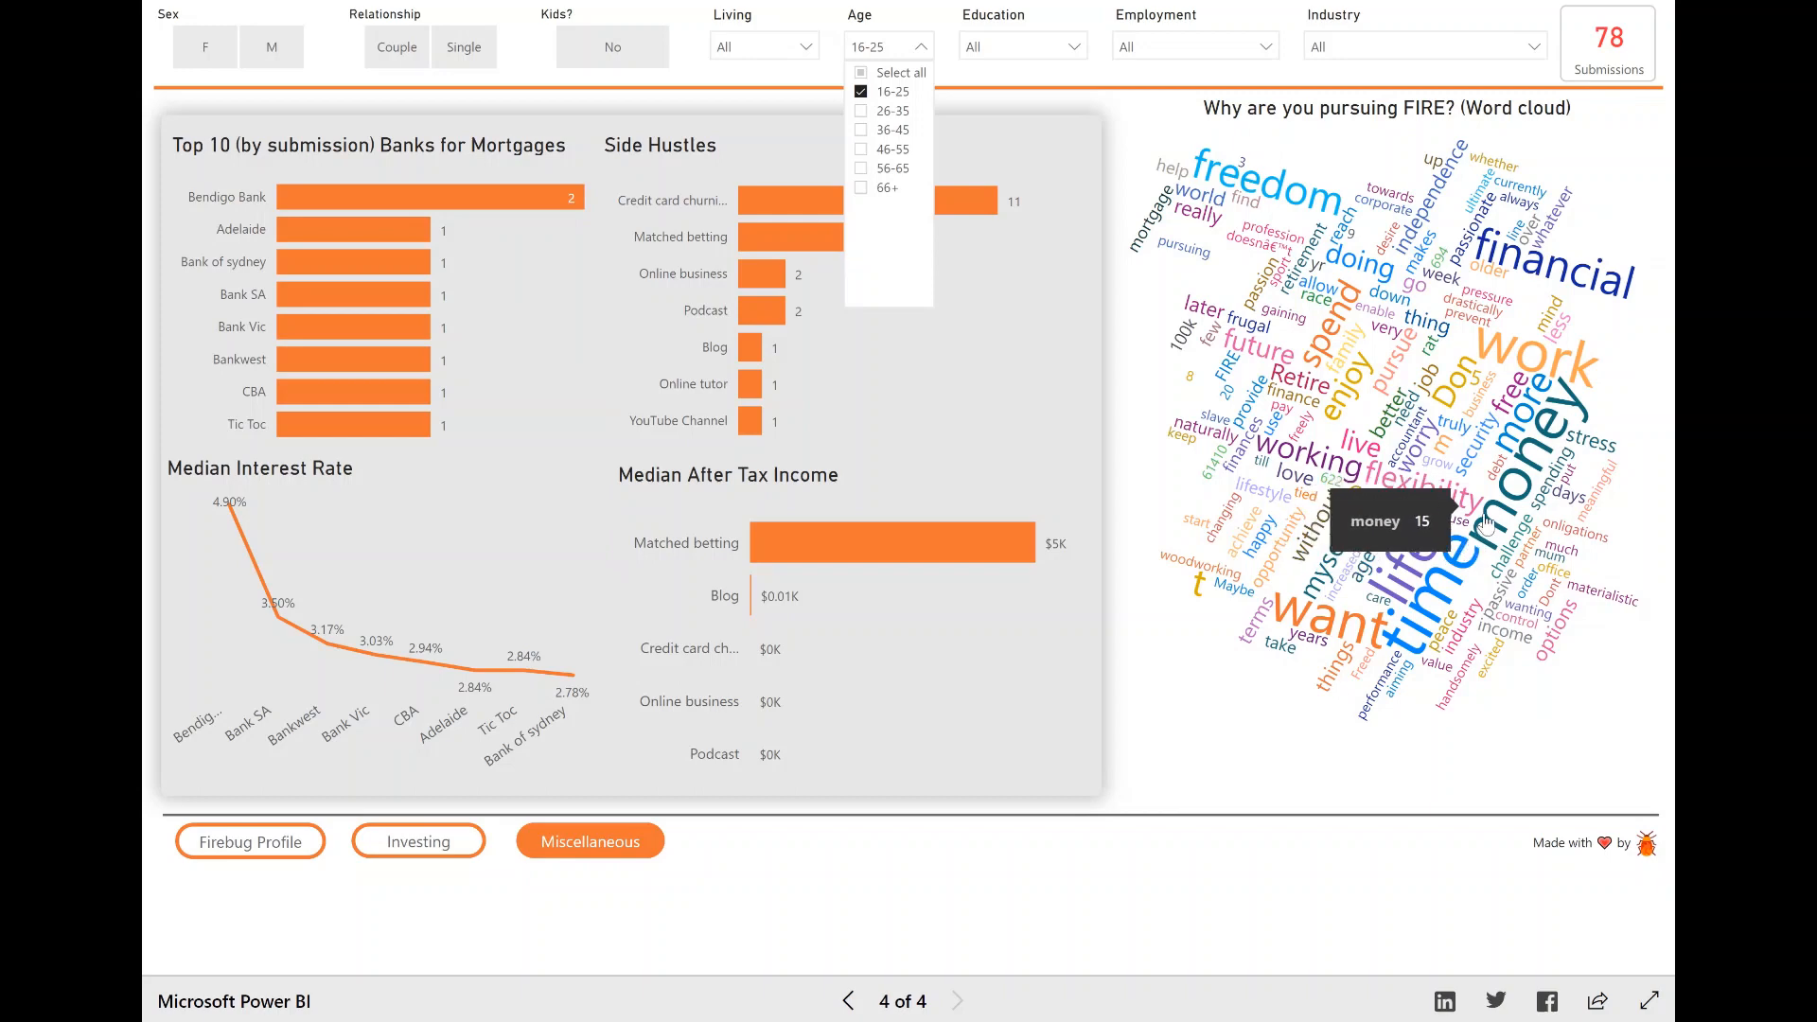
pyautogui.moveTo(1235, 192)
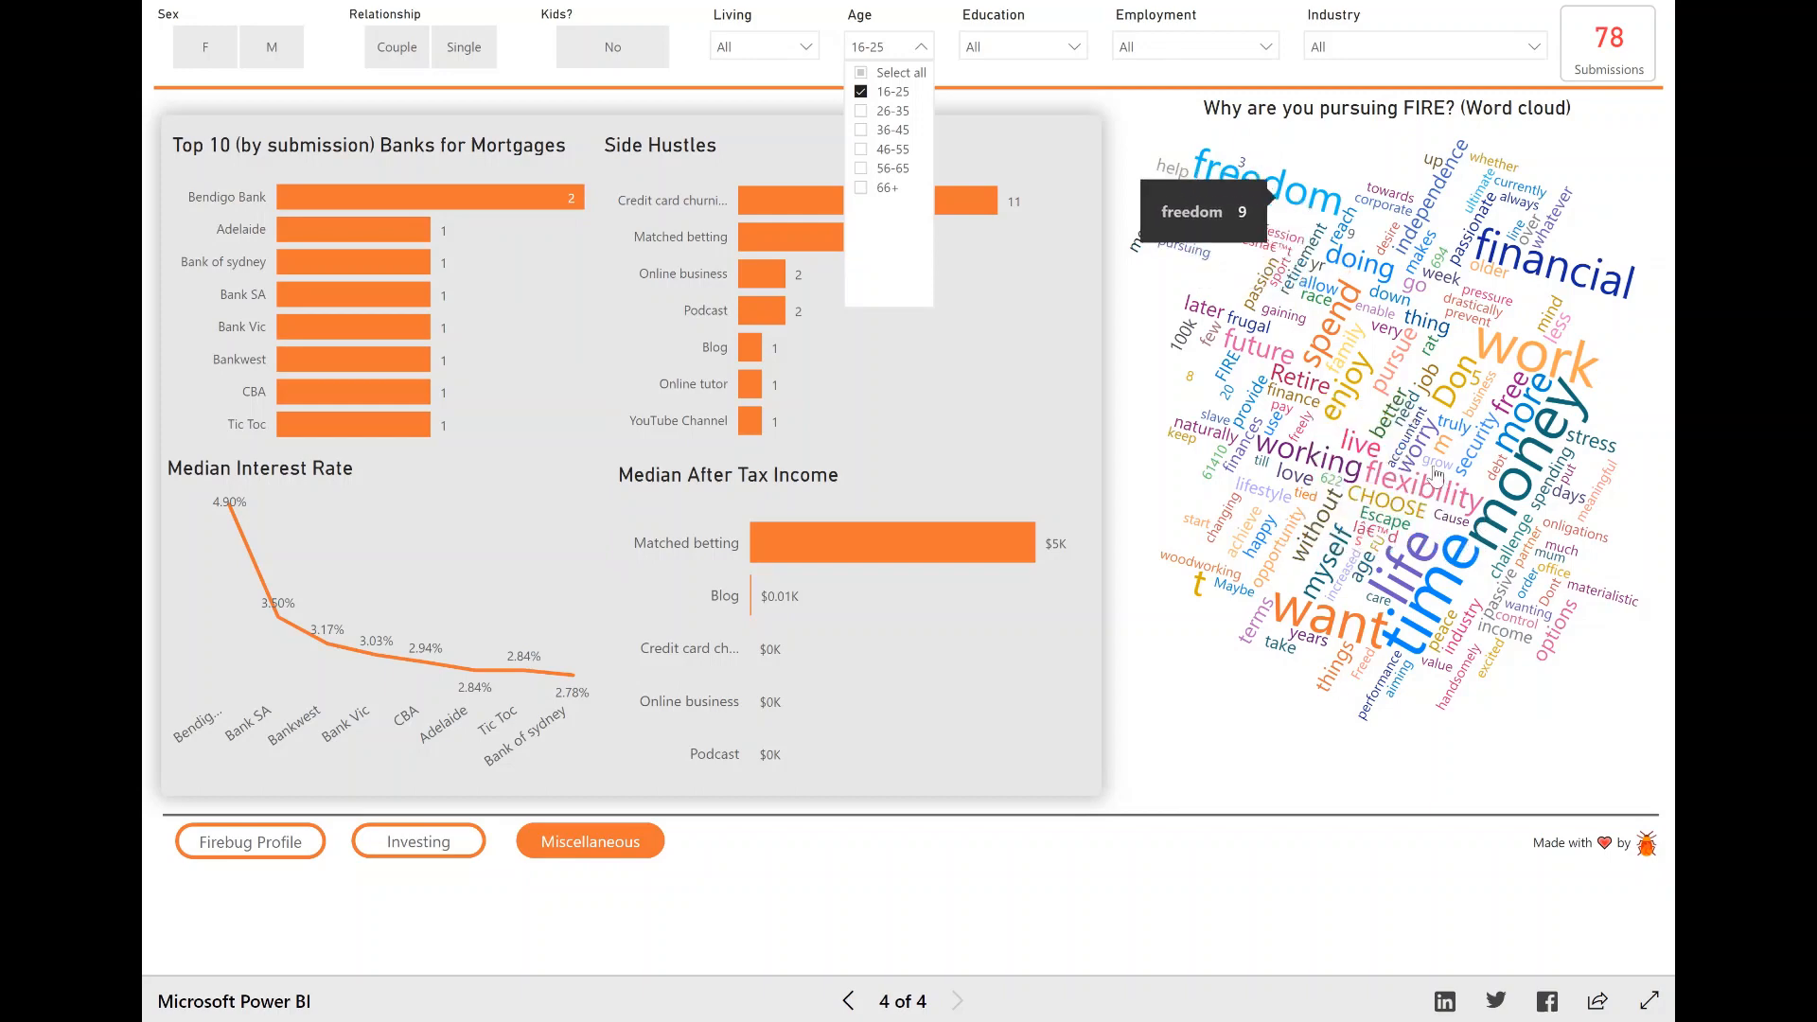
pyautogui.moveTo(1405, 594)
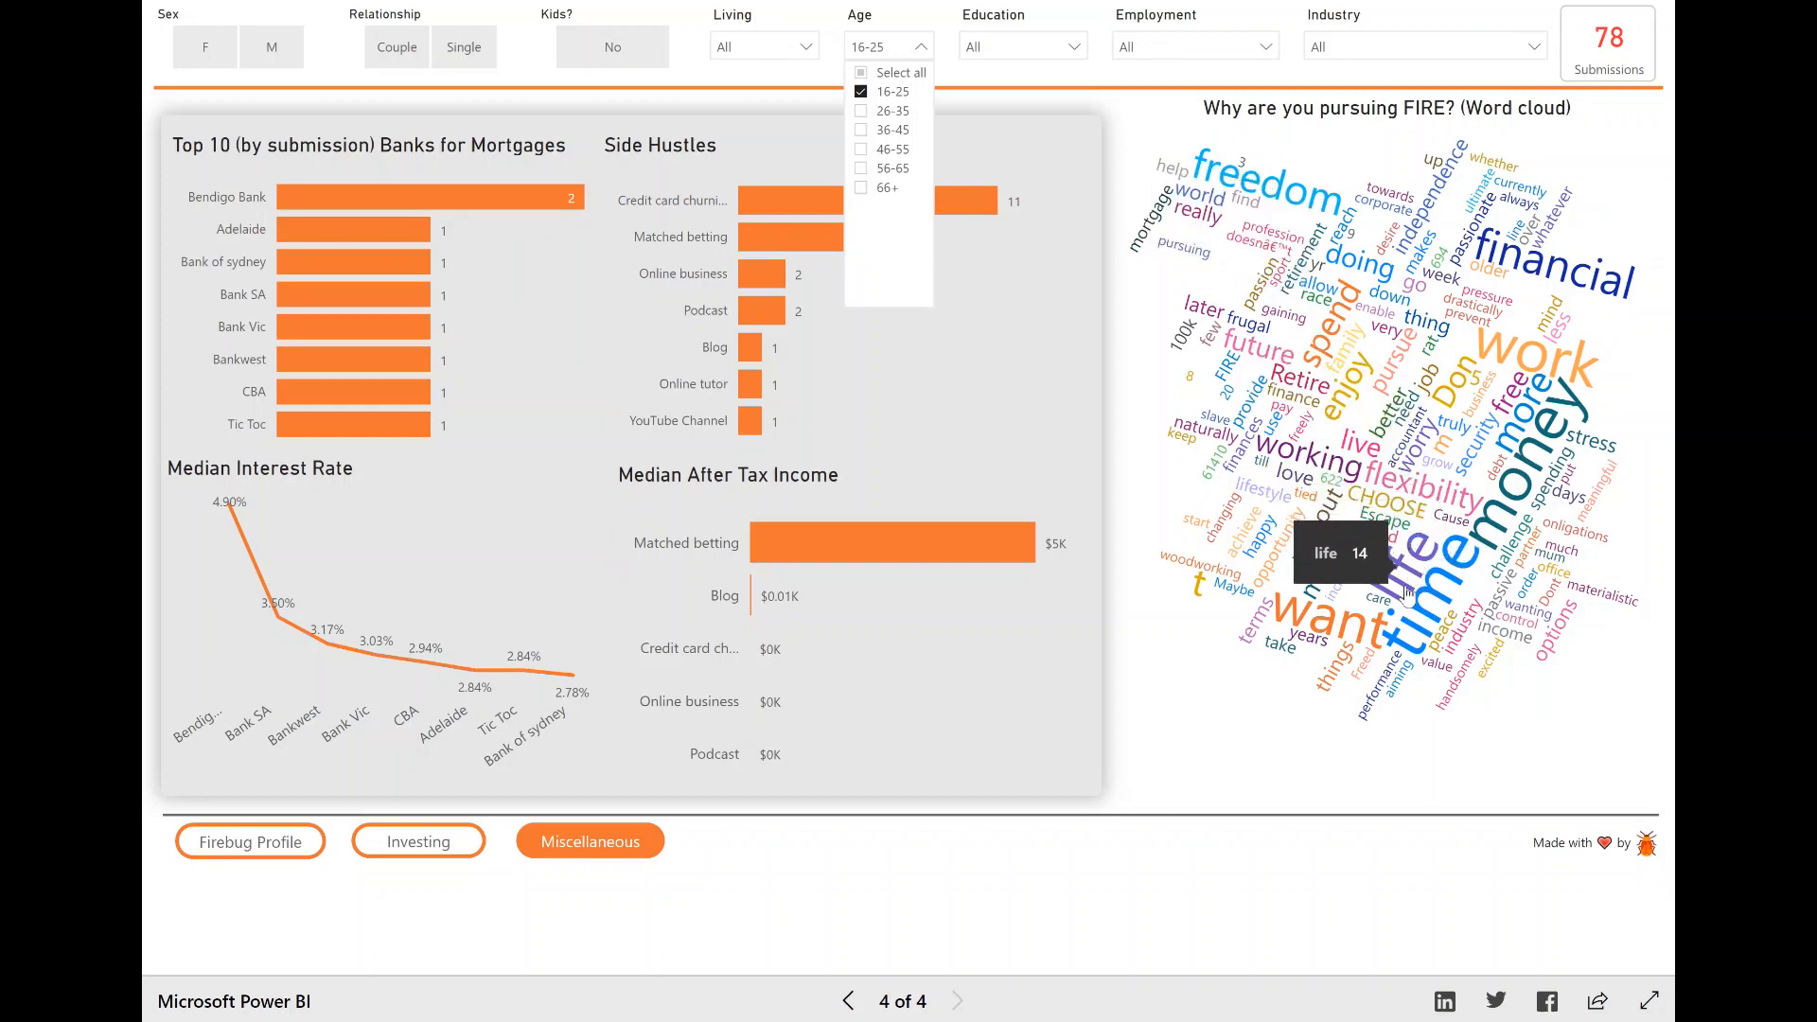
pyautogui.moveTo(1228, 788)
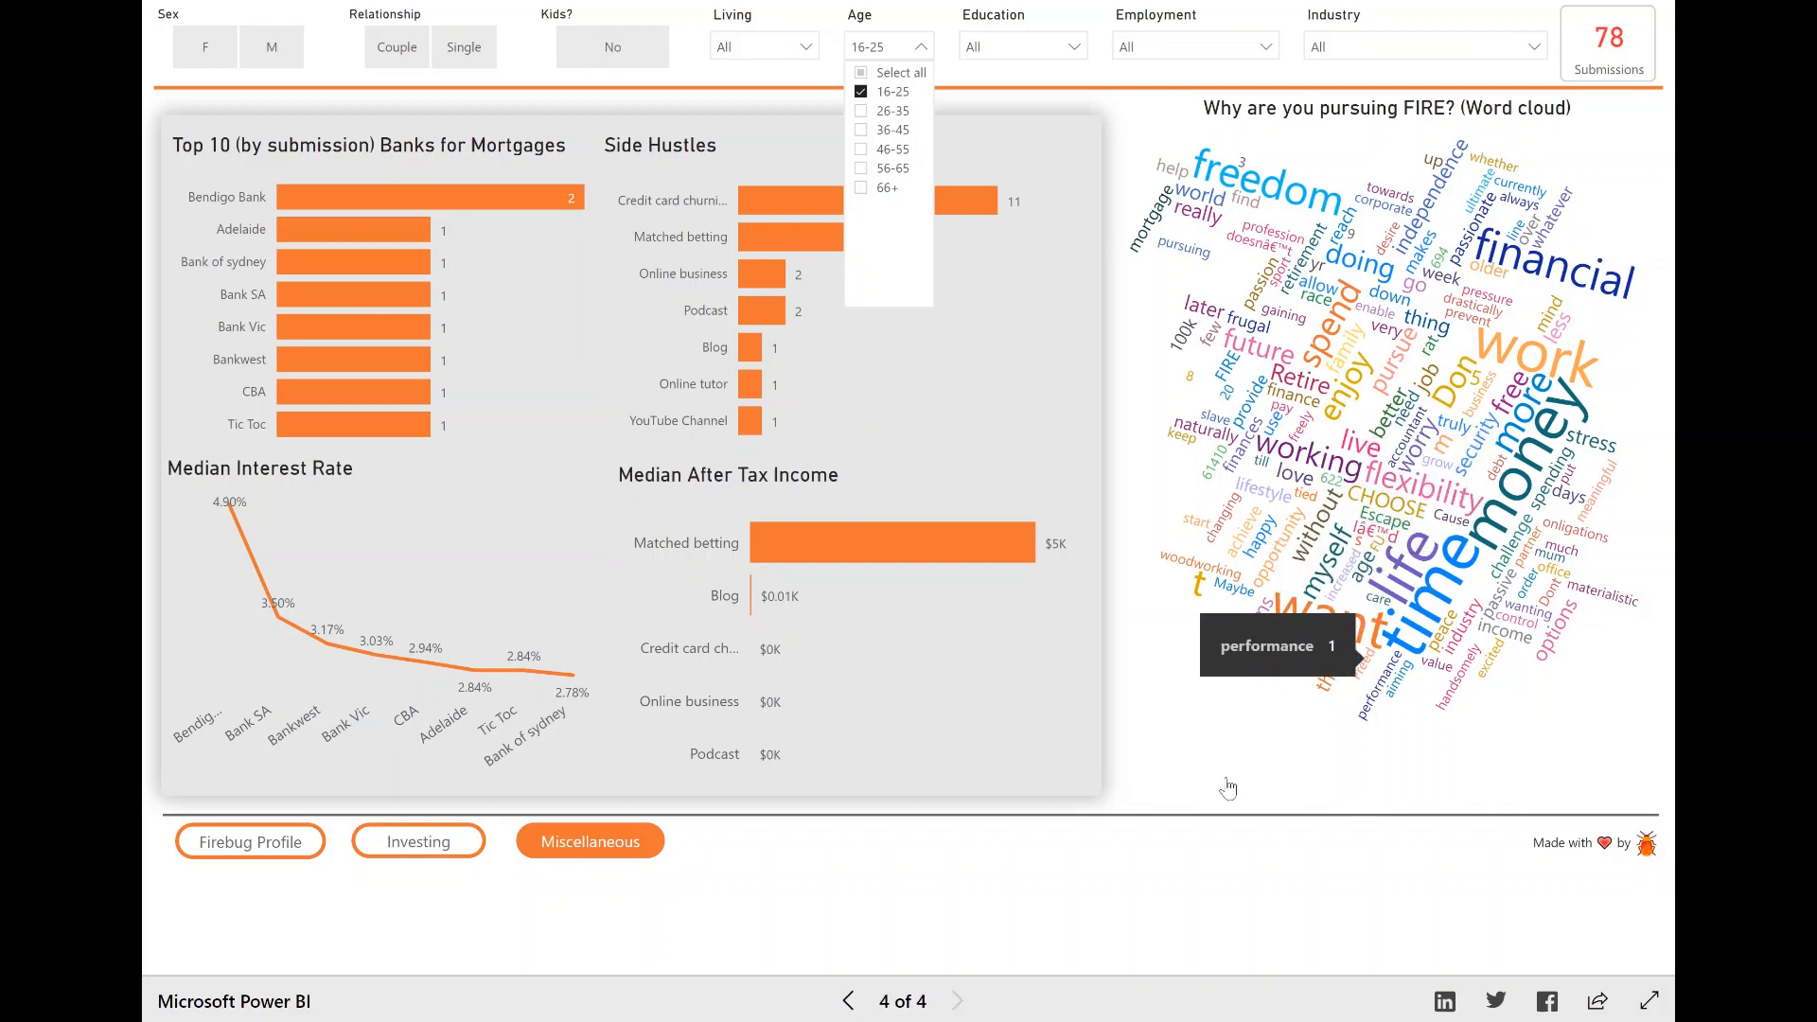
pyautogui.moveTo(1024, 141)
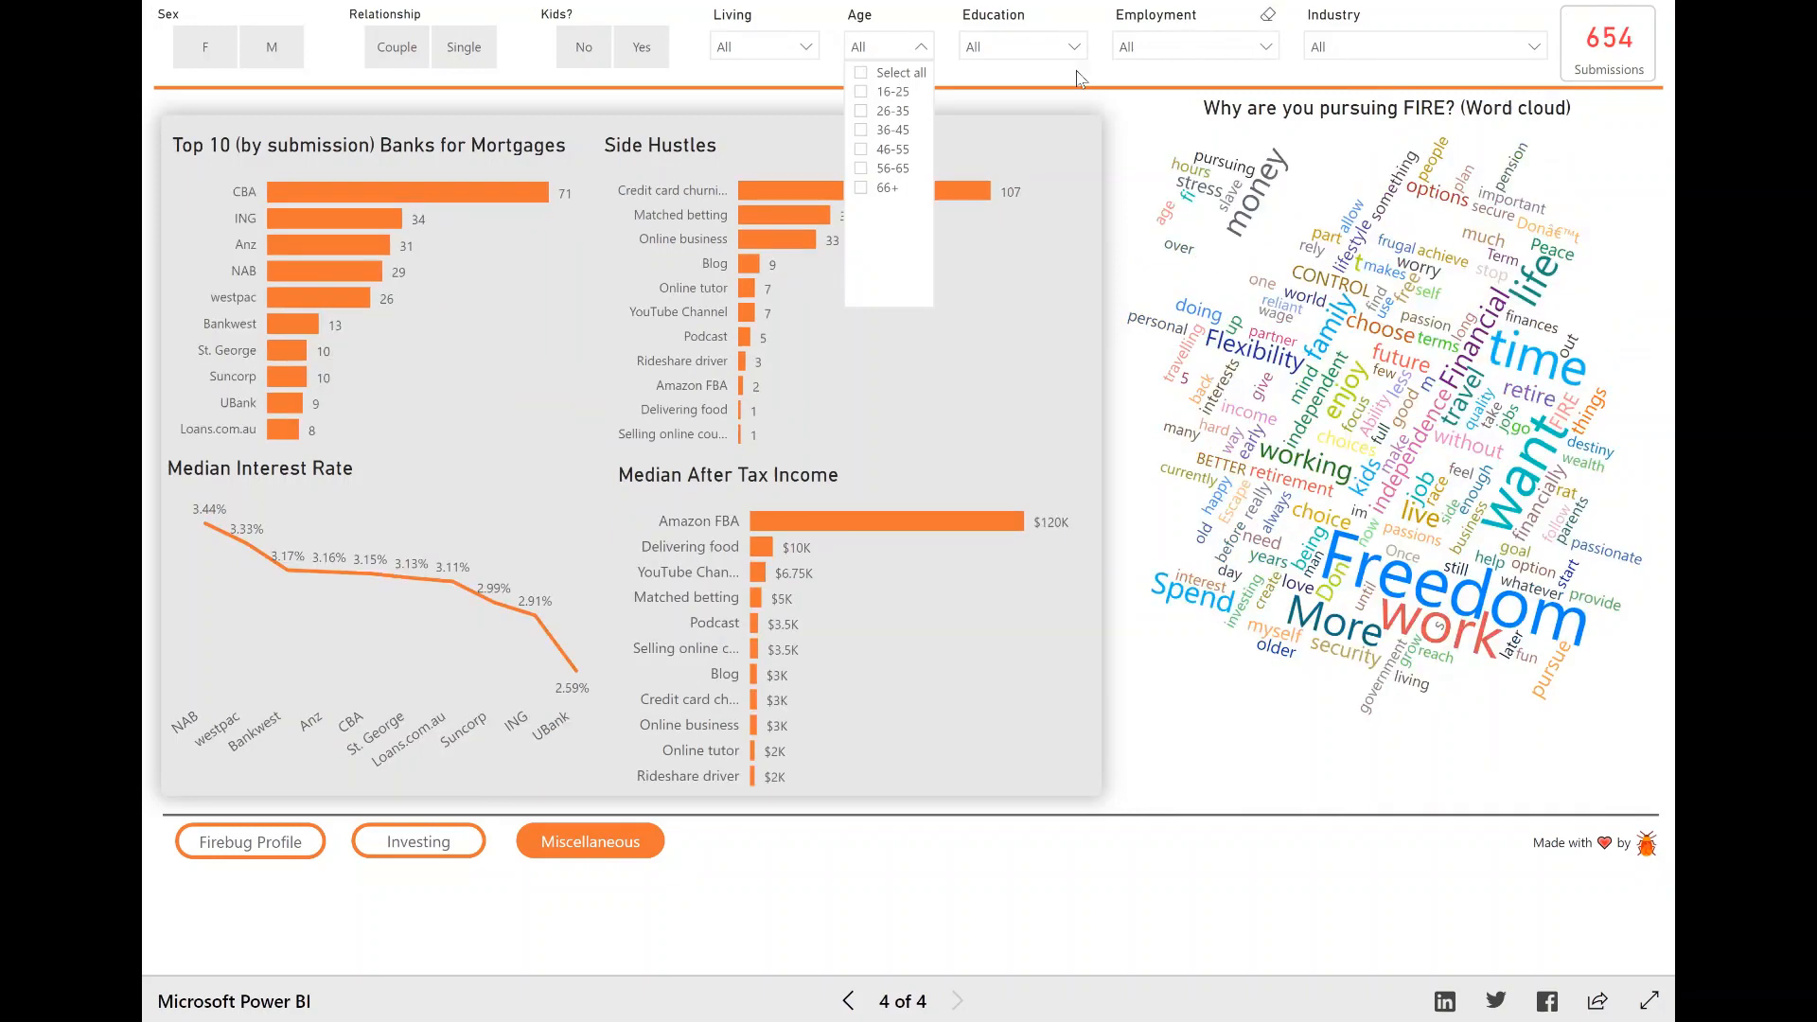
pyautogui.click(1109, 814)
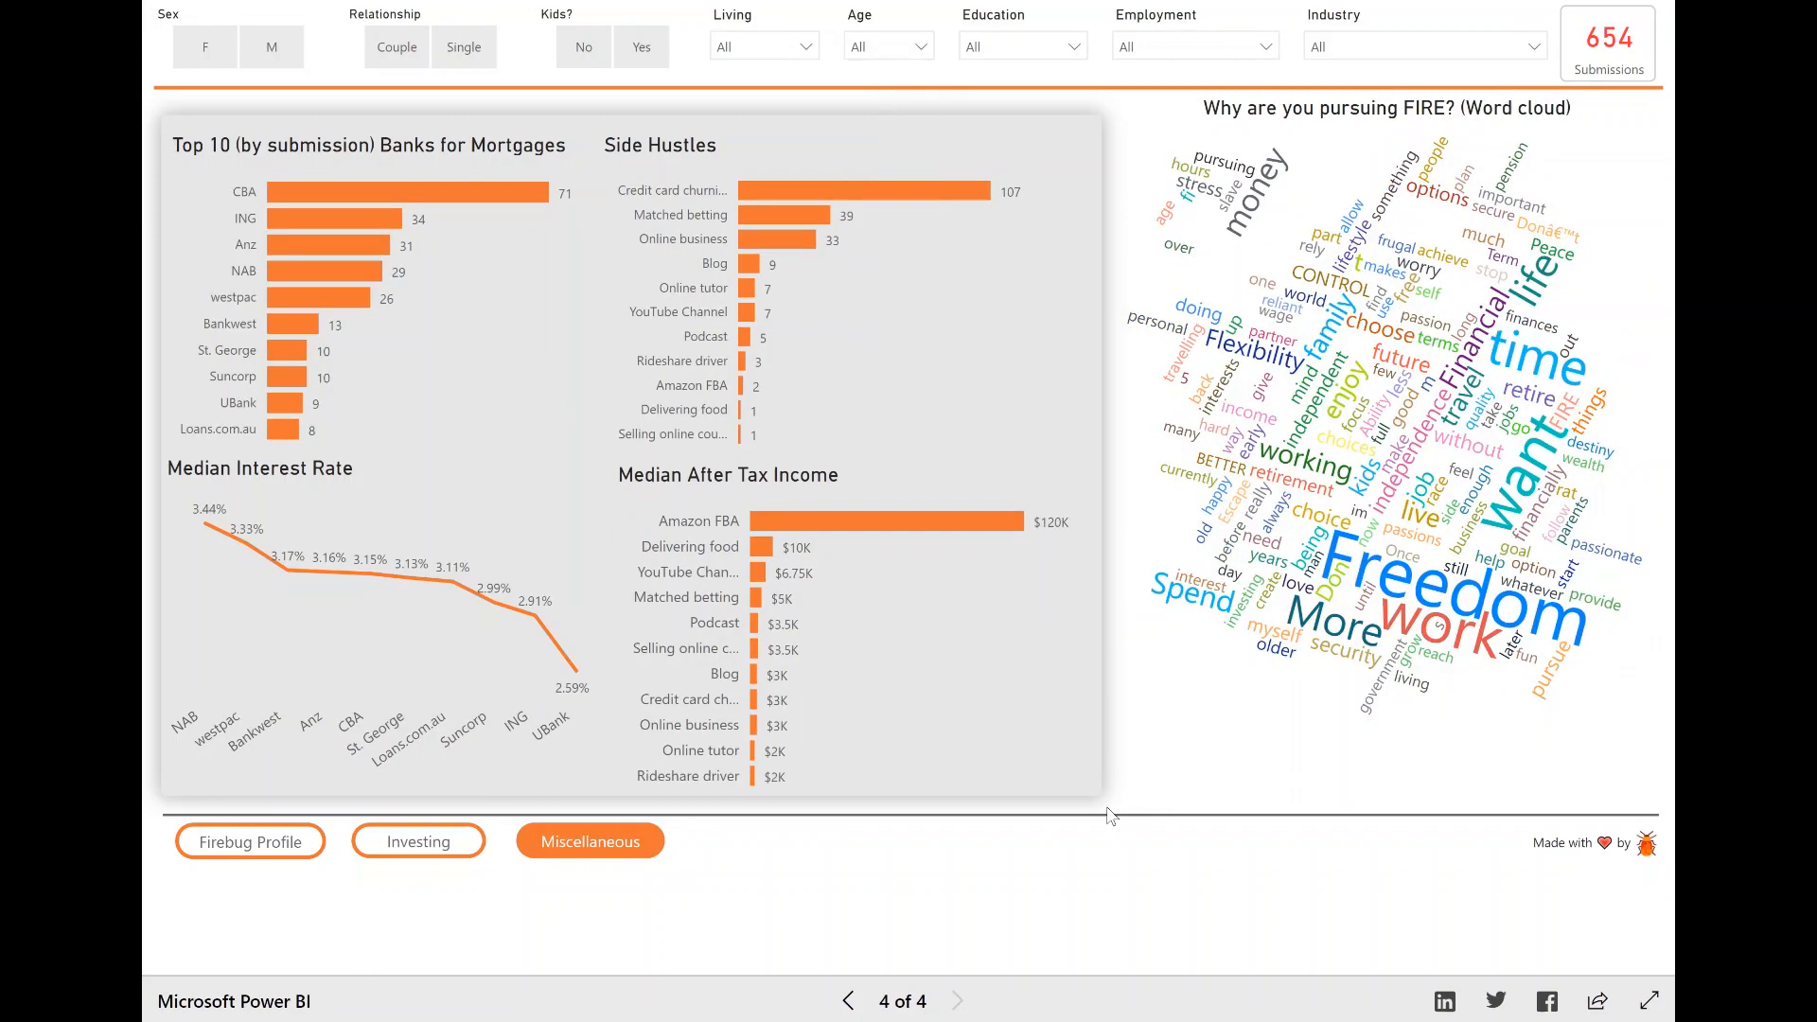